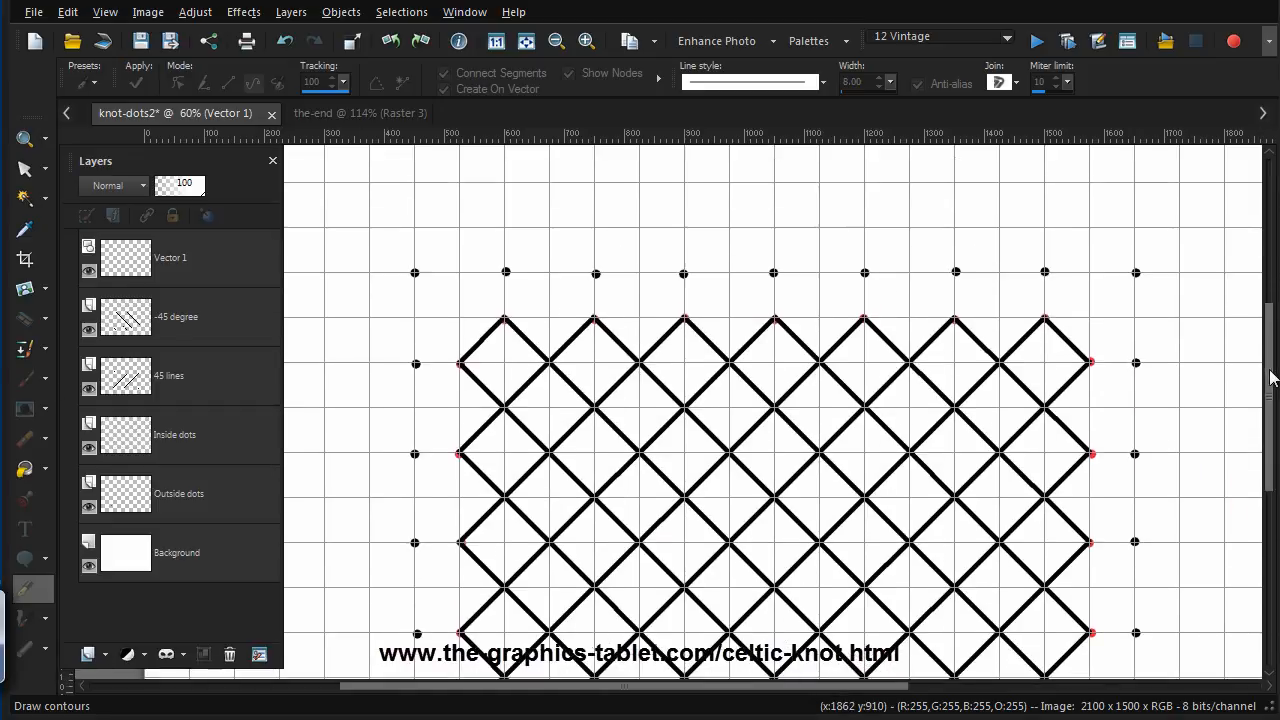
{"action": "mouse_move", "coordinate": [490, 140]}
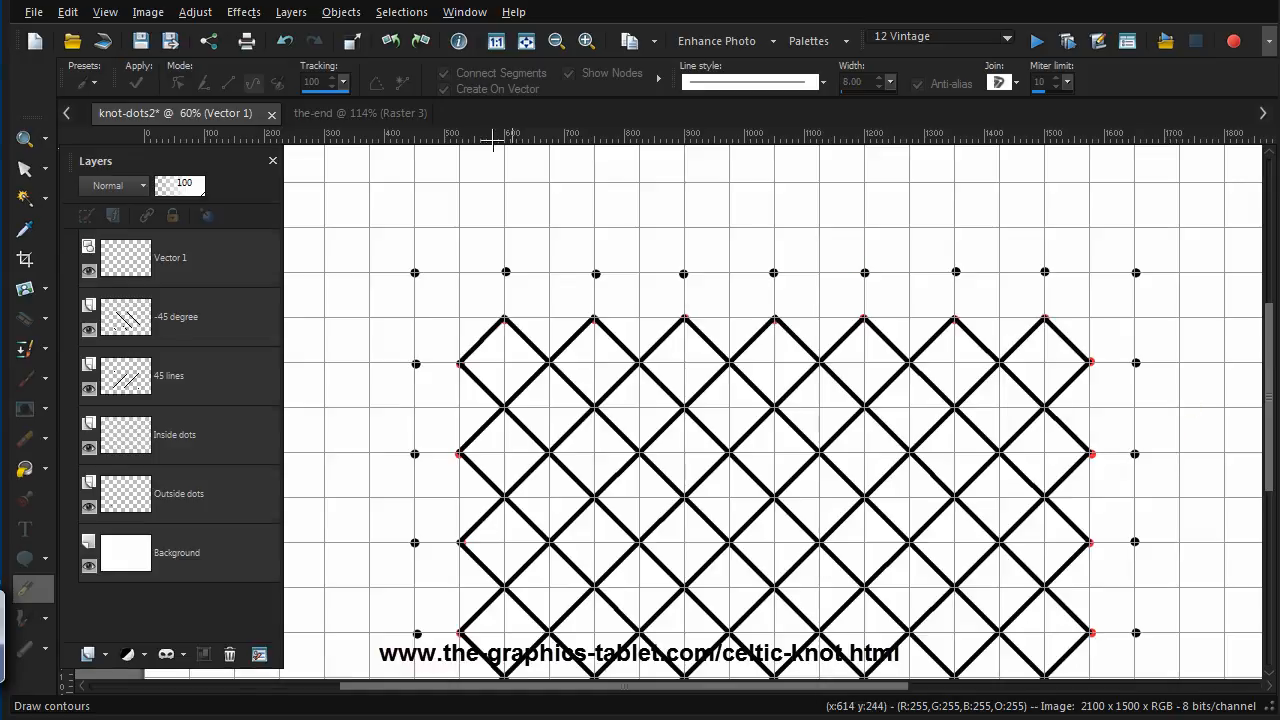
Switch to the the-end document and turn off its grid to view the finished knot
{"action": "left_click", "coordinate": [333, 113]}
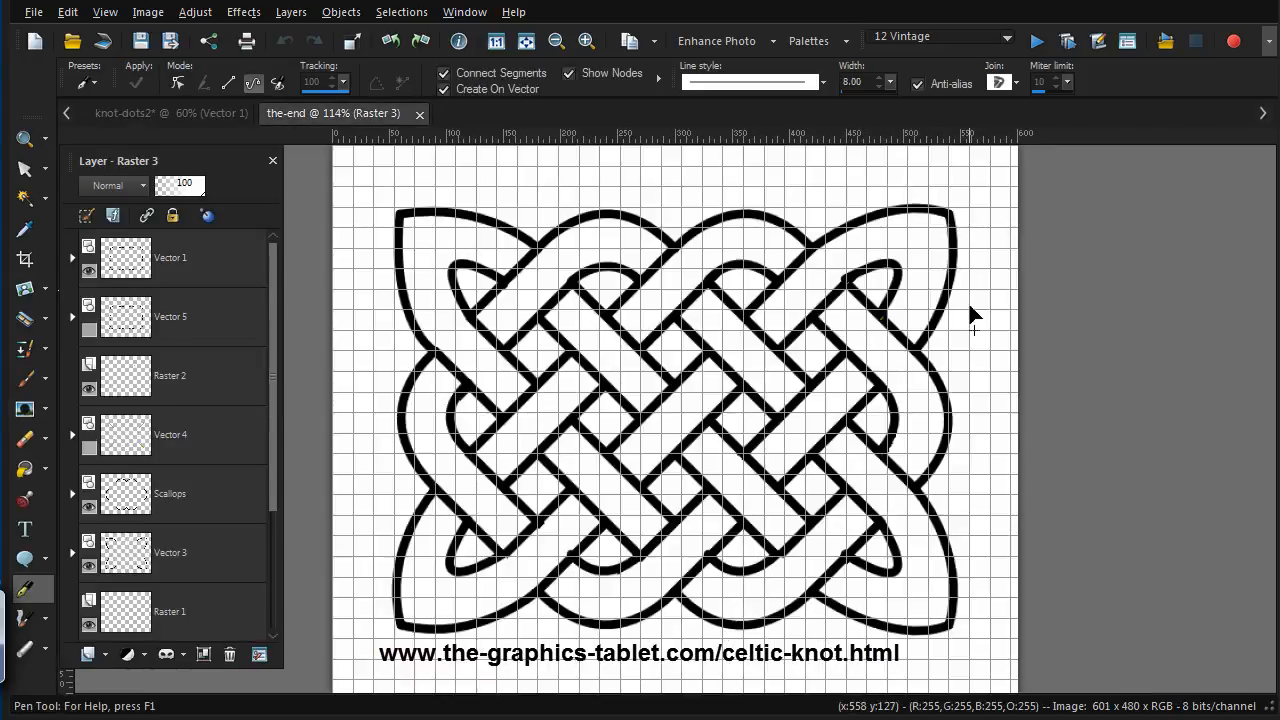
{"action": "mouse_move", "coordinate": [108, 68]}
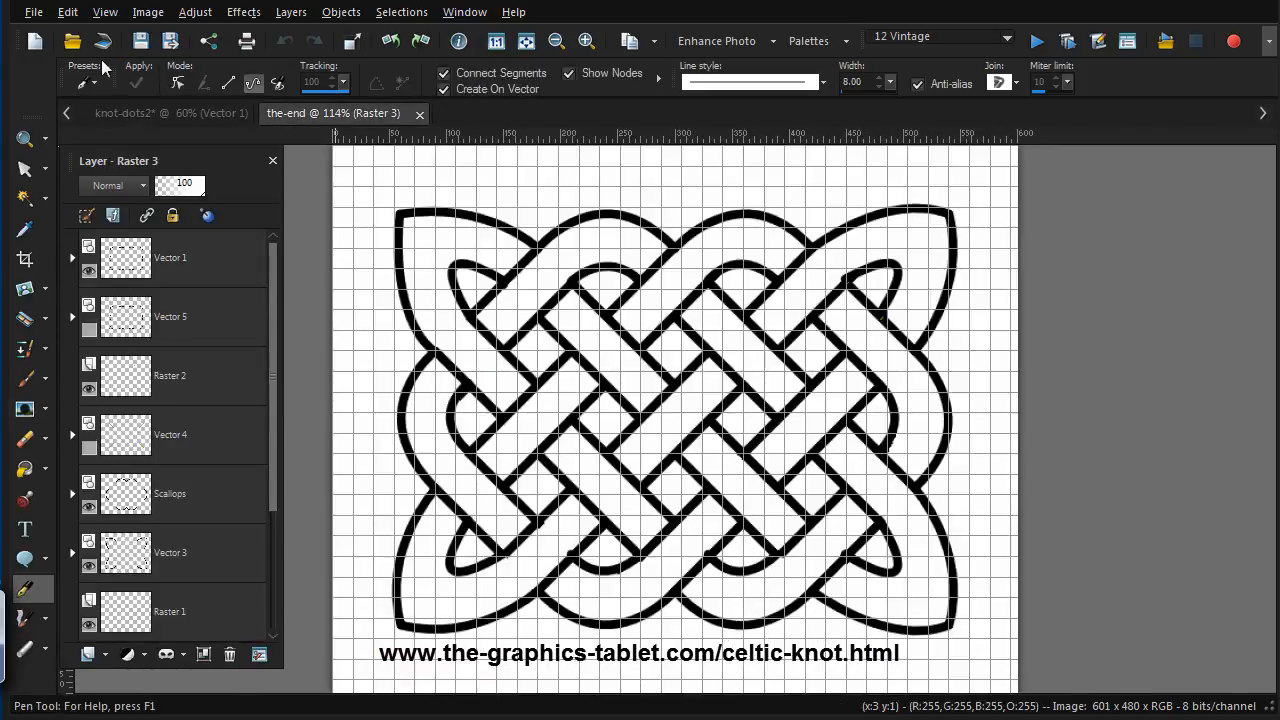
{"action": "left_click", "coordinate": [105, 12]}
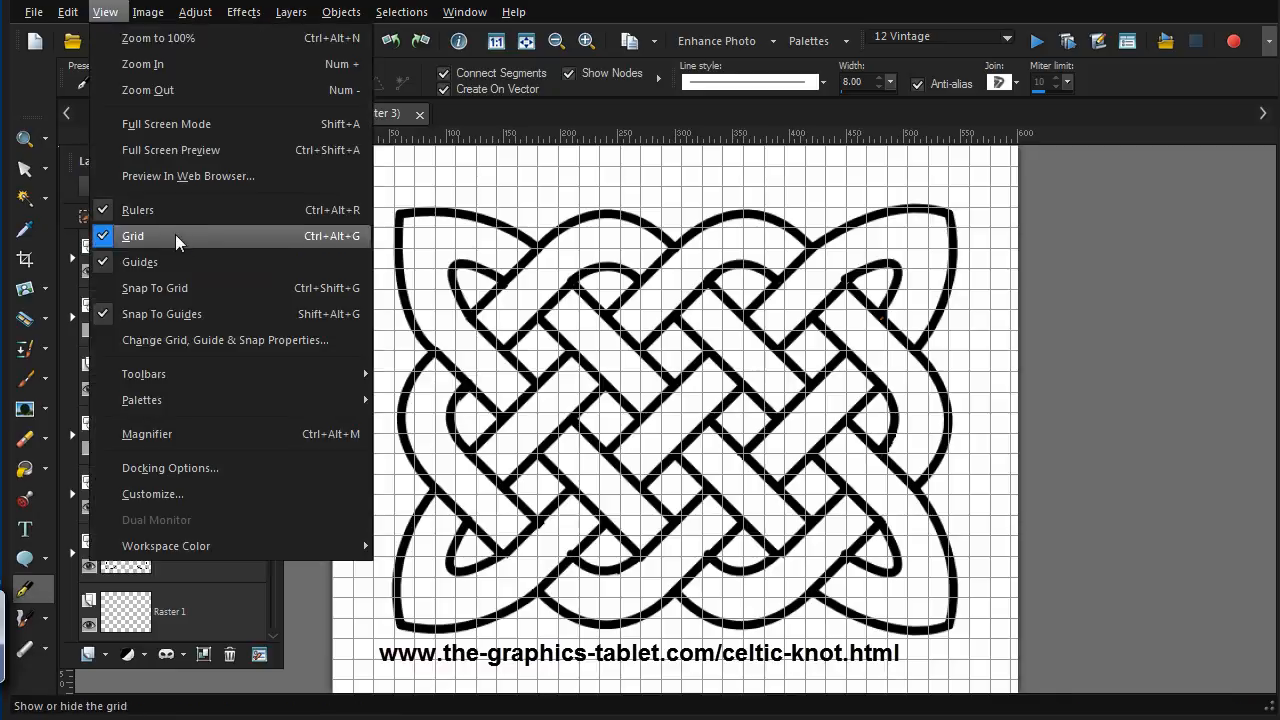
{"action": "left_click", "coordinate": [132, 236]}
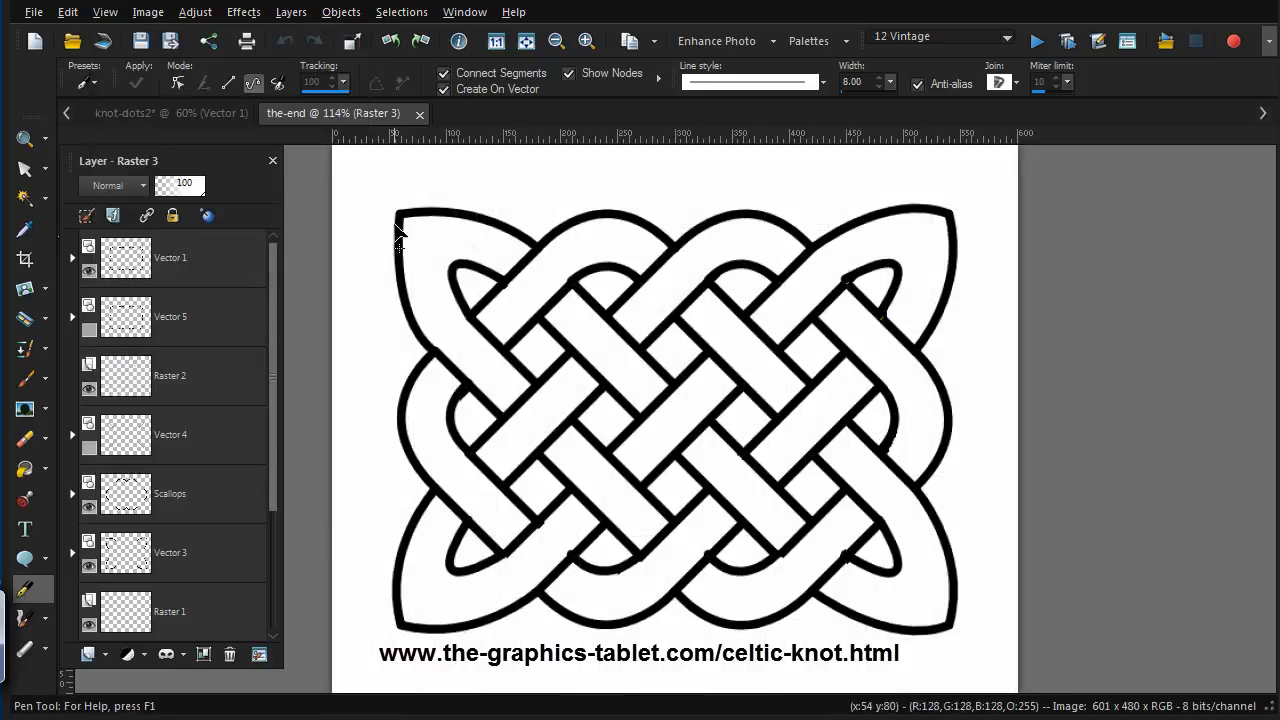
{"action": "mouse_move", "coordinate": [595, 285]}
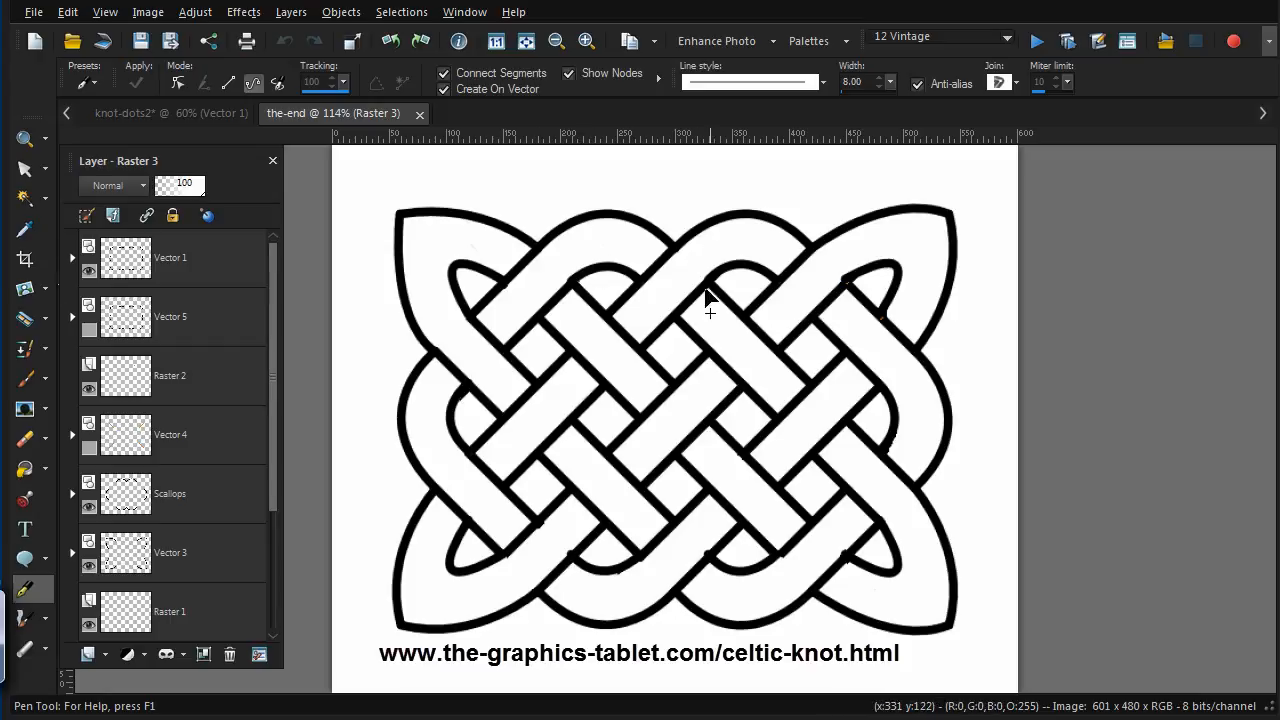
{"action": "mouse_move", "coordinate": [940, 530]}
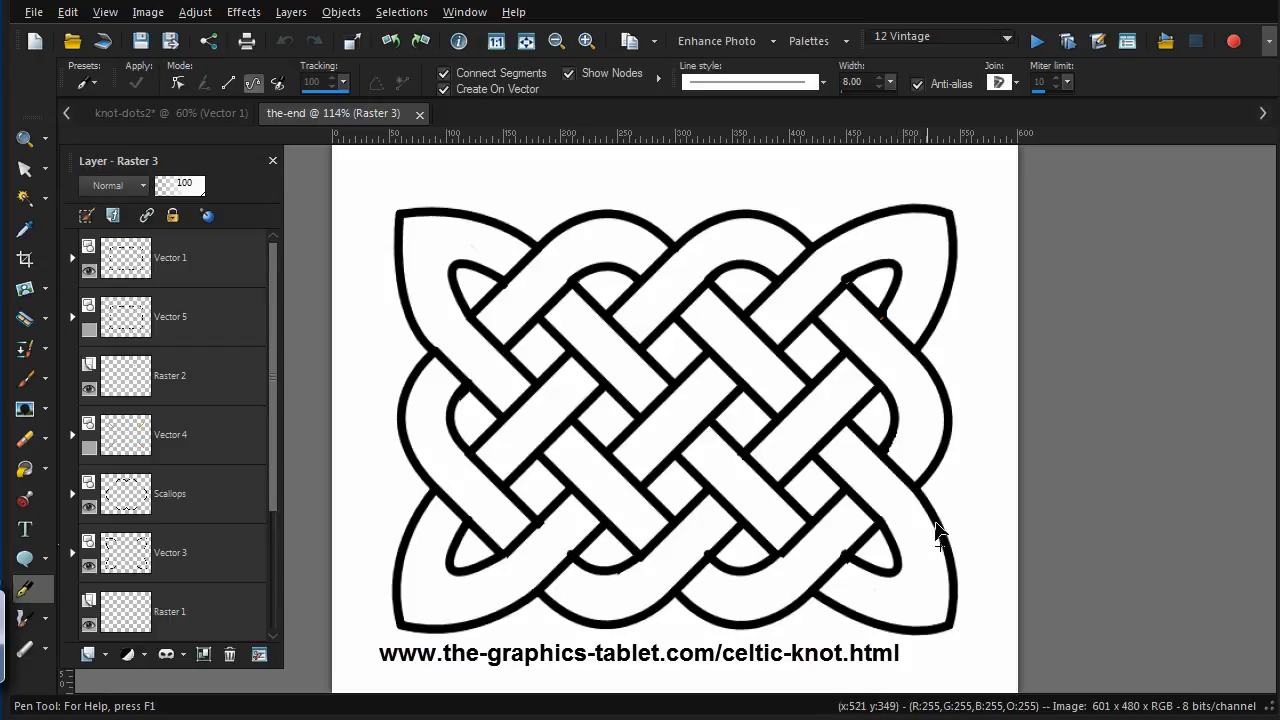
{"action": "mouse_move", "coordinate": [758, 634]}
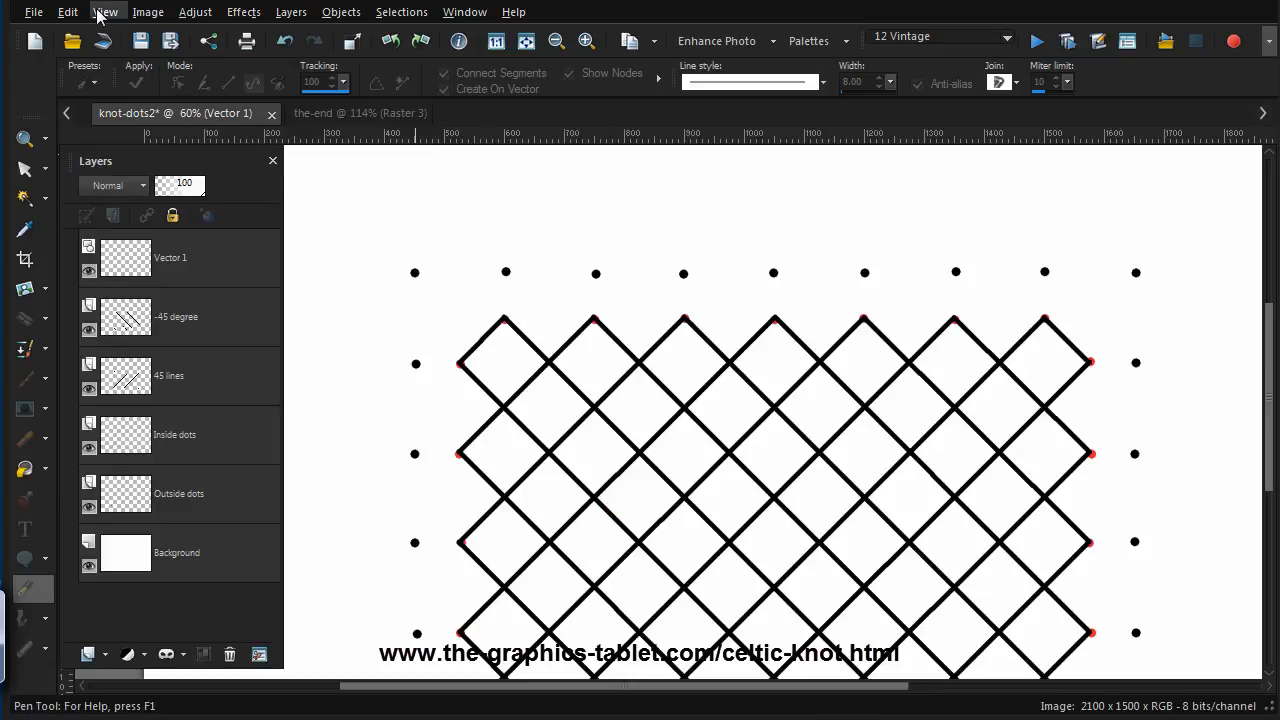
Turn the grid back on, make Vector 1 the active layer, and zoom in
{"action": "left_click", "coordinate": [105, 12]}
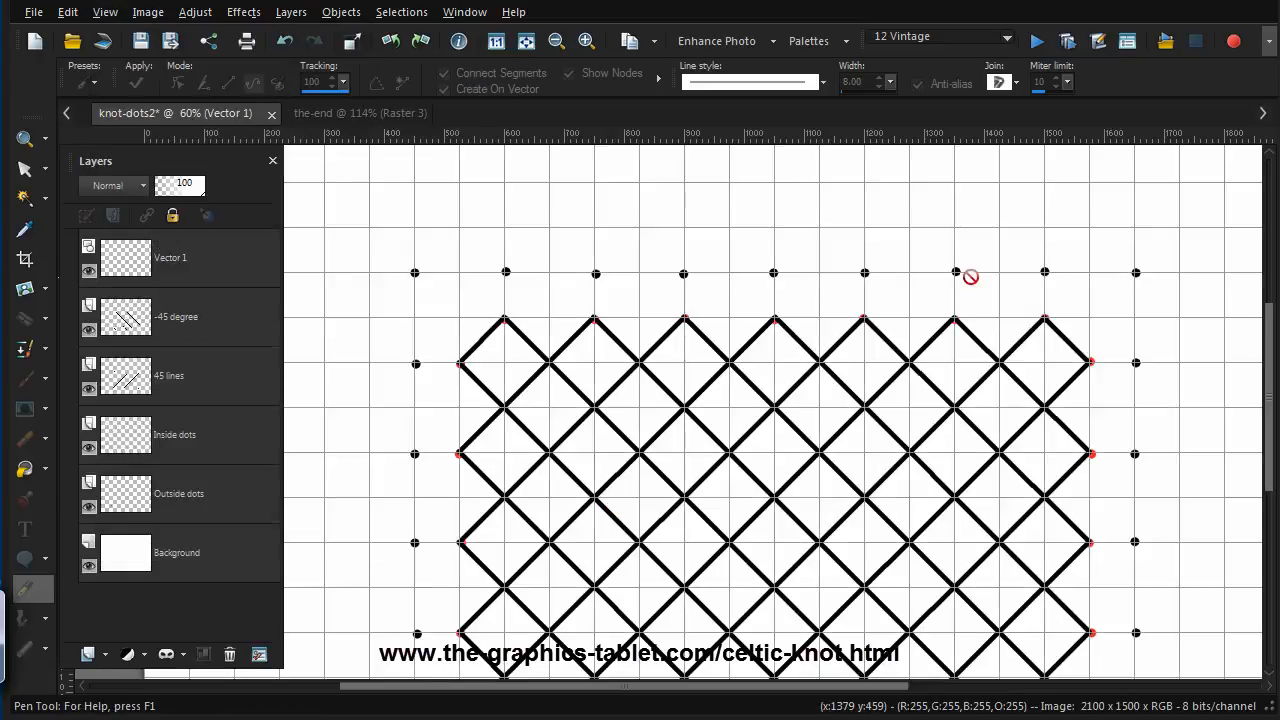
{"action": "scroll", "scroll_direction": "down", "scroll_amount": 3}
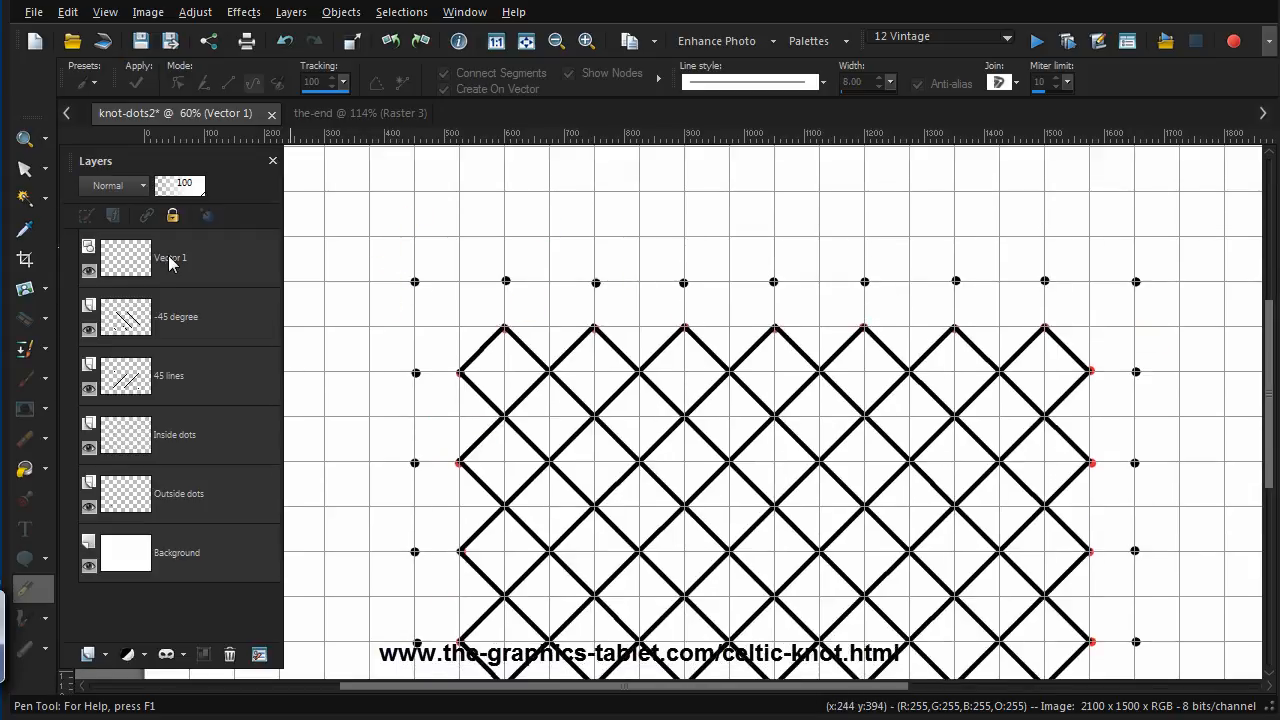
{"action": "left_click", "coordinate": [170, 257]}
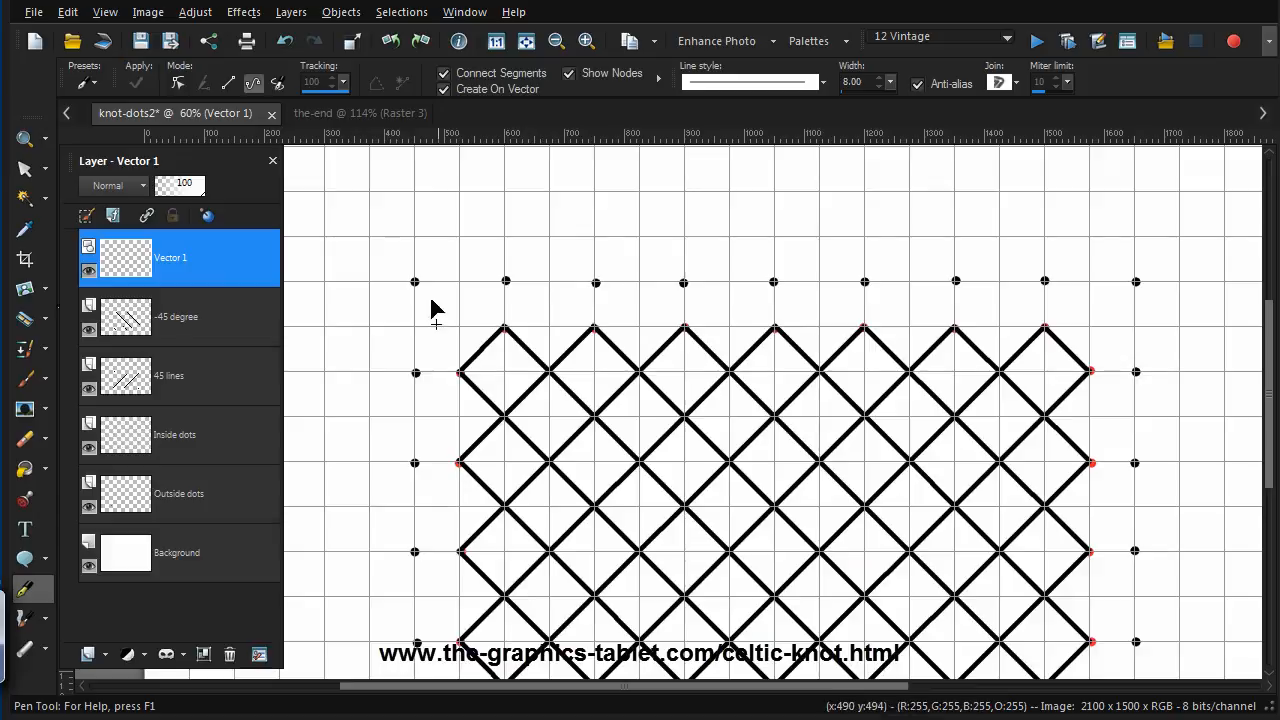
{"action": "mouse_move", "coordinate": [463, 512]}
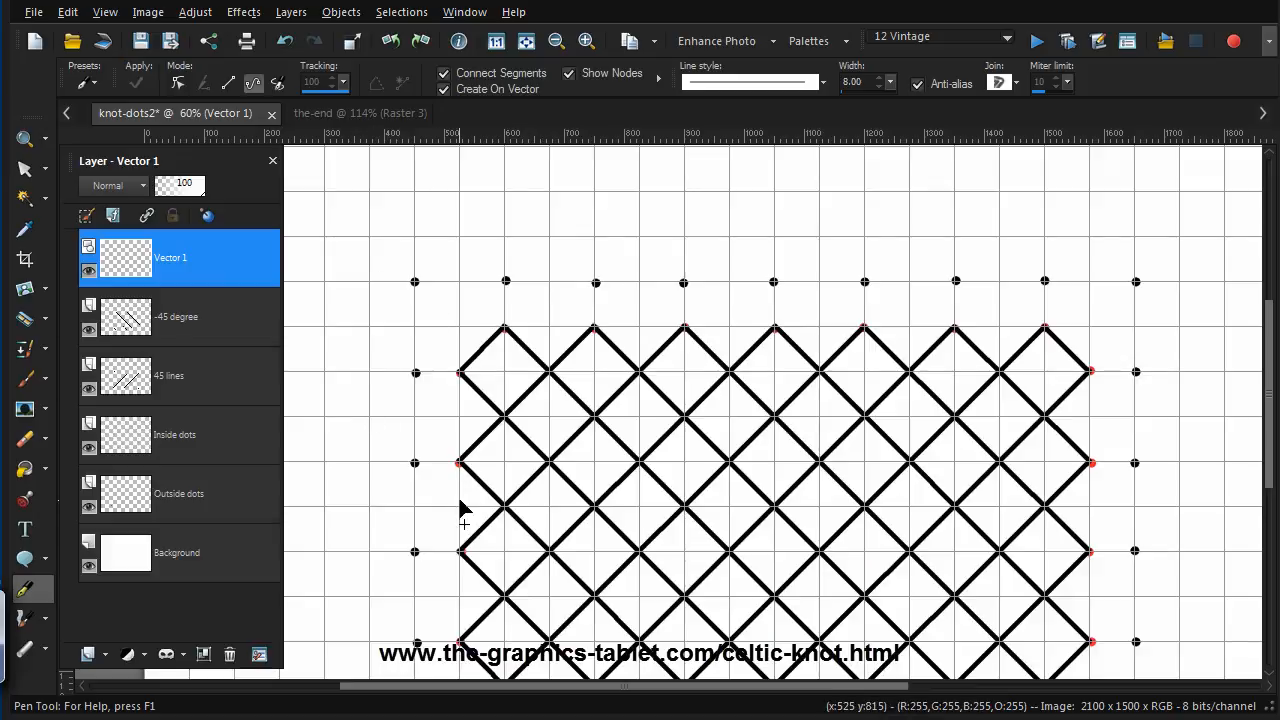
{"action": "mouse_move", "coordinate": [463, 485]}
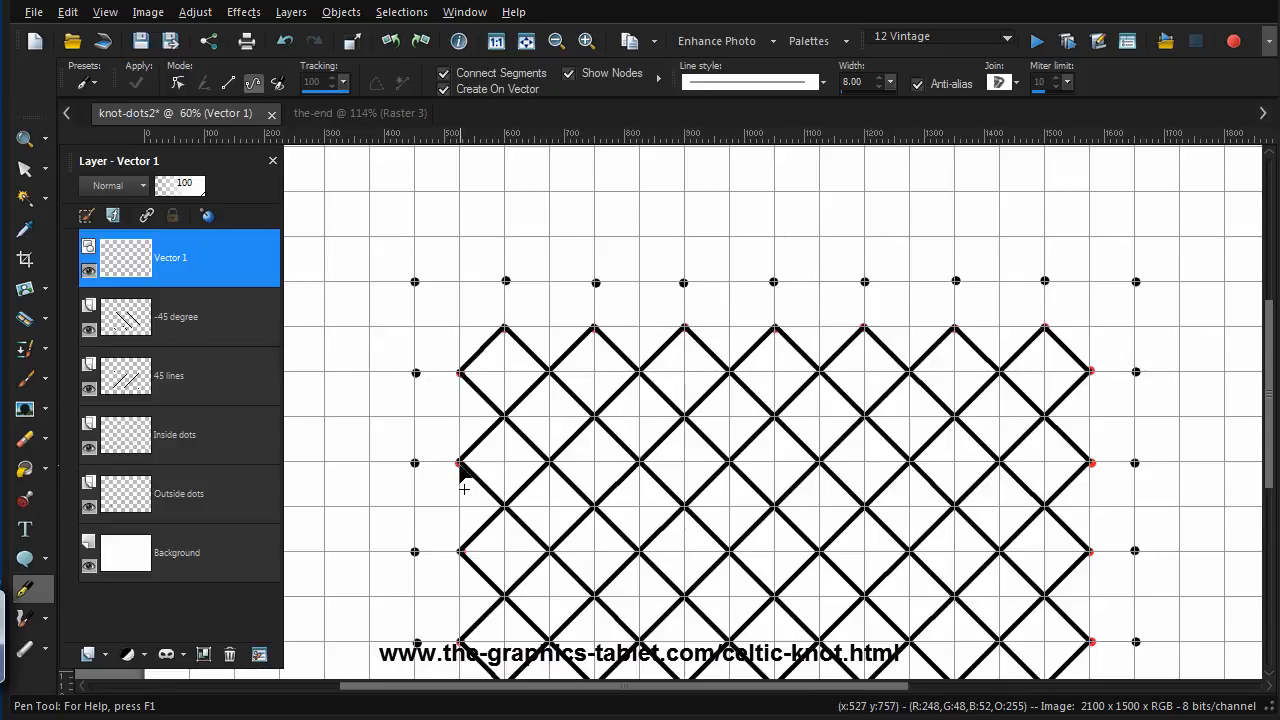
{"action": "mouse_move", "coordinate": [417, 403]}
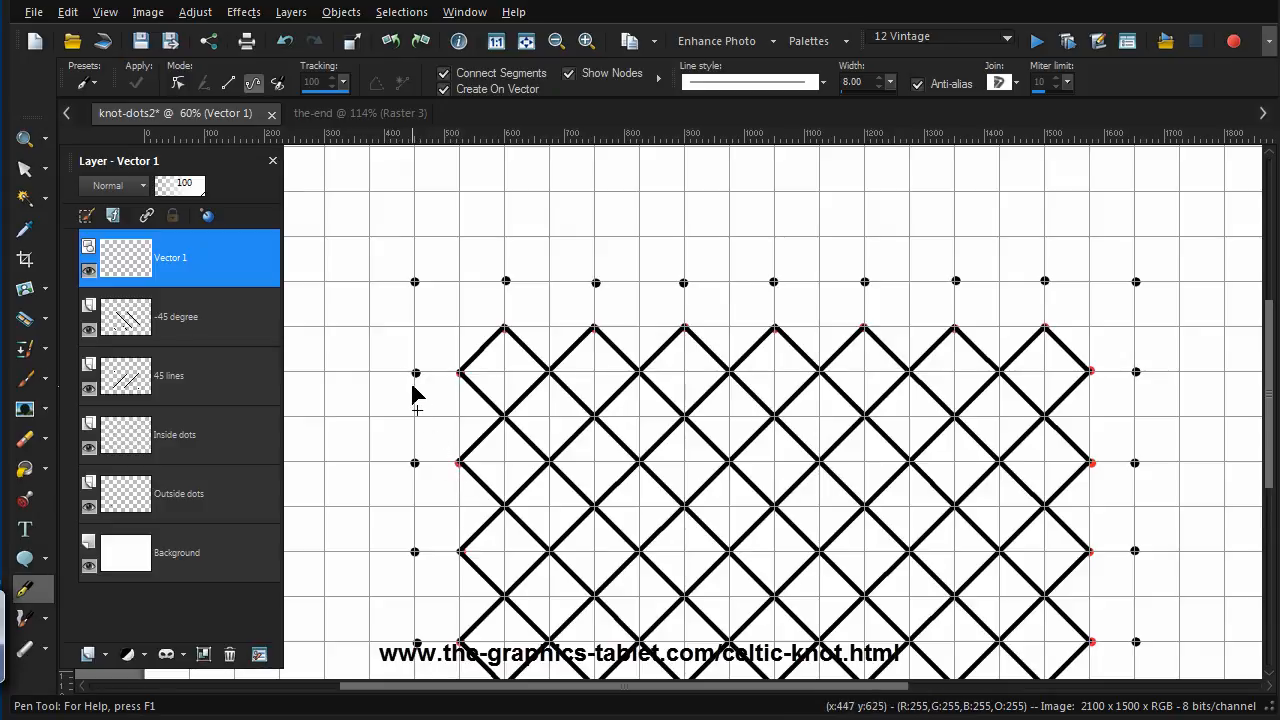
{"action": "mouse_move", "coordinate": [410, 320]}
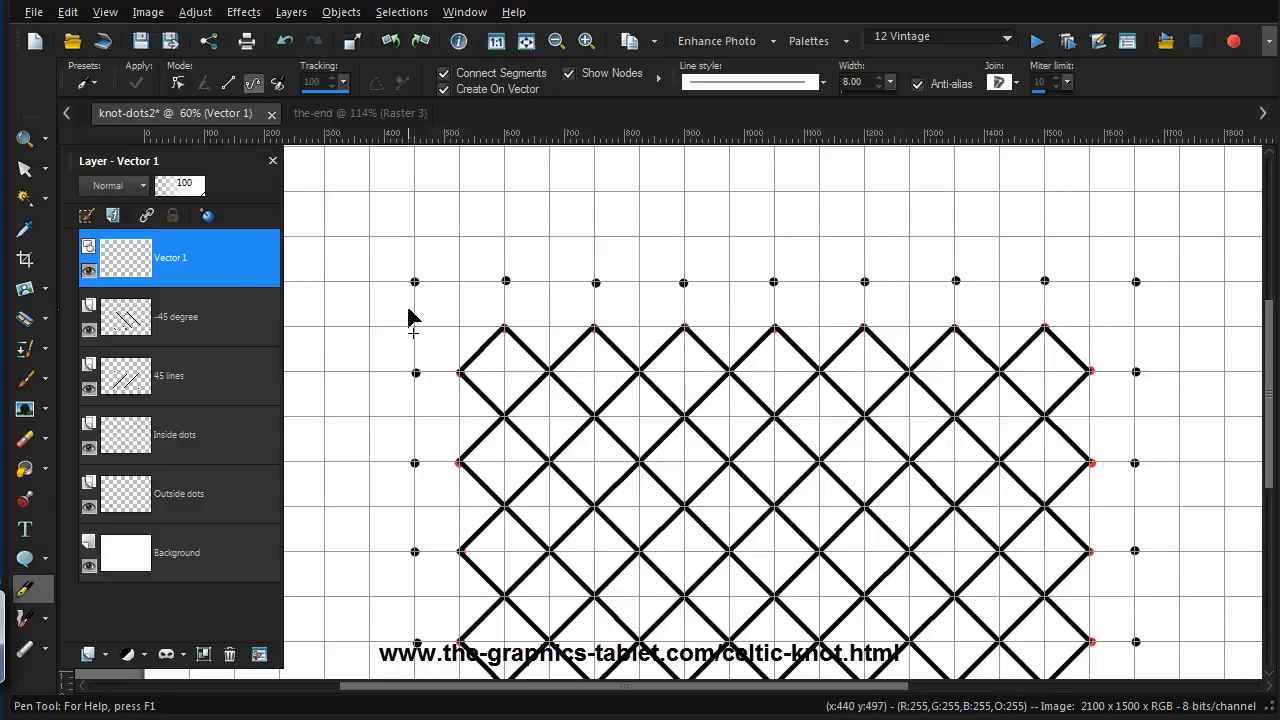
{"action": "mouse_move", "coordinate": [473, 322]}
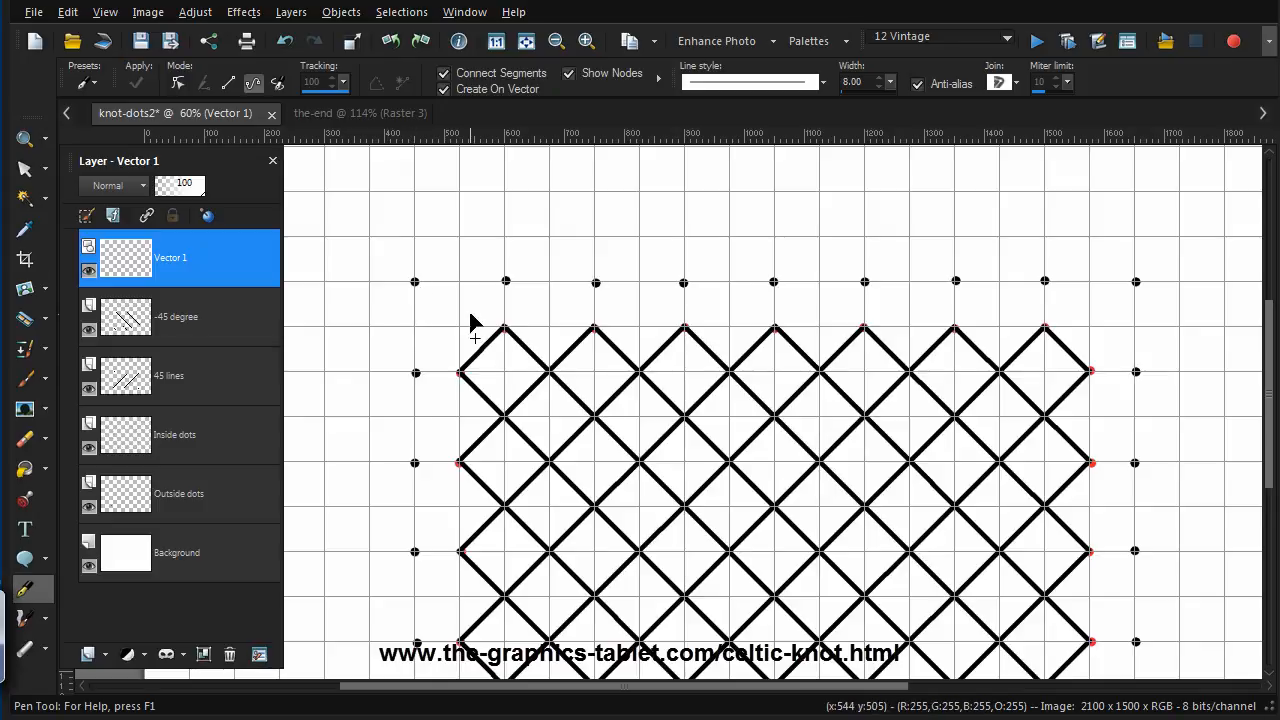
{"action": "mouse_move", "coordinate": [445, 378]}
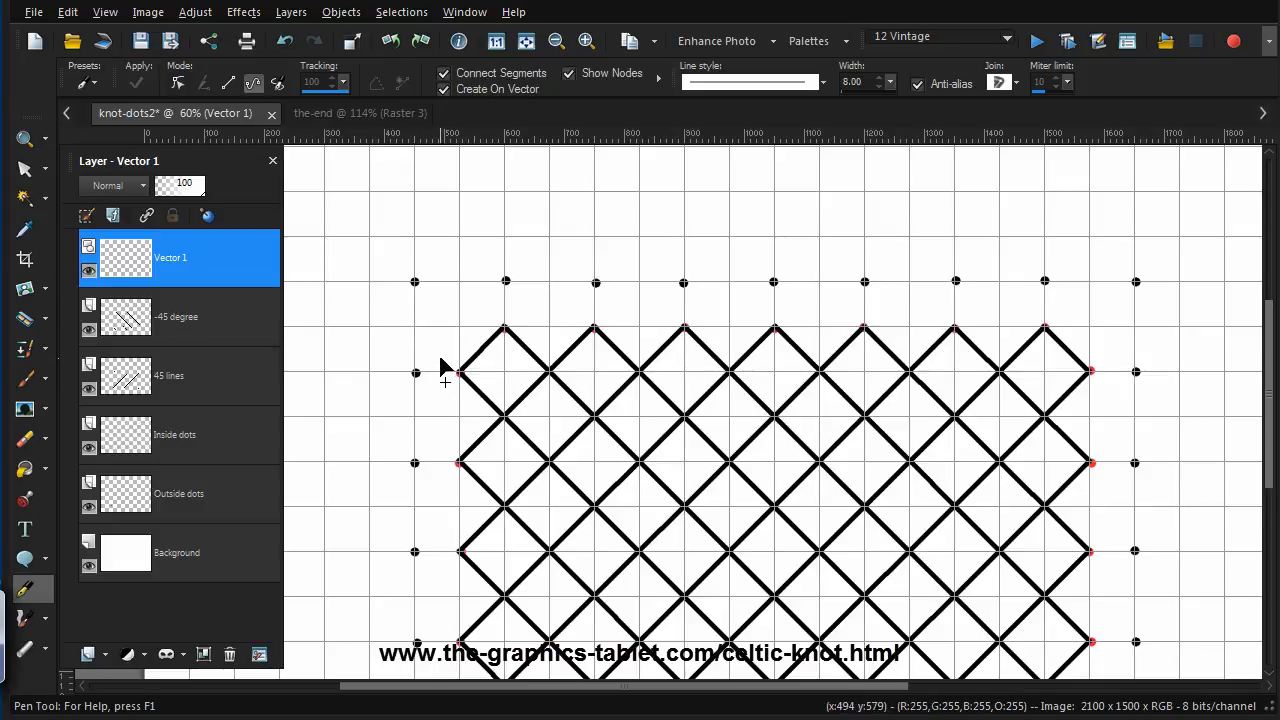
{"action": "mouse_move", "coordinate": [465, 435]}
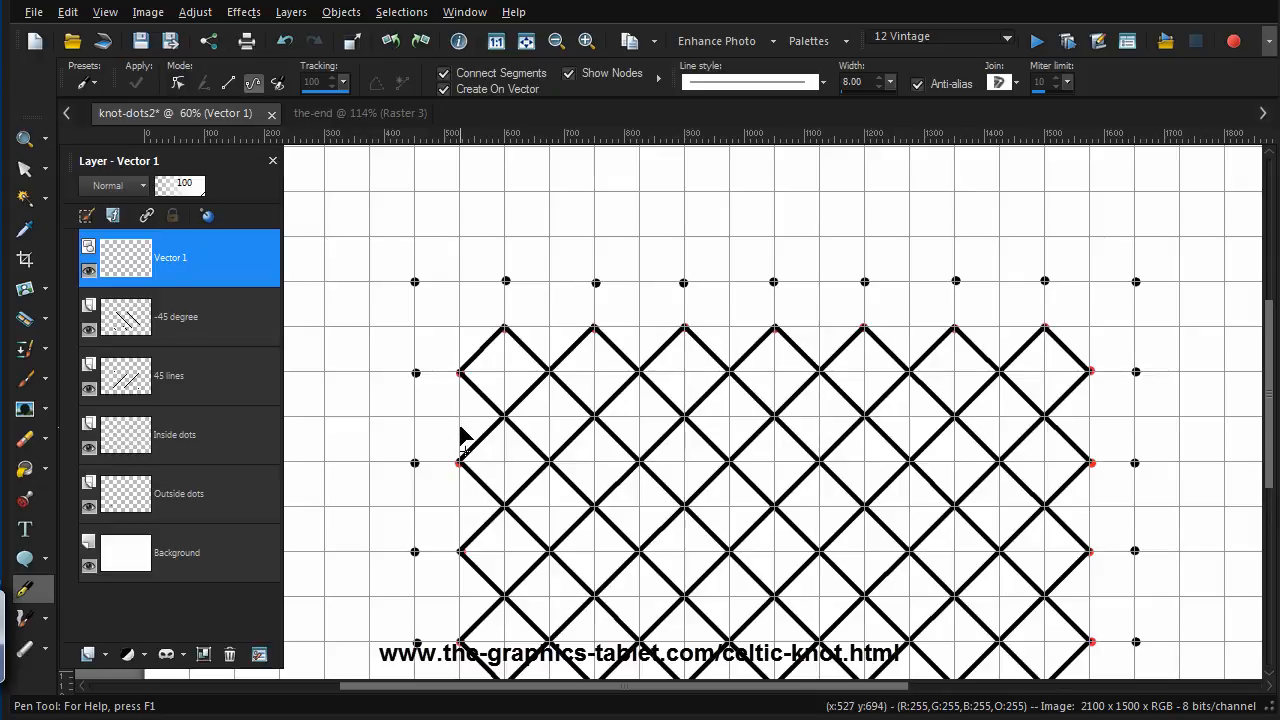
{"action": "mouse_move", "coordinate": [463, 425]}
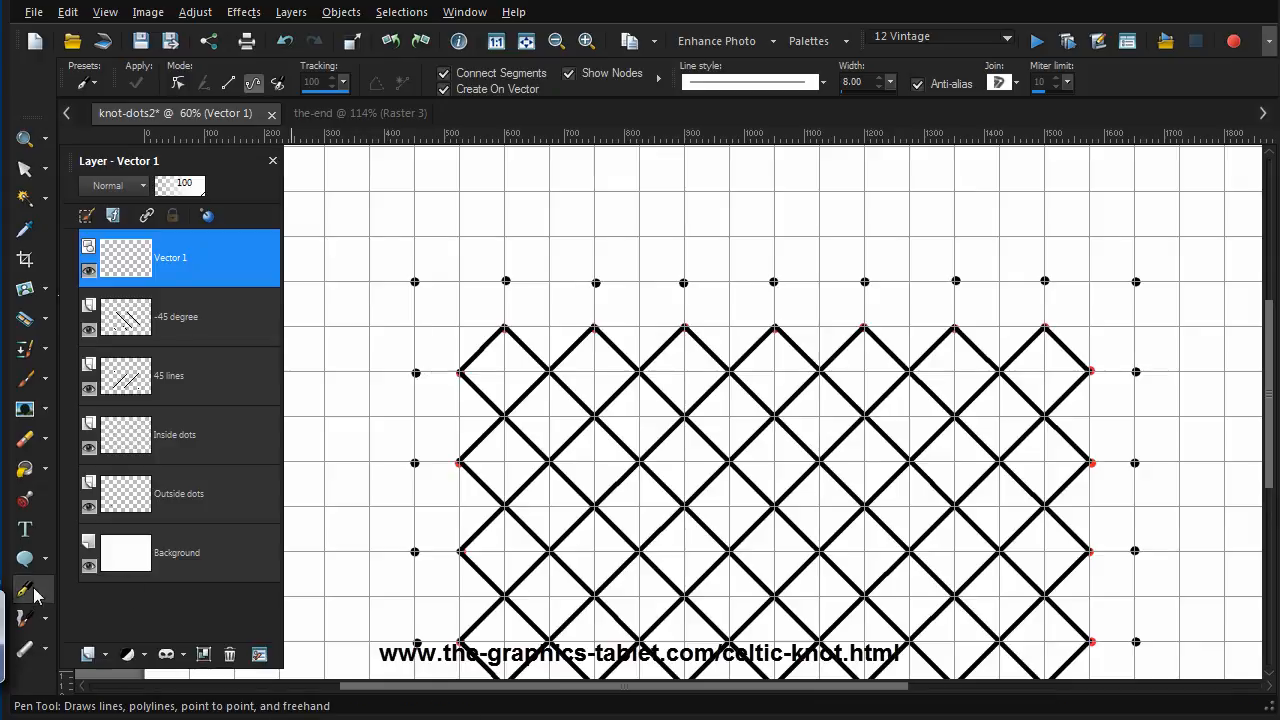
{"action": "mouse_move", "coordinate": [456, 456]}
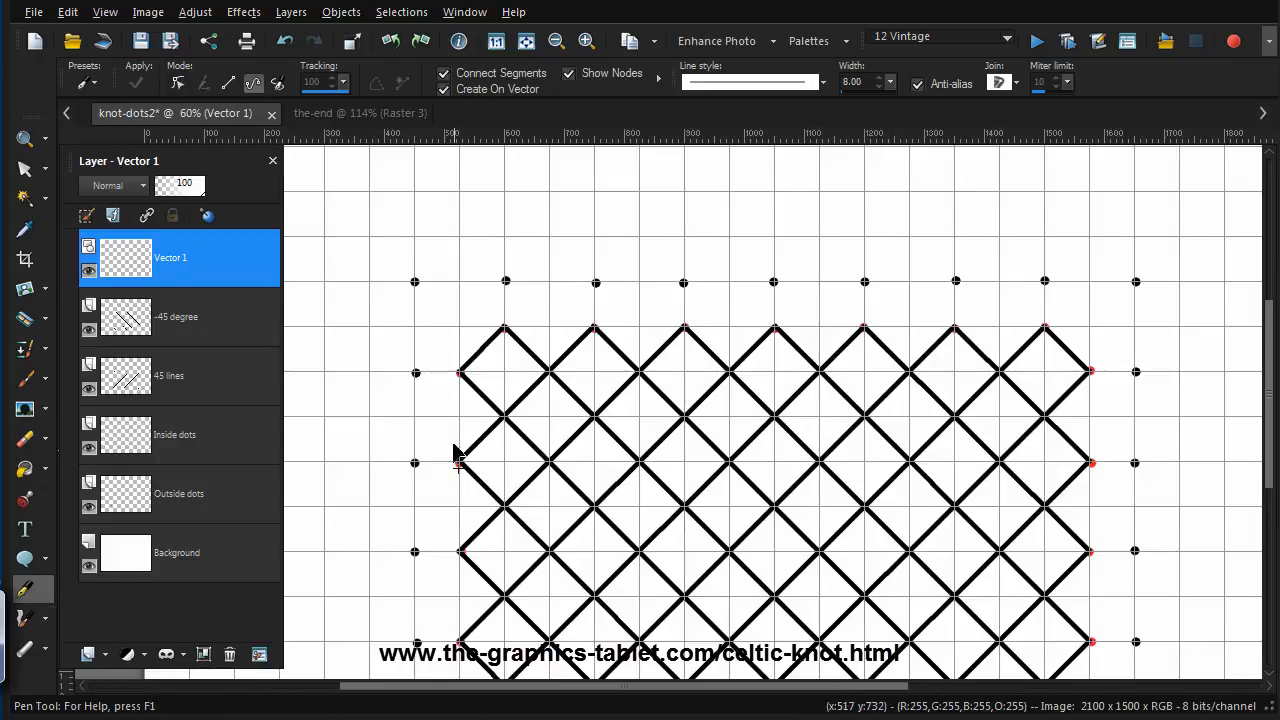
{"action": "mouse_move", "coordinate": [465, 490]}
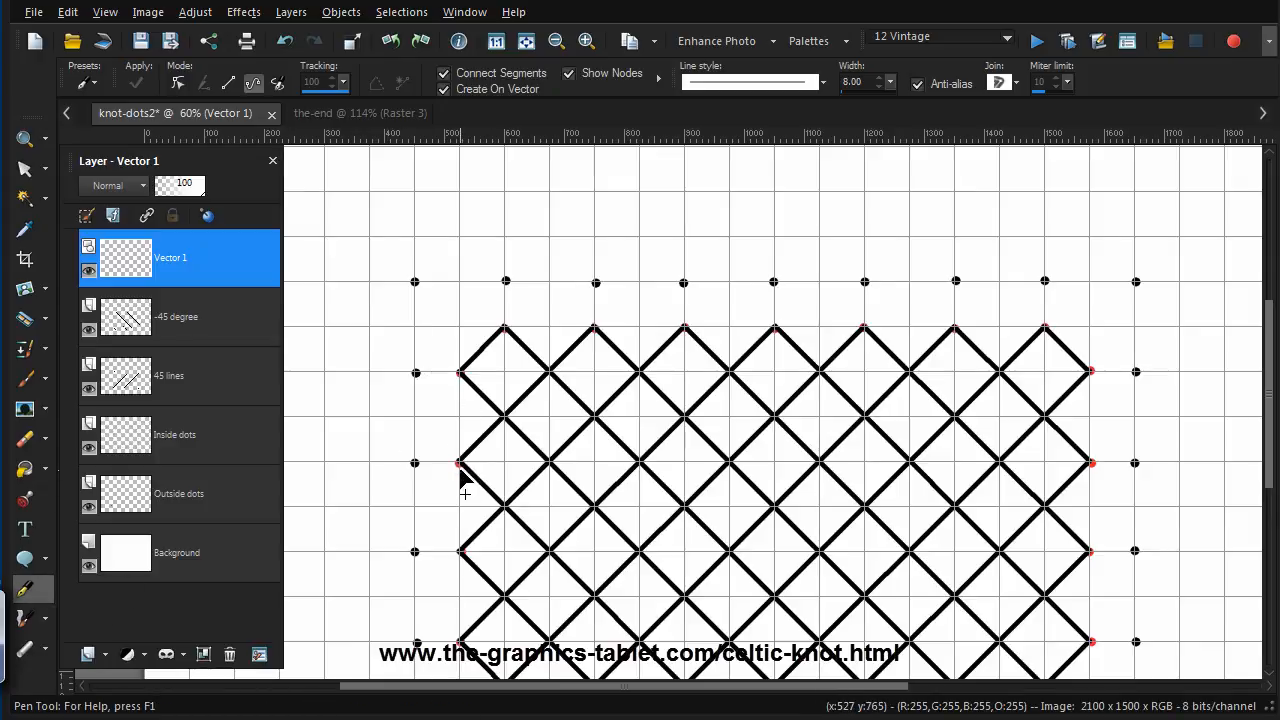
{"action": "mouse_move", "coordinate": [307, 167]}
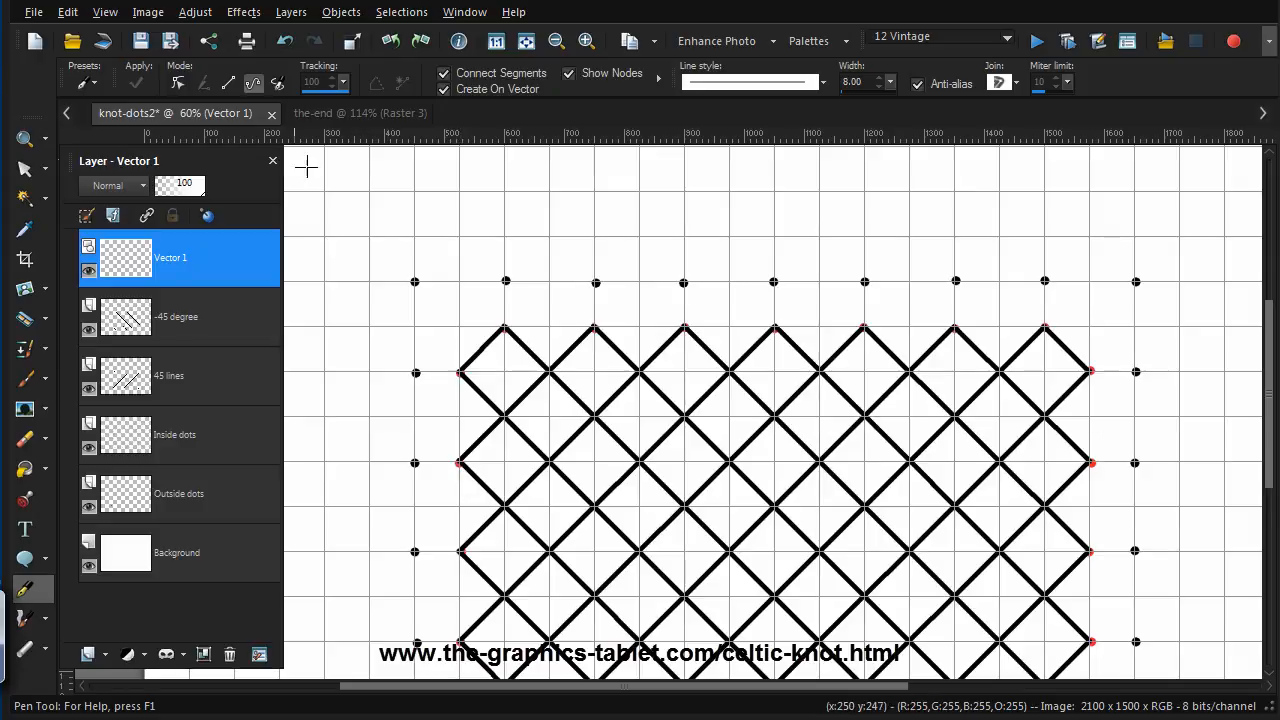
{"action": "left_click", "coordinate": [24, 138]}
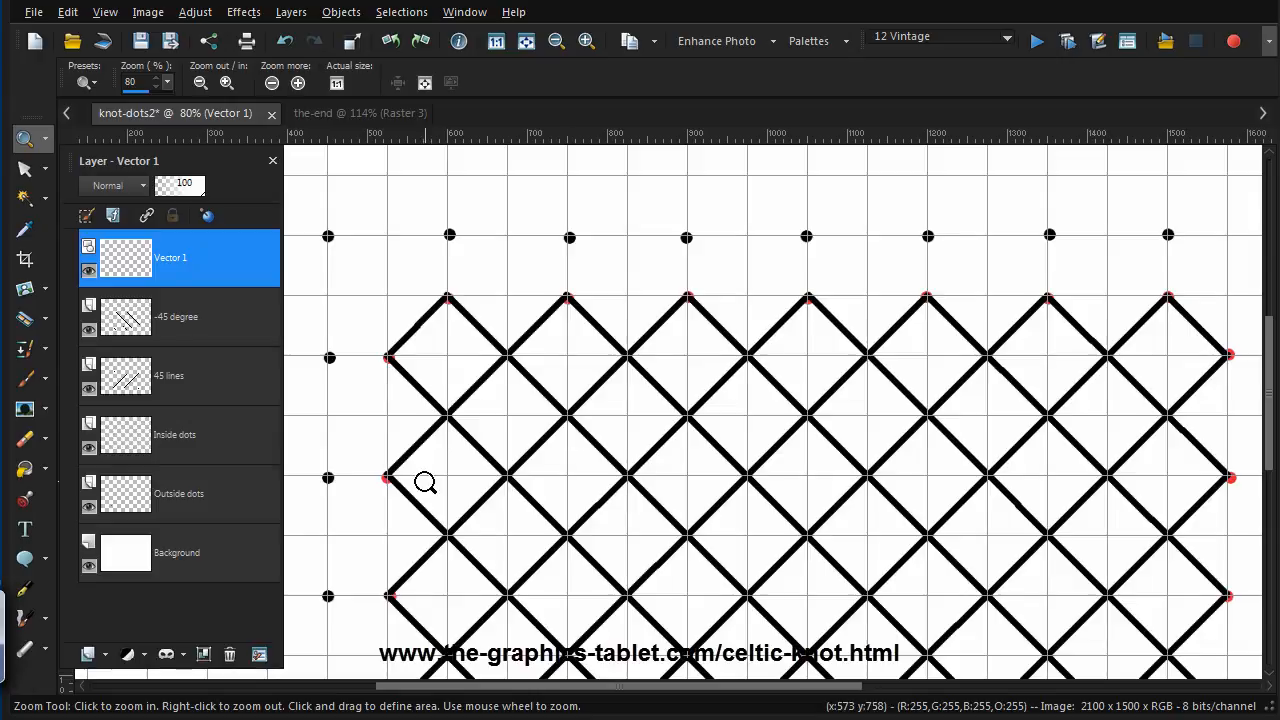
{"action": "mouse_move", "coordinate": [329, 238]}
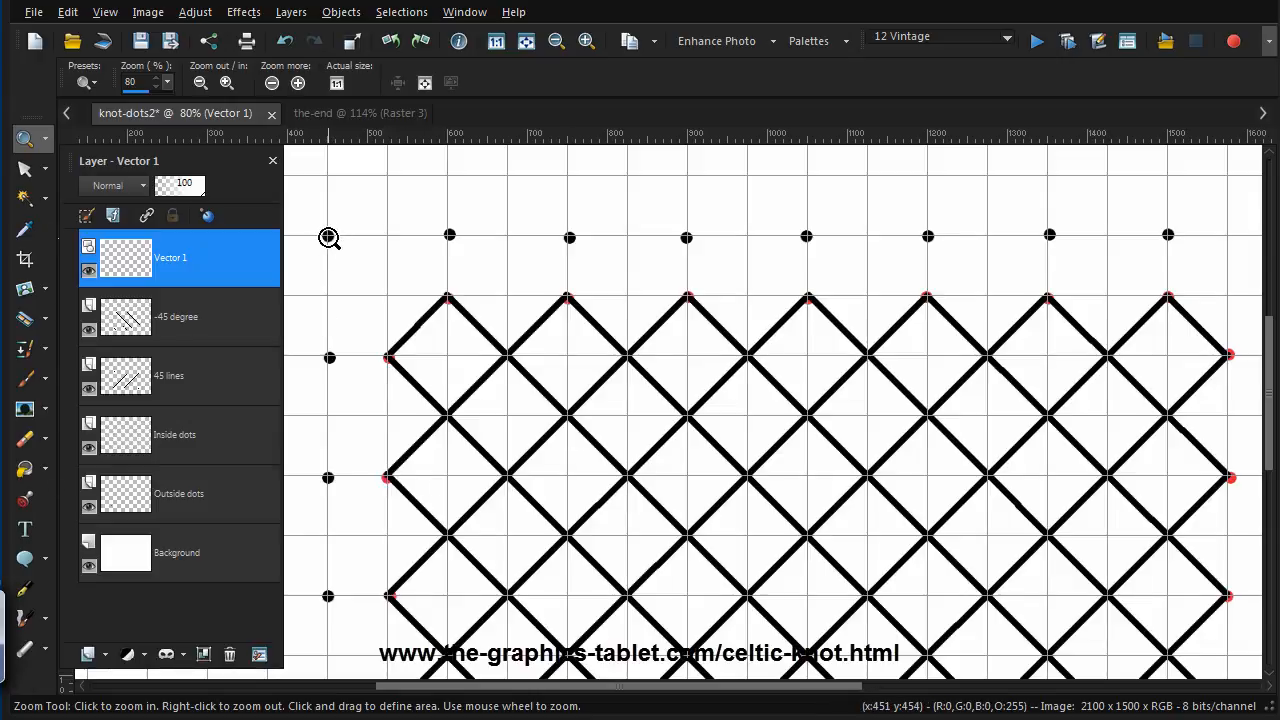
{"action": "mouse_move", "coordinate": [329, 360]}
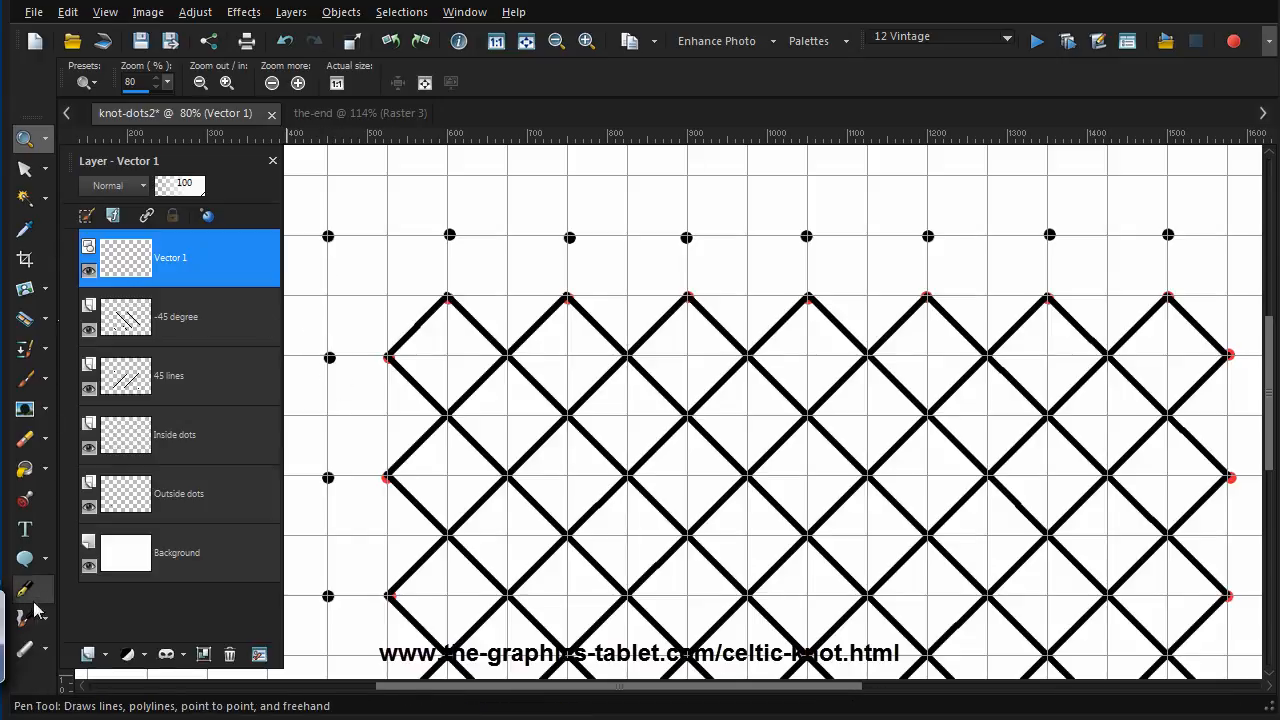
Draw a Bézier corner curve from the corner dot over the top lattice point and down the right side
{"action": "left_click", "coordinate": [25, 588]}
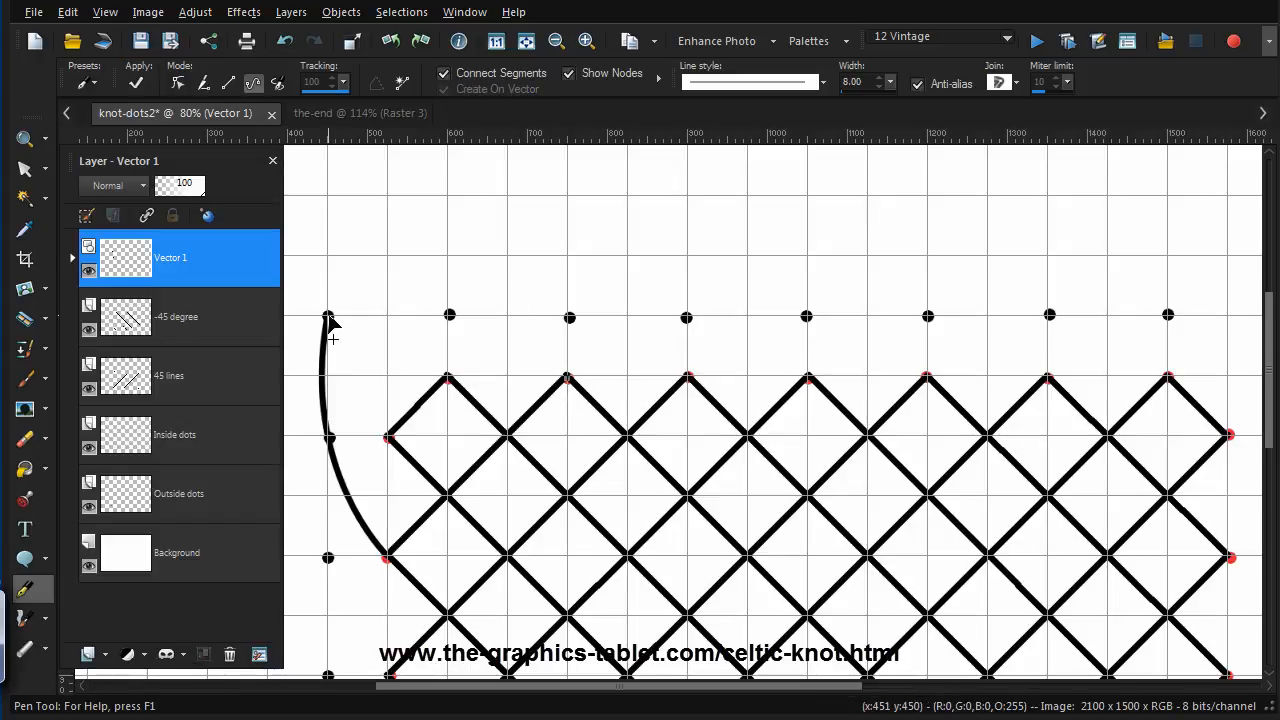
{"action": "left_click_drag", "start_coordinate": [329, 318], "coordinate": [567, 378]}
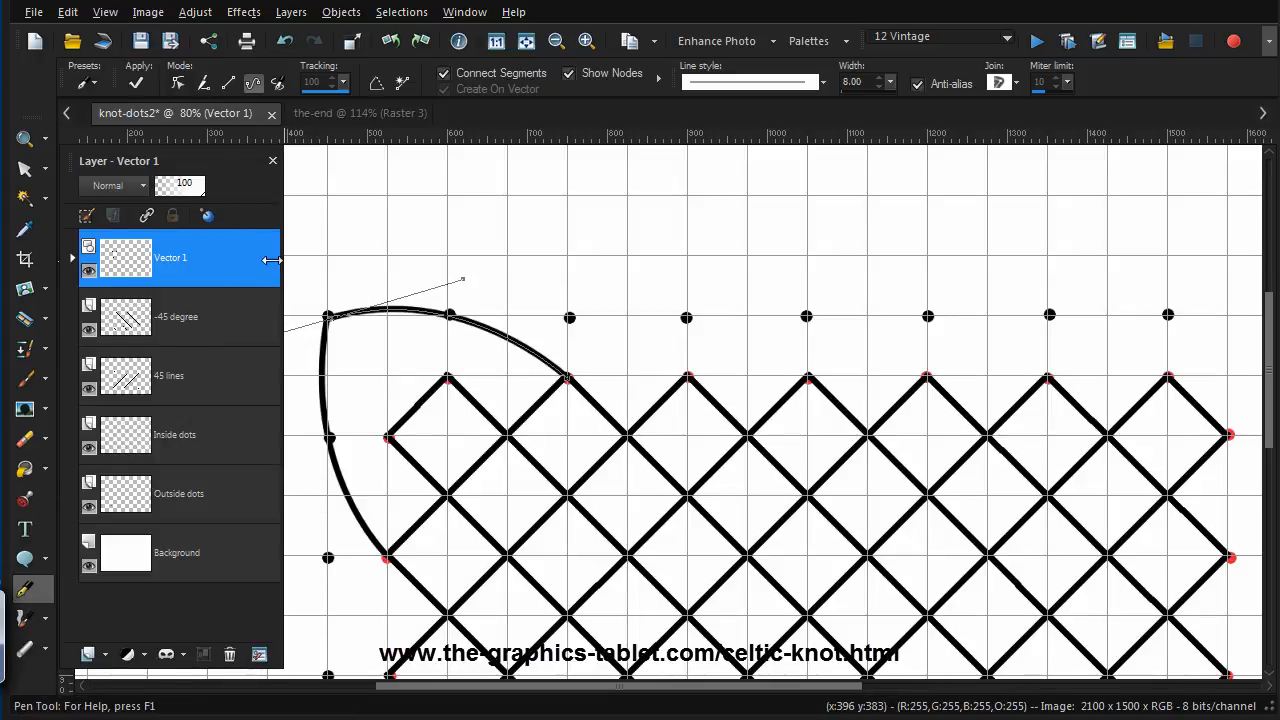
{"action": "mouse_move", "coordinate": [318, 320]}
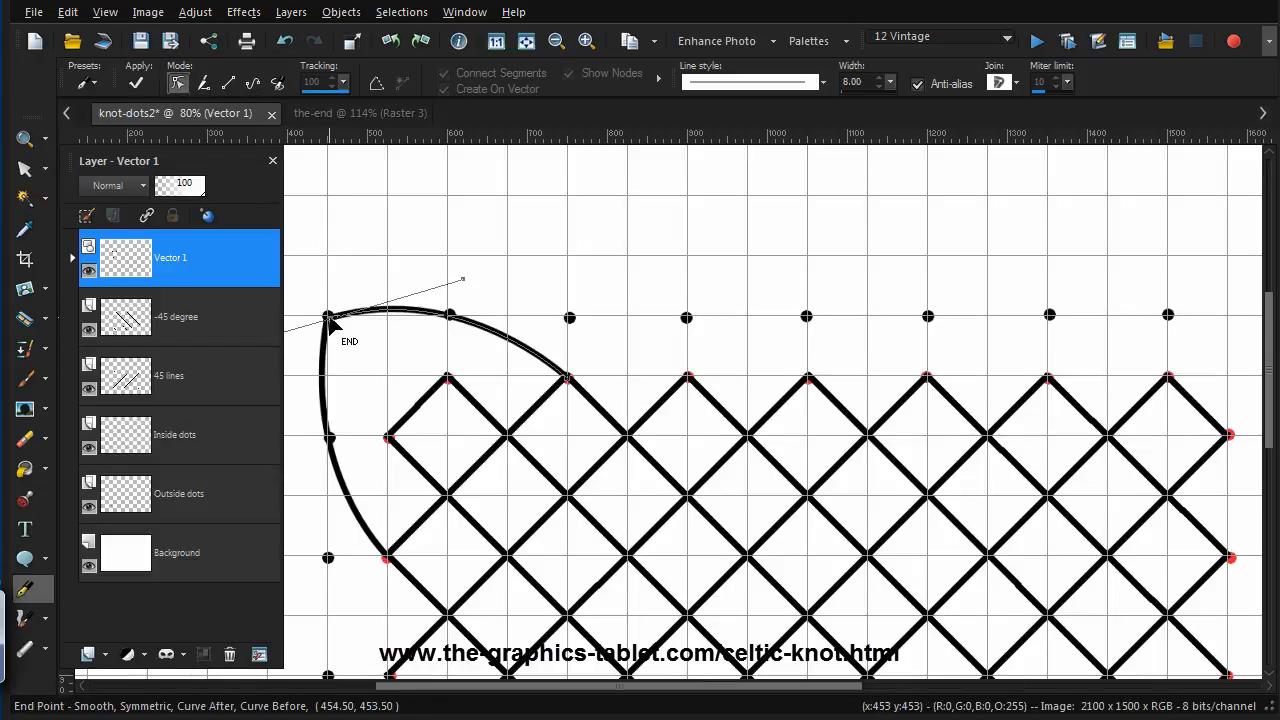
{"action": "left_click_drag", "start_coordinate": [330, 318], "coordinate": [343, 270]}
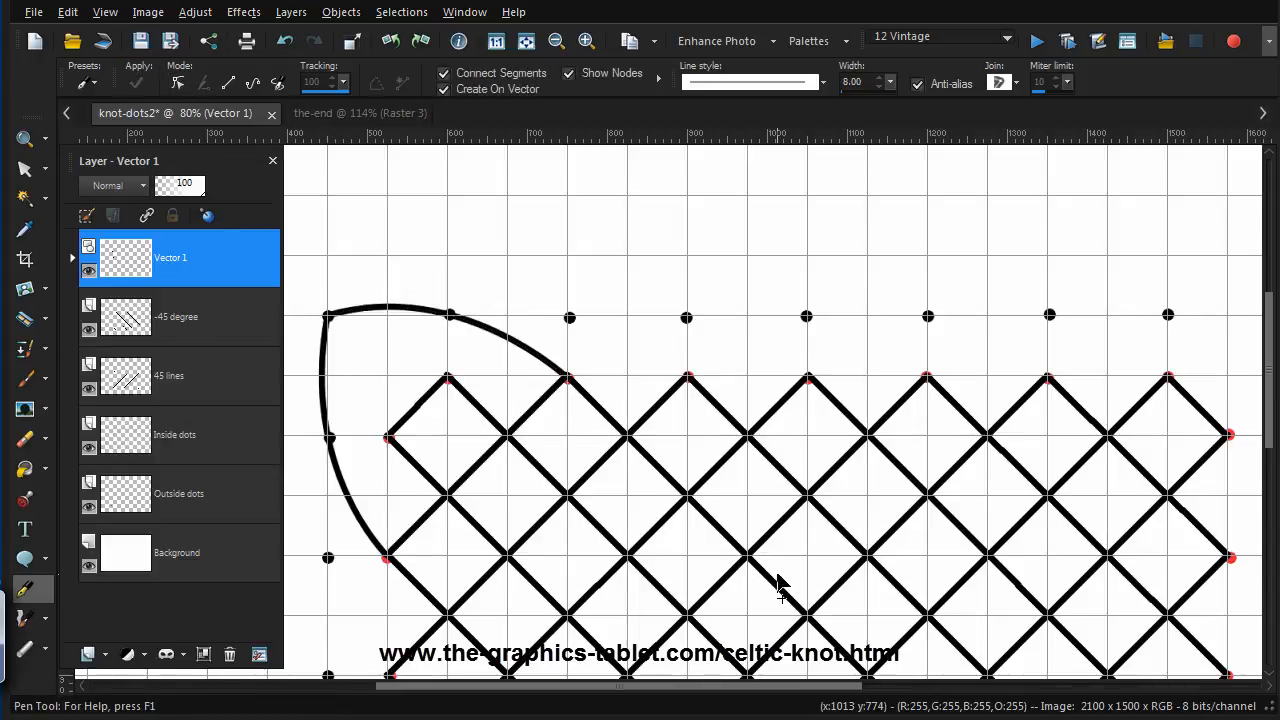
{"action": "mouse_move", "coordinate": [335, 390]}
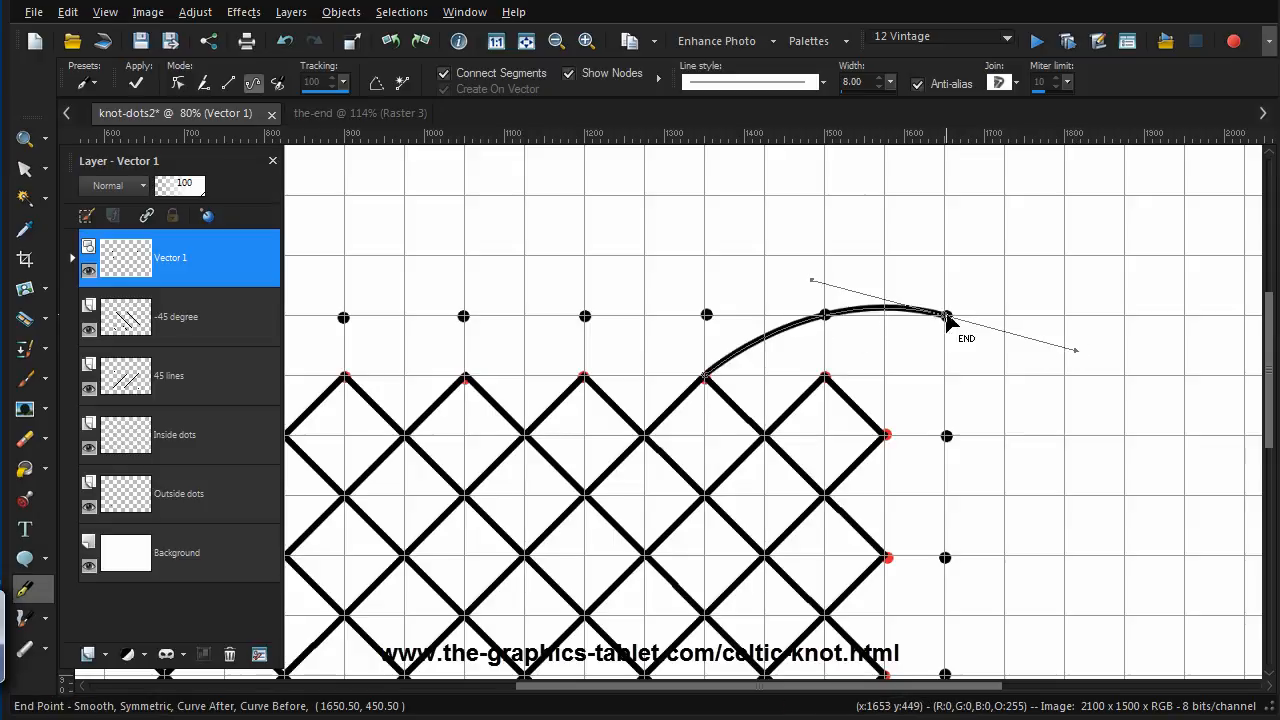
{"action": "mouse_move", "coordinate": [910, 347]}
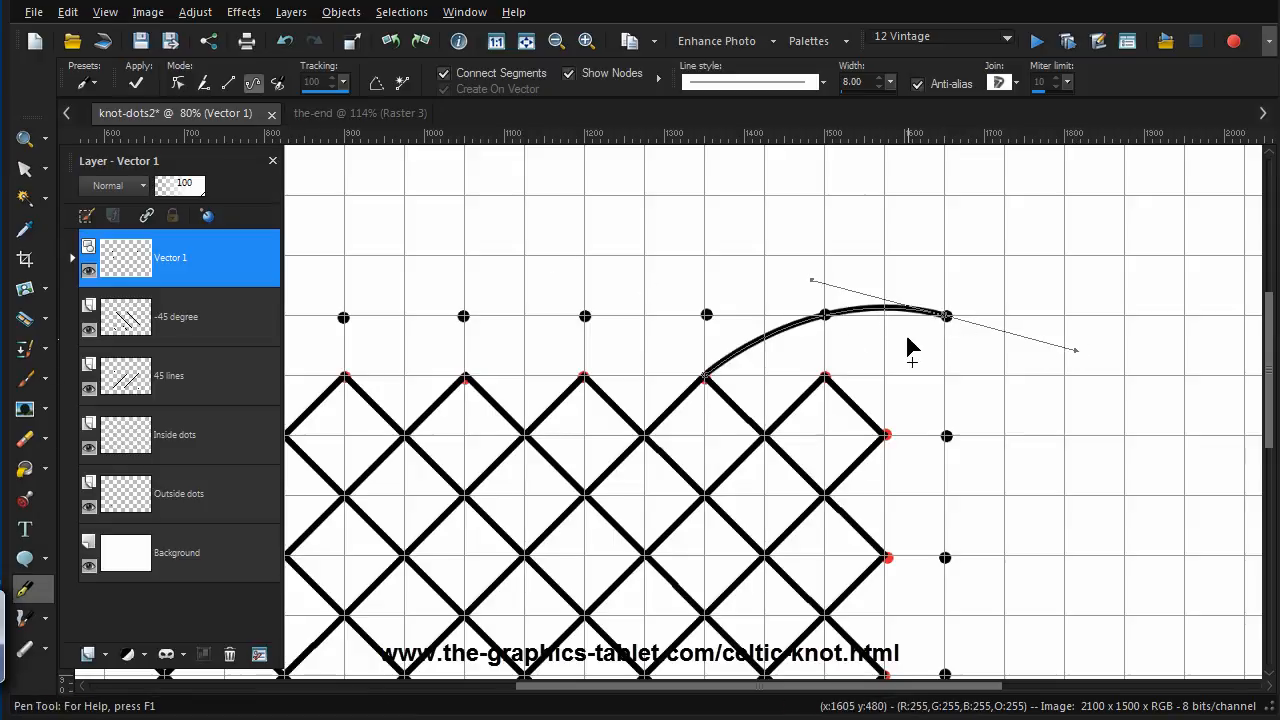
{"action": "right_click", "coordinate": [910, 347]}
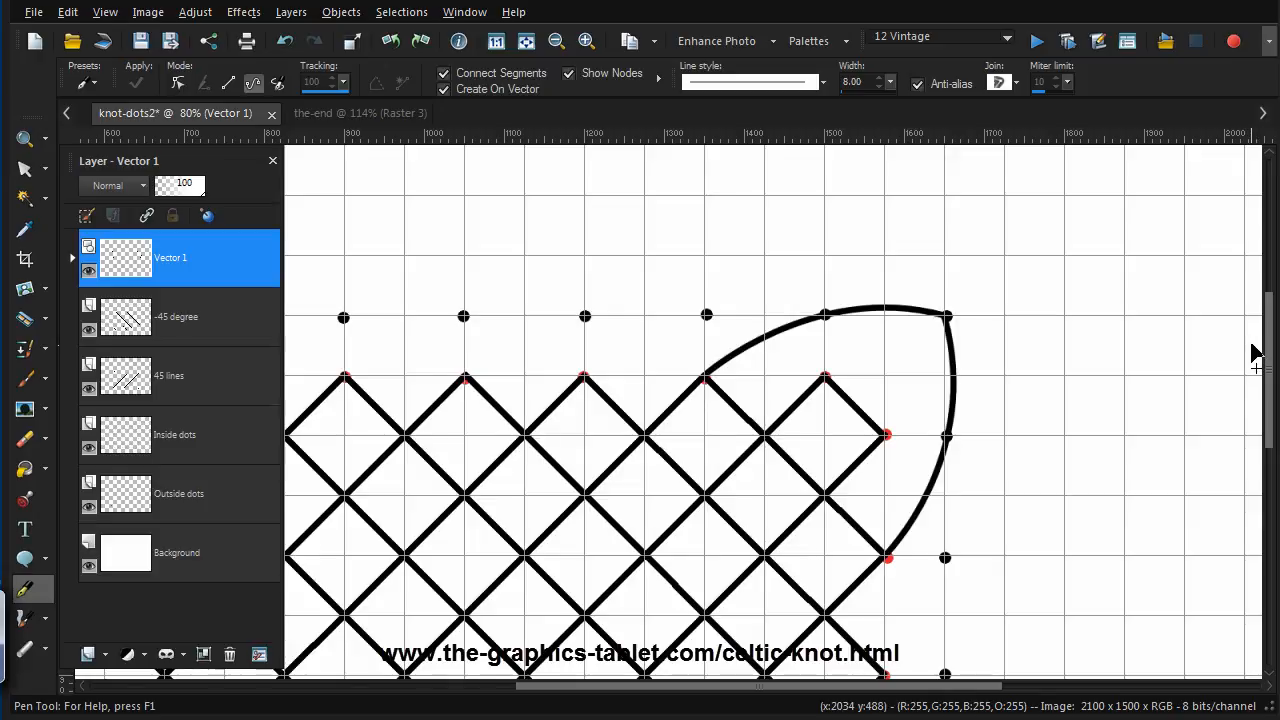
{"action": "mouse_move", "coordinate": [177, 601]}
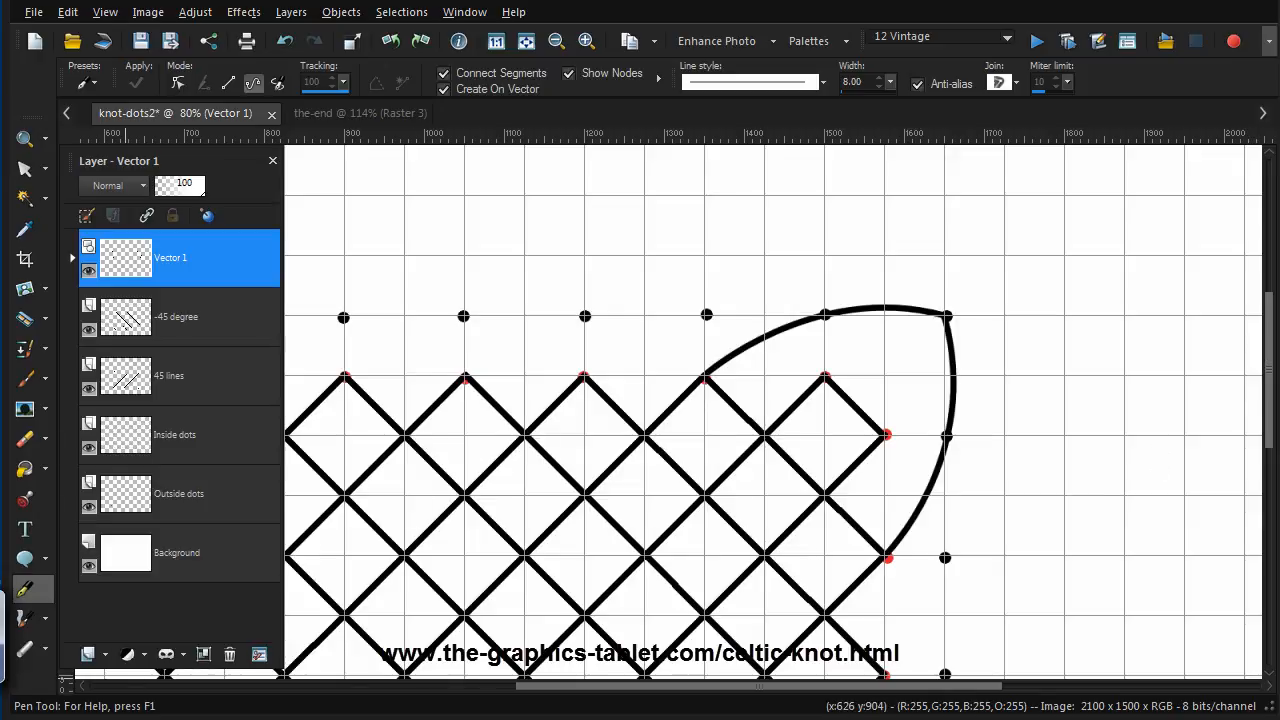
{"action": "left_click", "coordinate": [24, 138]}
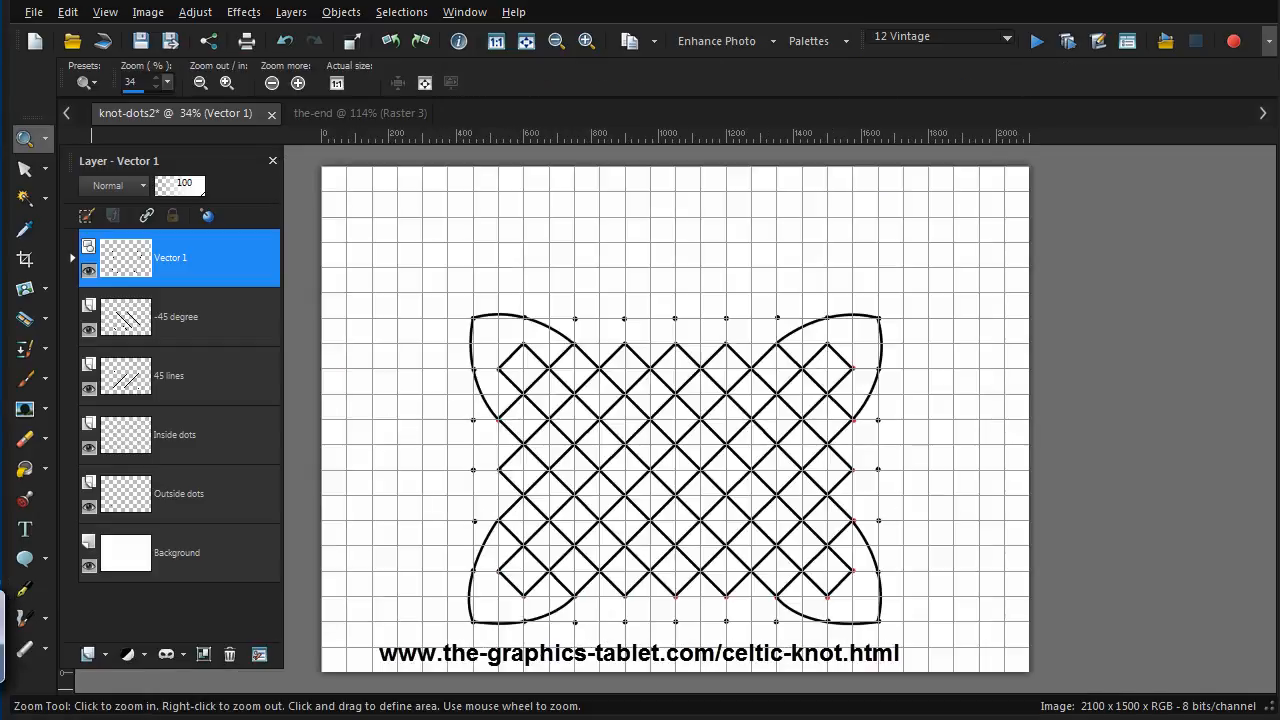
{"action": "mouse_move", "coordinate": [735, 715]}
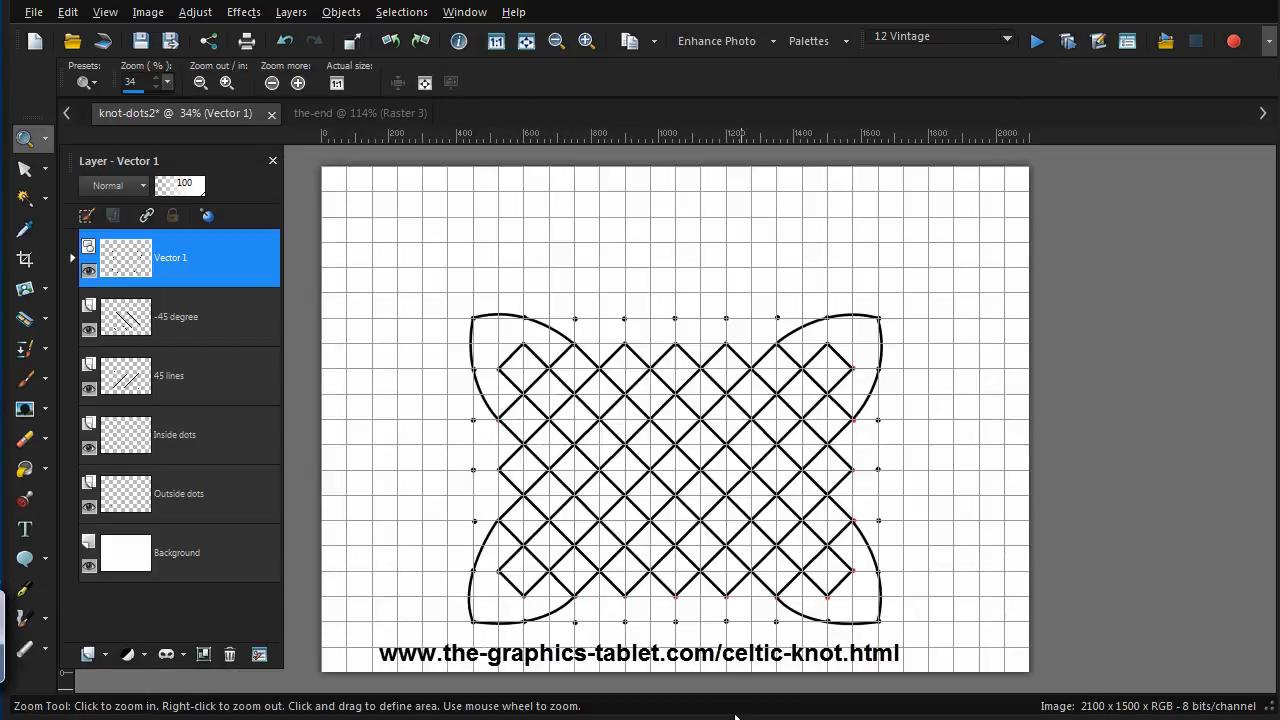
{"action": "mouse_move", "coordinate": [1078, 559]}
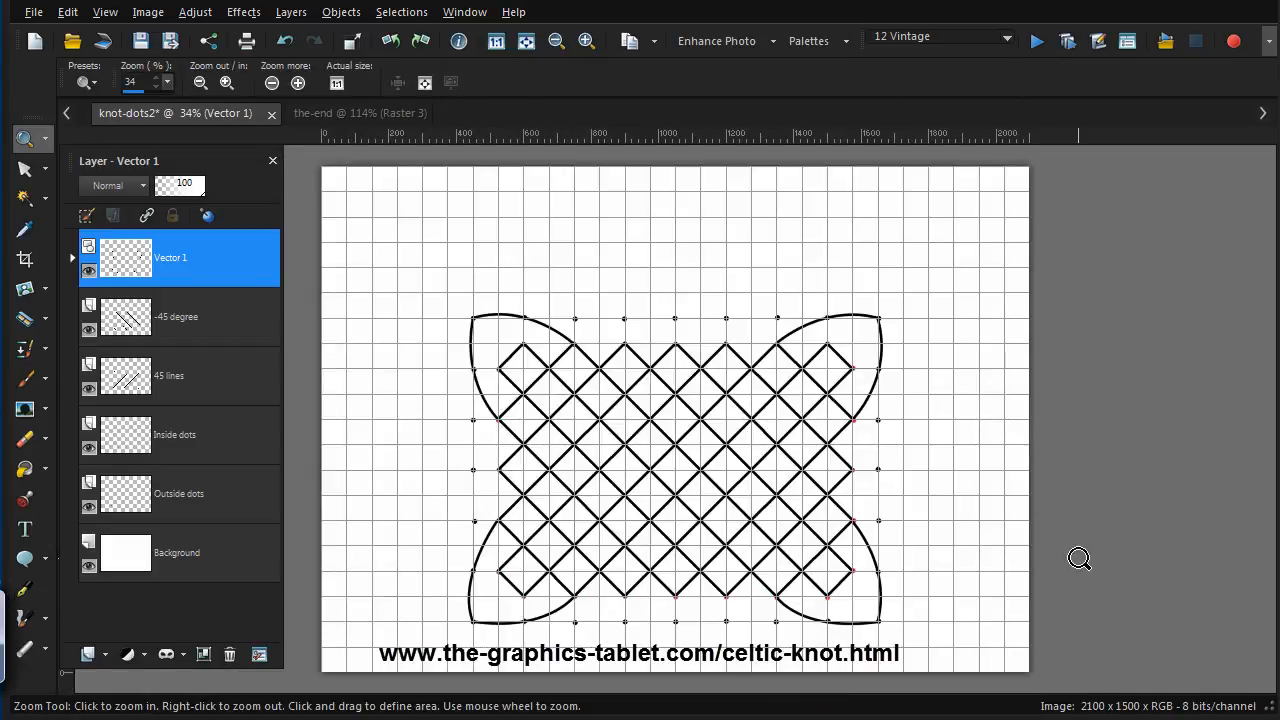
{"action": "mouse_move", "coordinate": [874, 583]}
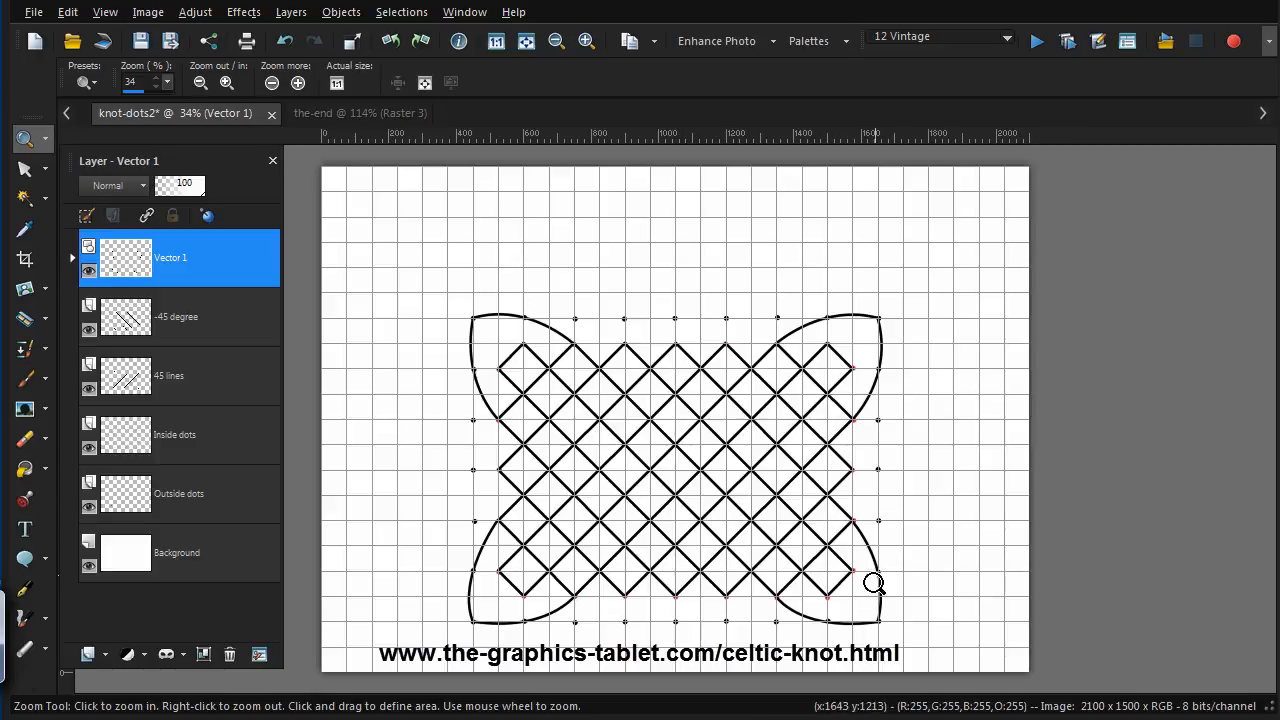
{"action": "mouse_move", "coordinate": [490, 422]}
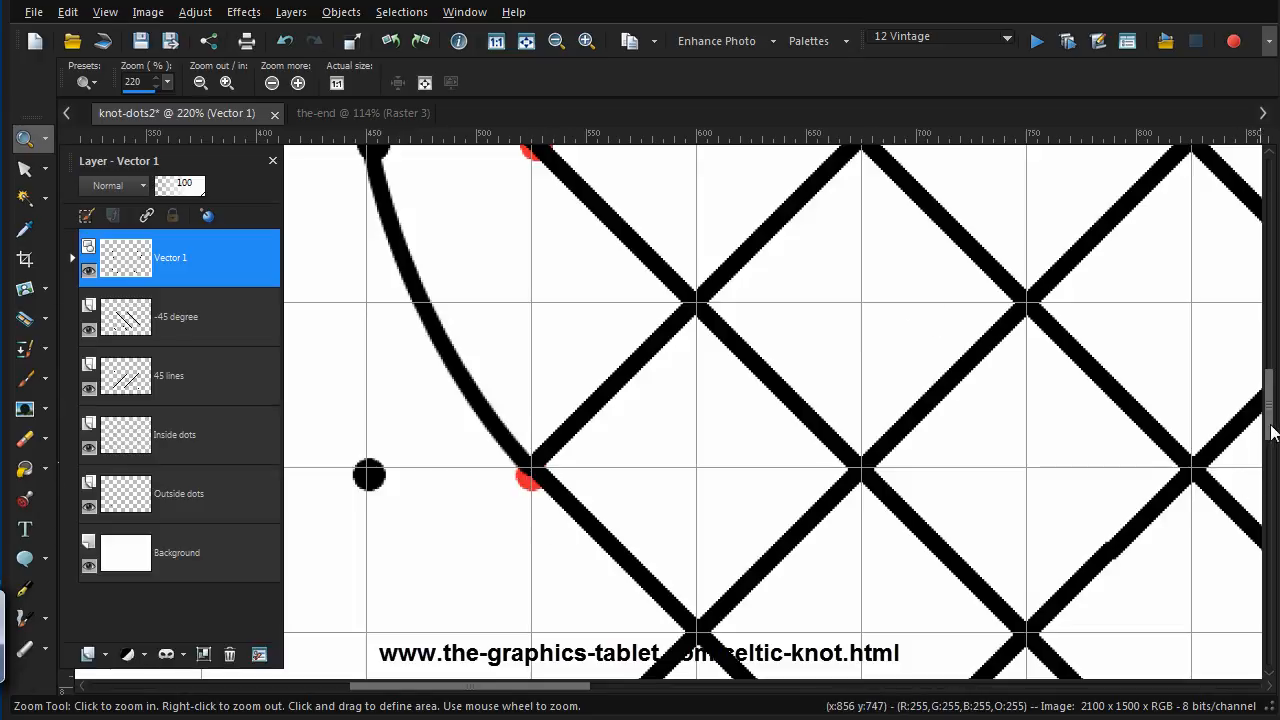
{"action": "scroll", "scroll_direction": "down", "scroll_amount": 3}
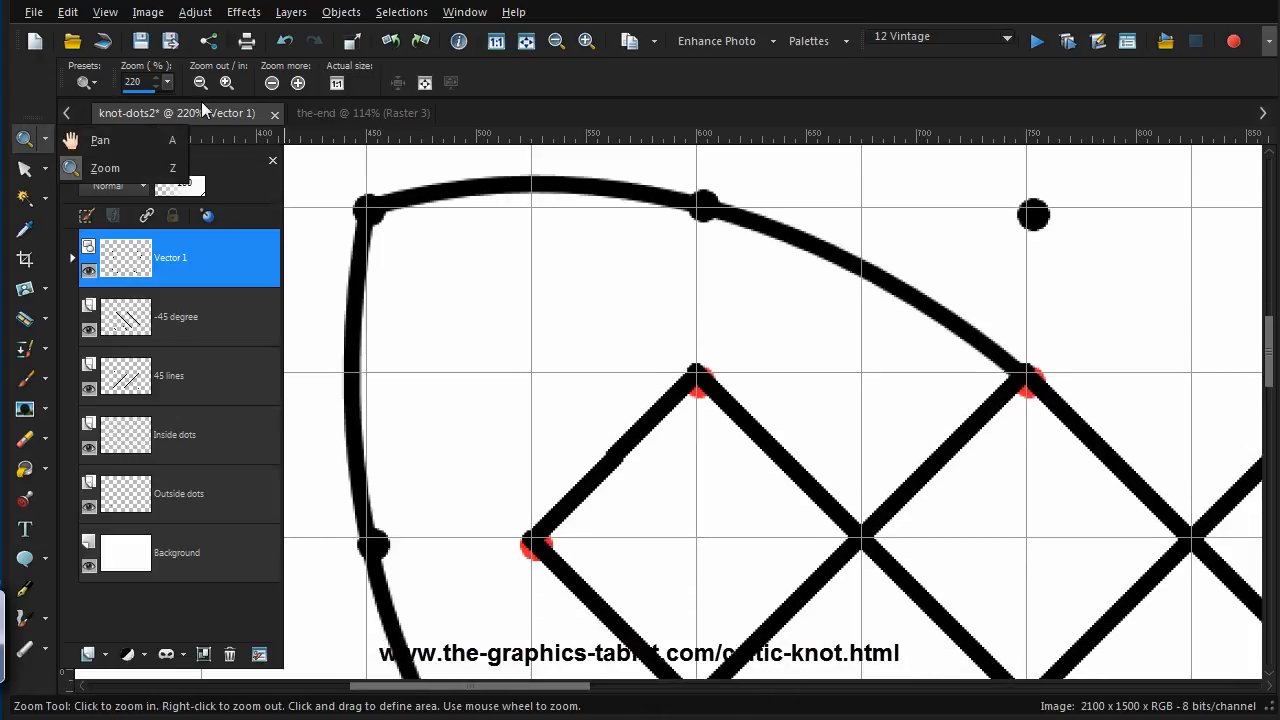
{"action": "left_click", "coordinate": [199, 83]}
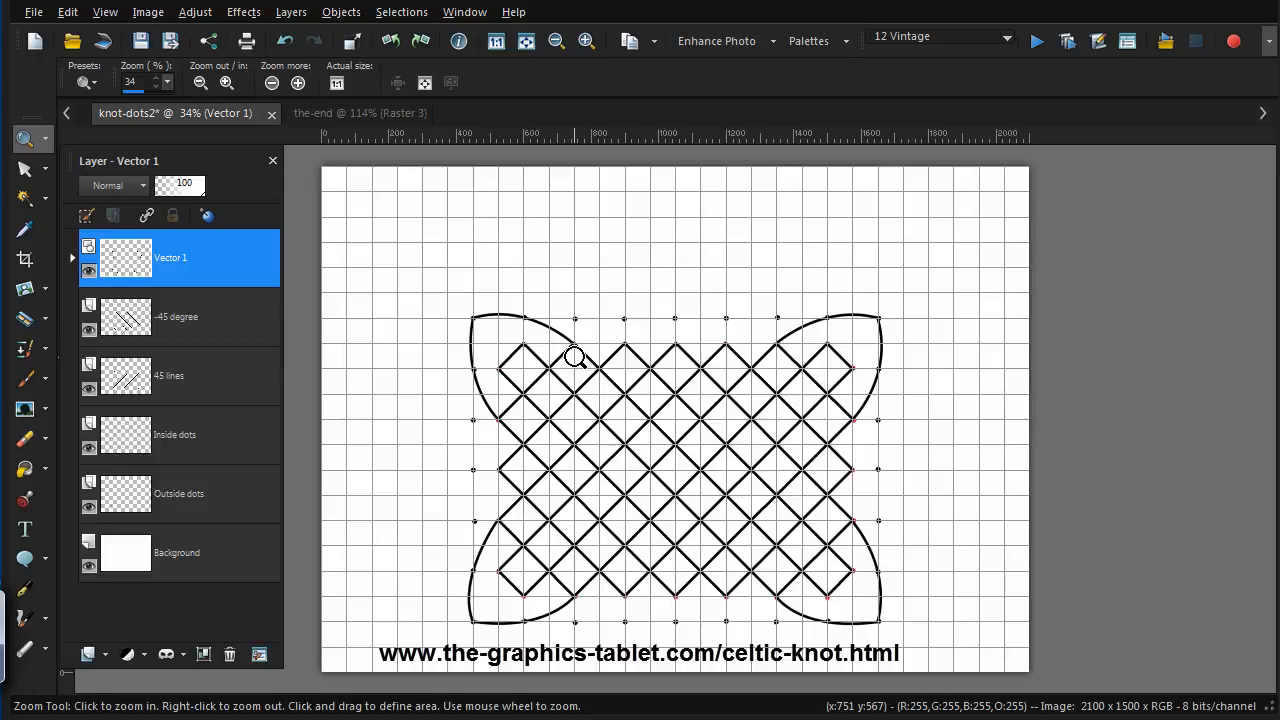
{"action": "mouse_move", "coordinate": [672, 345]}
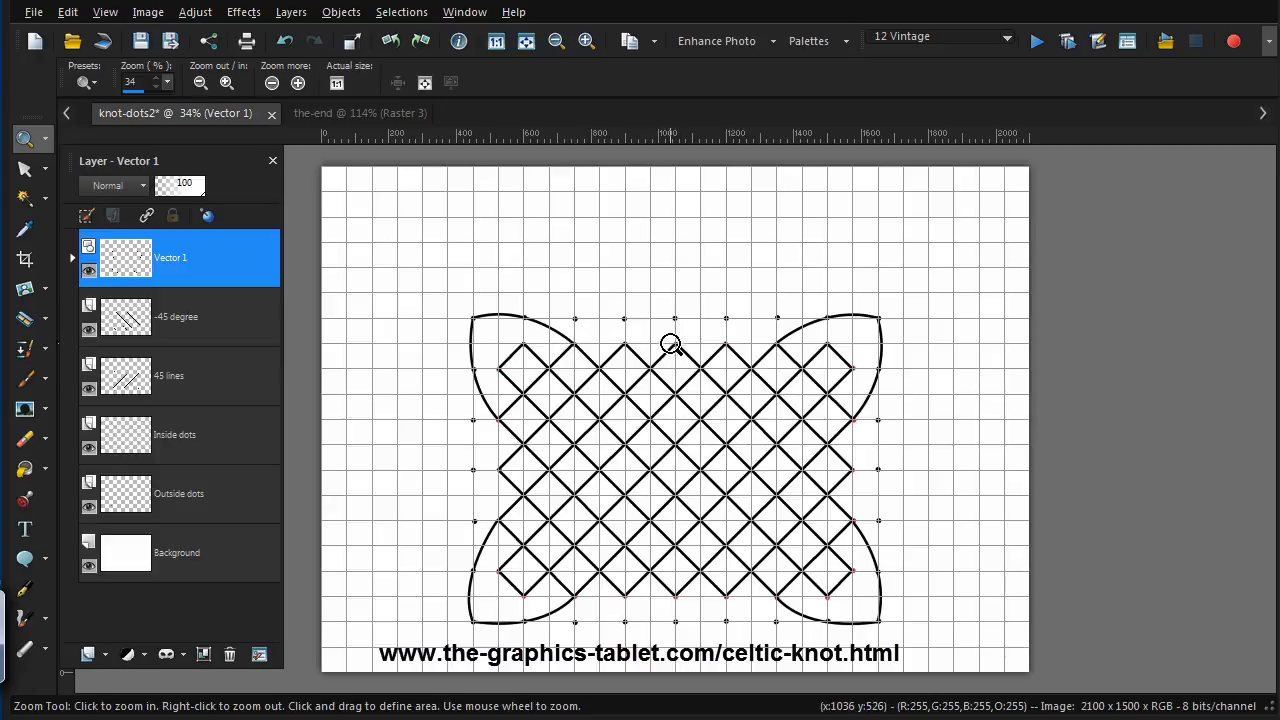
{"action": "mouse_move", "coordinate": [758, 327]}
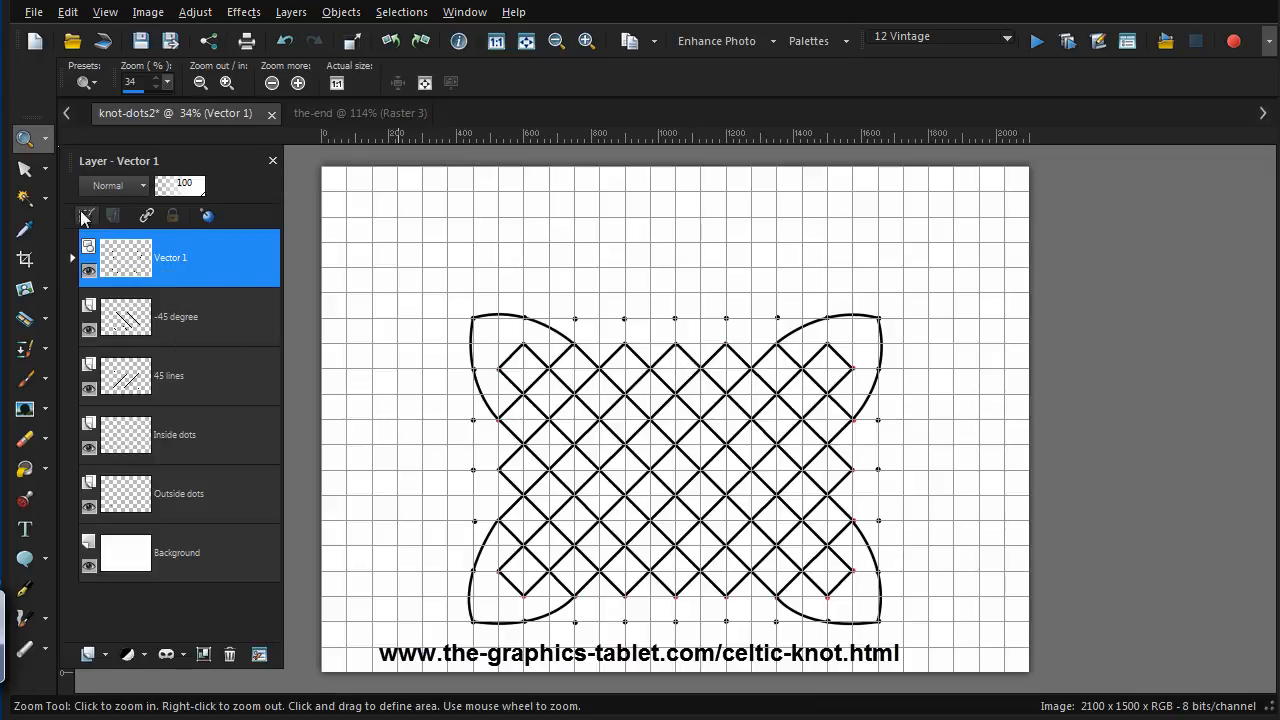
Create a new vector layer named 'Scallops'
{"action": "left_click", "coordinate": [105, 654]}
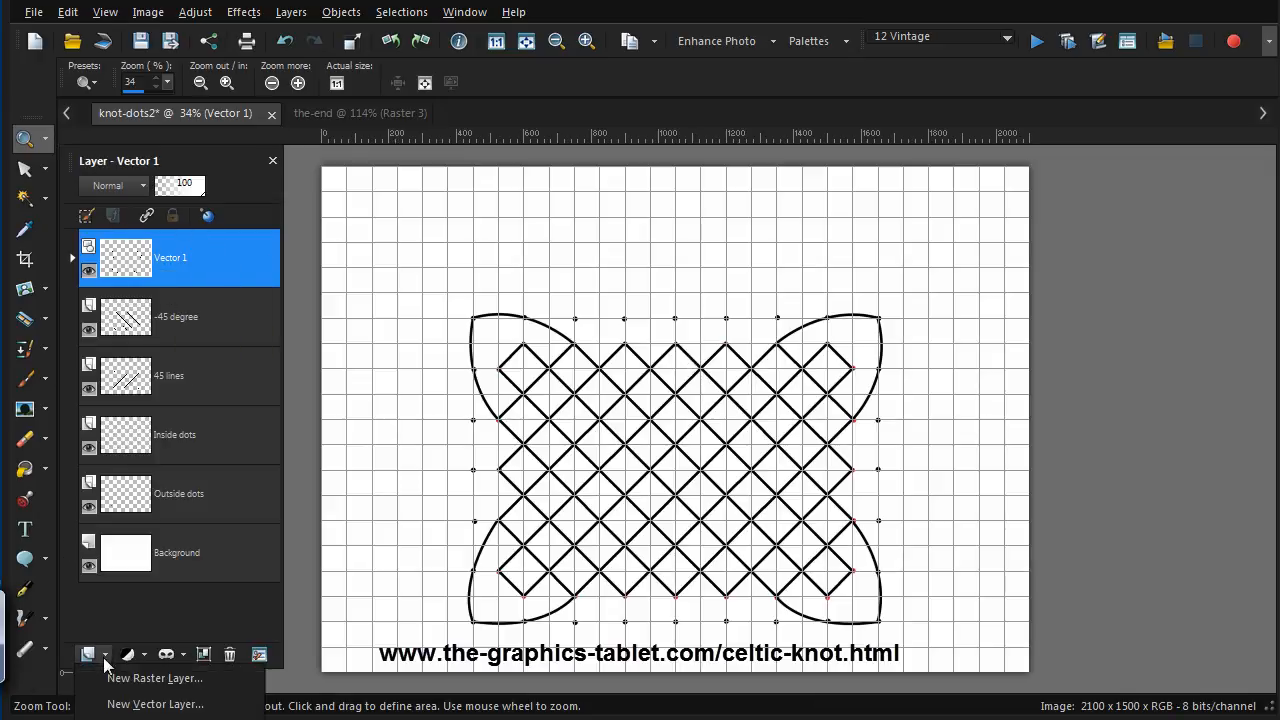
{"action": "left_click", "coordinate": [155, 704]}
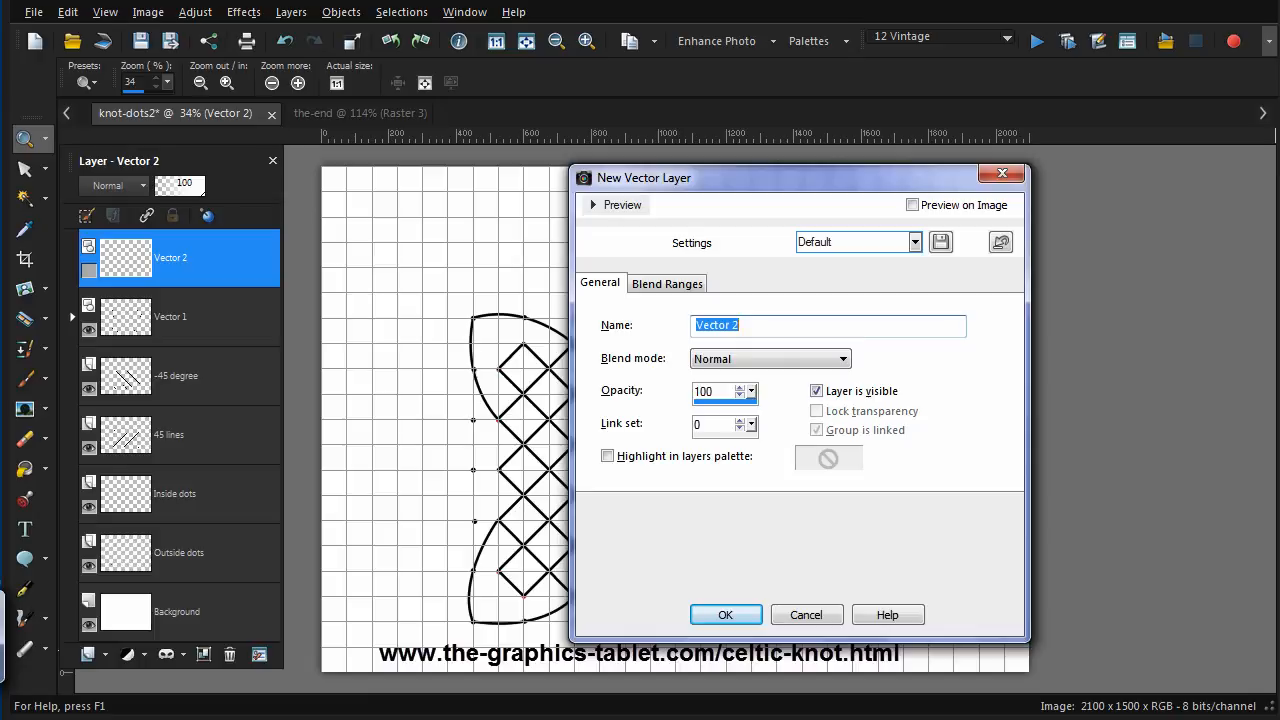
{"action": "type", "text": "Sca"}
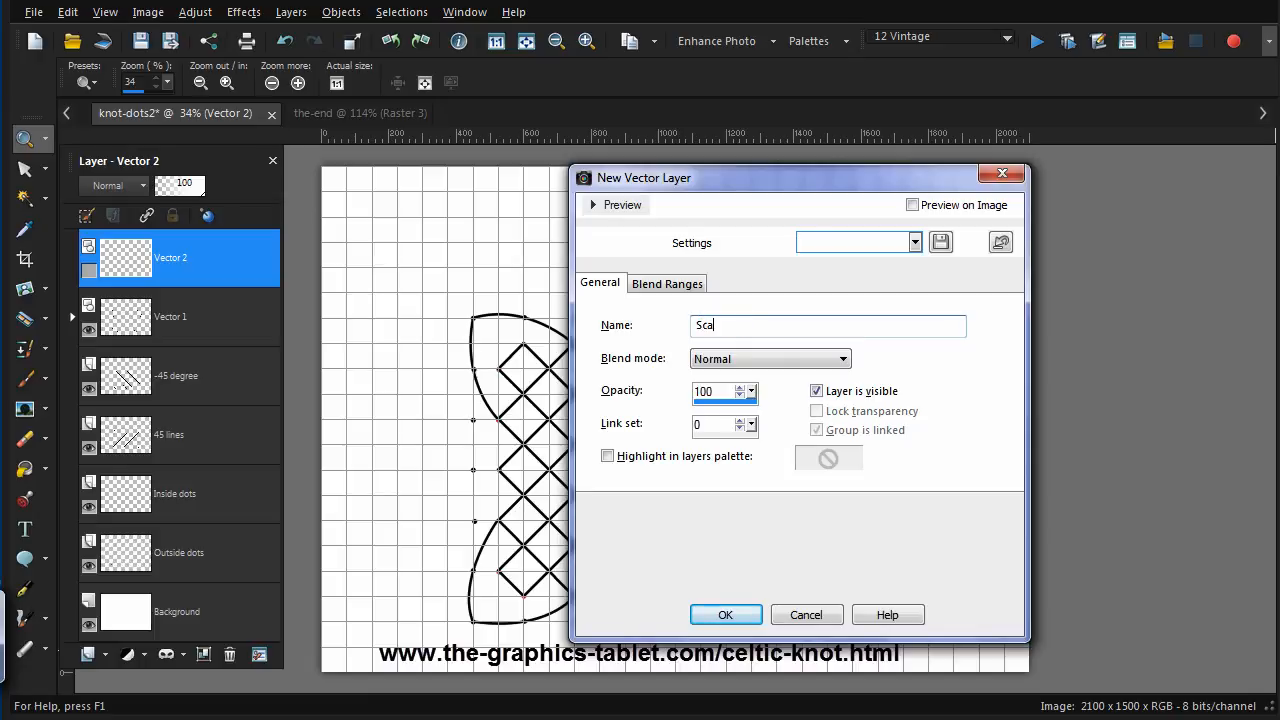
{"action": "type", "text": "llops"}
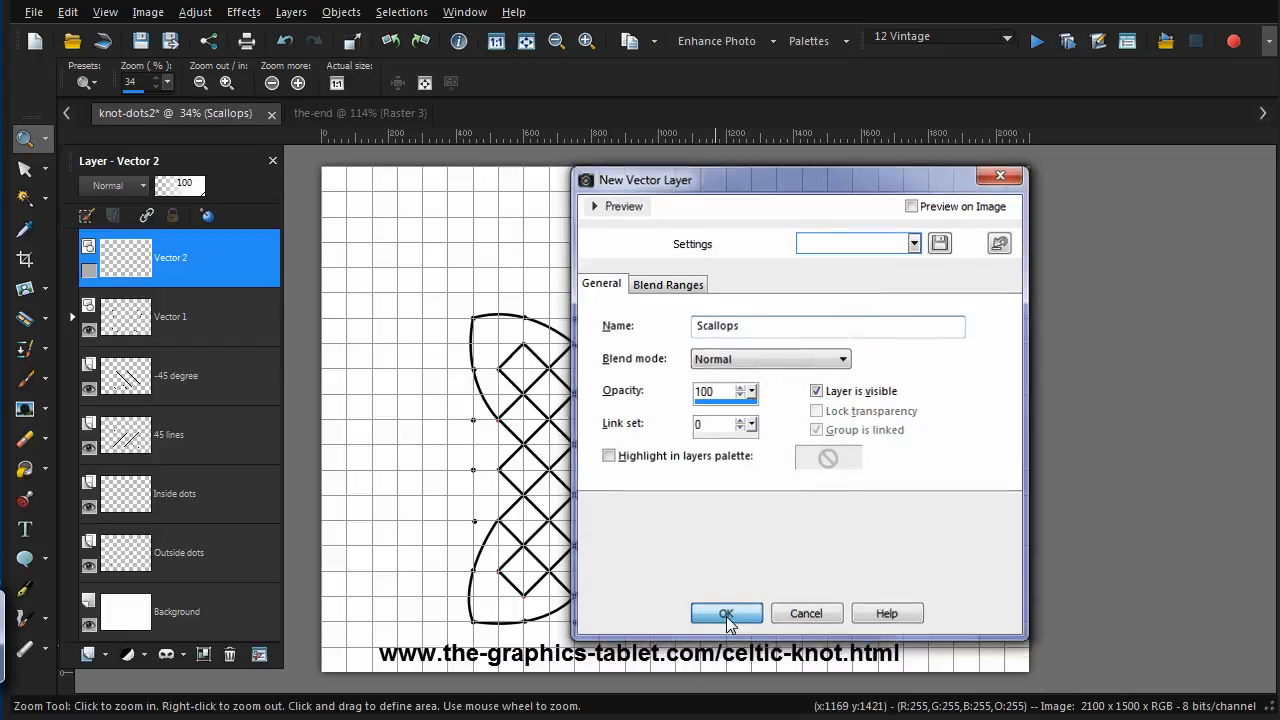
{"action": "left_click", "coordinate": [726, 613]}
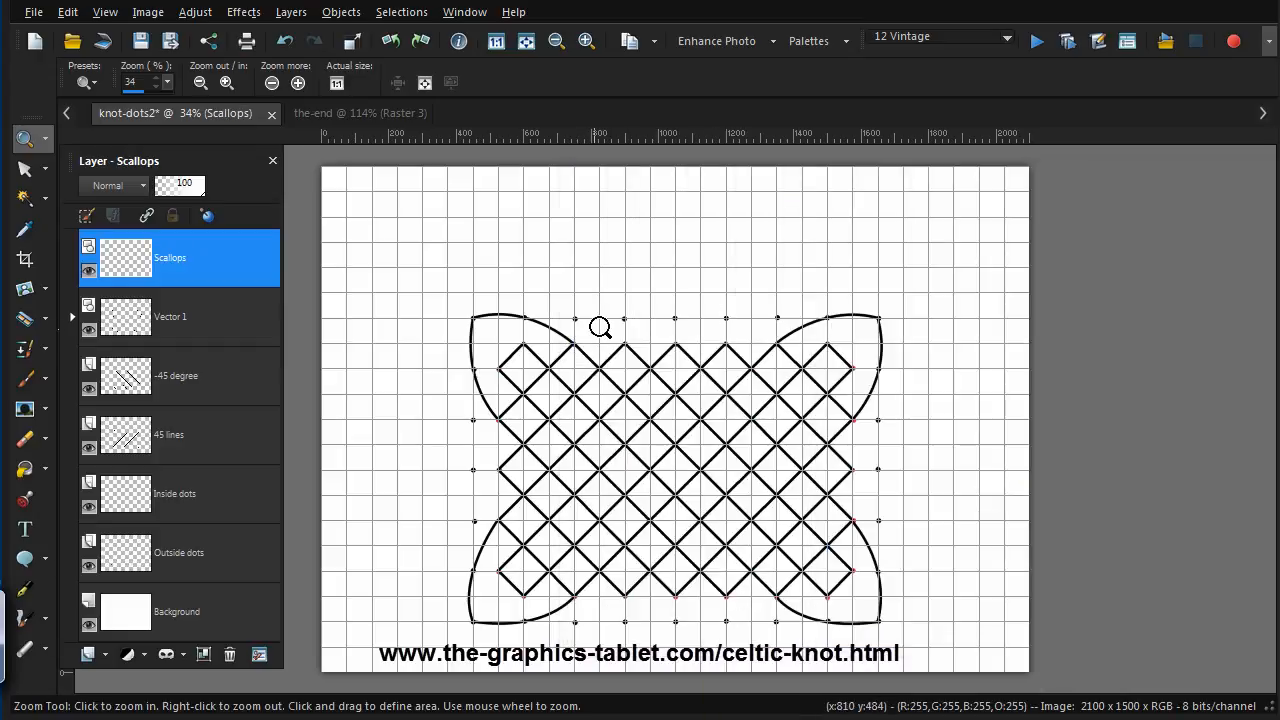
{"action": "mouse_move", "coordinate": [765, 390]}
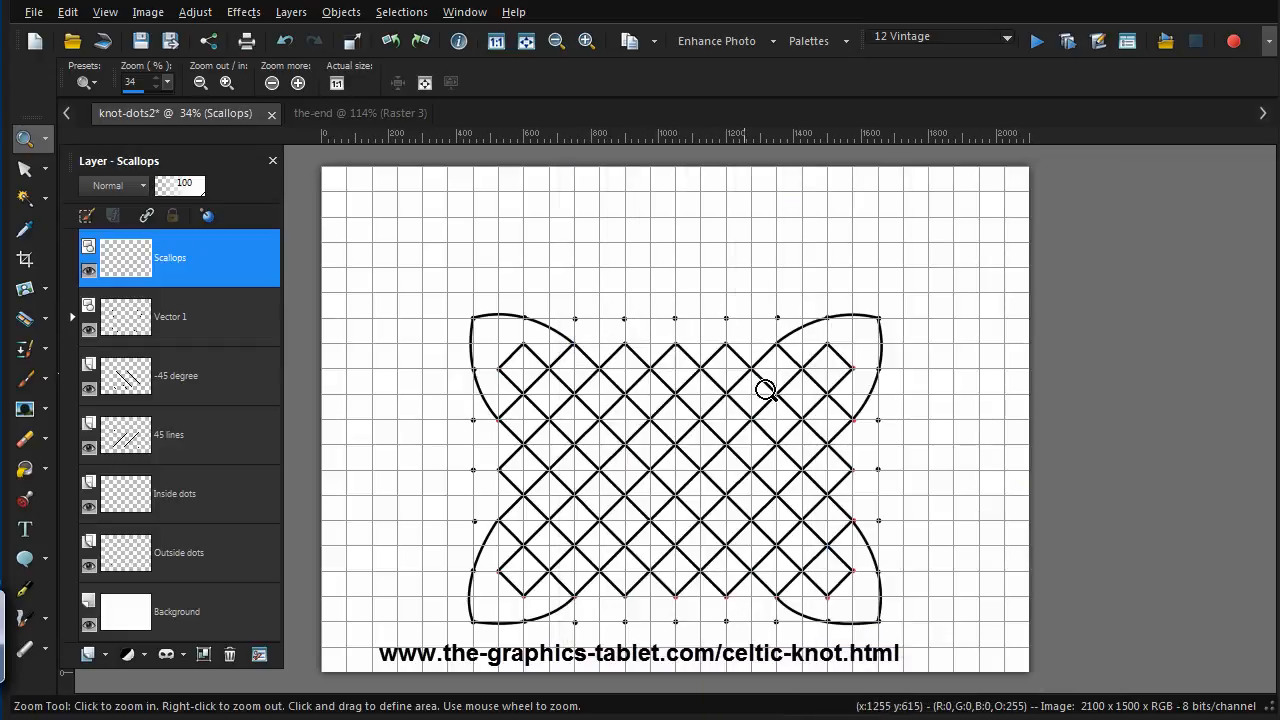
{"action": "mouse_move", "coordinate": [515, 612]}
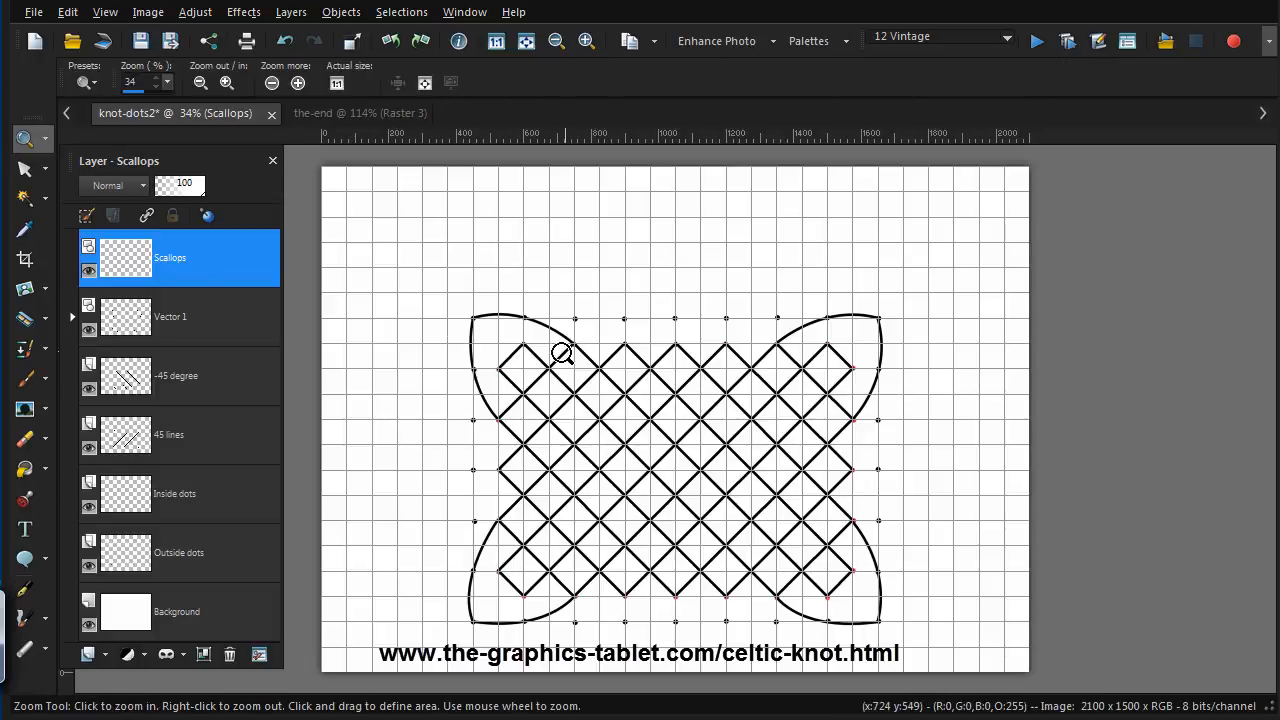
Draw scallop arcs from the lattice tips through the outer dots along the top and right edges
{"action": "left_click", "coordinate": [563, 352]}
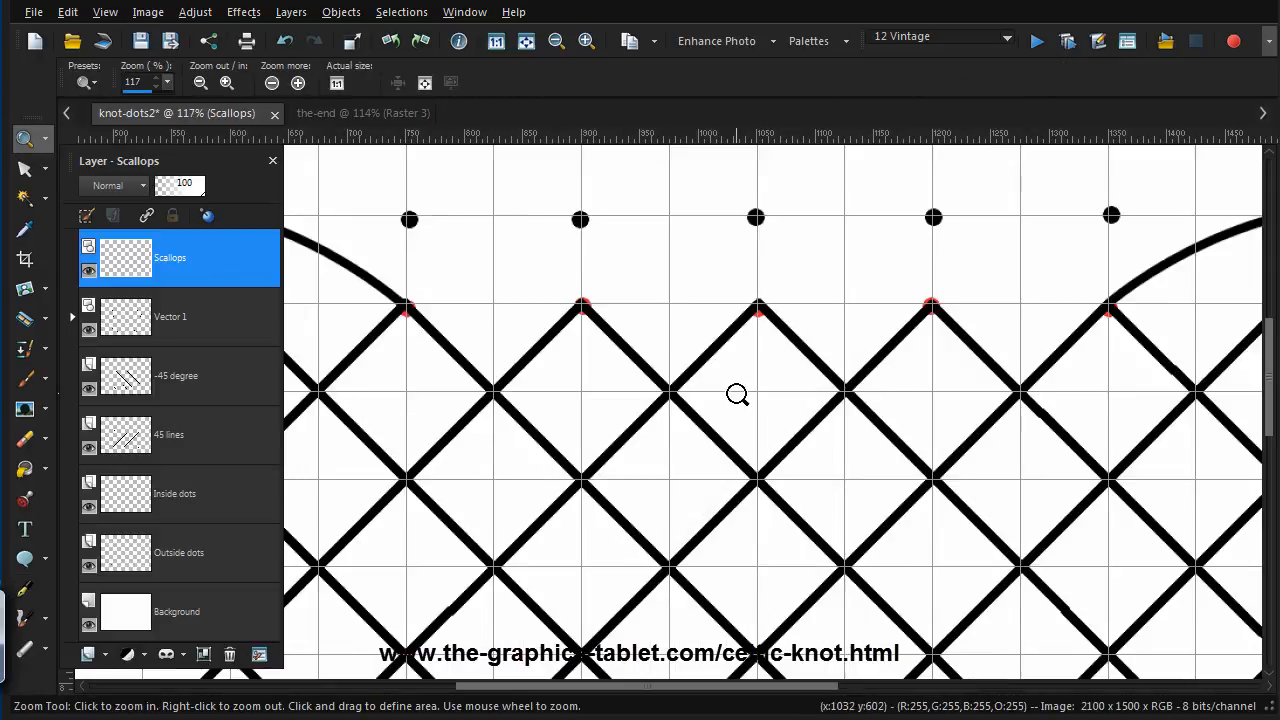
{"action": "left_click", "coordinate": [25, 588]}
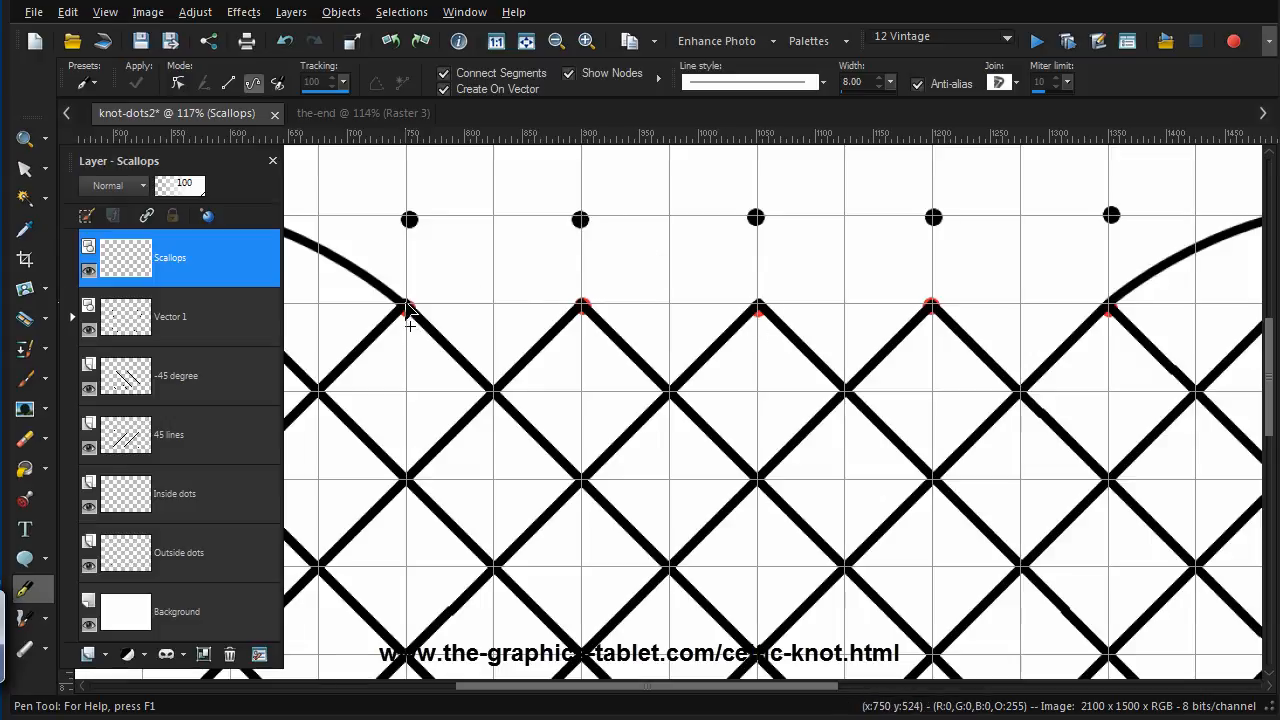
{"action": "left_click", "coordinate": [443, 89]}
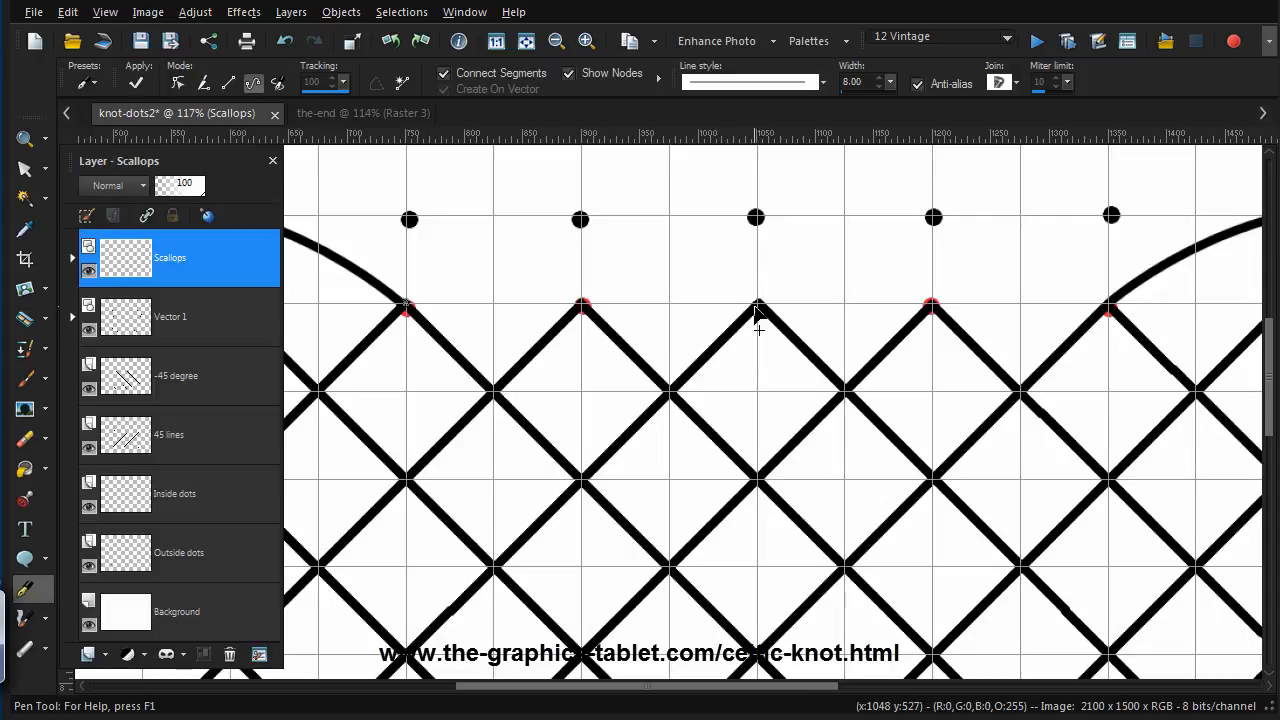
{"action": "mouse_move", "coordinate": [758, 312]}
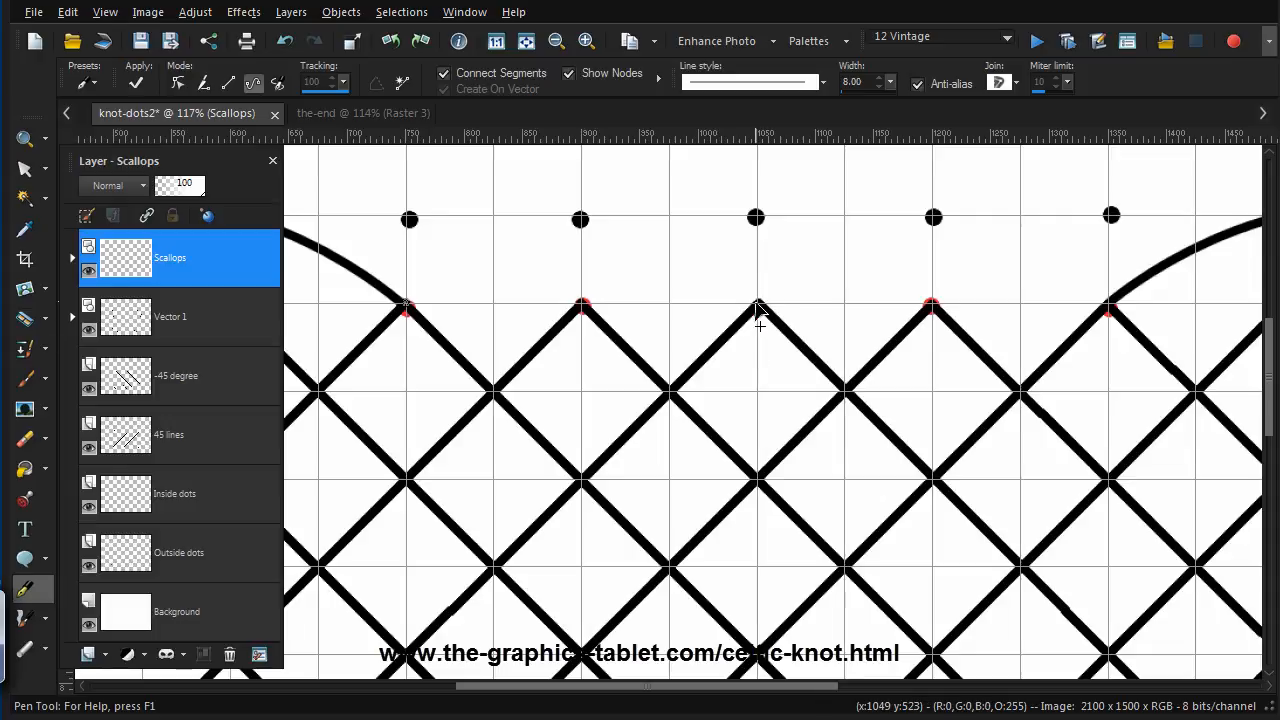
{"action": "left_click_drag", "start_coordinate": [405, 305], "coordinate": [760, 310]}
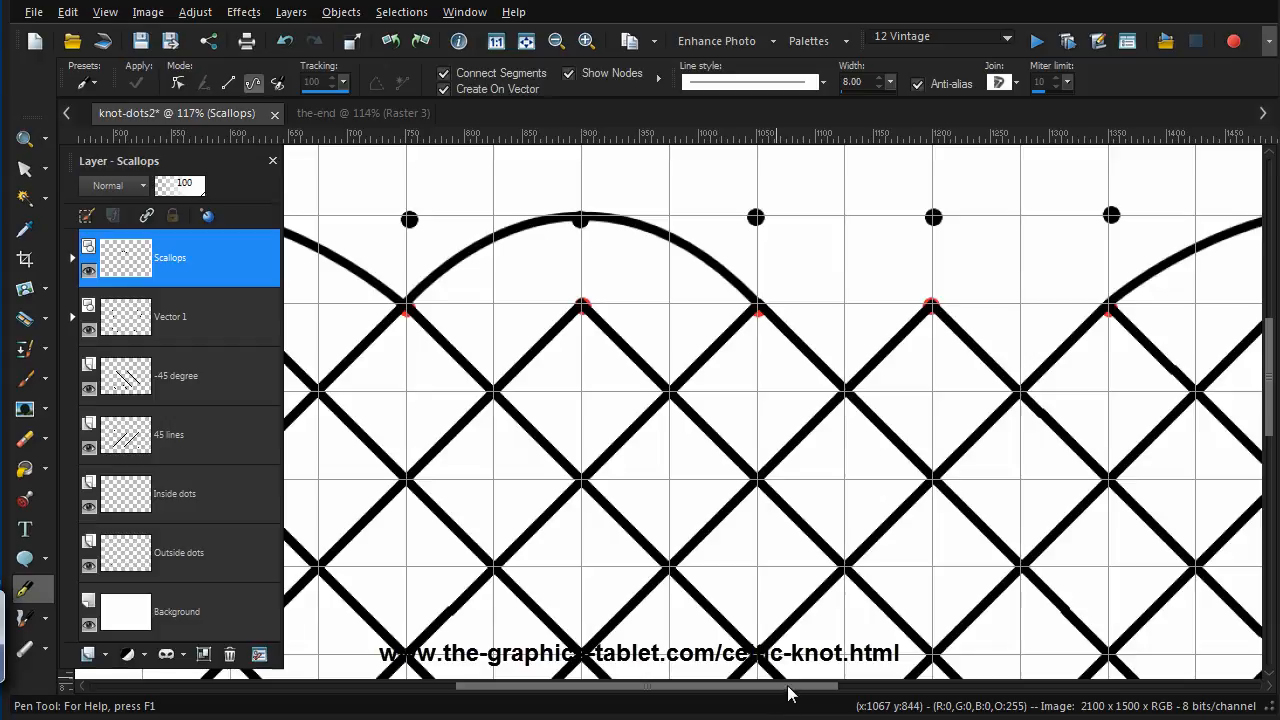
{"action": "scroll", "scroll_direction": "right", "scroll_amount": 3}
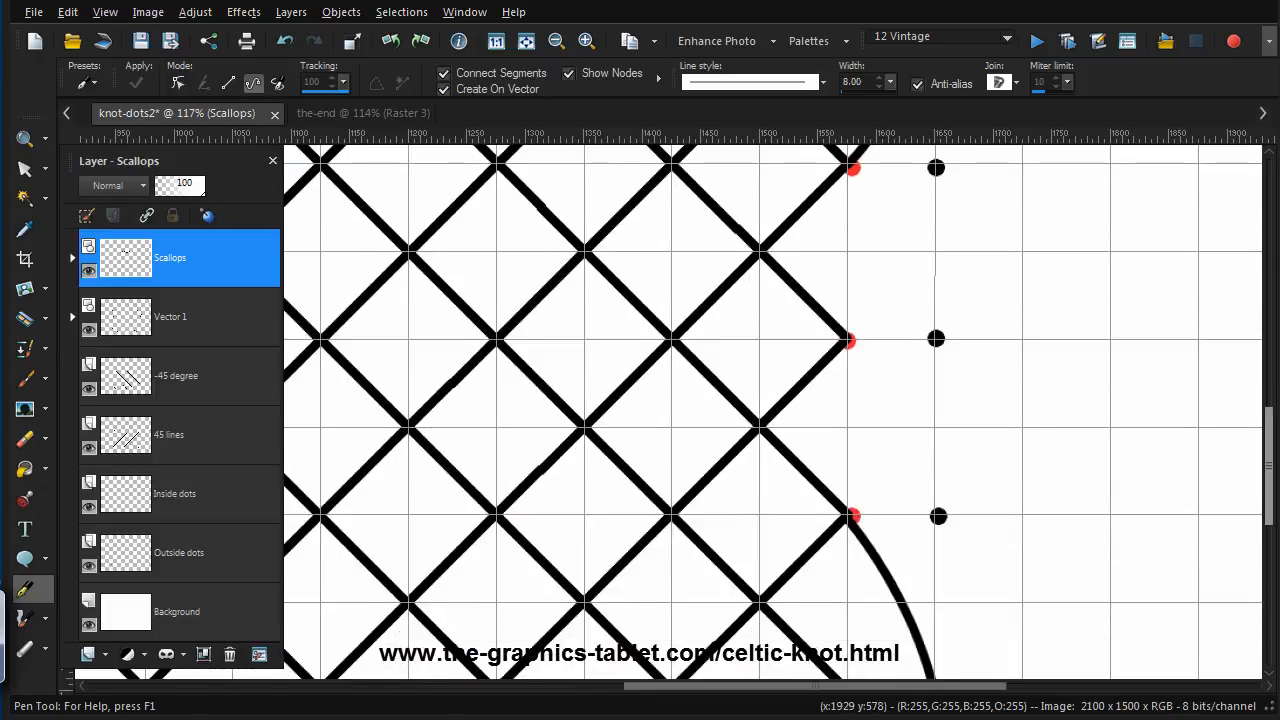
{"action": "scroll", "scroll_direction": "down", "scroll_amount": 3}
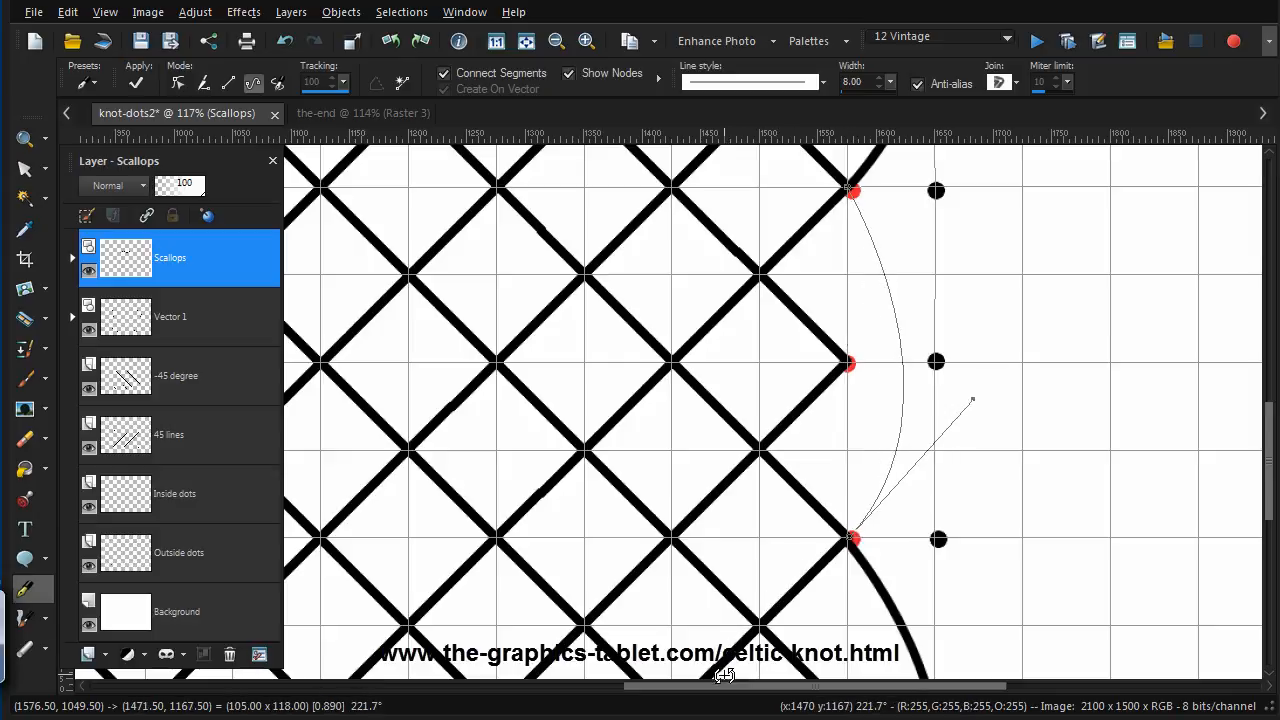
{"action": "scroll", "scroll_direction": "down", "scroll_amount": 3}
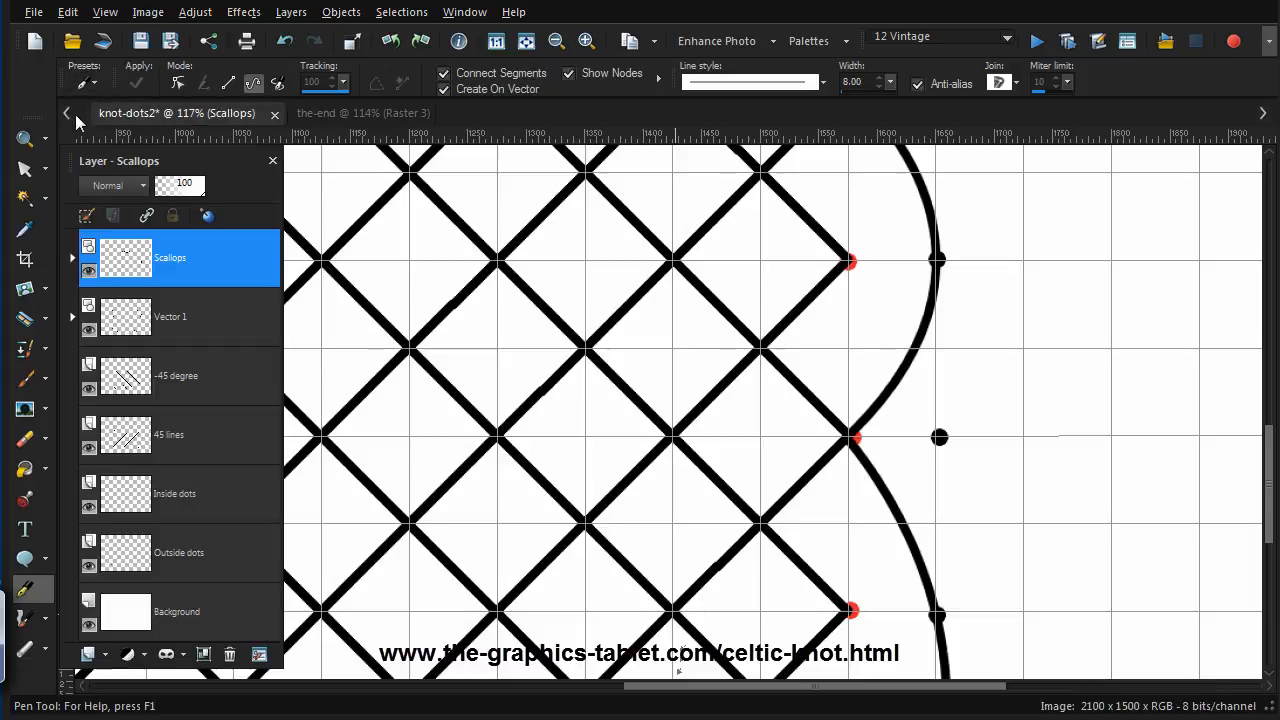
{"action": "mouse_move", "coordinate": [1253, 373]}
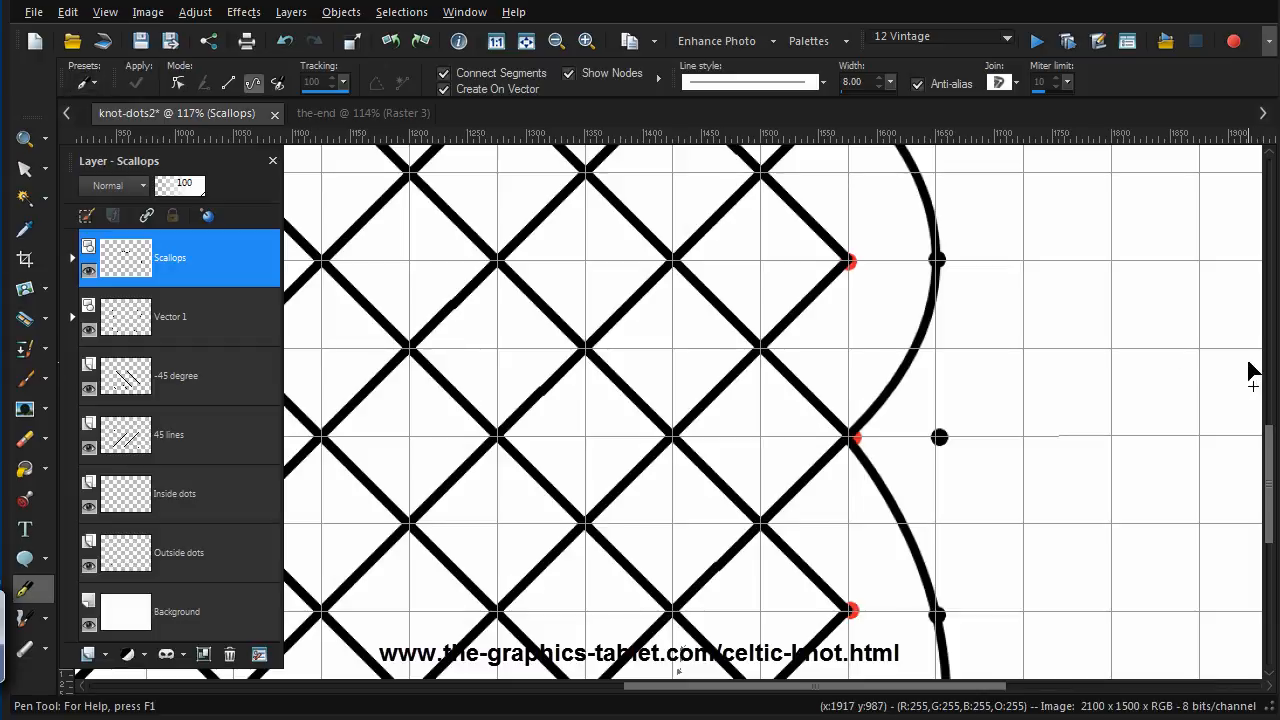
{"action": "mouse_move", "coordinate": [170, 615]}
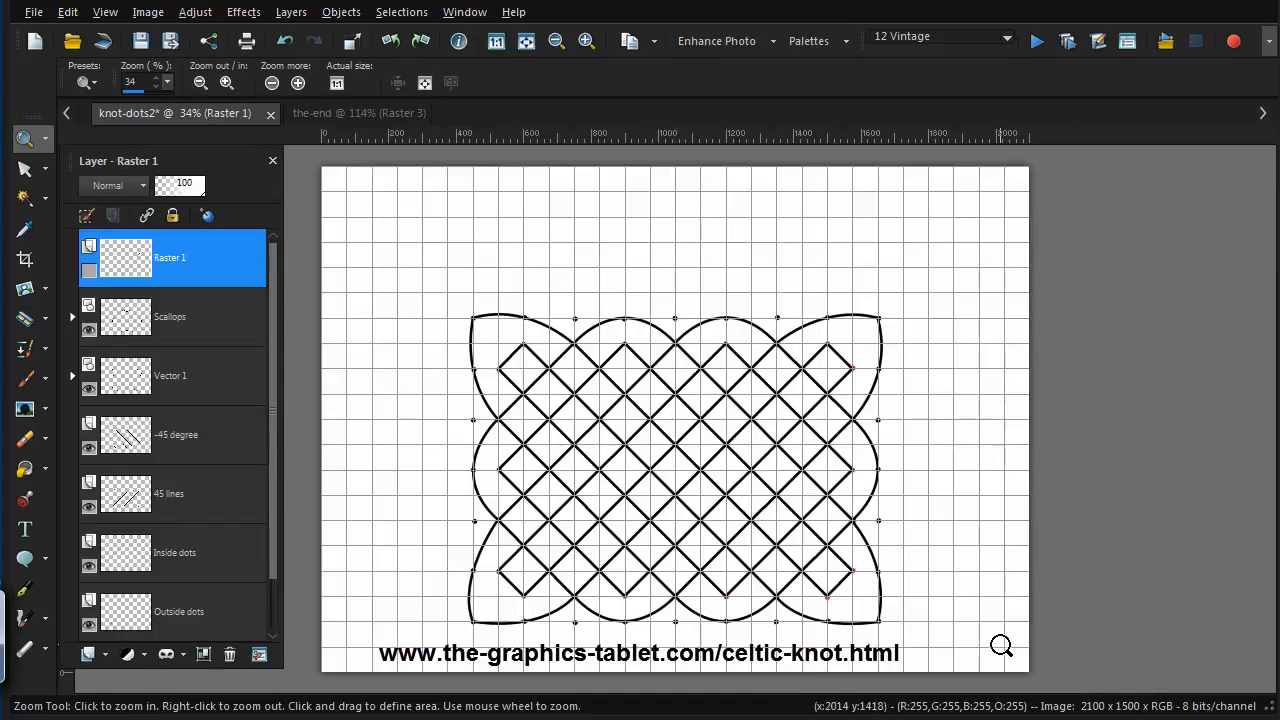
{"action": "mouse_move", "coordinate": [562, 368]}
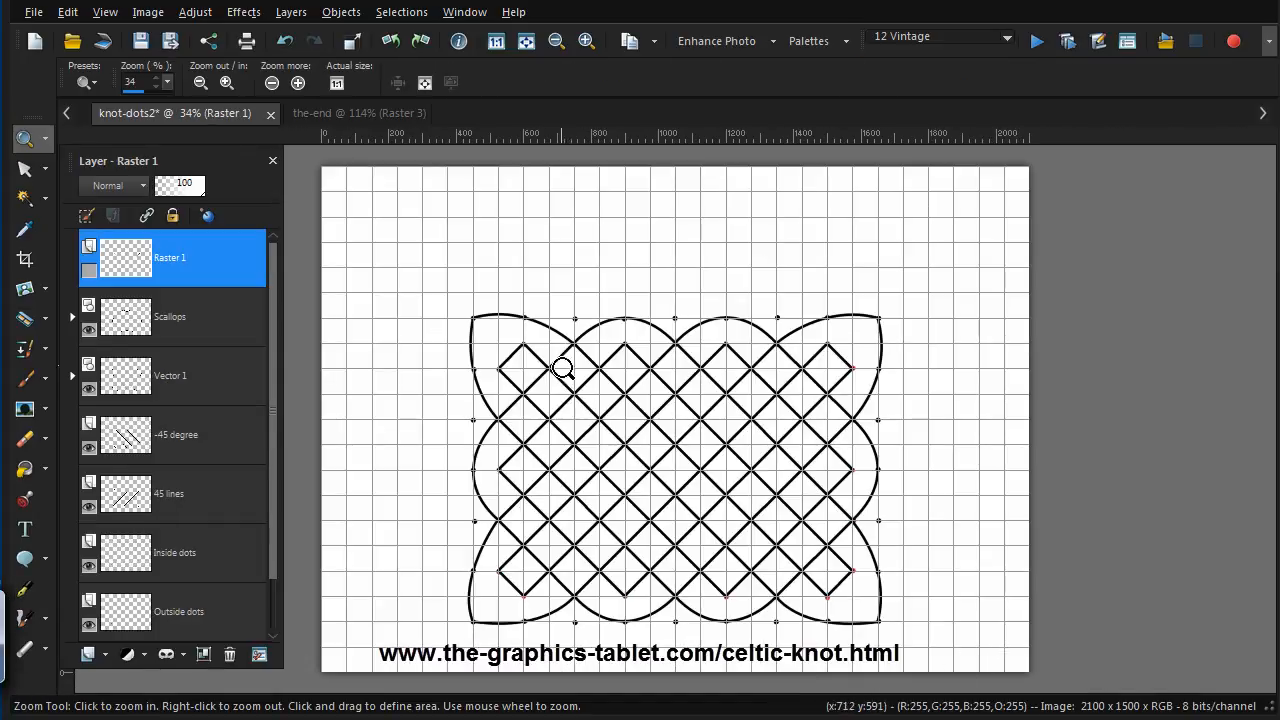
{"action": "mouse_move", "coordinate": [789, 627]}
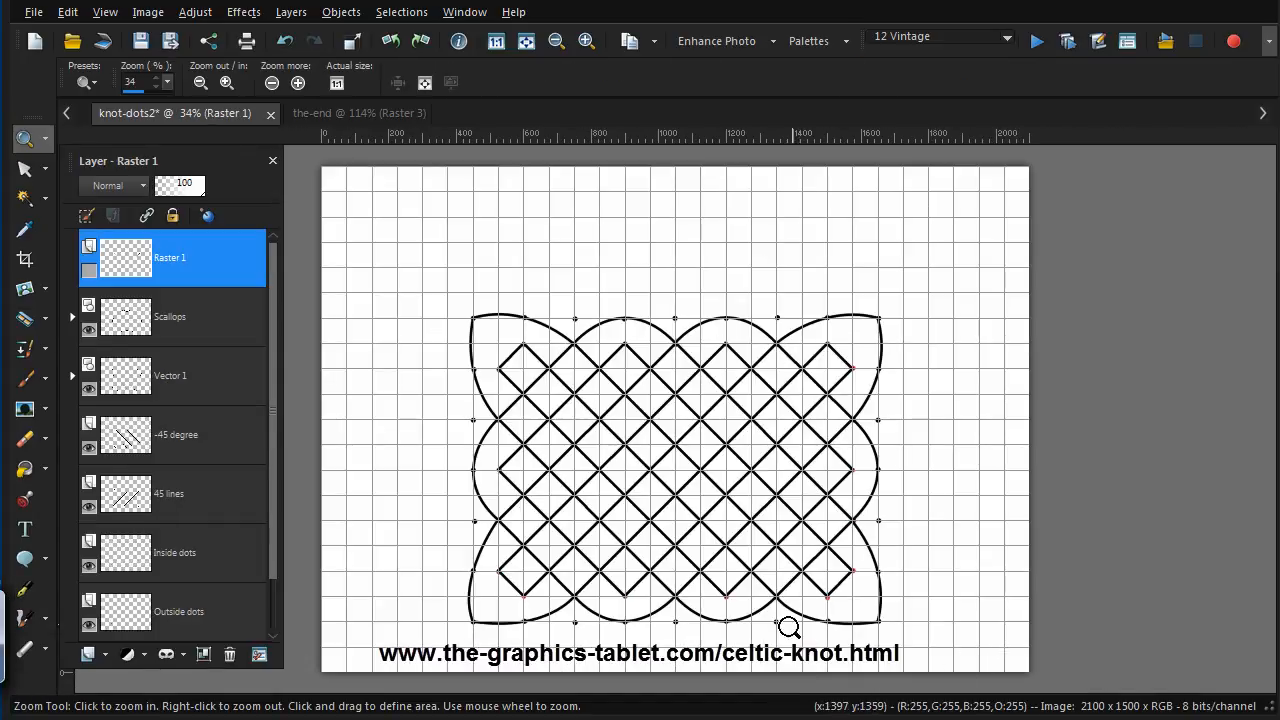
{"action": "mouse_move", "coordinate": [575, 492]}
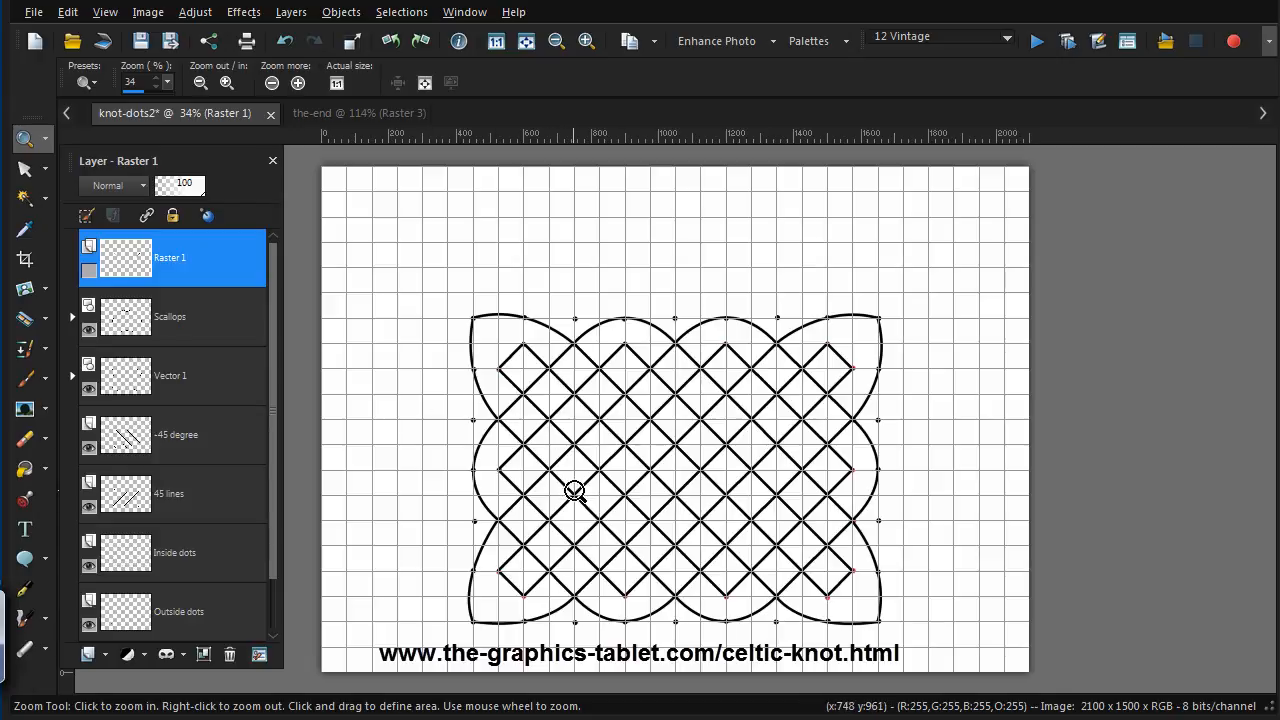
{"action": "mouse_move", "coordinate": [535, 373]}
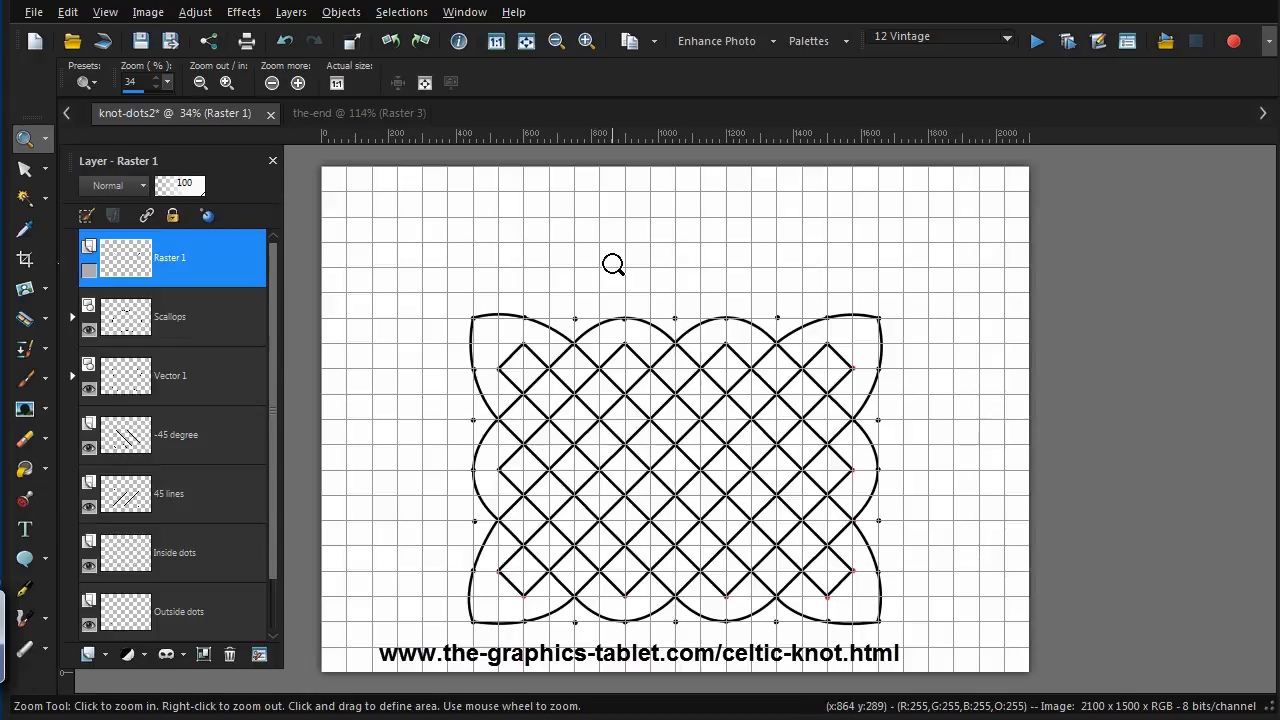
{"action": "mouse_move", "coordinate": [555, 377]}
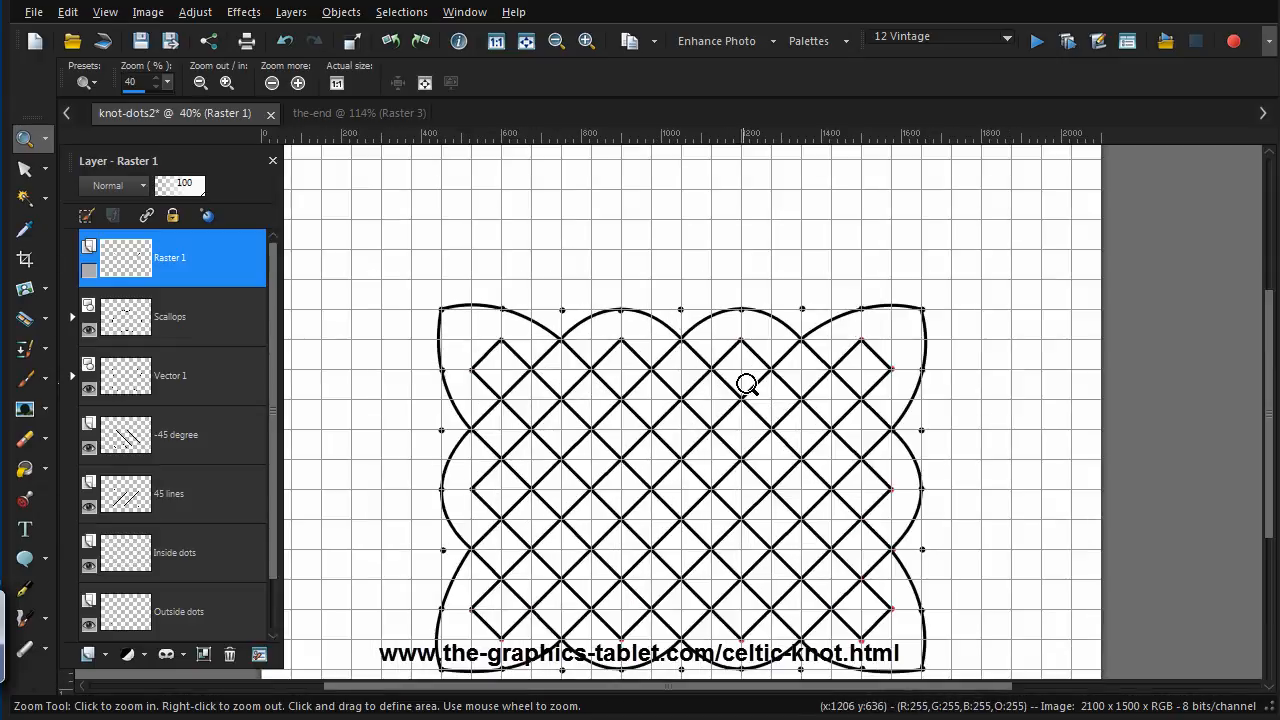
{"action": "mouse_move", "coordinate": [880, 603]}
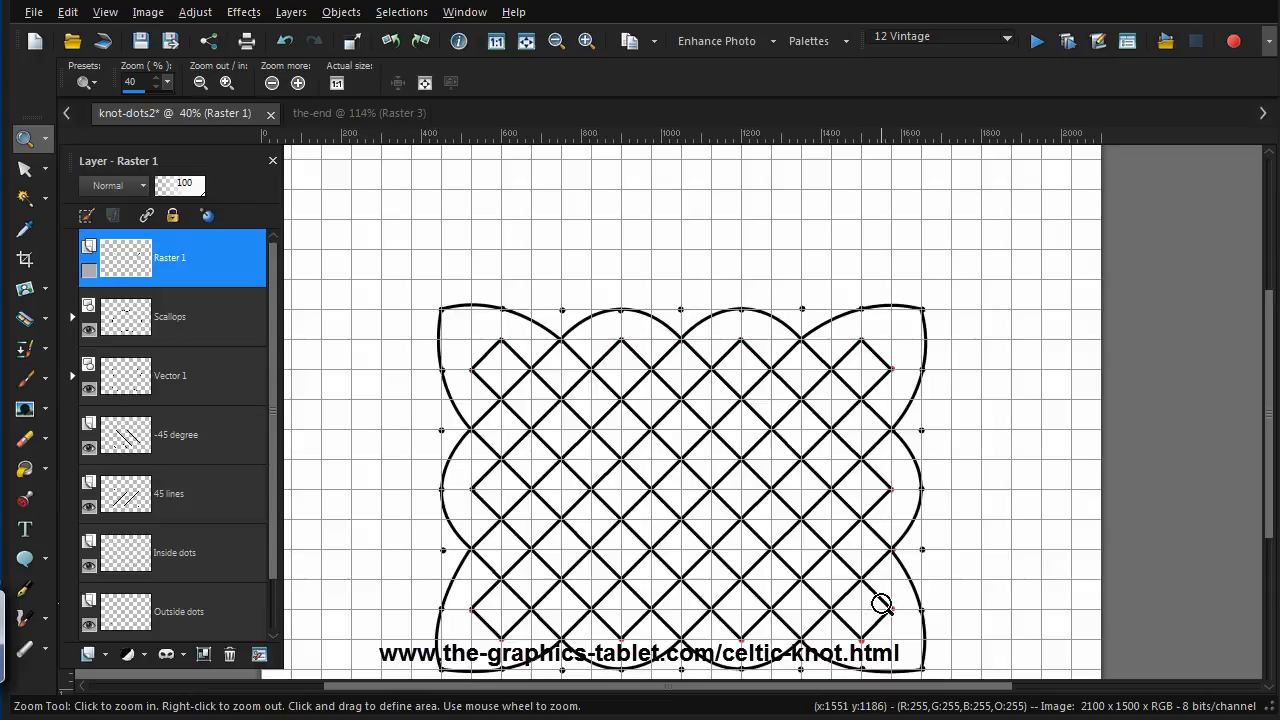
{"action": "mouse_move", "coordinate": [490, 648]}
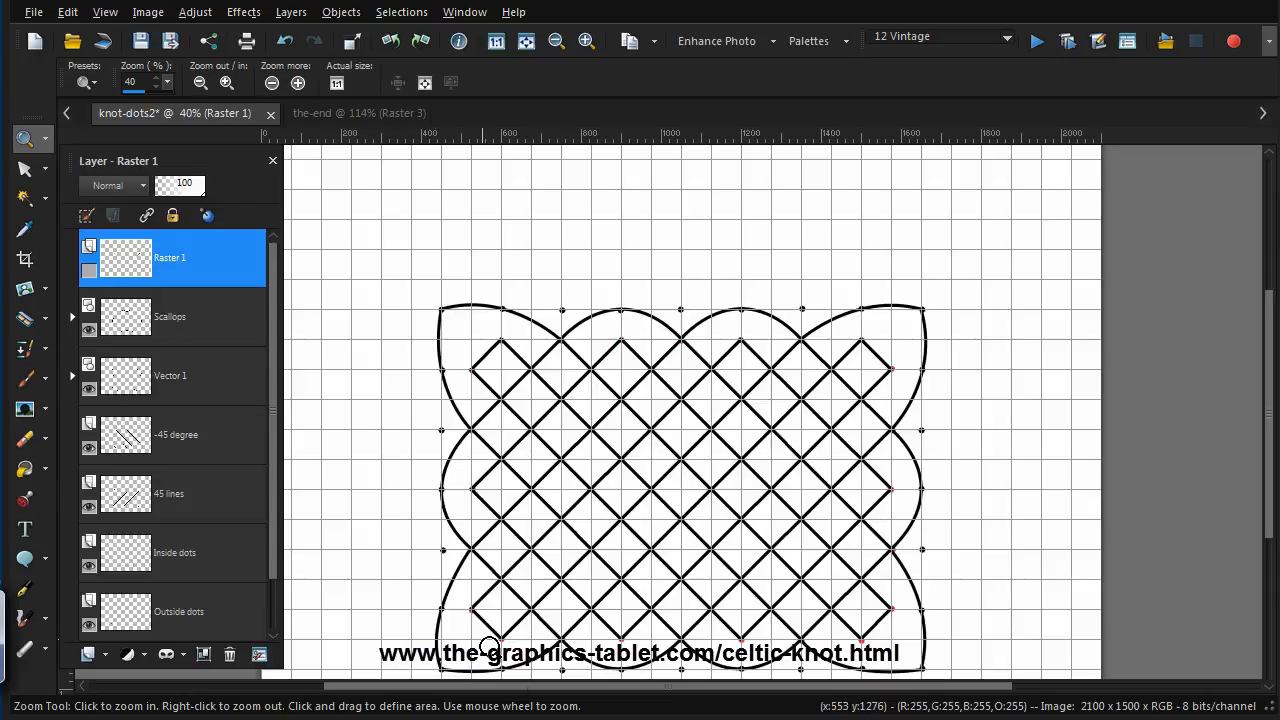
{"action": "mouse_move", "coordinate": [738, 493]}
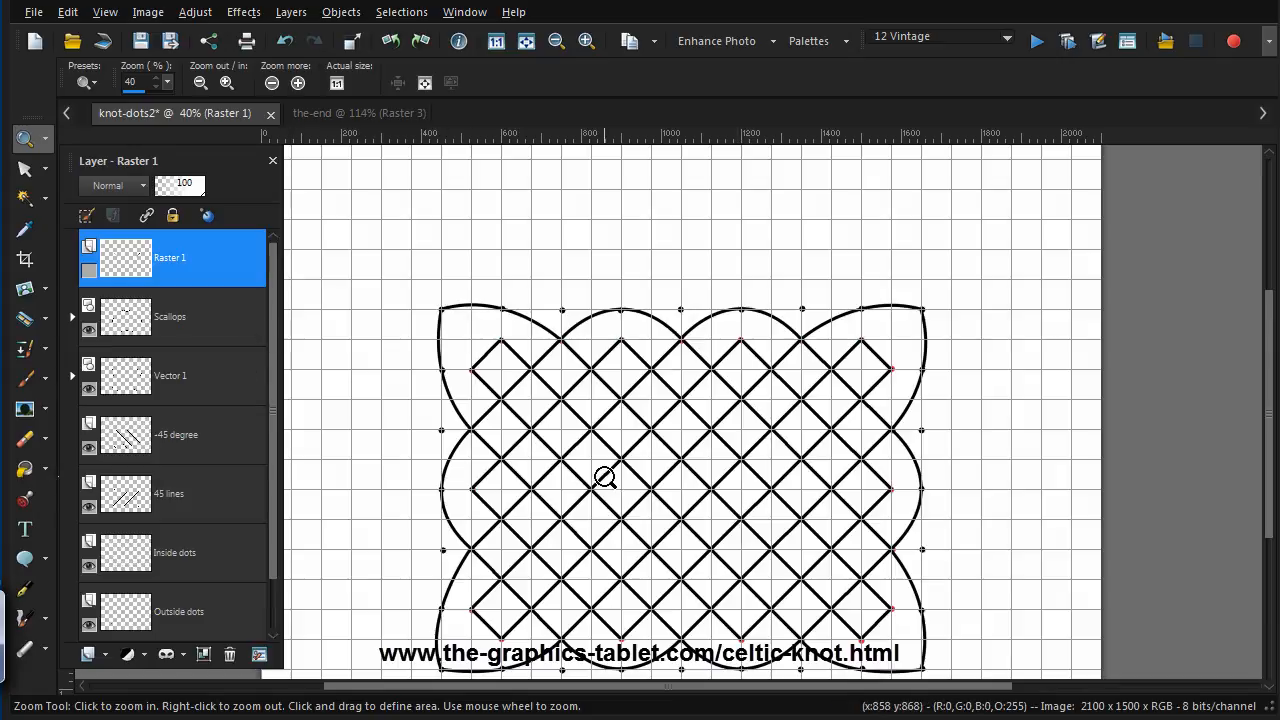
{"action": "mouse_move", "coordinate": [488, 354]}
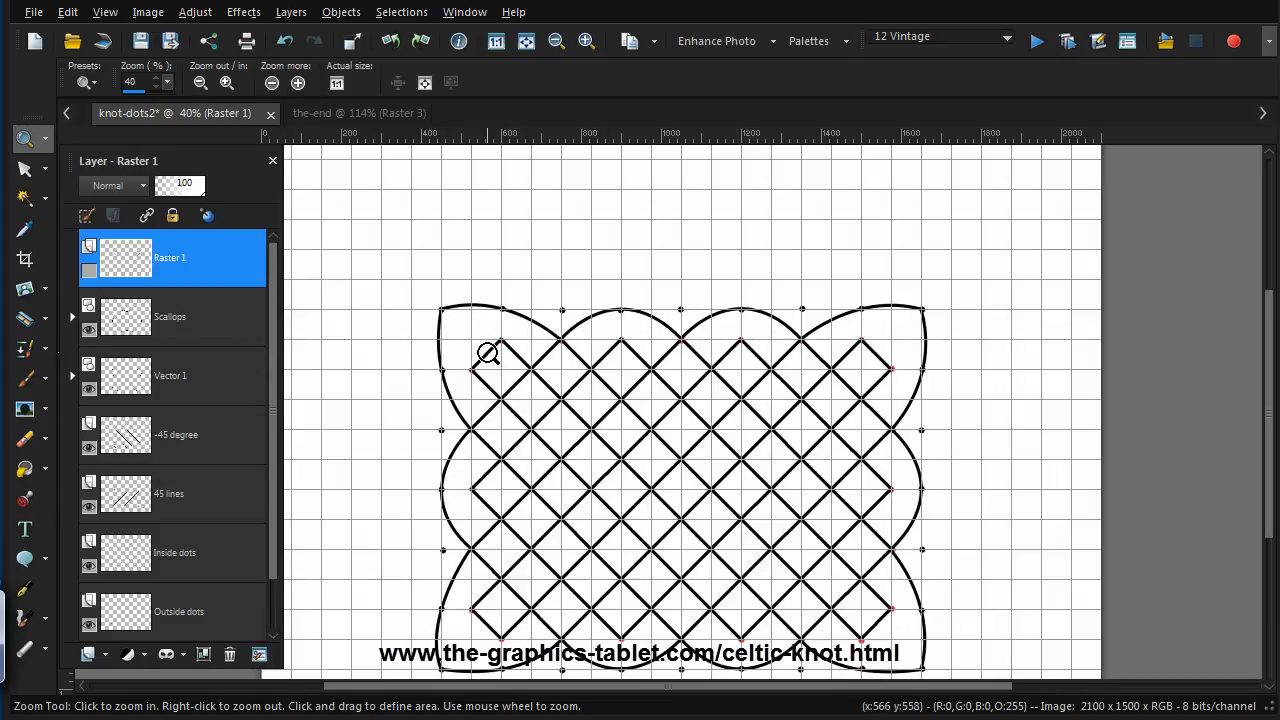
{"action": "mouse_move", "coordinate": [510, 387]}
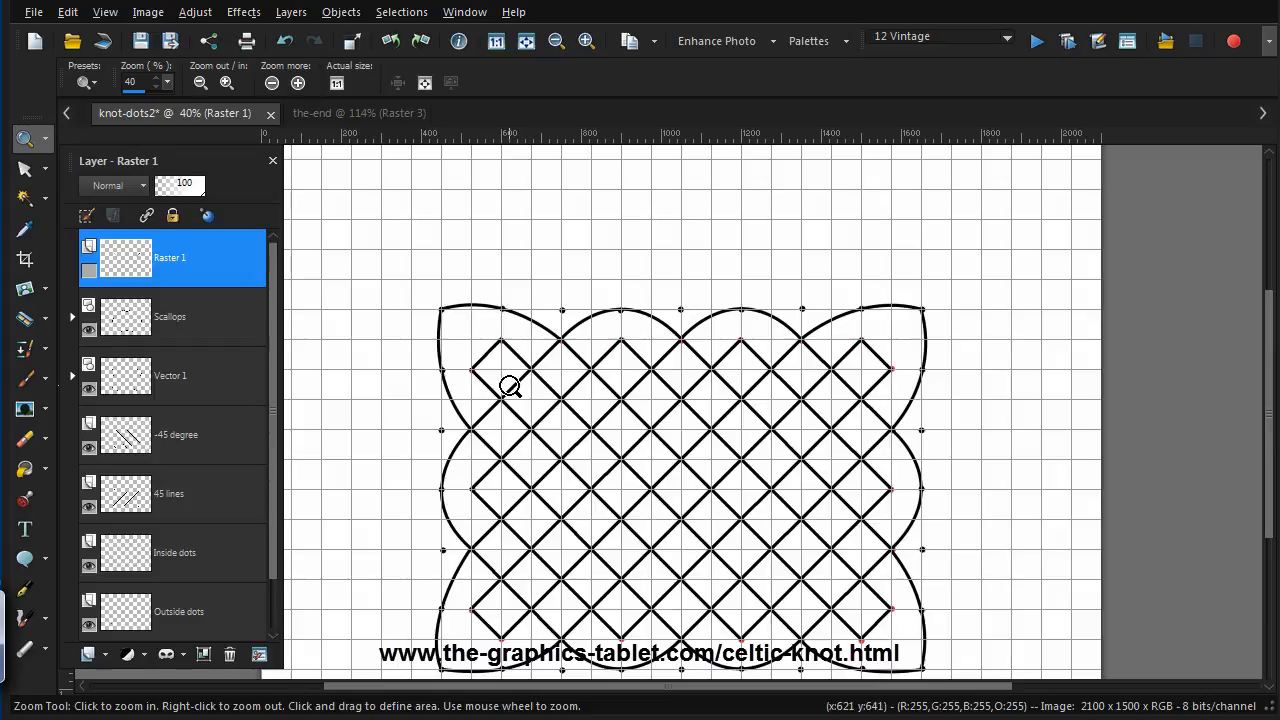
{"action": "mouse_move", "coordinate": [80, 285]}
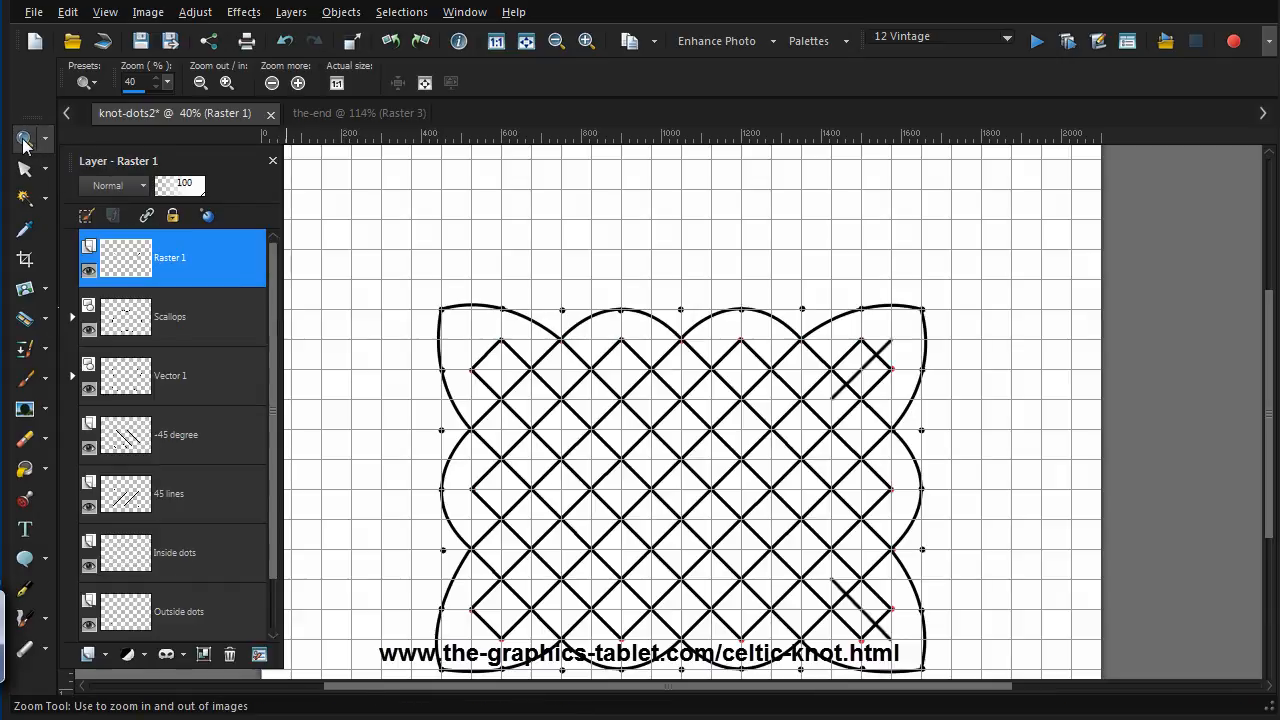
Zoom in and draw curved loops at the top-right and bottom corners on Vector 2
{"action": "left_click", "coordinate": [226, 83]}
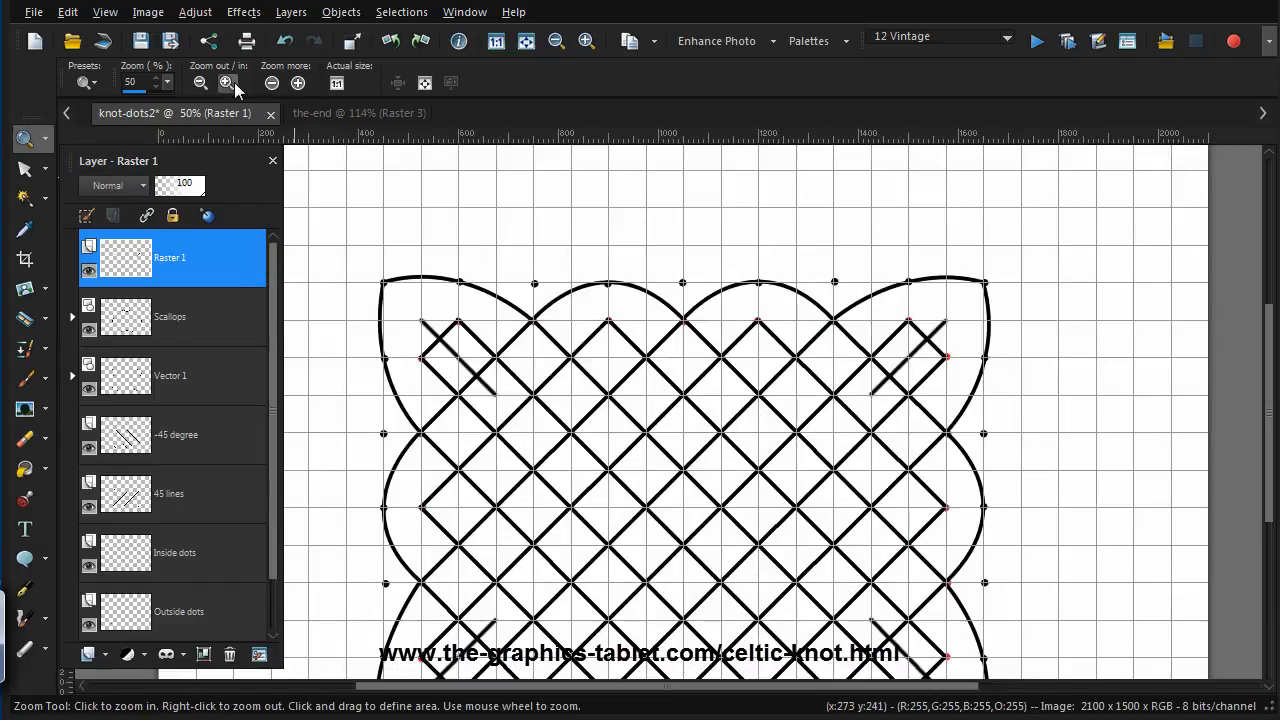
{"action": "left_click", "coordinate": [225, 82]}
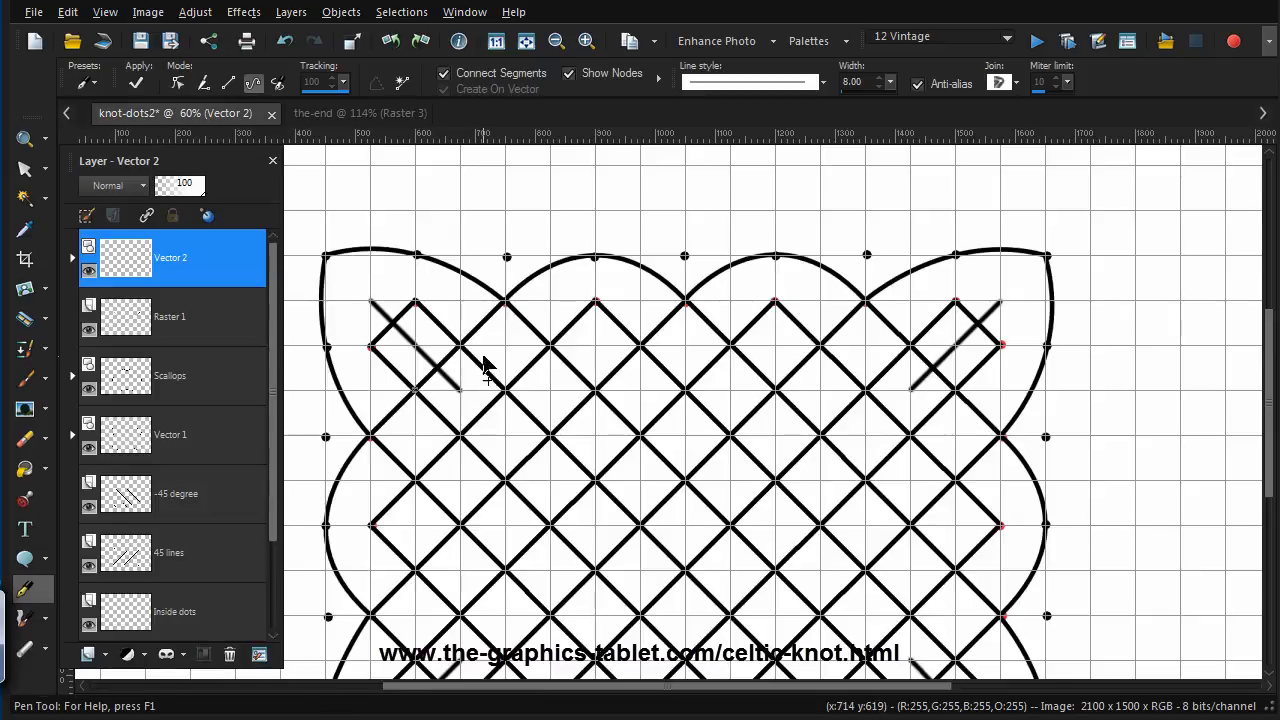
{"action": "mouse_move", "coordinate": [463, 357]}
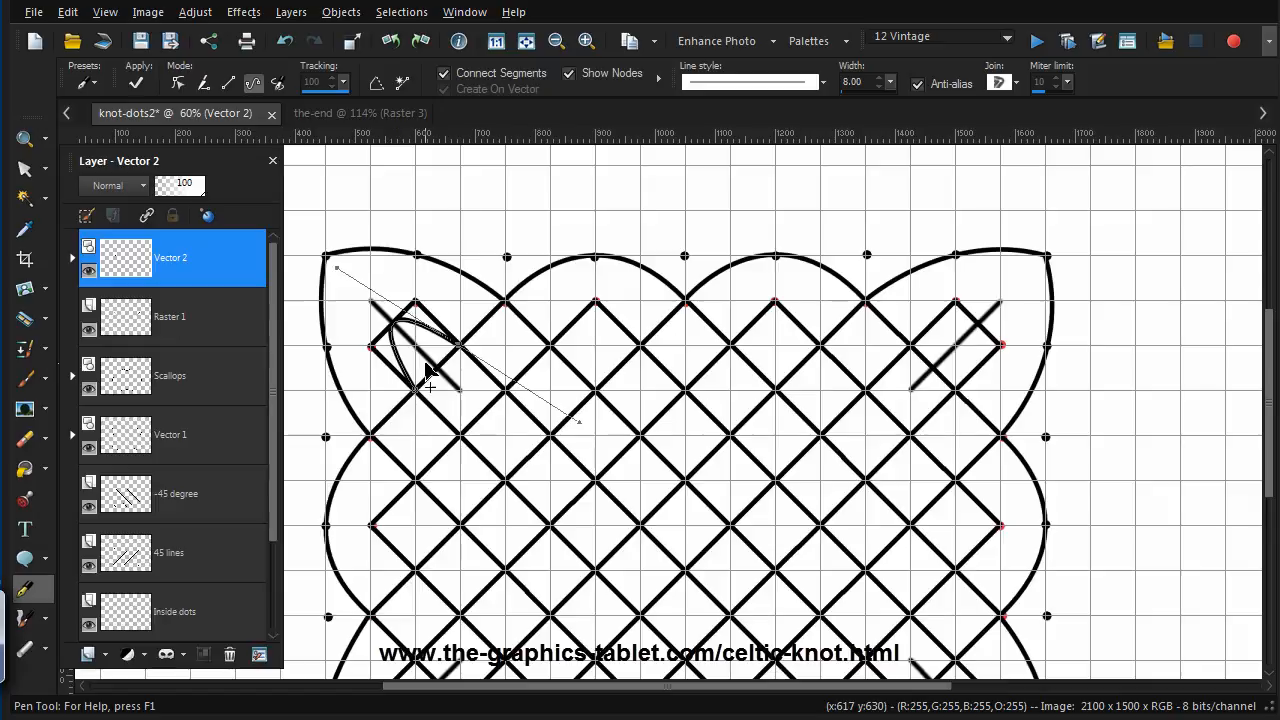
{"action": "mouse_move", "coordinate": [450, 340]}
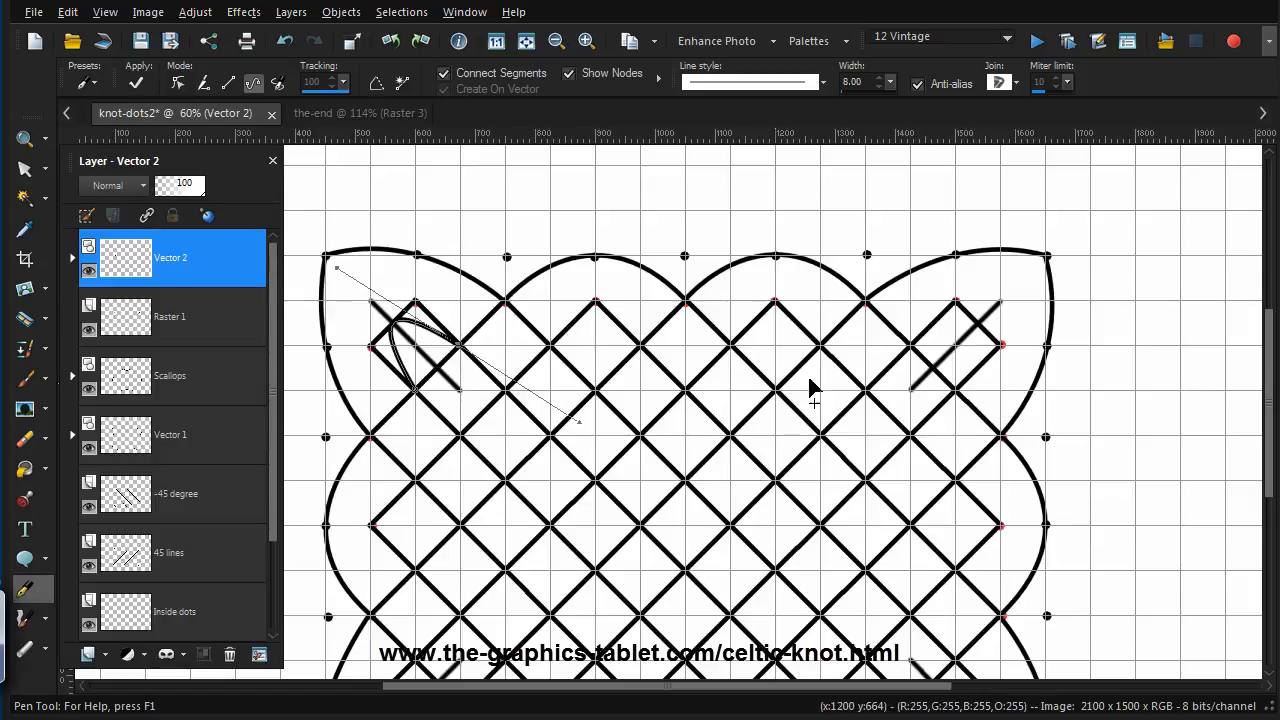
{"action": "mouse_move", "coordinate": [975, 293]}
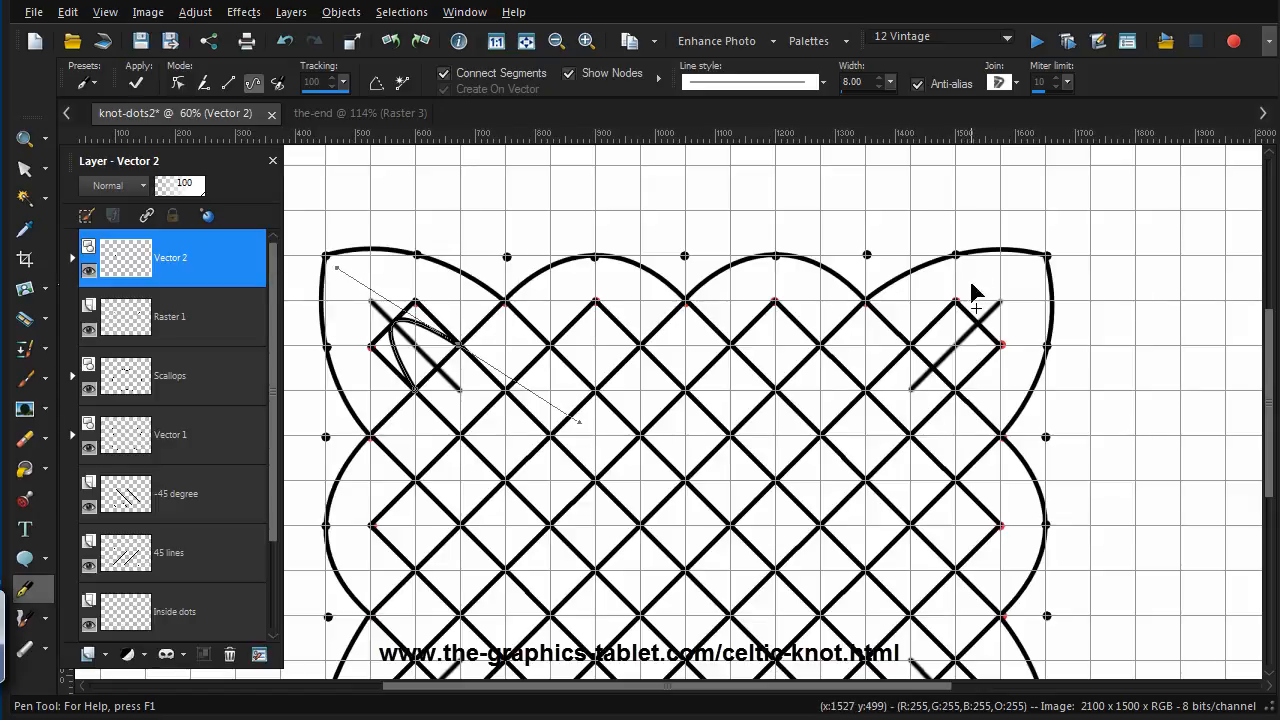
{"action": "left_click", "coordinate": [137, 82]}
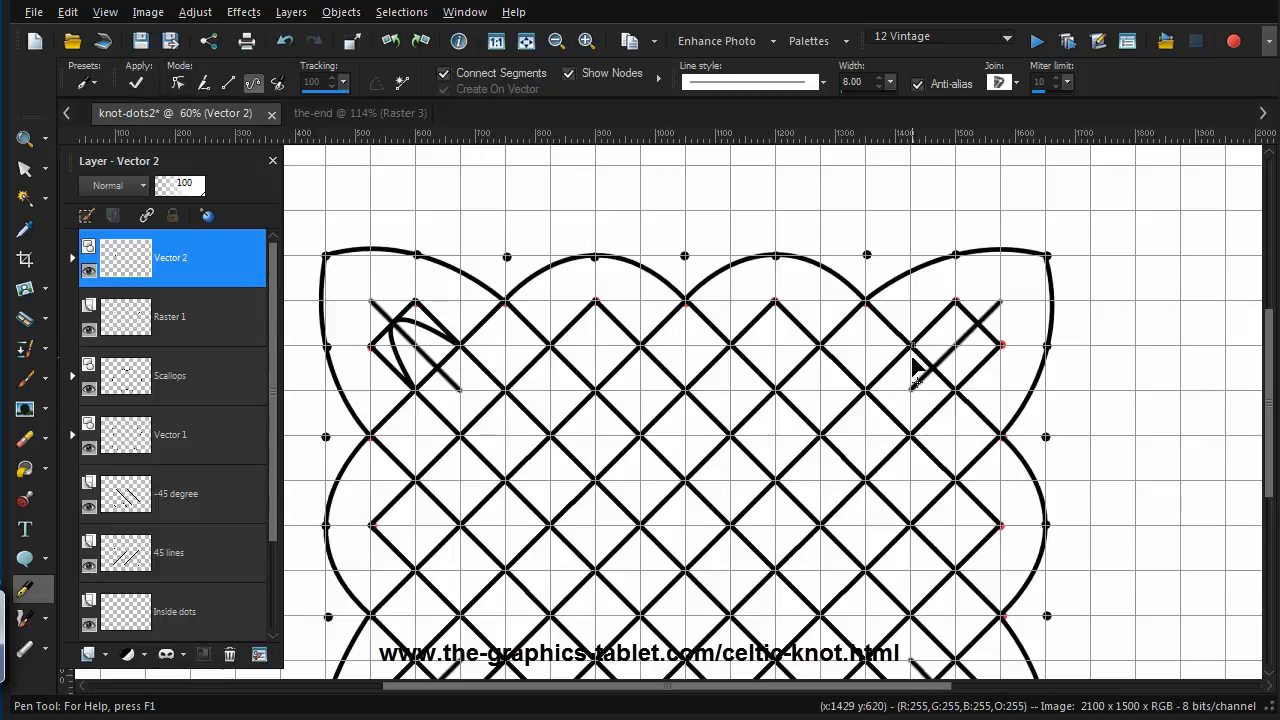
{"action": "mouse_move", "coordinate": [958, 400]}
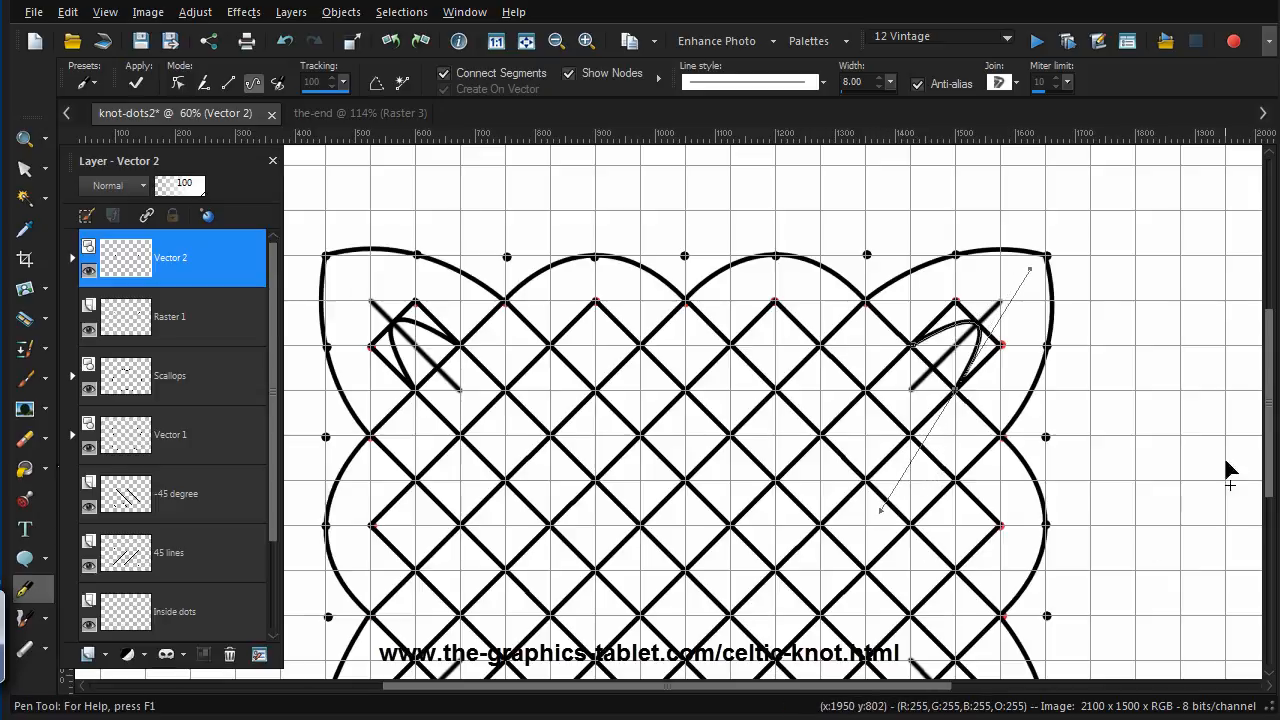
{"action": "scroll", "scroll_direction": "down", "scroll_amount": 3}
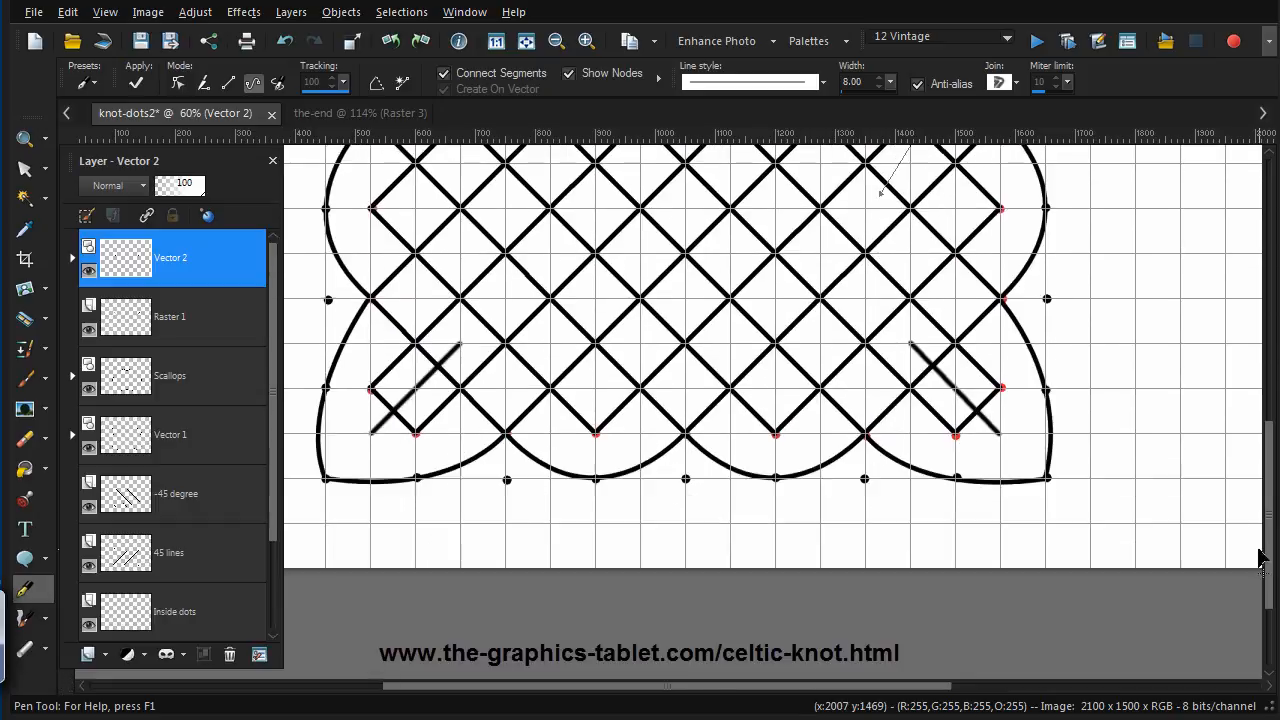
{"action": "left_click", "coordinate": [443, 89]}
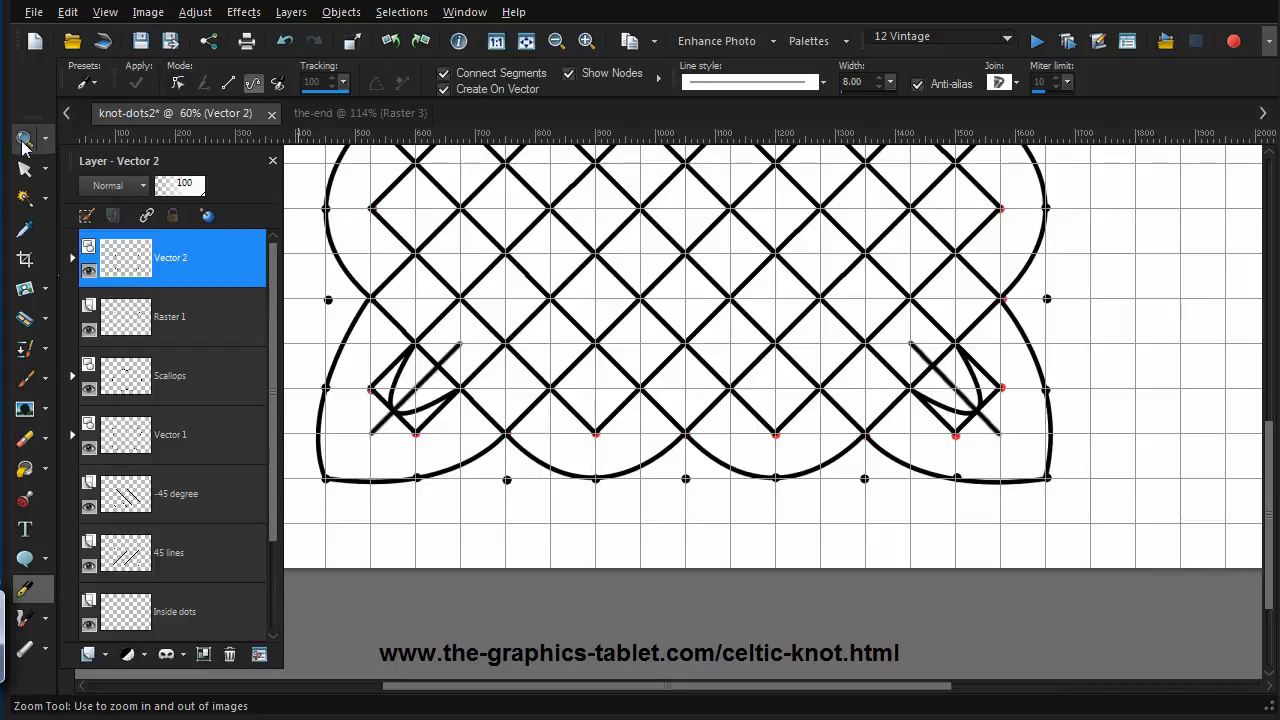
Zoom out to 30% to see the corner loops across the whole knot
{"action": "left_click", "coordinate": [24, 138]}
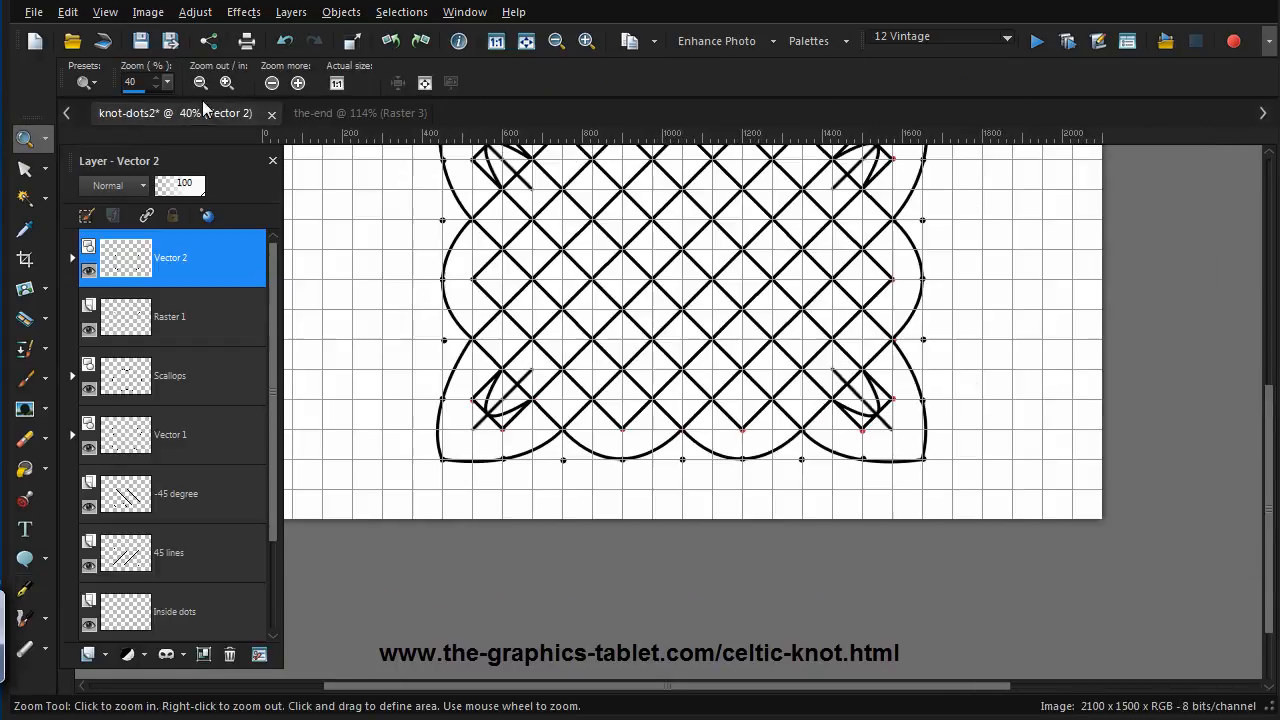
{"action": "left_click", "coordinate": [199, 83]}
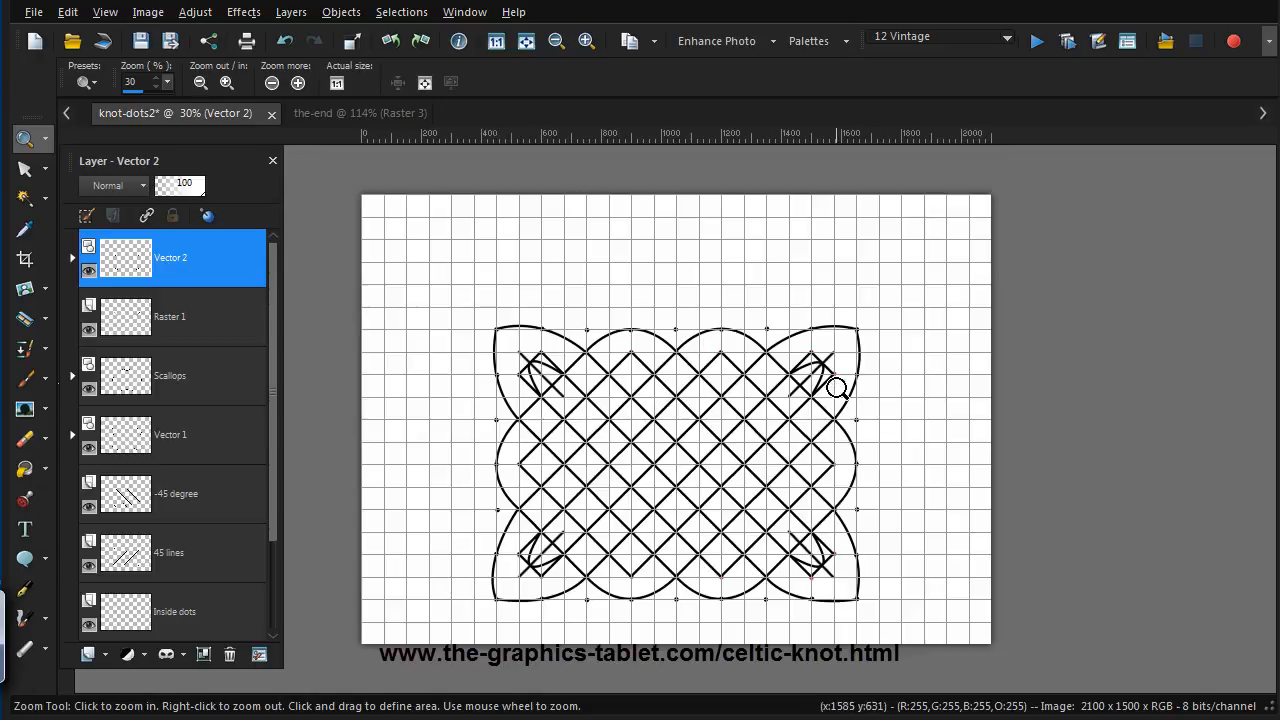
{"action": "mouse_move", "coordinate": [800, 365]}
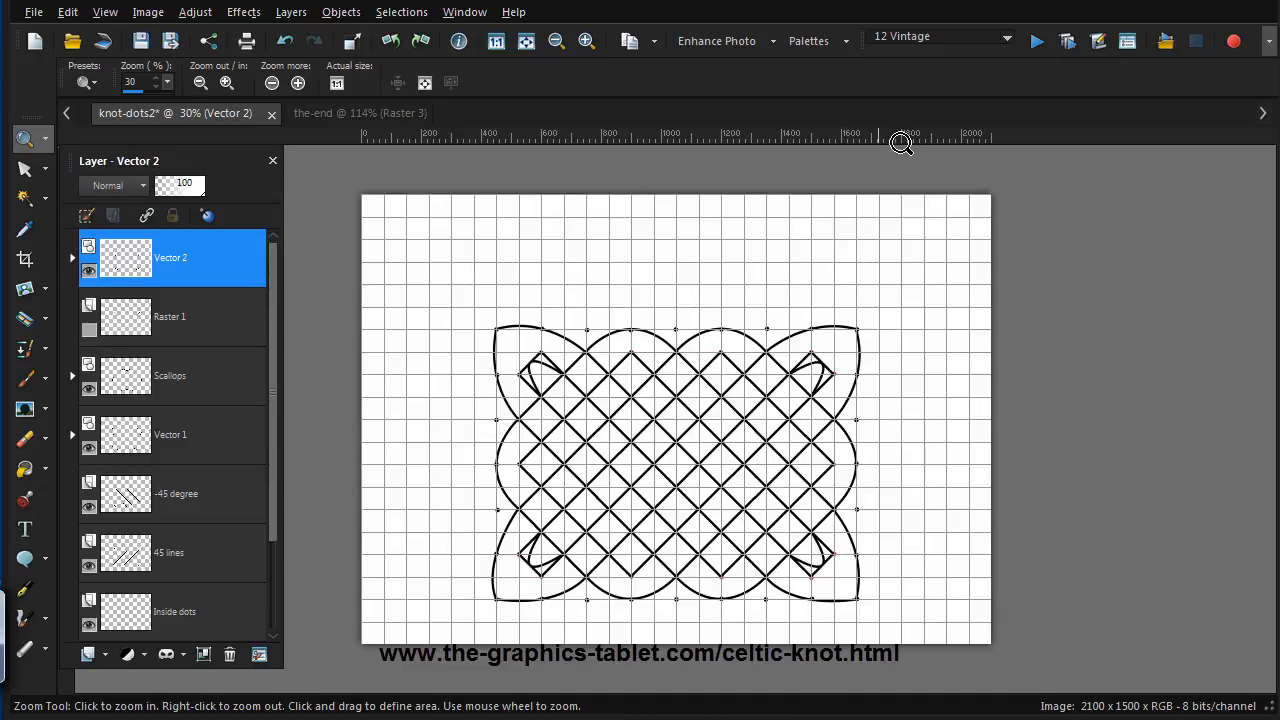
{"action": "mouse_move", "coordinate": [615, 373]}
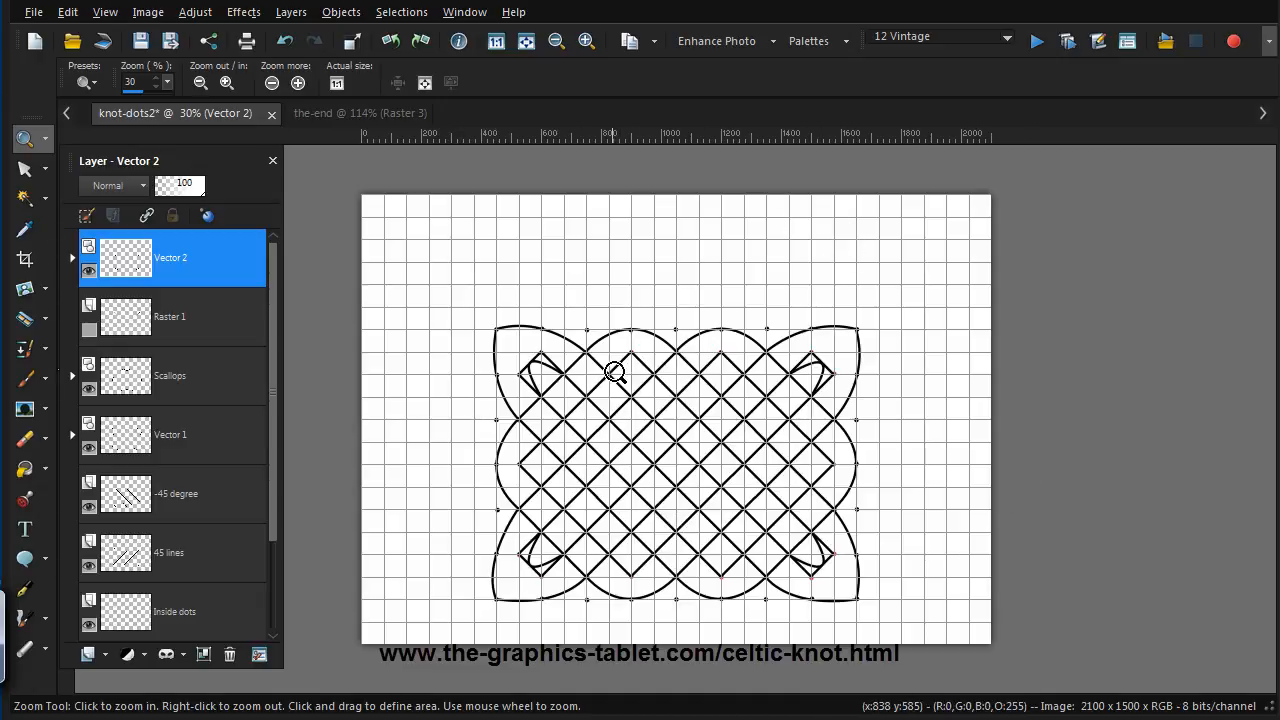
Draw inner arcs joining the crossings in the top edge diamonds, redrawing the first strand
{"action": "left_click", "coordinate": [615, 373]}
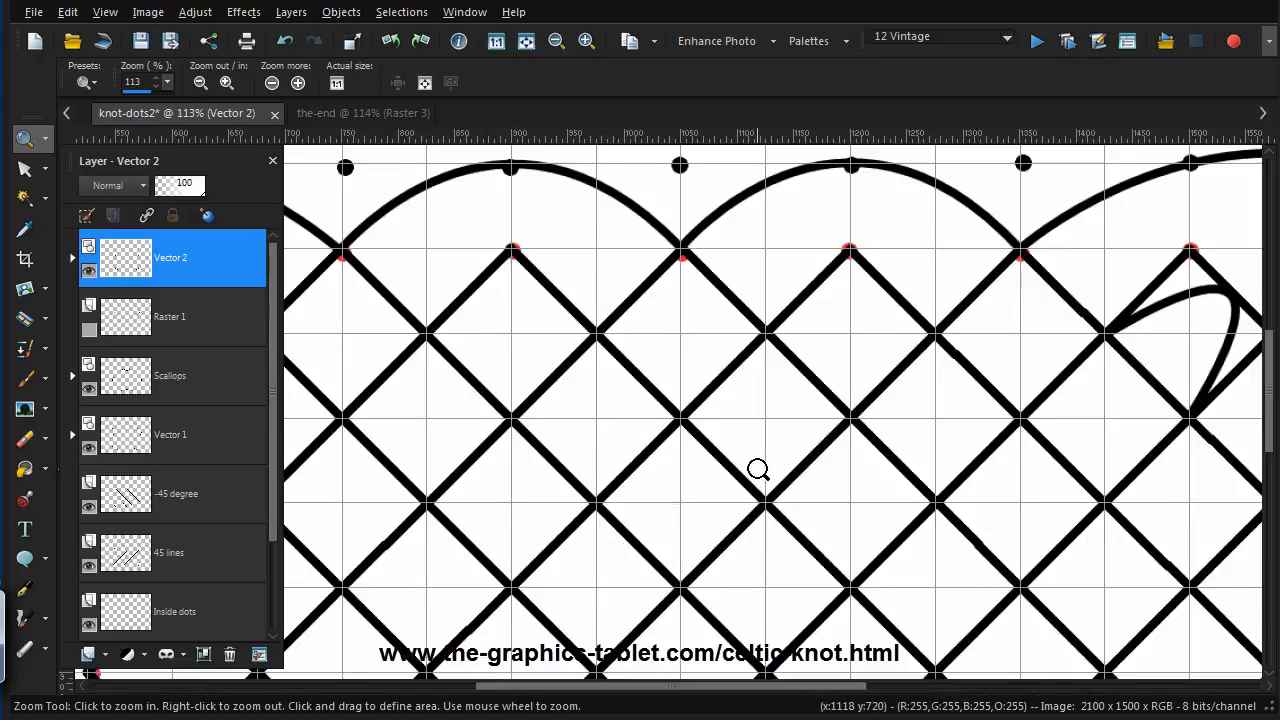
{"action": "mouse_move", "coordinate": [576, 208]}
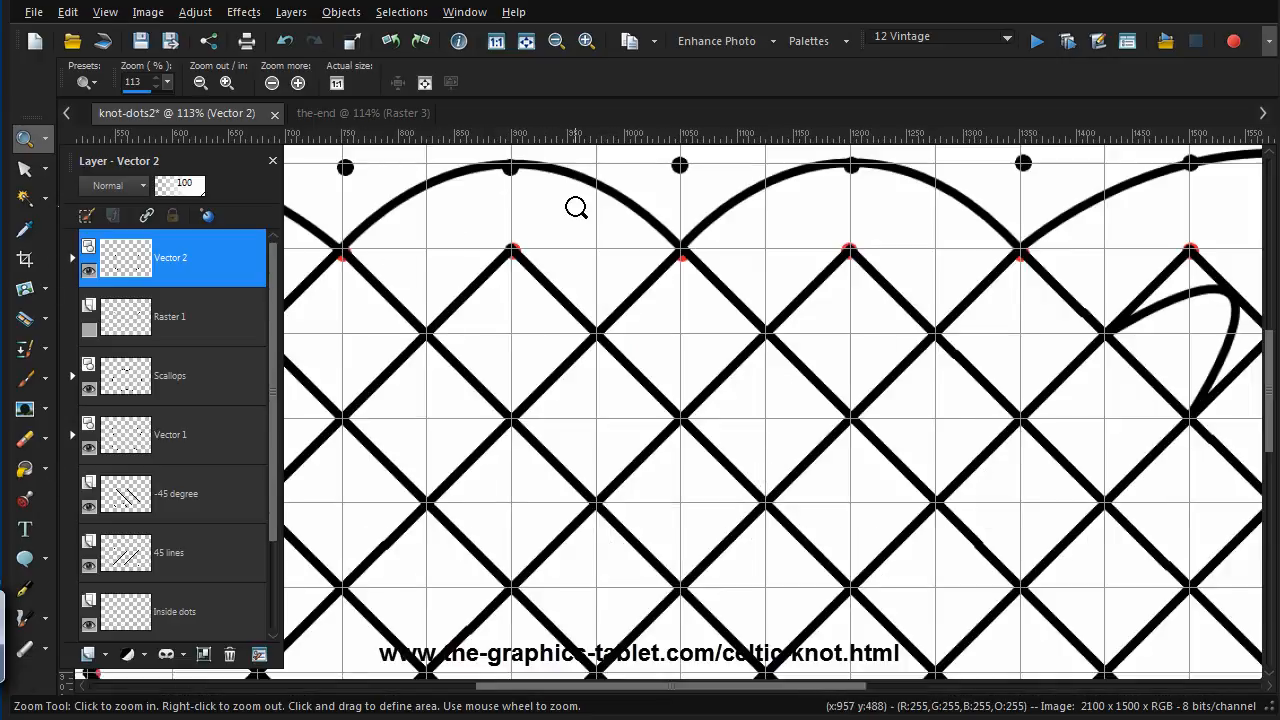
{"action": "mouse_move", "coordinate": [630, 186]}
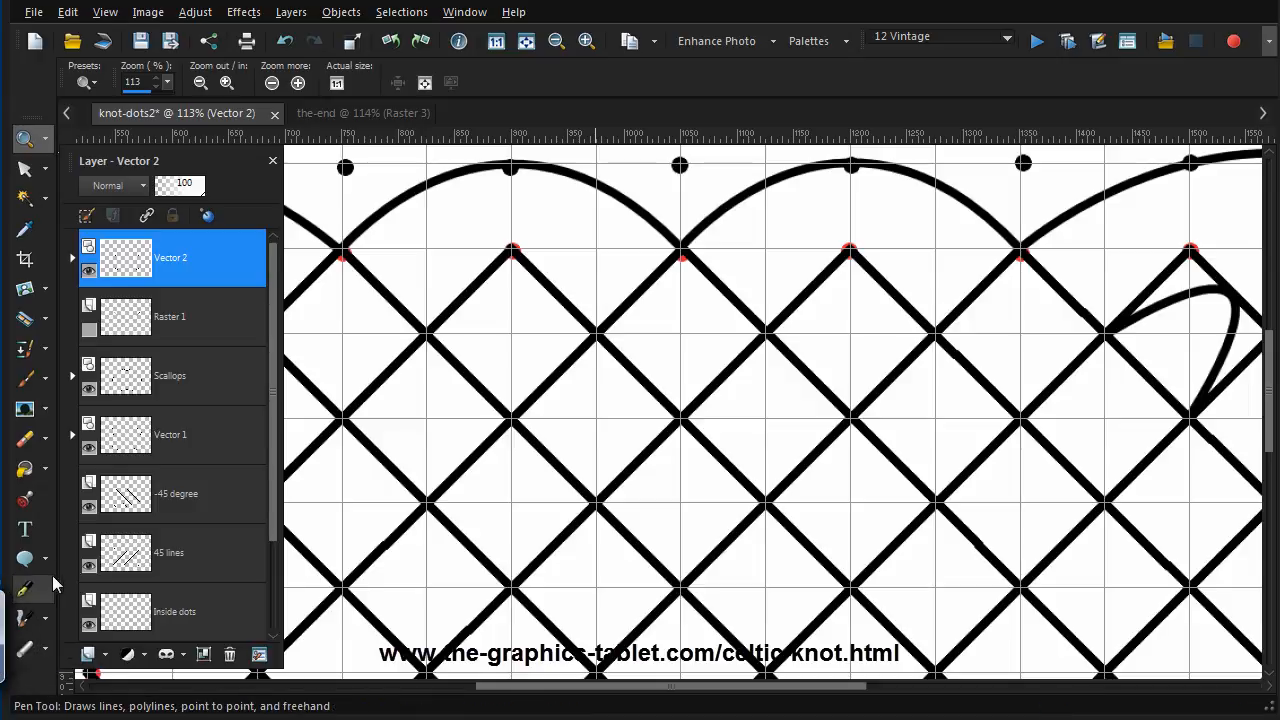
{"action": "left_click", "coordinate": [24, 588]}
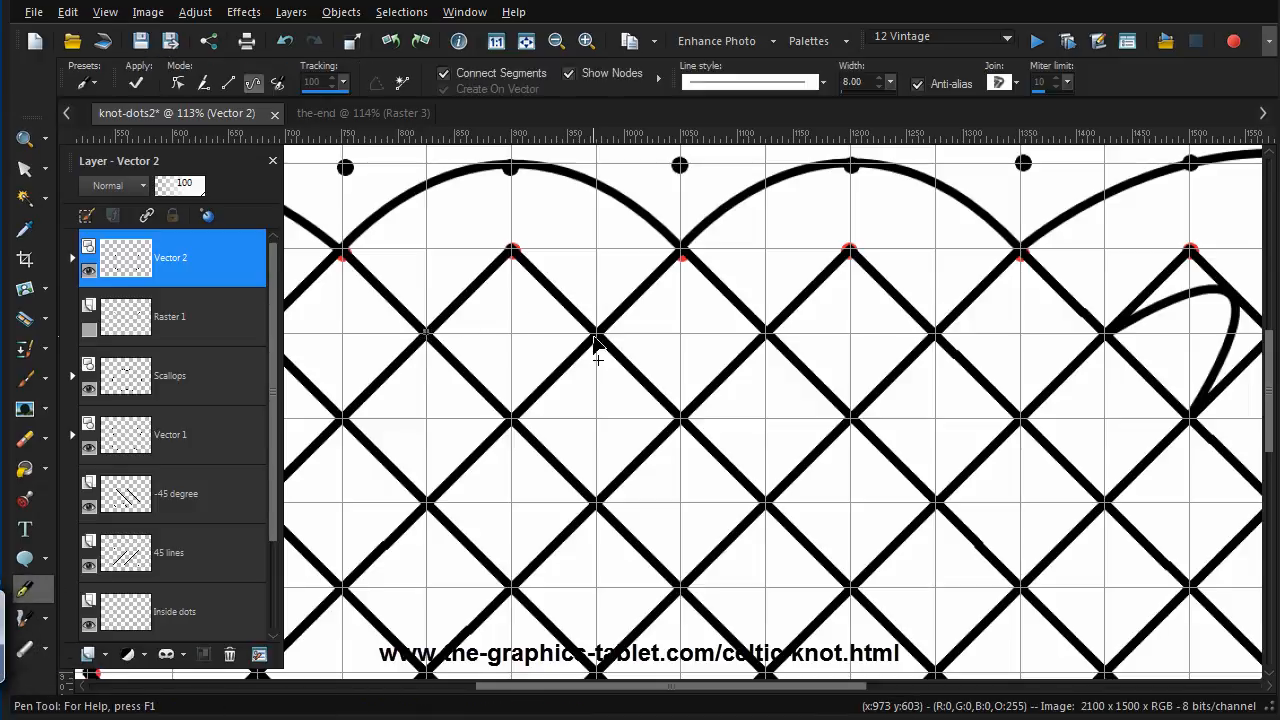
{"action": "left_click_drag", "start_coordinate": [425, 335], "coordinate": [595, 335]}
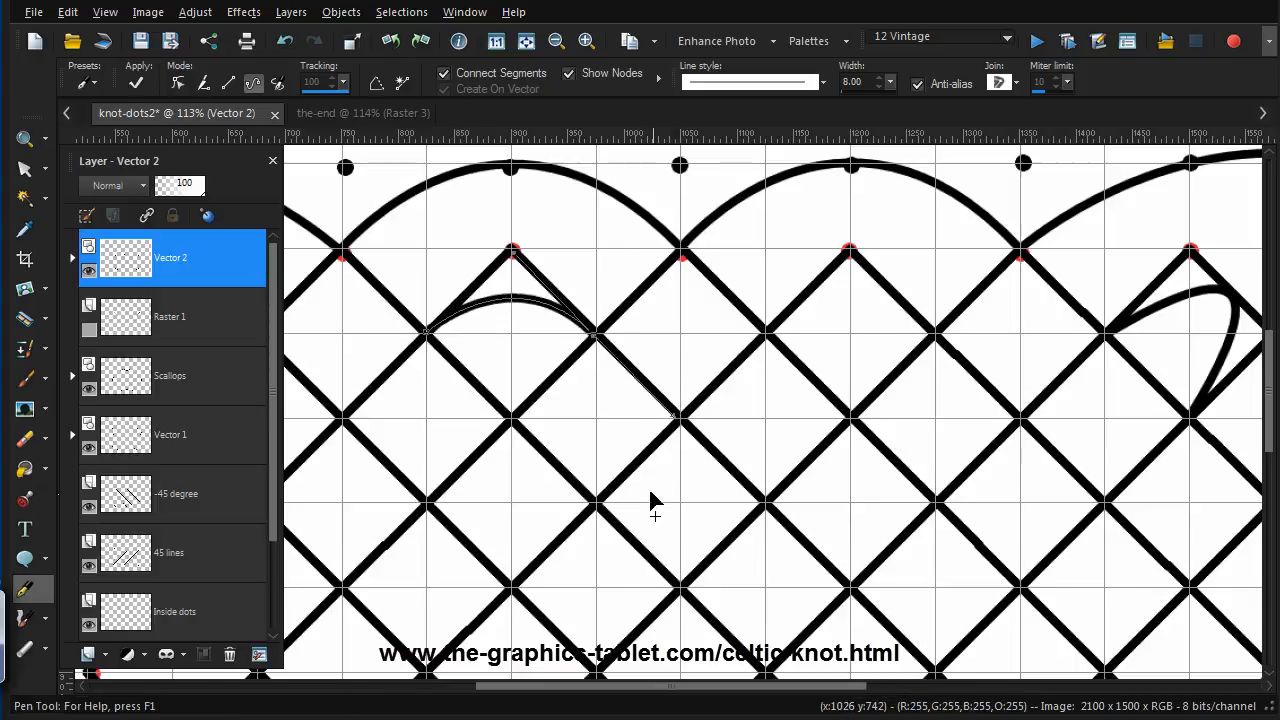
{"action": "mouse_move", "coordinate": [620, 390]}
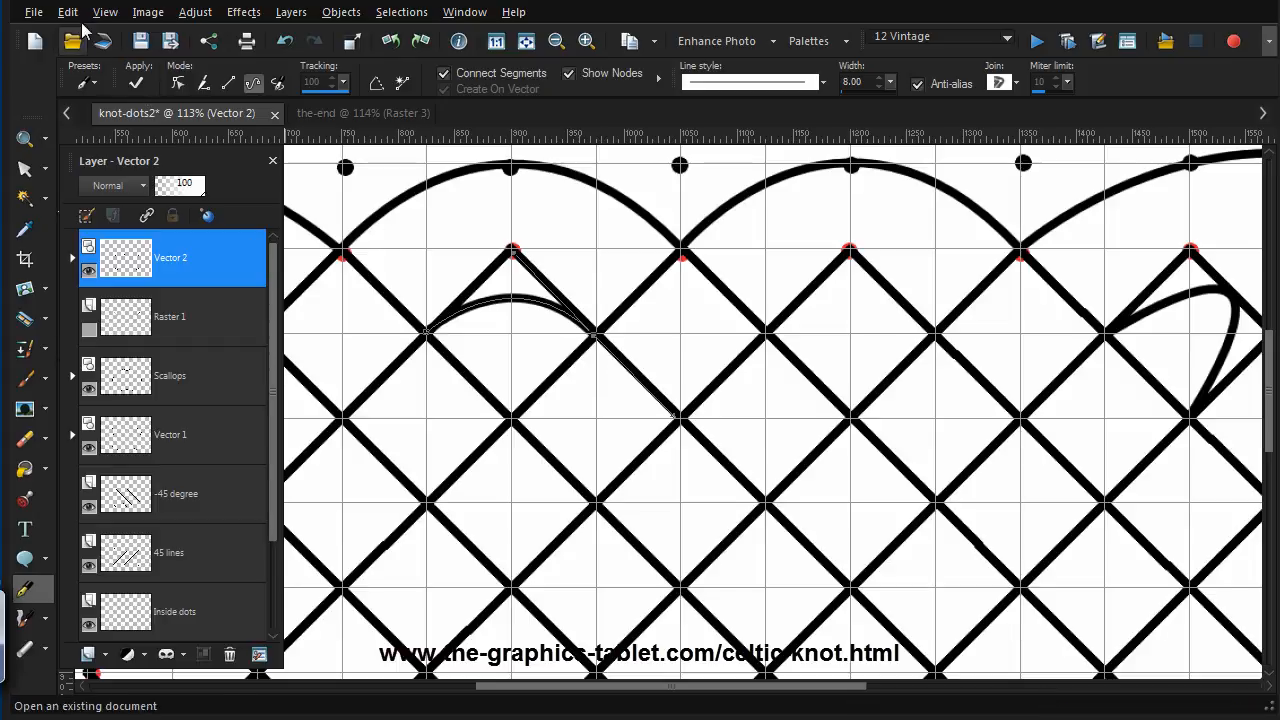
{"action": "left_click", "coordinate": [67, 12]}
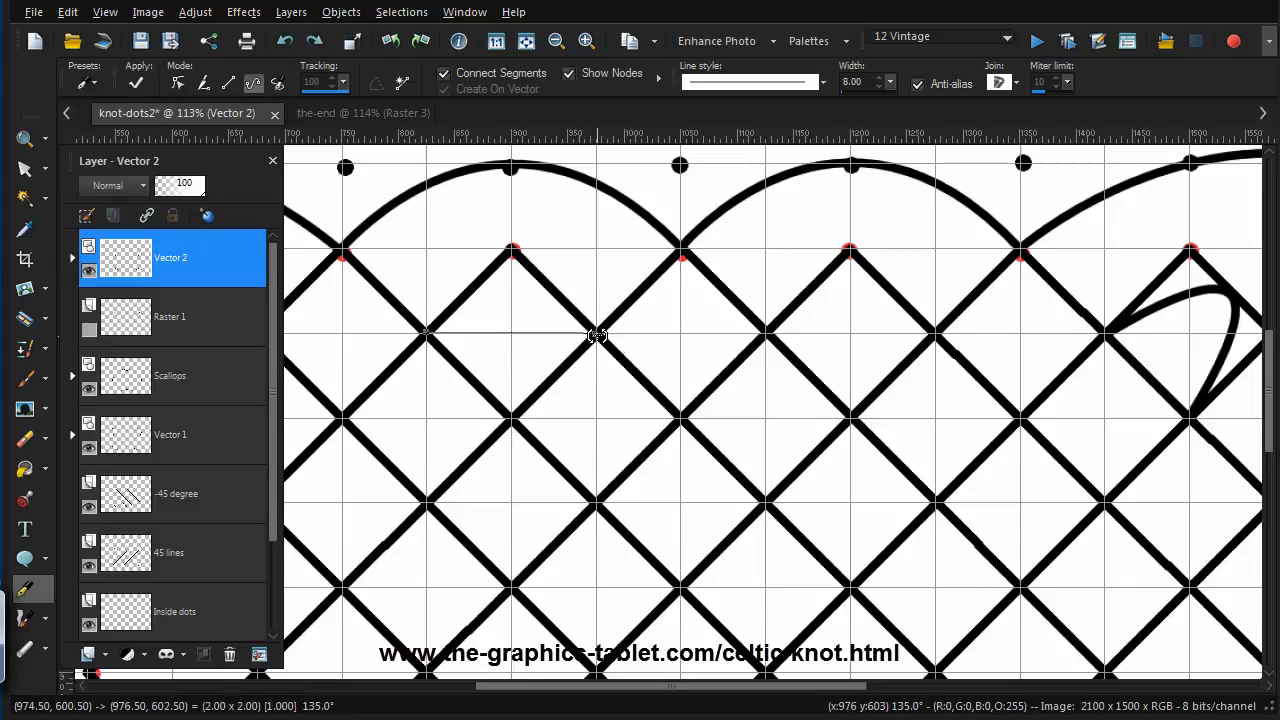
{"action": "left_click_drag", "start_coordinate": [595, 335], "coordinate": [678, 403]}
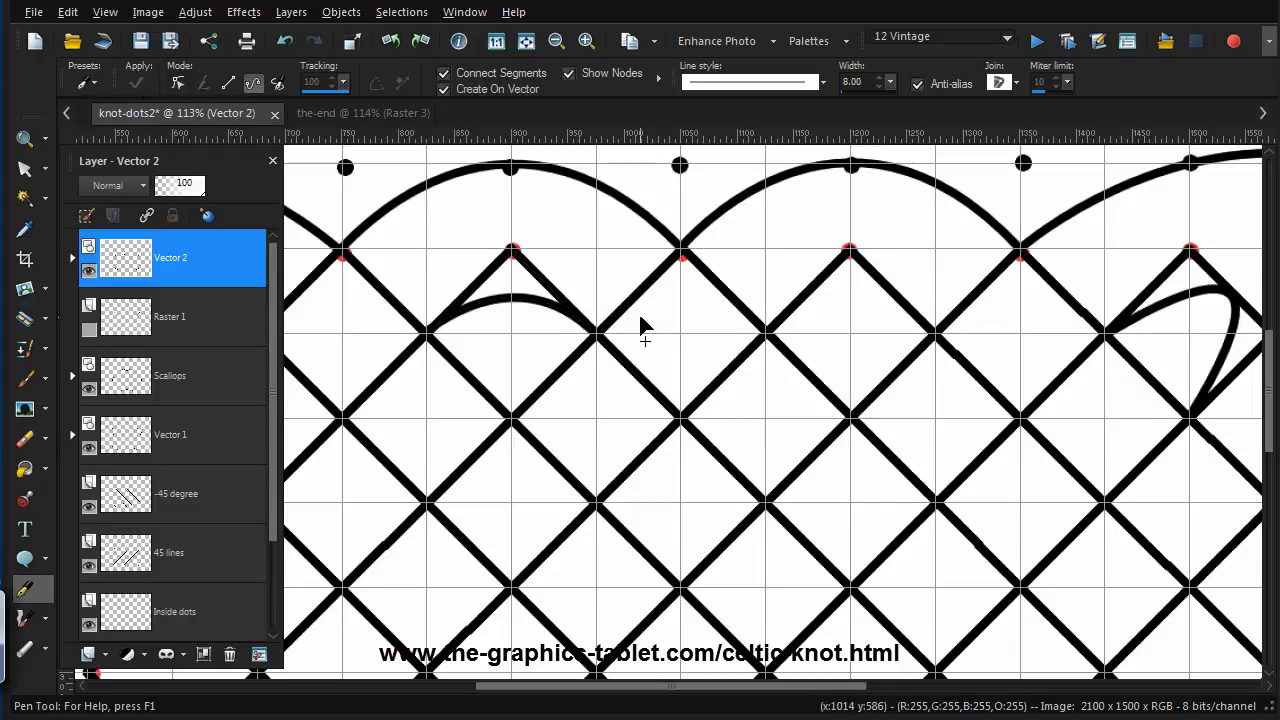
{"action": "mouse_move", "coordinate": [768, 355]}
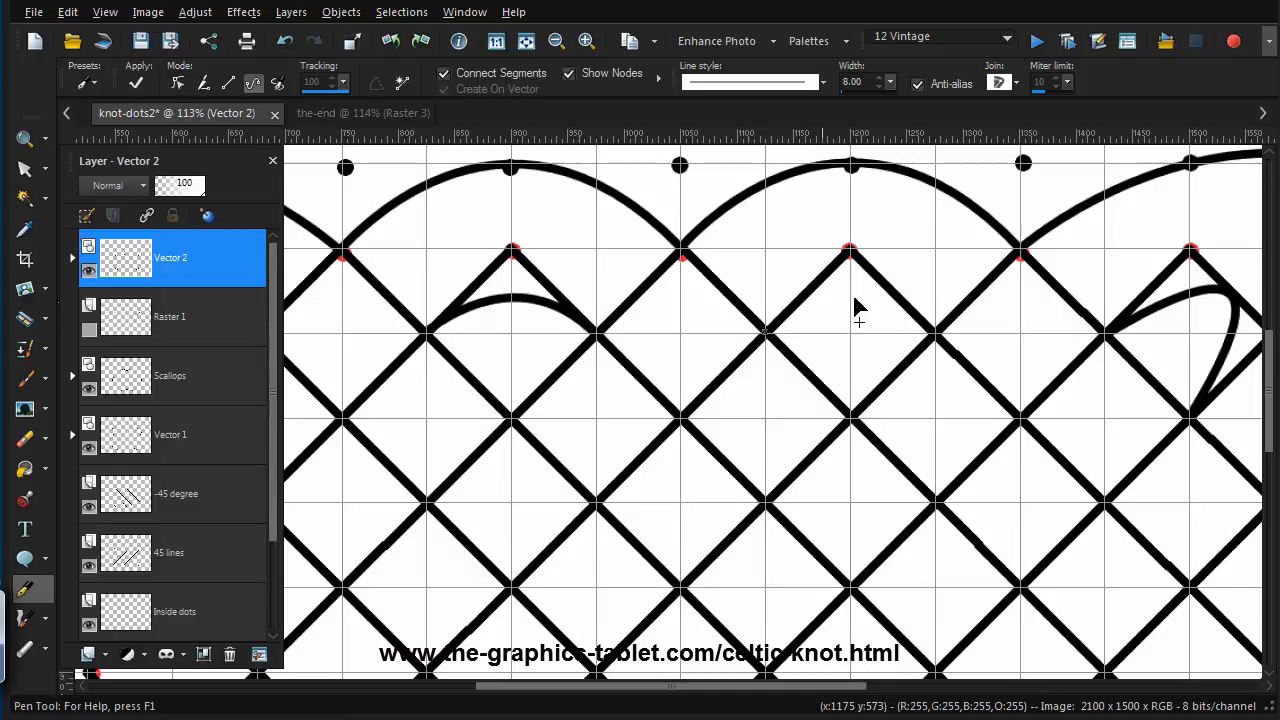
{"action": "mouse_move", "coordinate": [938, 345]}
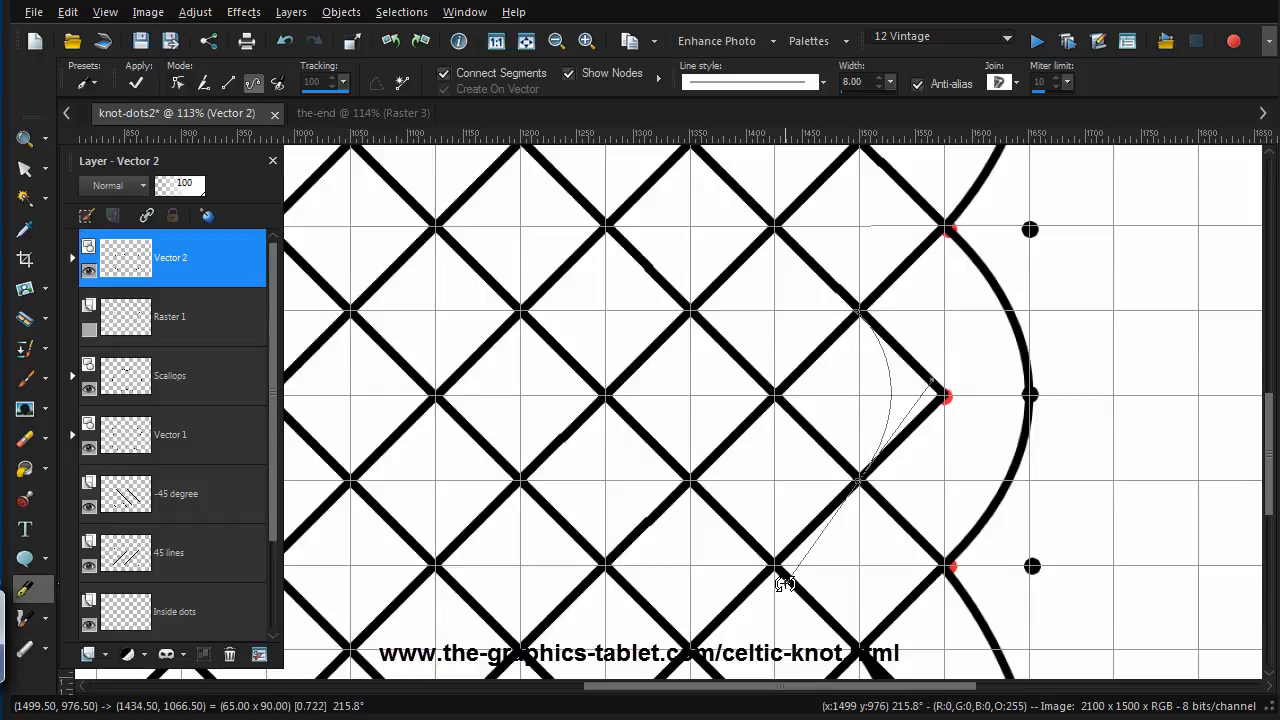
{"action": "scroll", "scroll_direction": "down", "scroll_amount": 3}
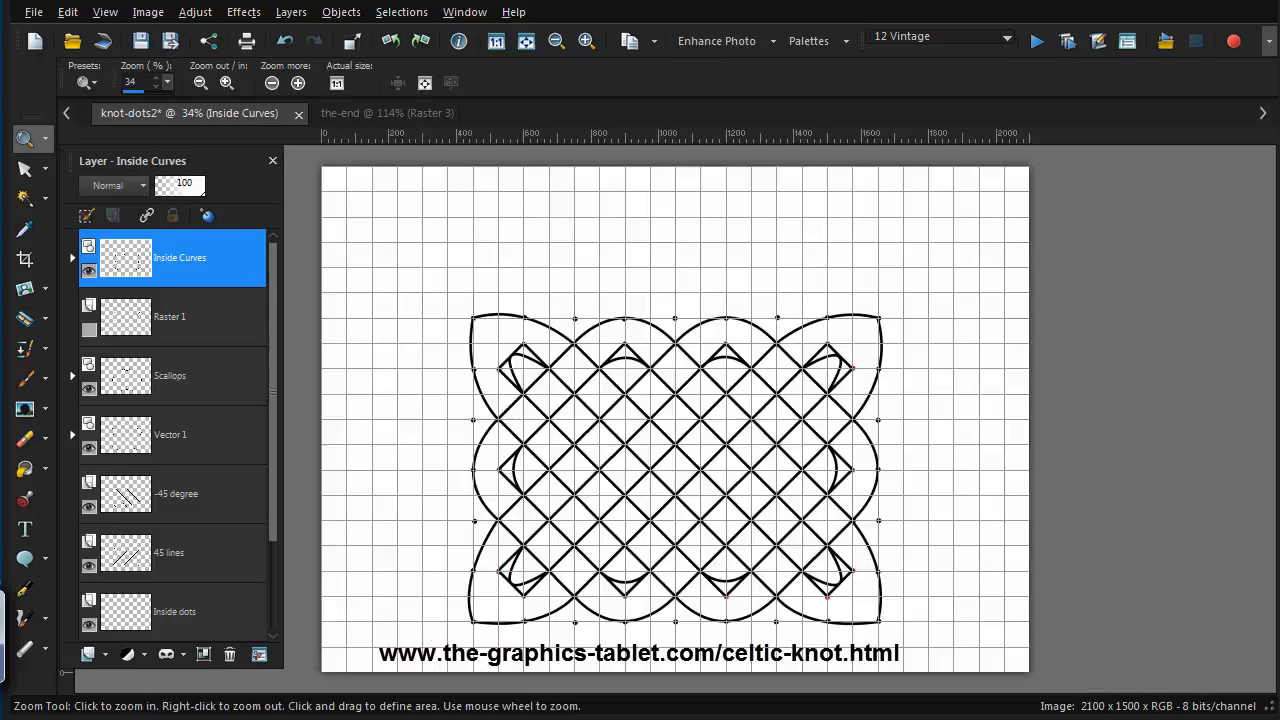
{"action": "mouse_move", "coordinate": [510, 375]}
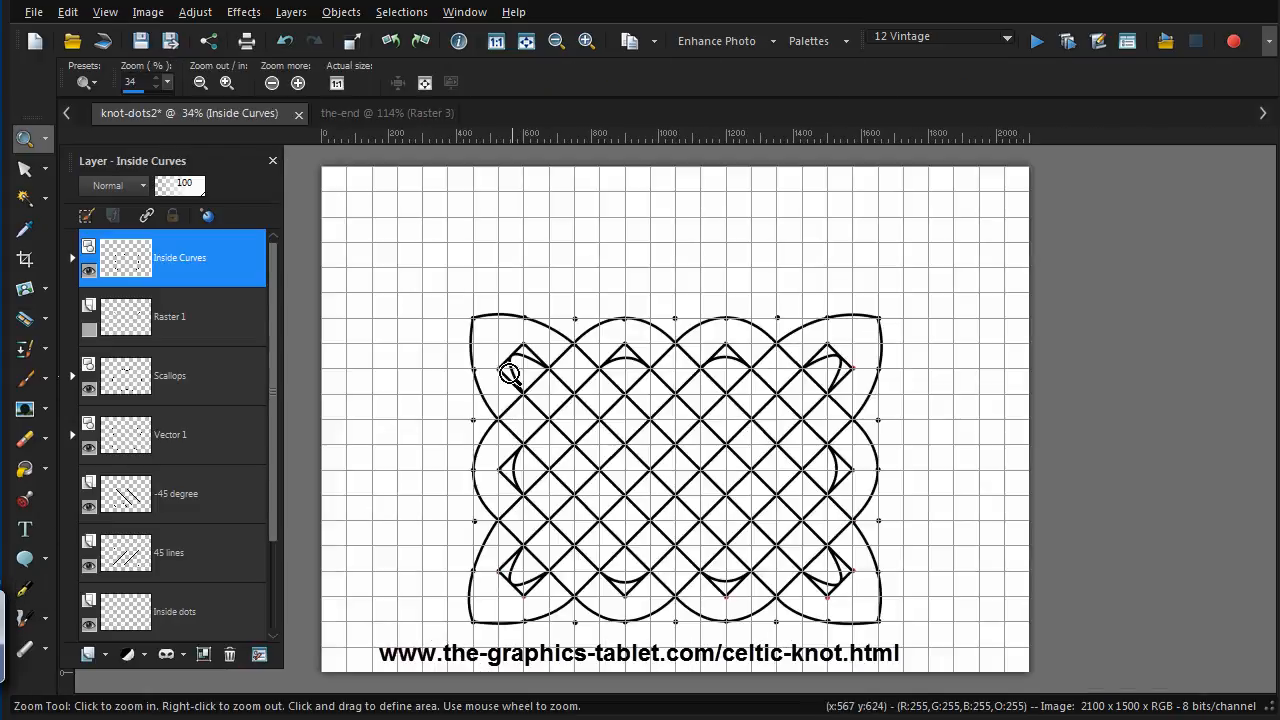
{"action": "mouse_move", "coordinate": [815, 373]}
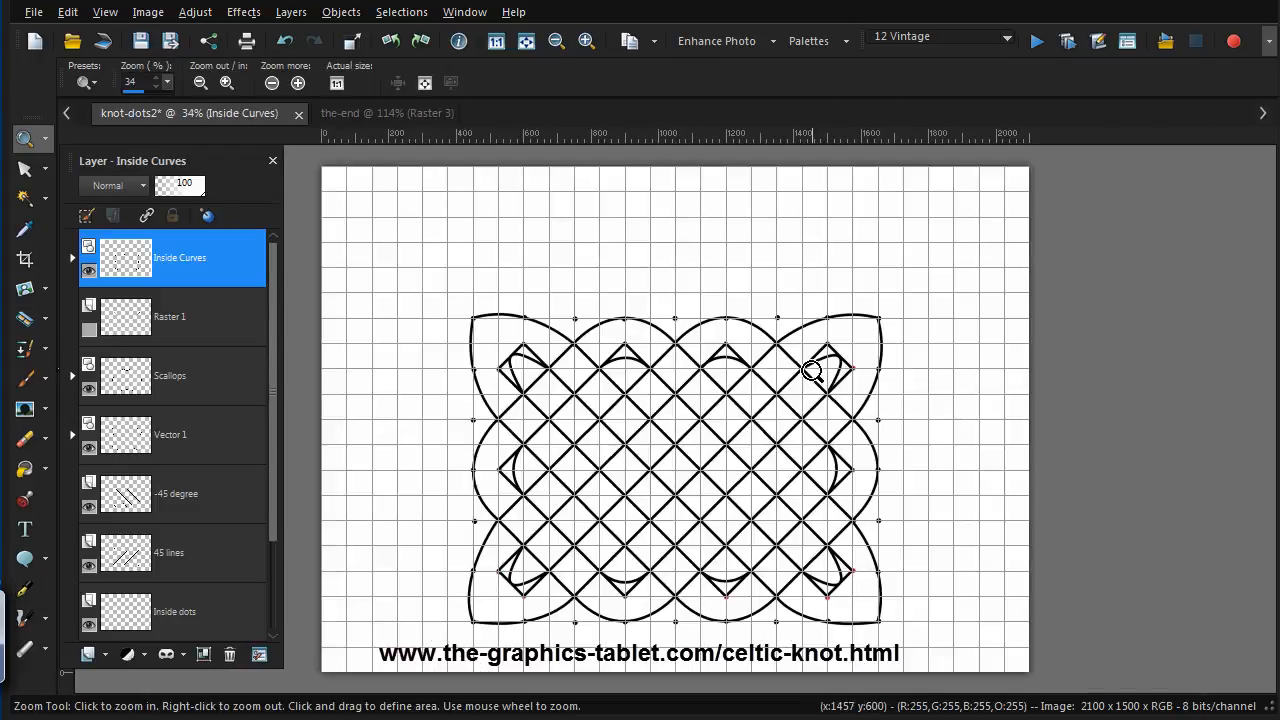
{"action": "mouse_move", "coordinate": [752, 578]}
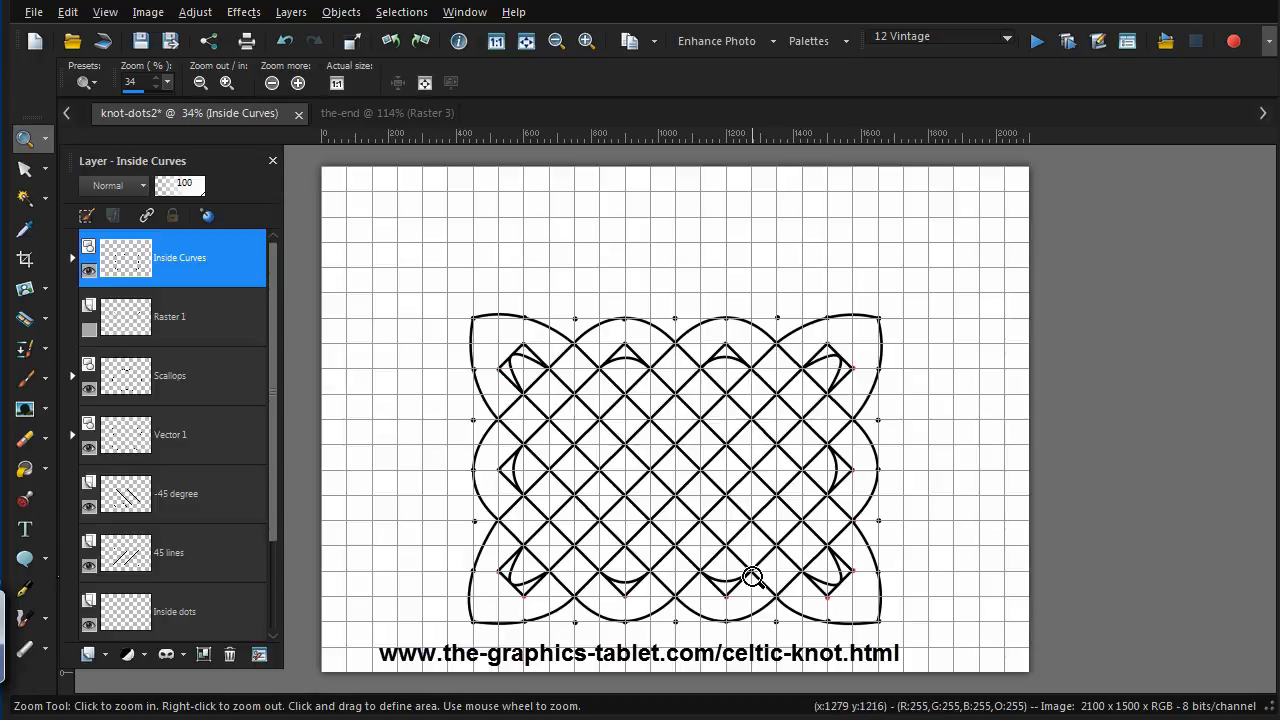
{"action": "mouse_move", "coordinate": [522, 488]}
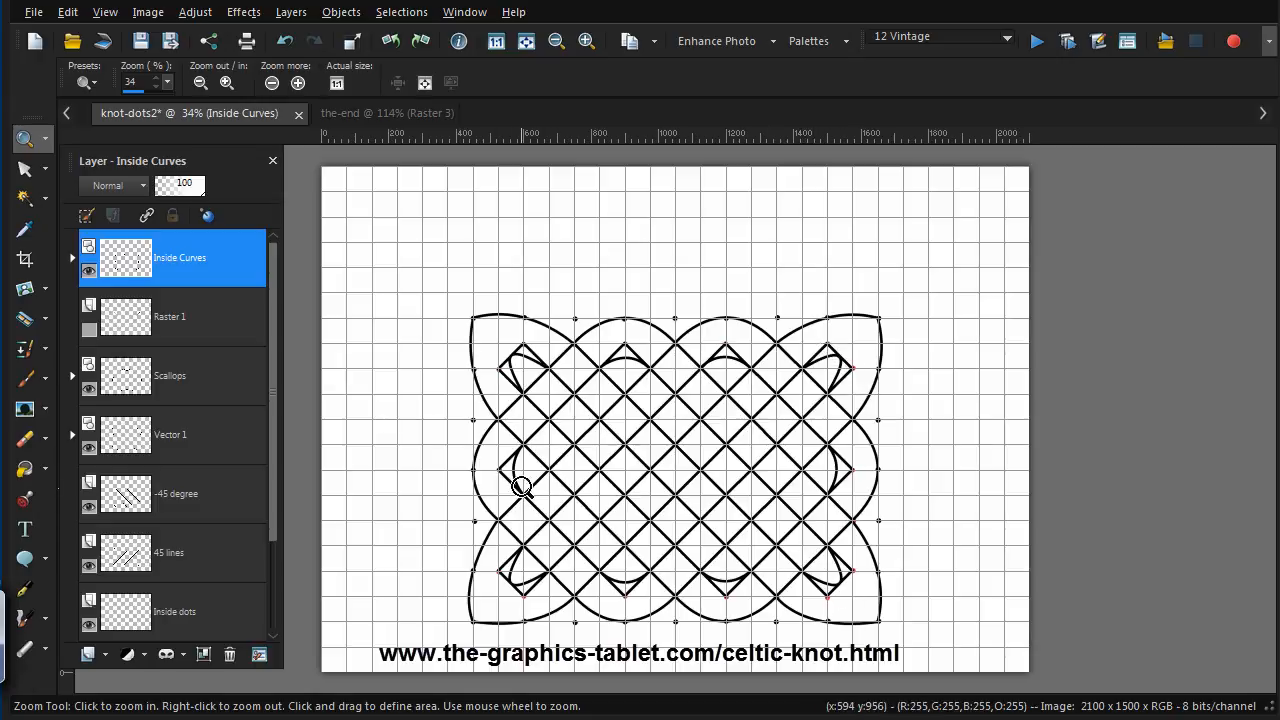
{"action": "mouse_move", "coordinate": [563, 504]}
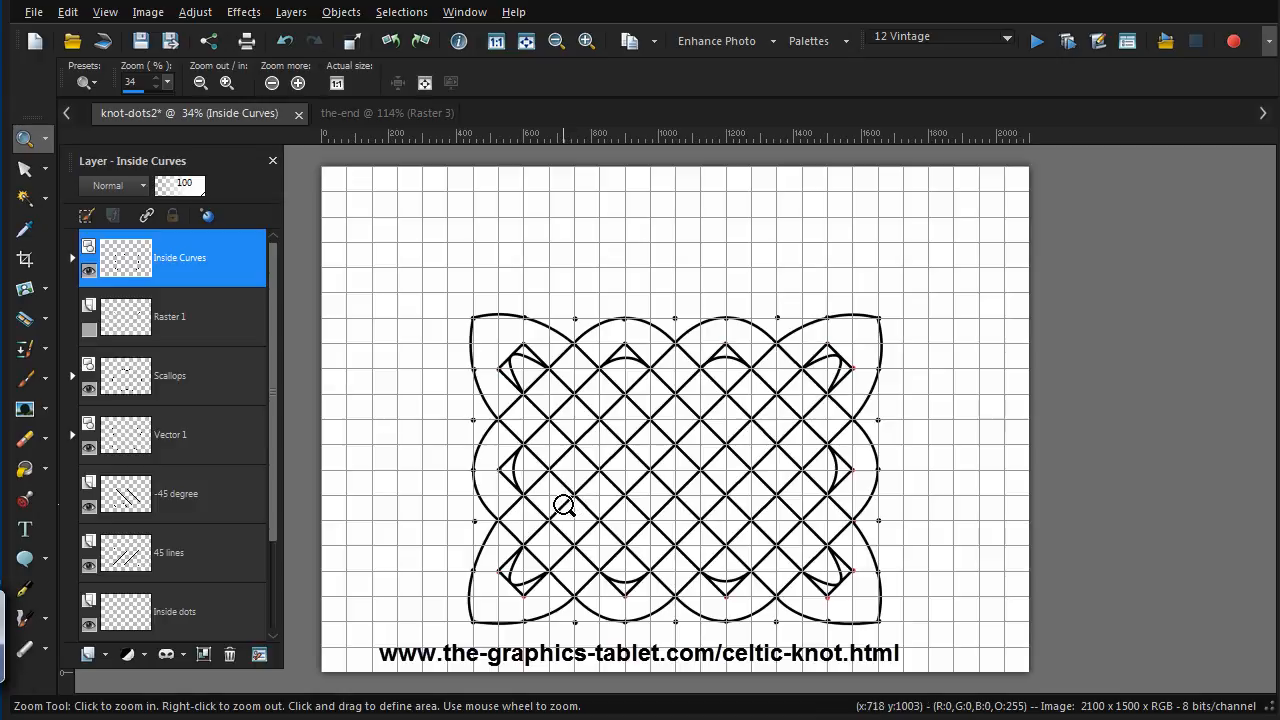
Turn off the grid so only the knot's black lines show on white
{"action": "left_click", "coordinate": [104, 11]}
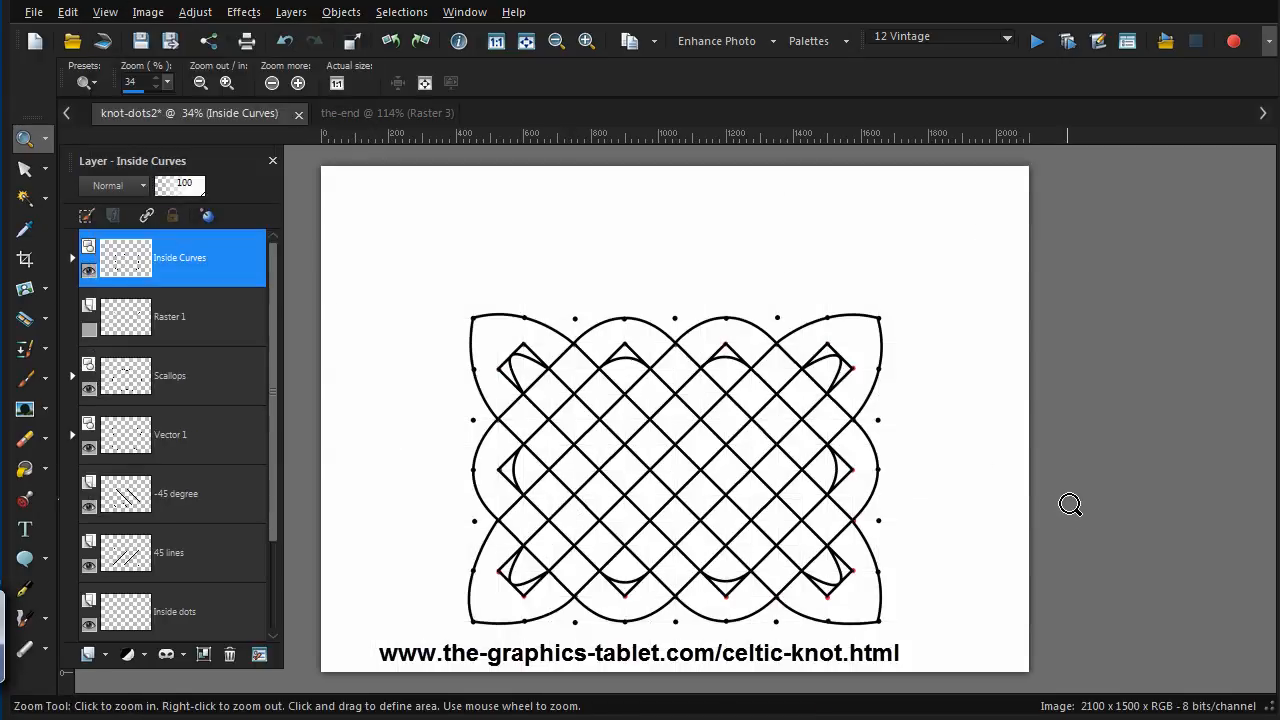
{"action": "mouse_move", "coordinate": [882, 401]}
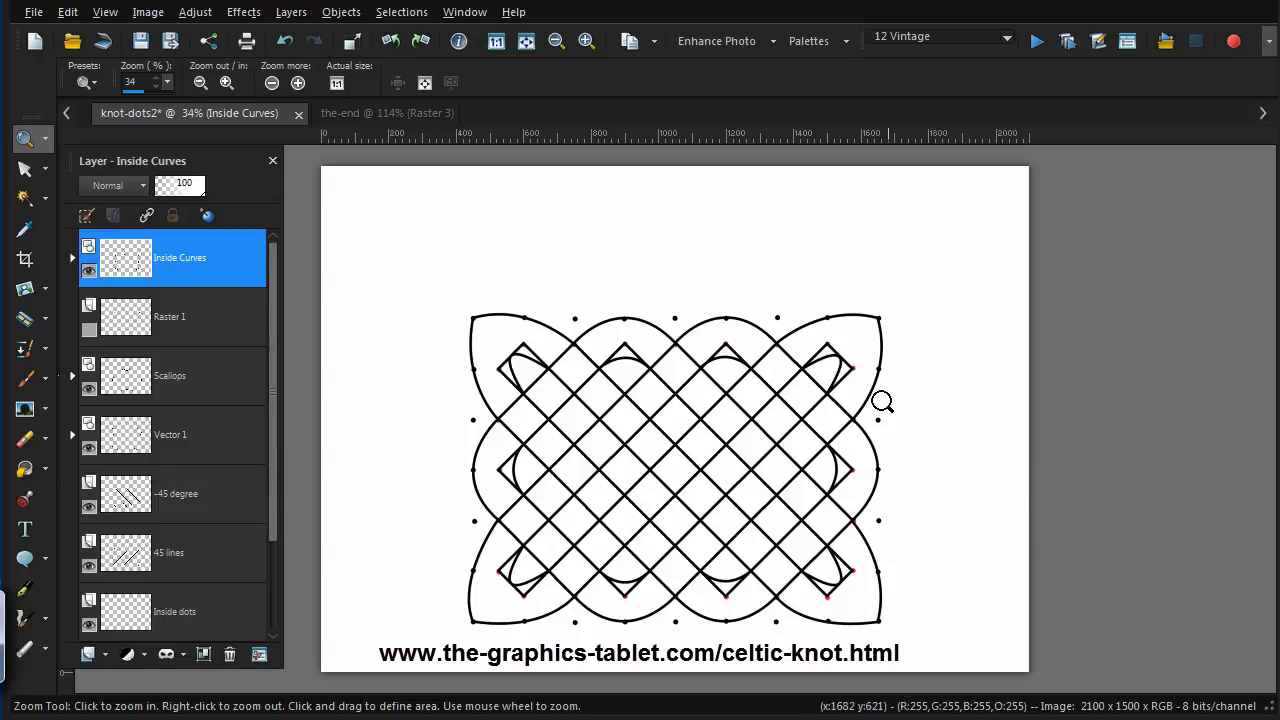
{"action": "mouse_move", "coordinate": [88, 620]}
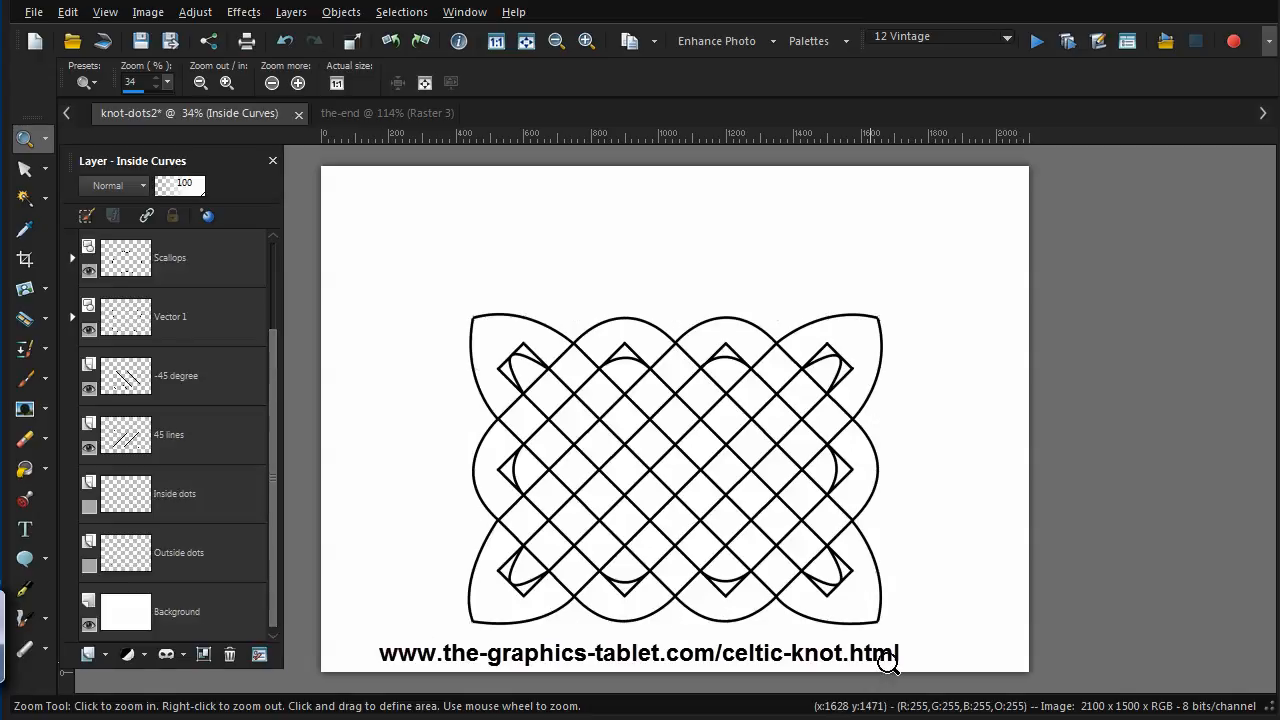
{"action": "mouse_move", "coordinate": [900, 595]}
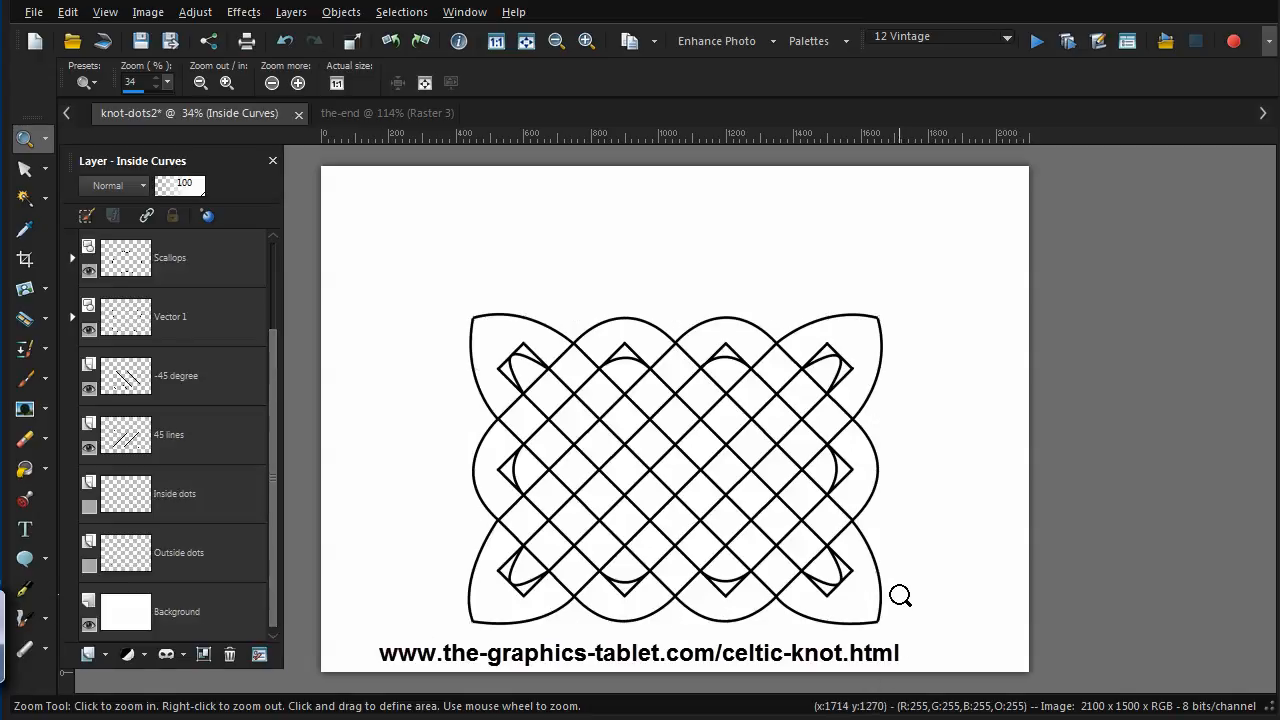
{"action": "mouse_move", "coordinate": [710, 483]}
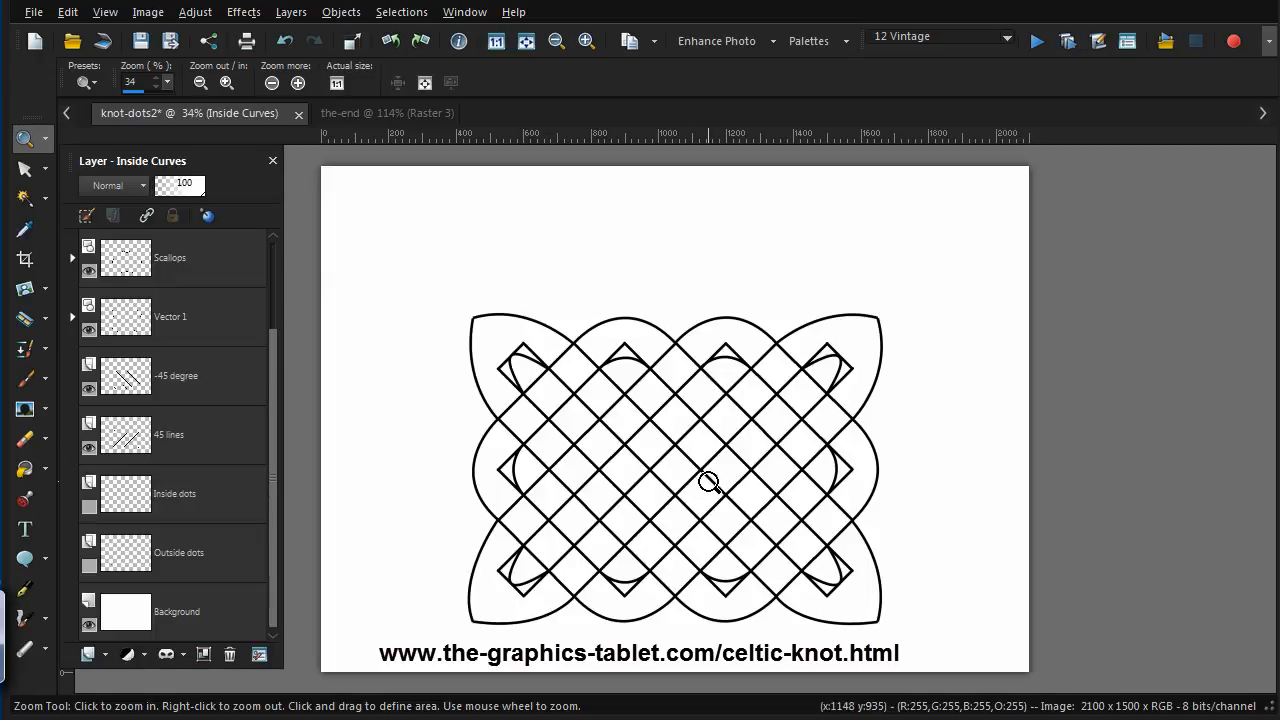
{"action": "mouse_move", "coordinate": [716, 450]}
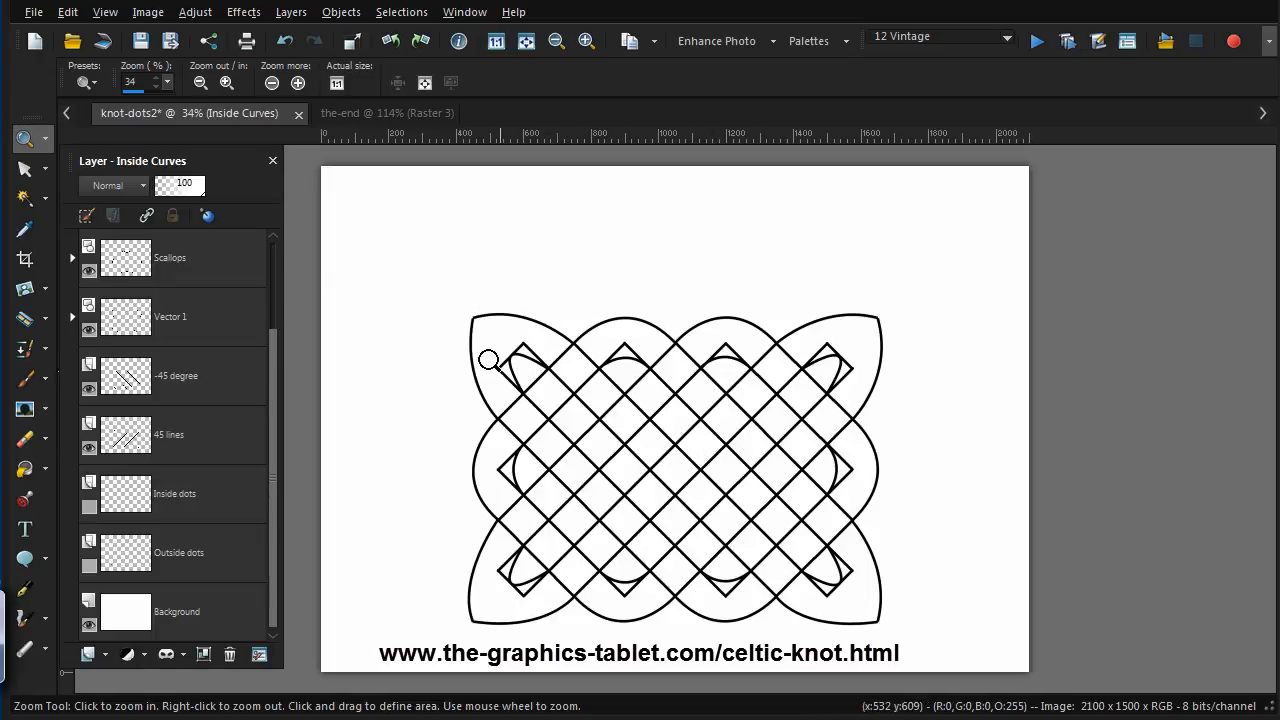
{"action": "mouse_move", "coordinate": [525, 513]}
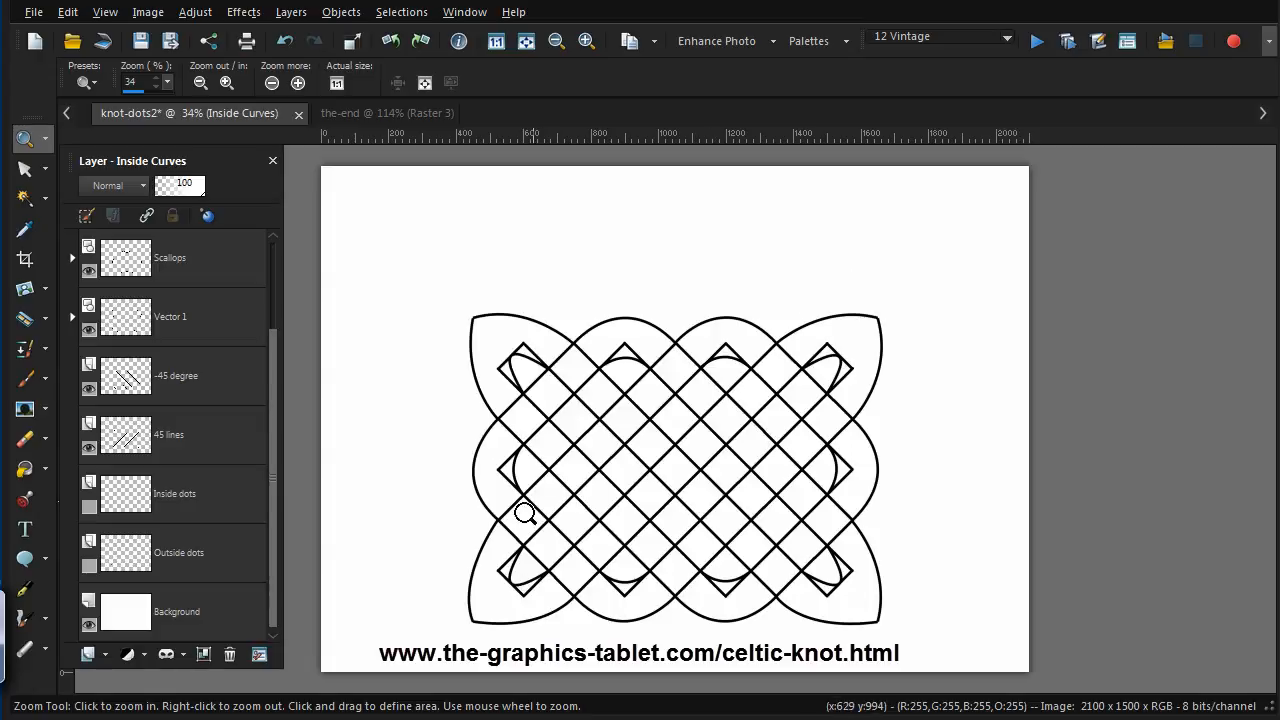
{"action": "mouse_move", "coordinate": [762, 540]}
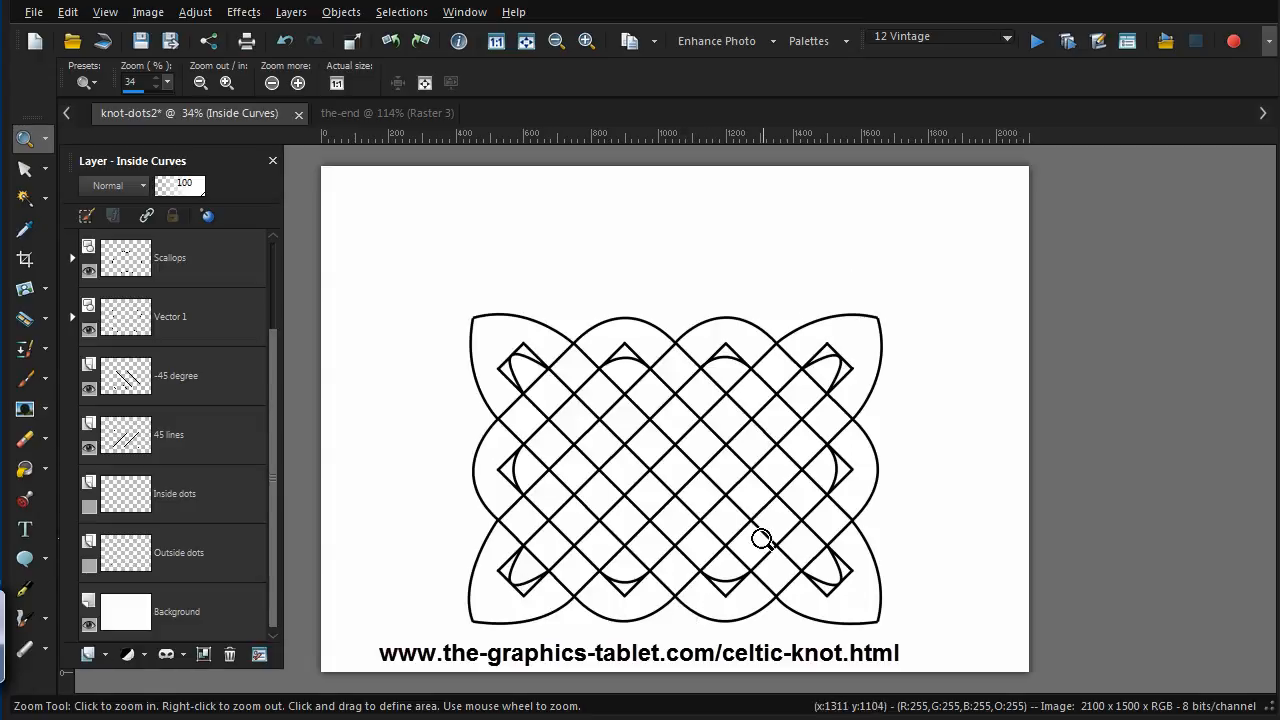
{"action": "mouse_move", "coordinate": [658, 416]}
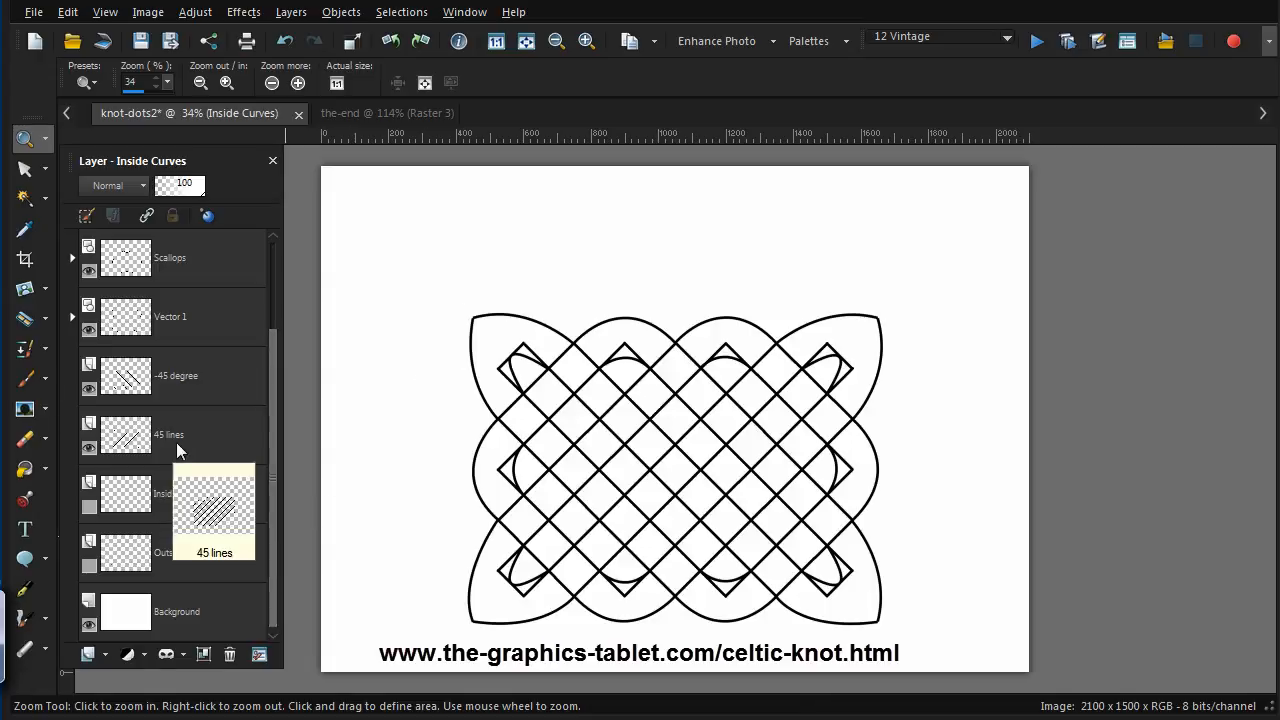
Select the 45 lines layer as the working layer
{"action": "left_click", "coordinate": [169, 434]}
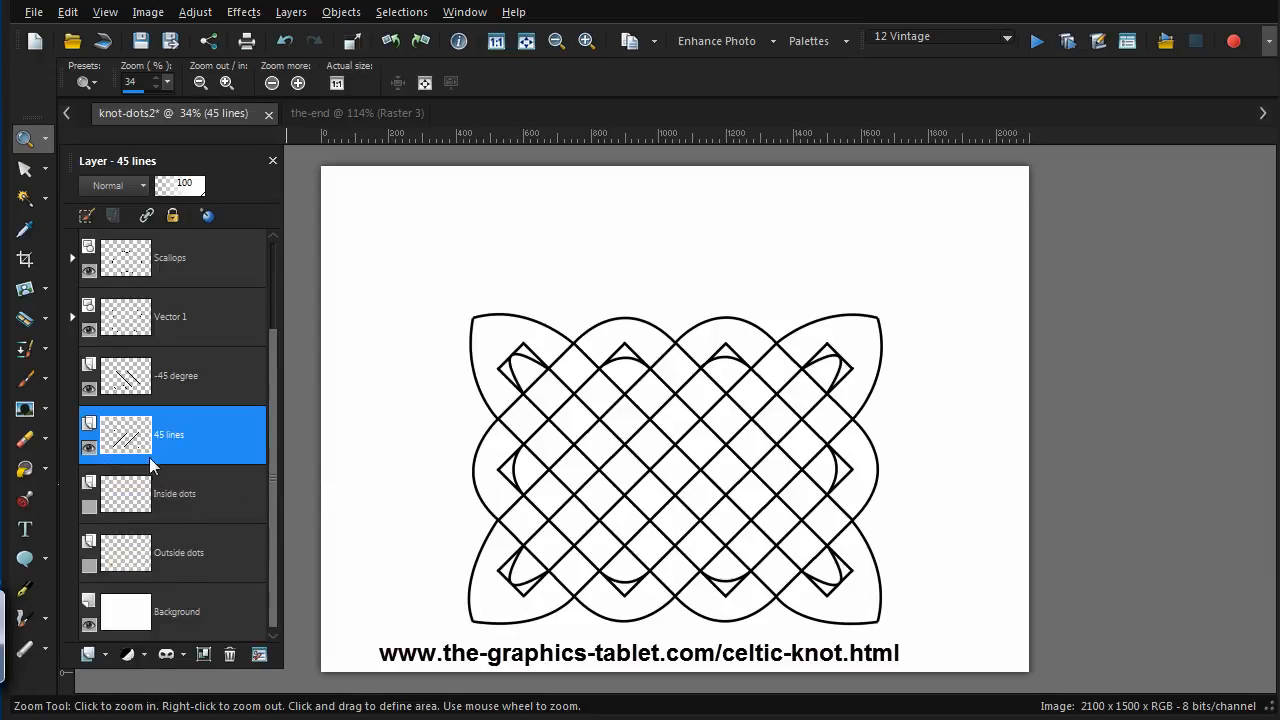
{"action": "mouse_move", "coordinate": [640, 403]}
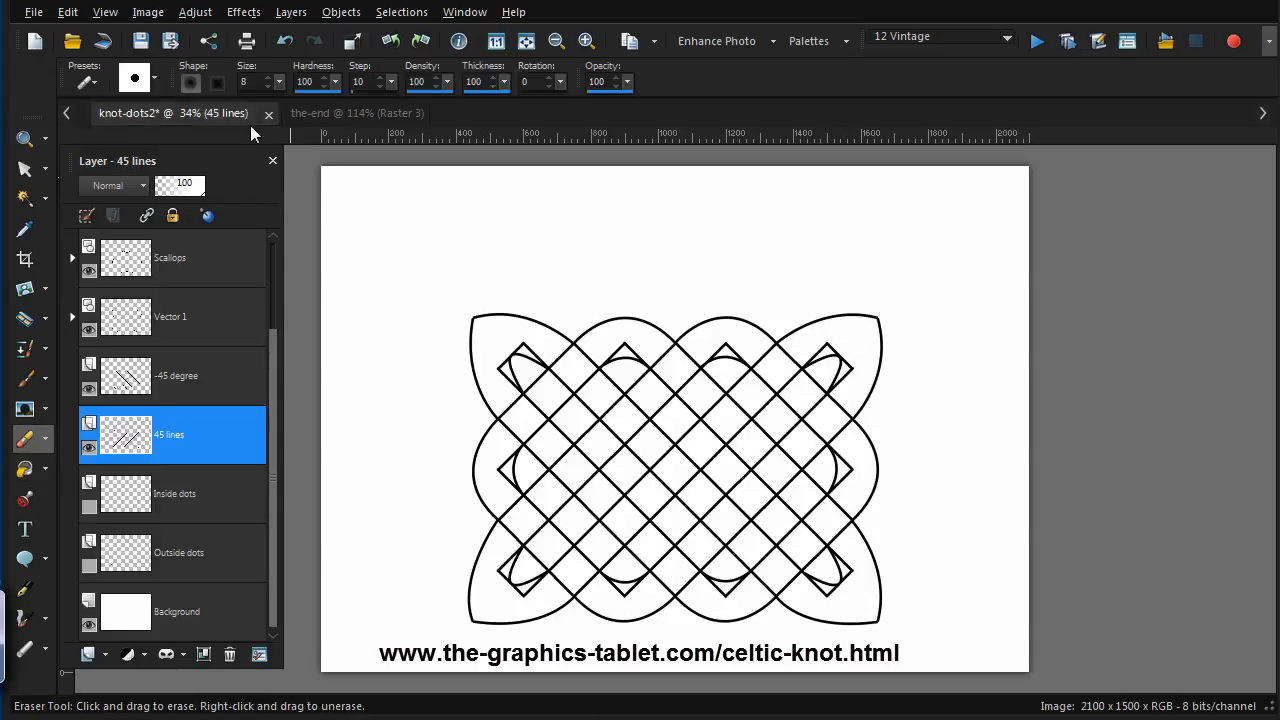
{"action": "mouse_move", "coordinate": [705, 385]}
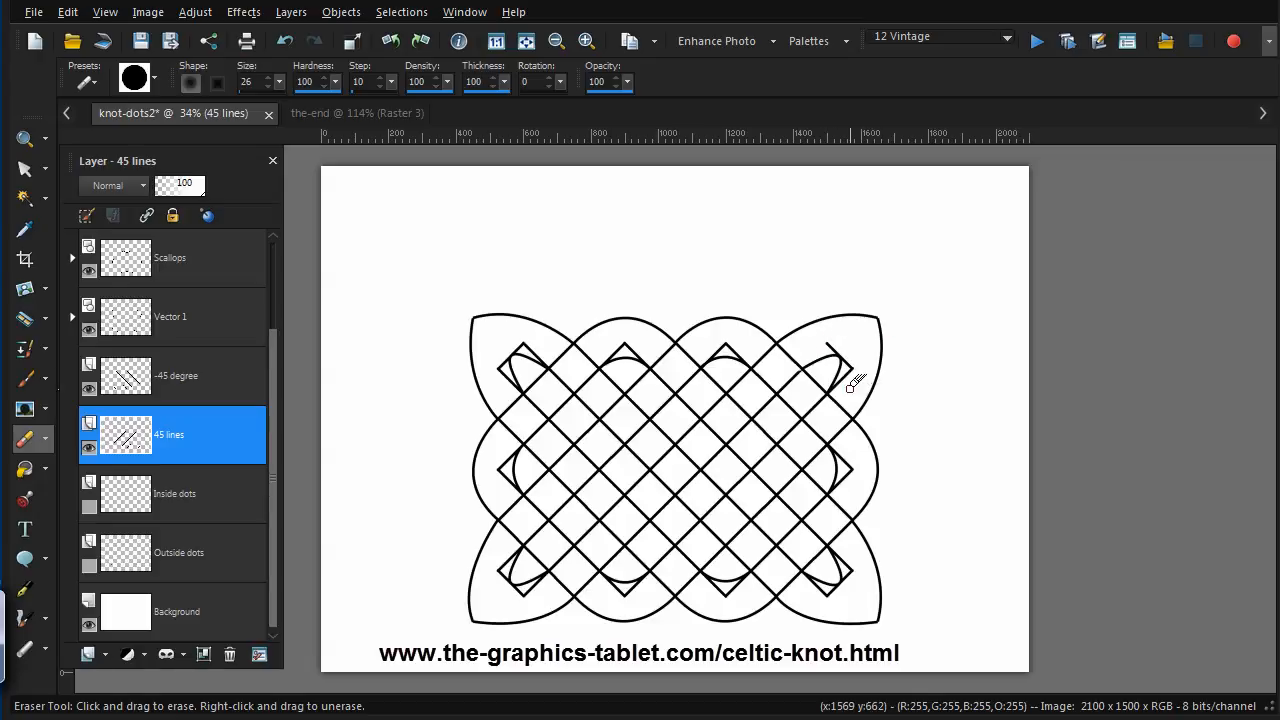
{"action": "mouse_move", "coordinate": [843, 375]}
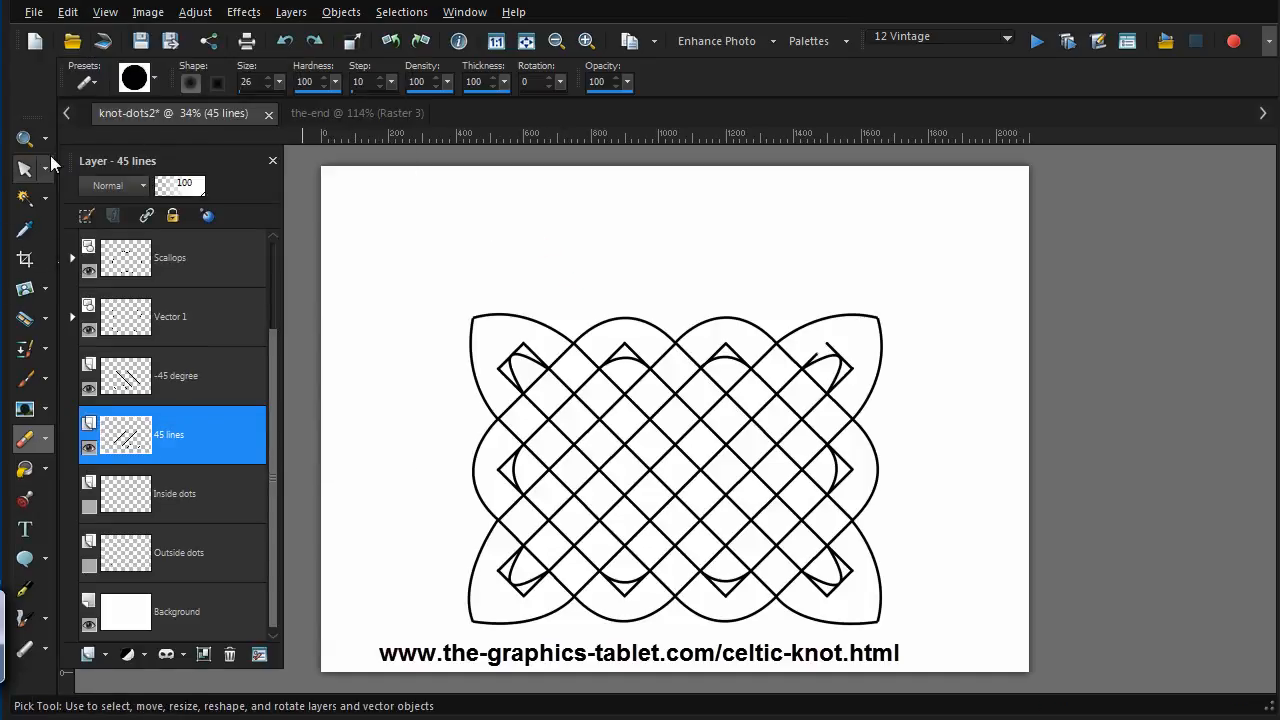
Zoom in and erase lattice stretches under the knot's top-right curve and corner diamond
{"action": "left_click", "coordinate": [25, 138]}
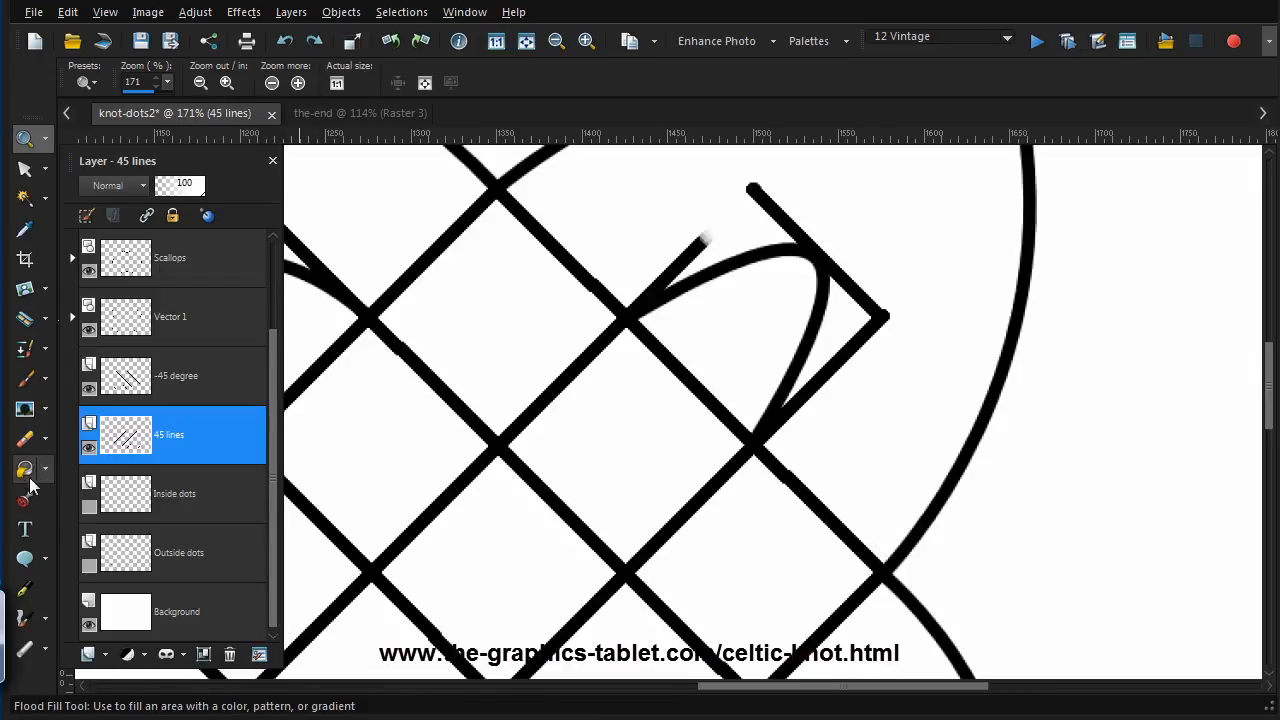
{"action": "left_click", "coordinate": [25, 470]}
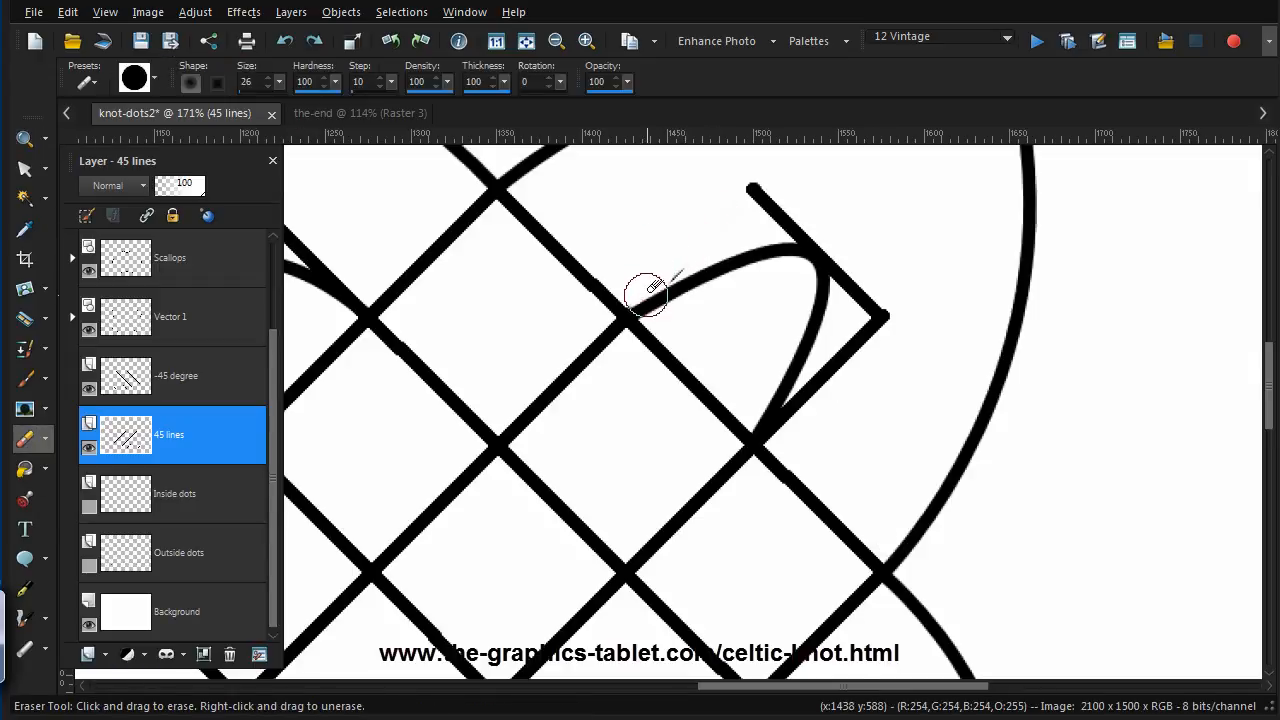
{"action": "left_click_drag", "start_coordinate": [650, 295], "coordinate": [885, 320]}
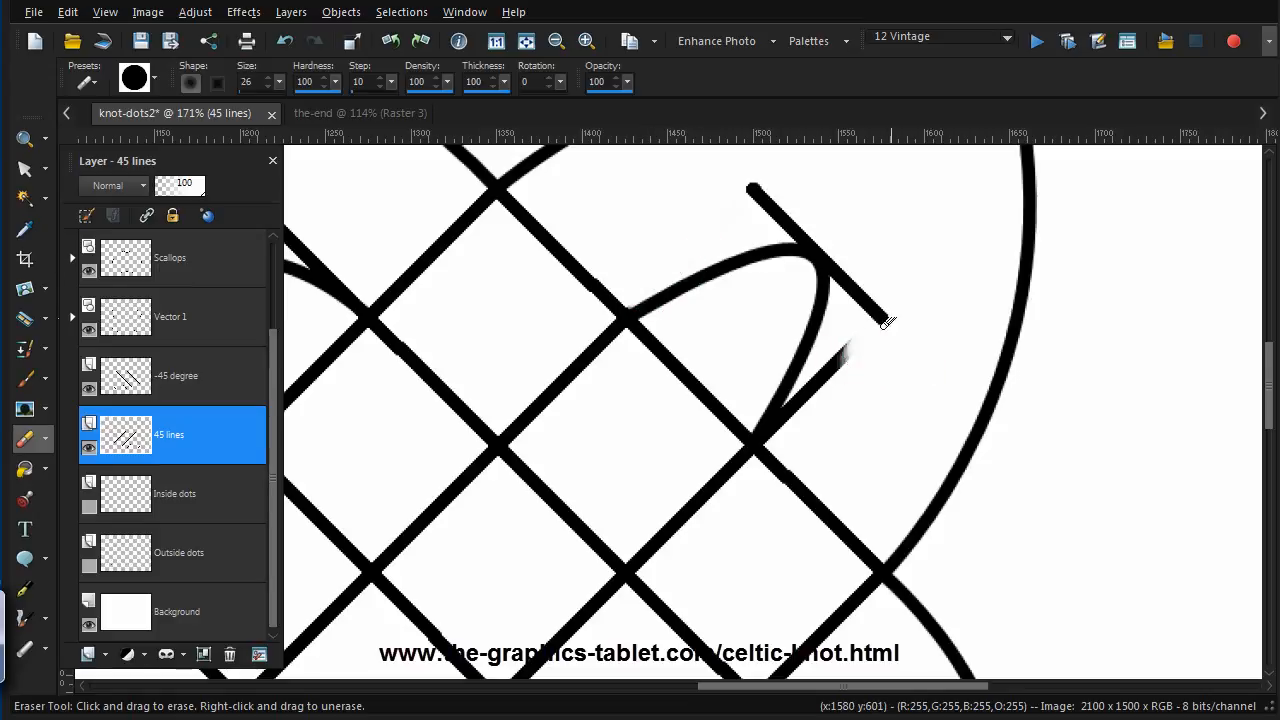
{"action": "left_click_drag", "start_coordinate": [885, 320], "coordinate": [785, 440]}
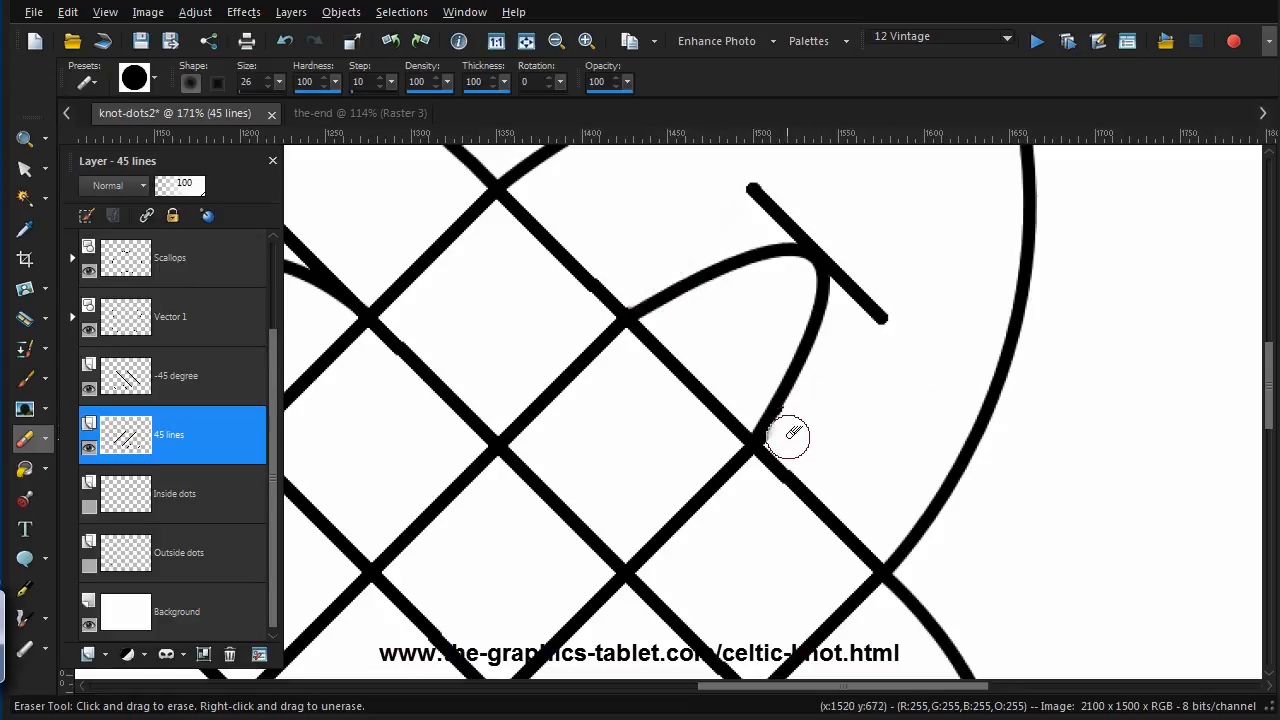
{"action": "left_click_drag", "start_coordinate": [790, 438], "coordinate": [1015, 655]}
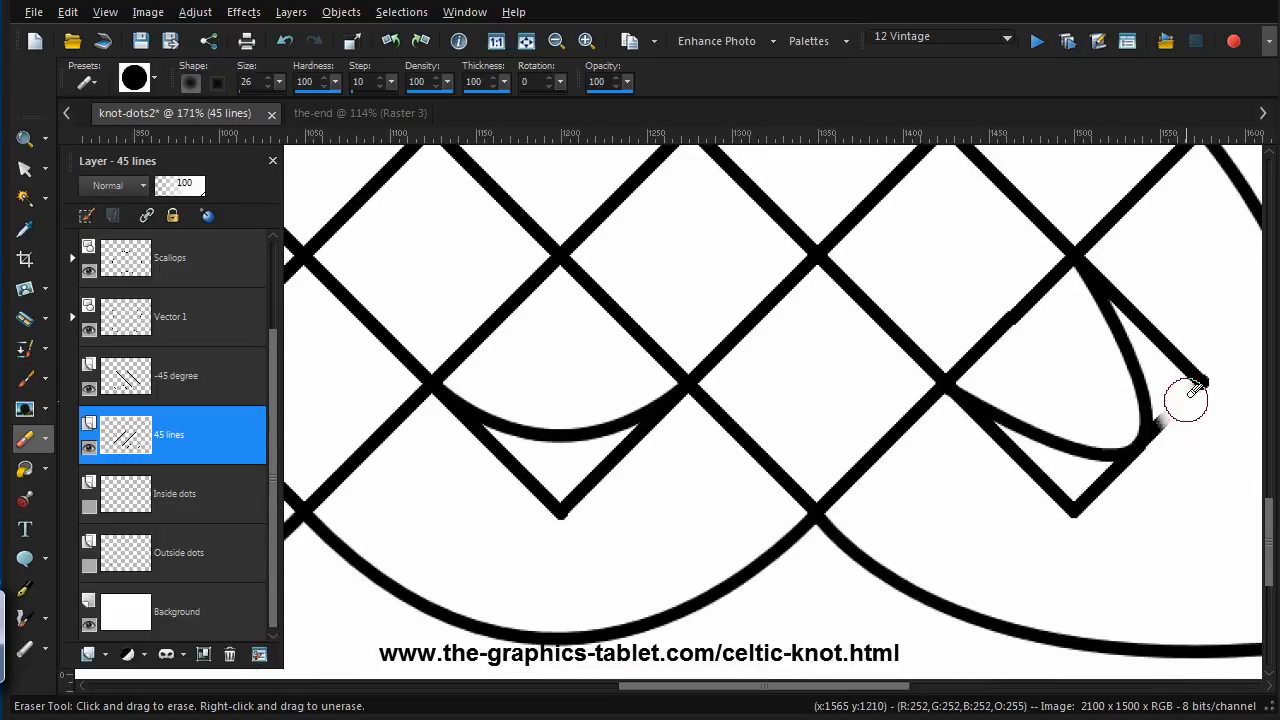
Erase lattice segments under the lower-right lobe, left curves and top diamond arc
{"action": "left_click_drag", "start_coordinate": [1185, 395], "coordinate": [1085, 505]}
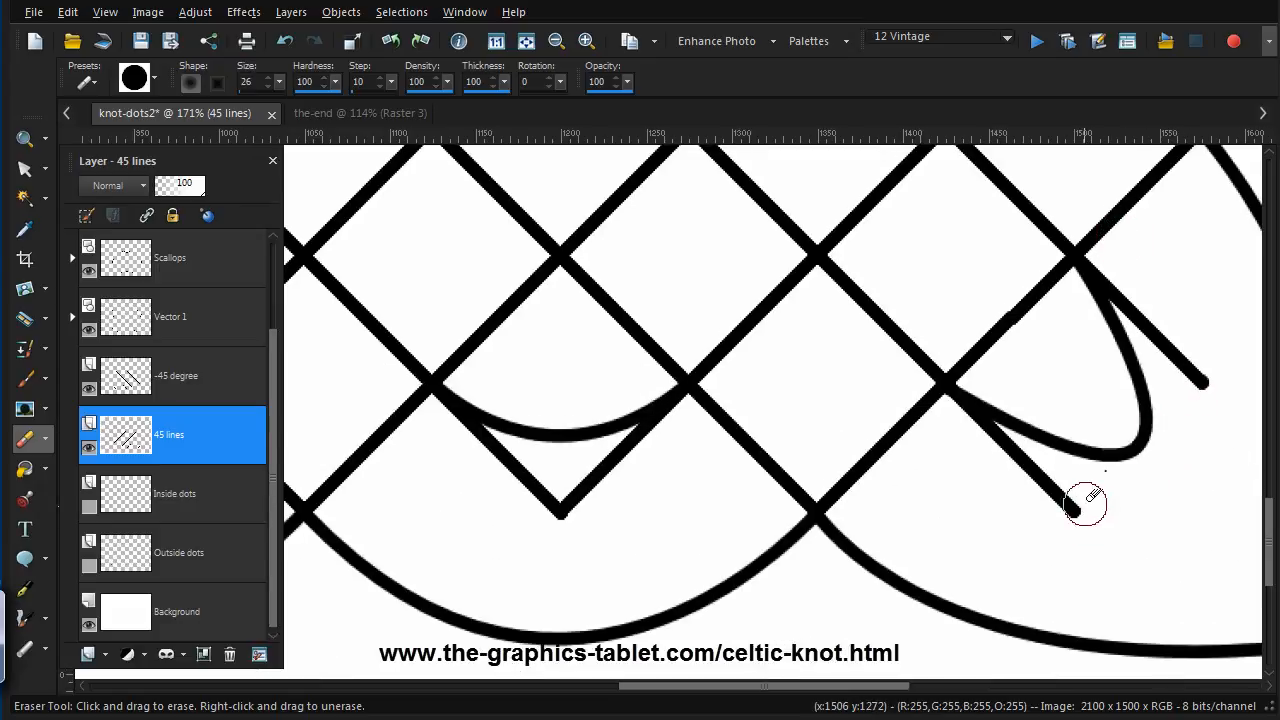
{"action": "left_click_drag", "start_coordinate": [1085, 505], "coordinate": [595, 490]}
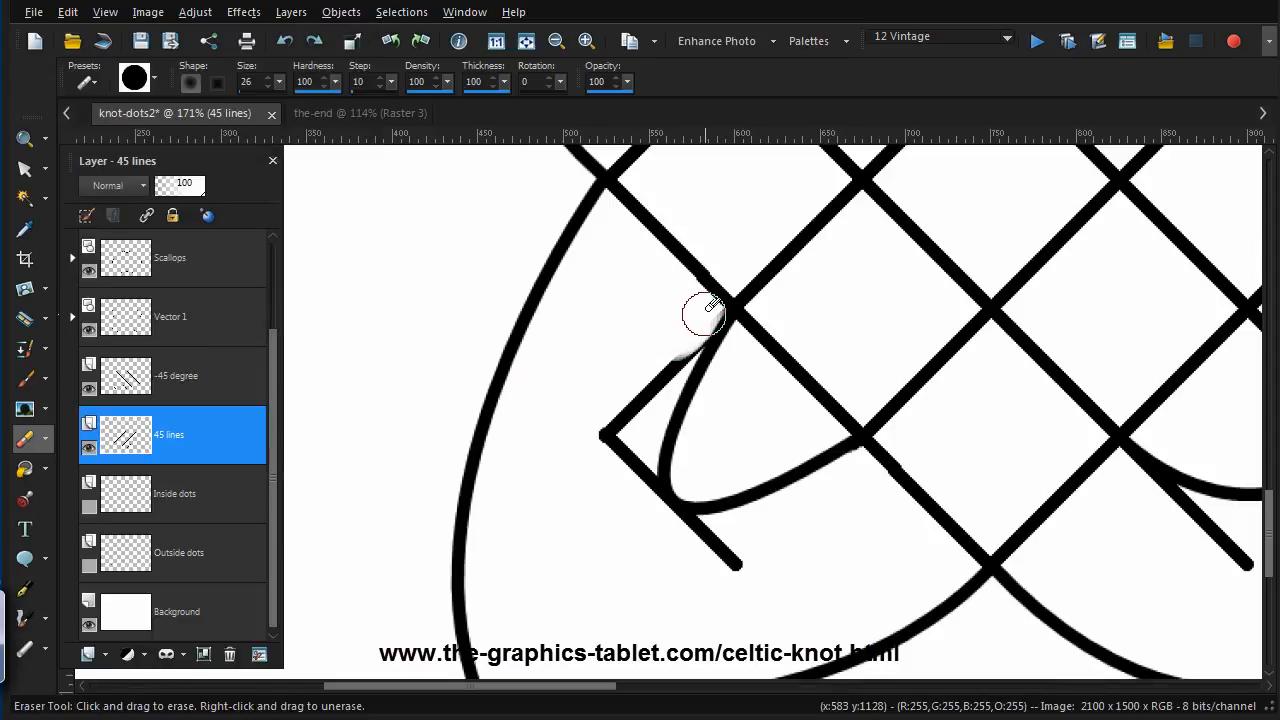
{"action": "left_click_drag", "start_coordinate": [705, 315], "coordinate": [627, 400]}
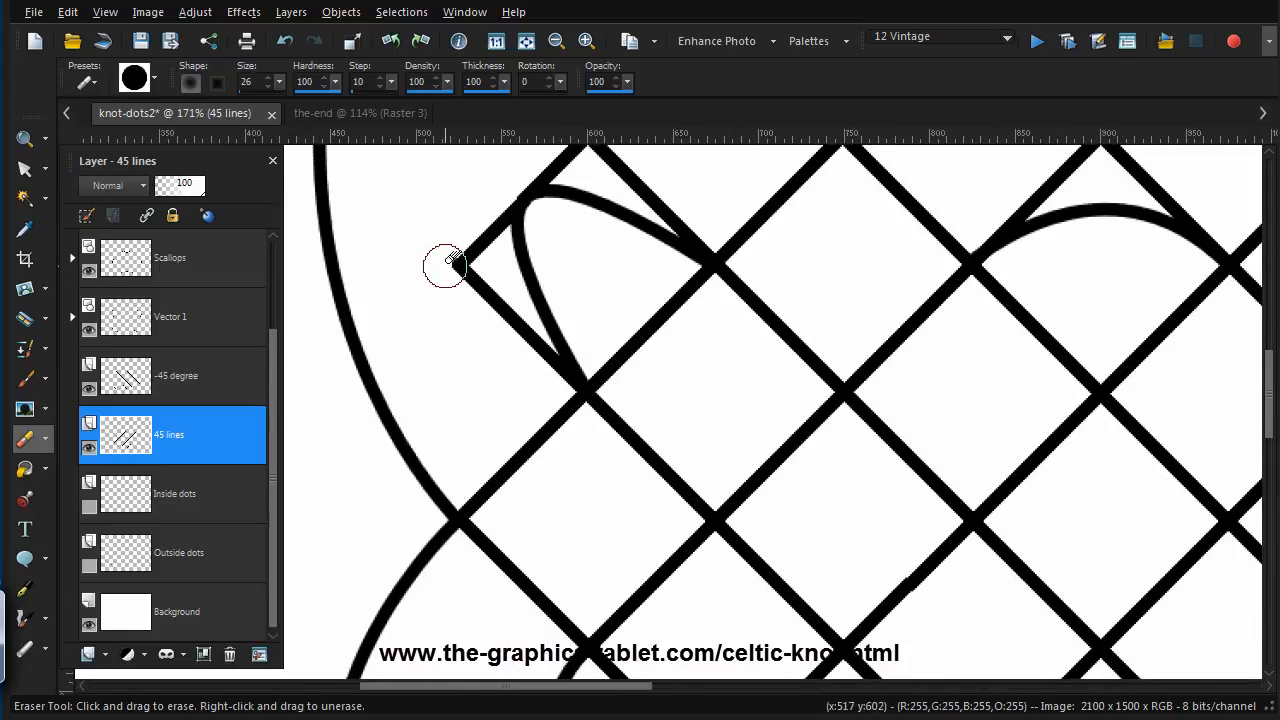
{"action": "left_click_drag", "start_coordinate": [445, 265], "coordinate": [530, 175]}
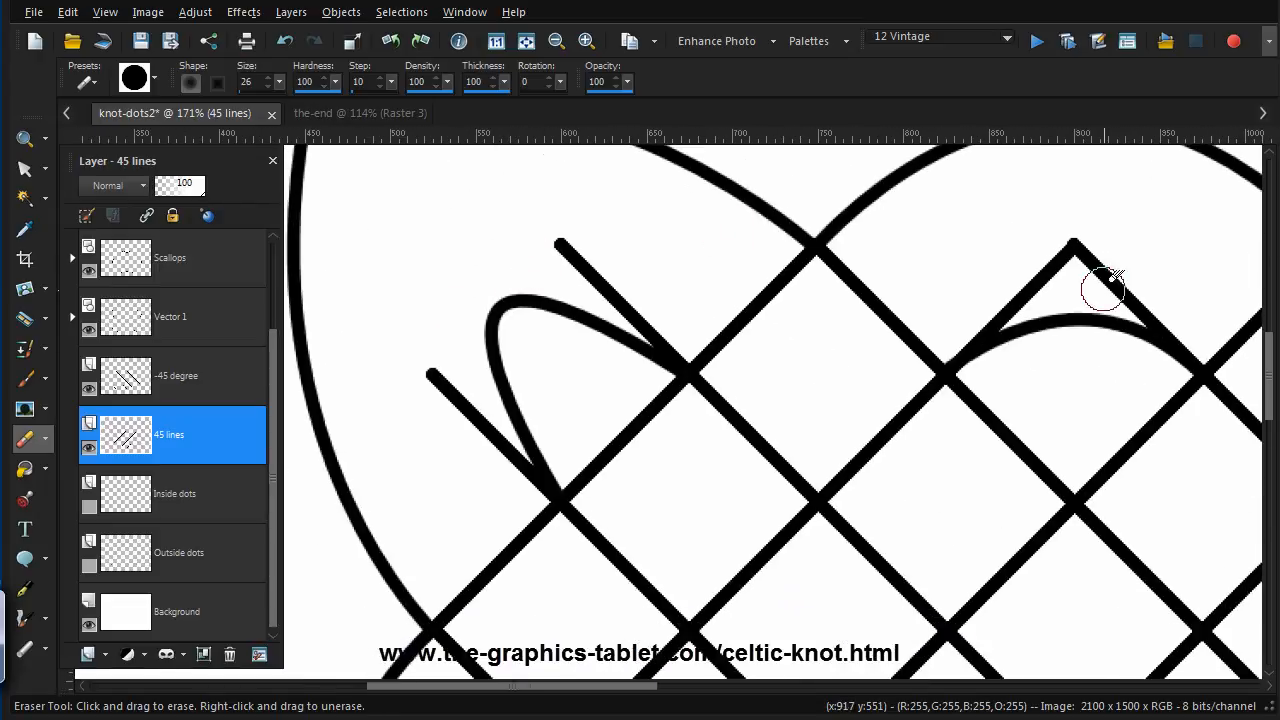
{"action": "left_click_drag", "start_coordinate": [1105, 290], "coordinate": [985, 310]}
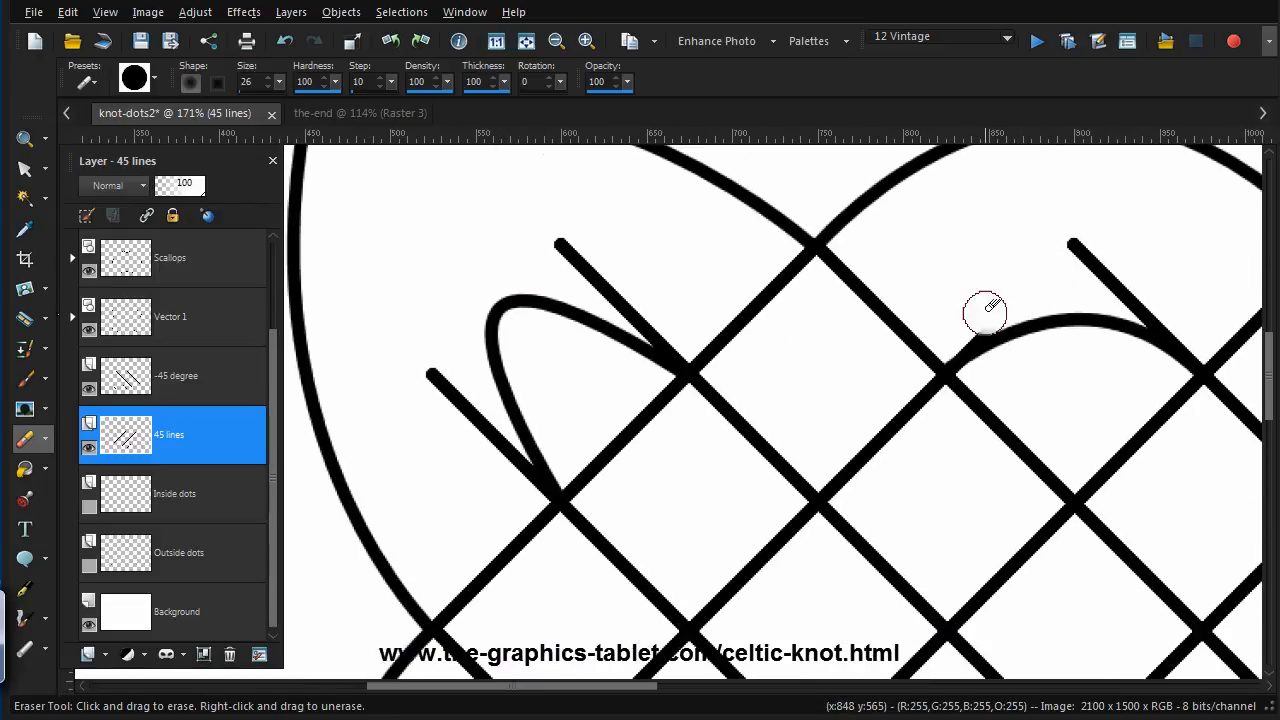
{"action": "mouse_move", "coordinate": [1000, 312]}
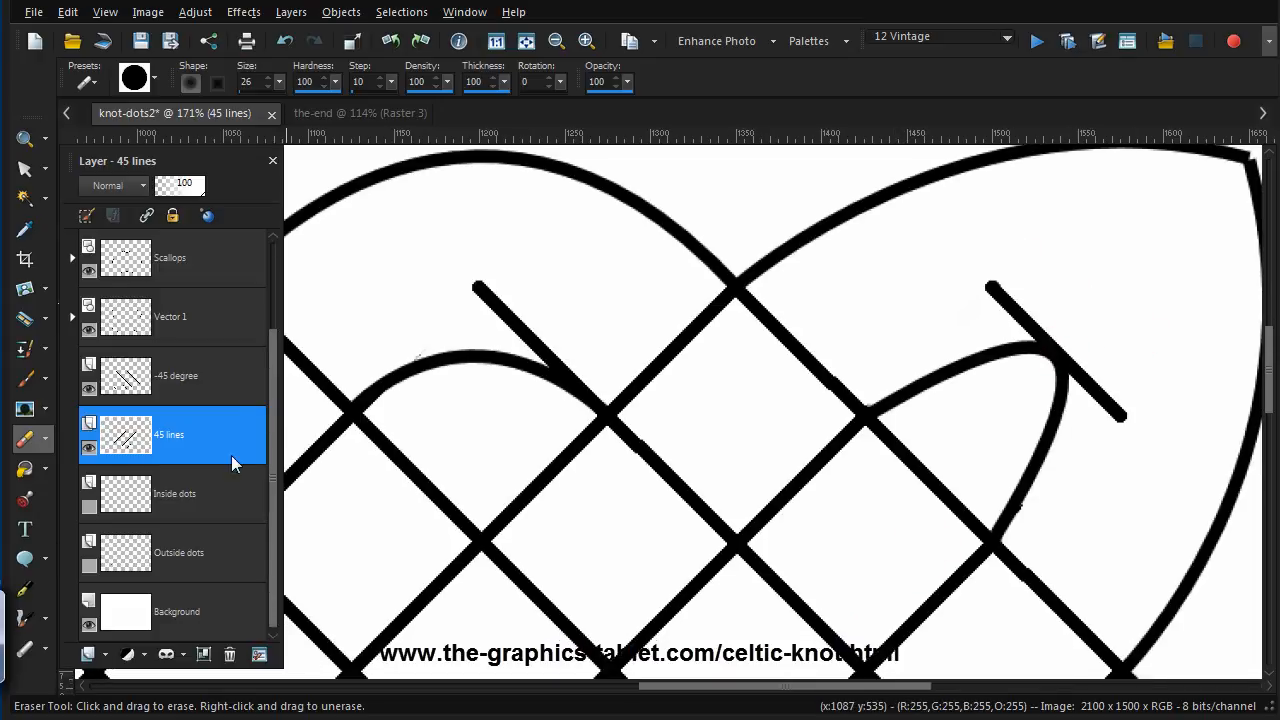
On the -45 degree layer, erase tips past the right loop and above the arch
{"action": "left_click", "coordinate": [177, 375]}
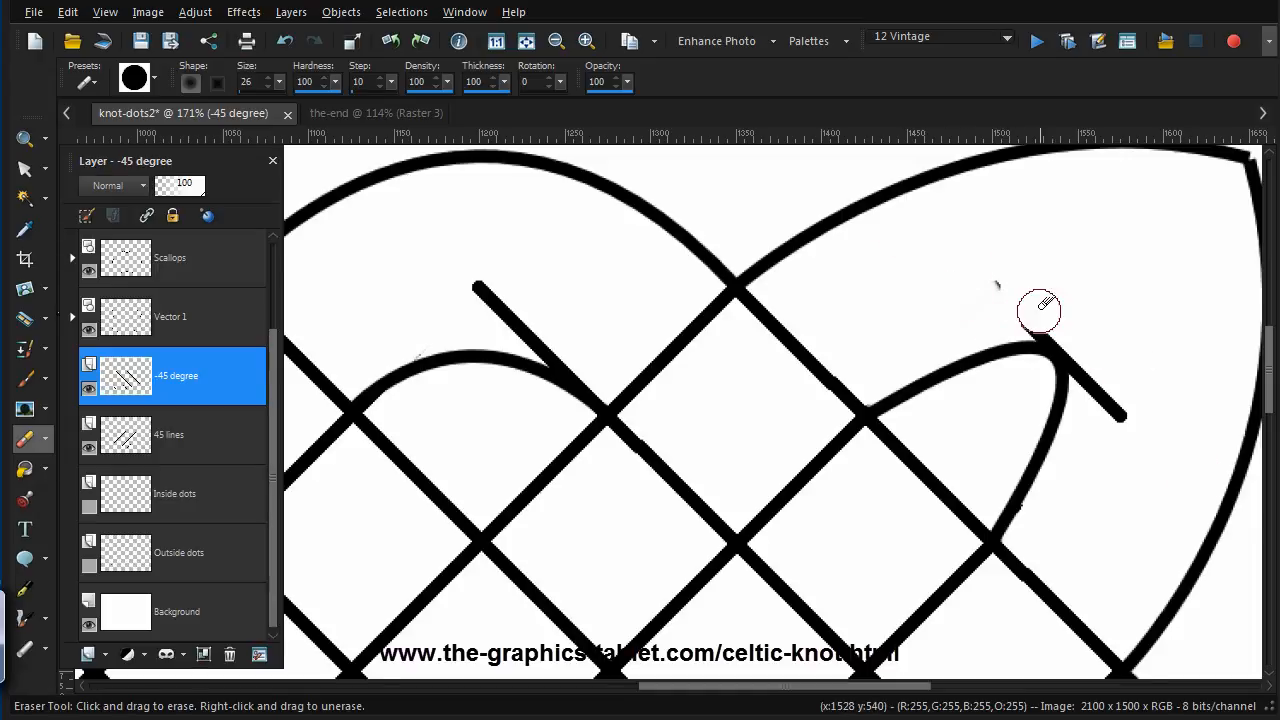
{"action": "left_click_drag", "start_coordinate": [1040, 312], "coordinate": [1135, 425]}
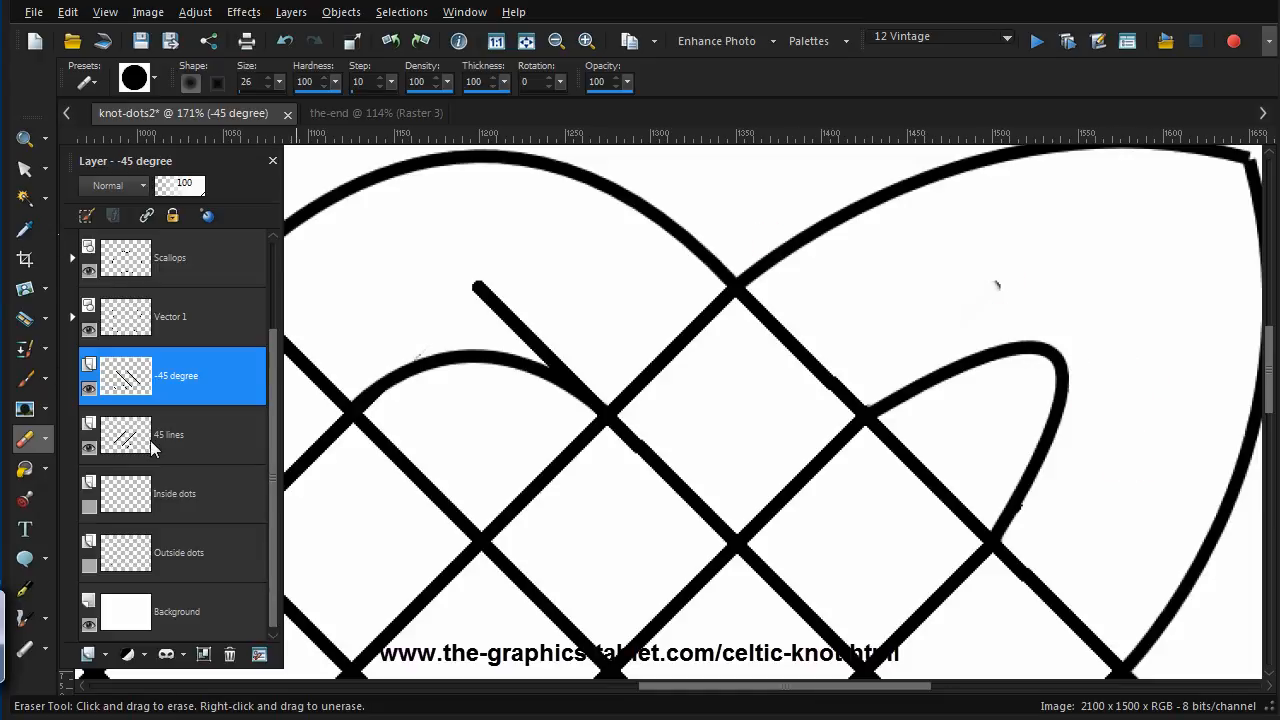
{"action": "left_click", "coordinate": [168, 434]}
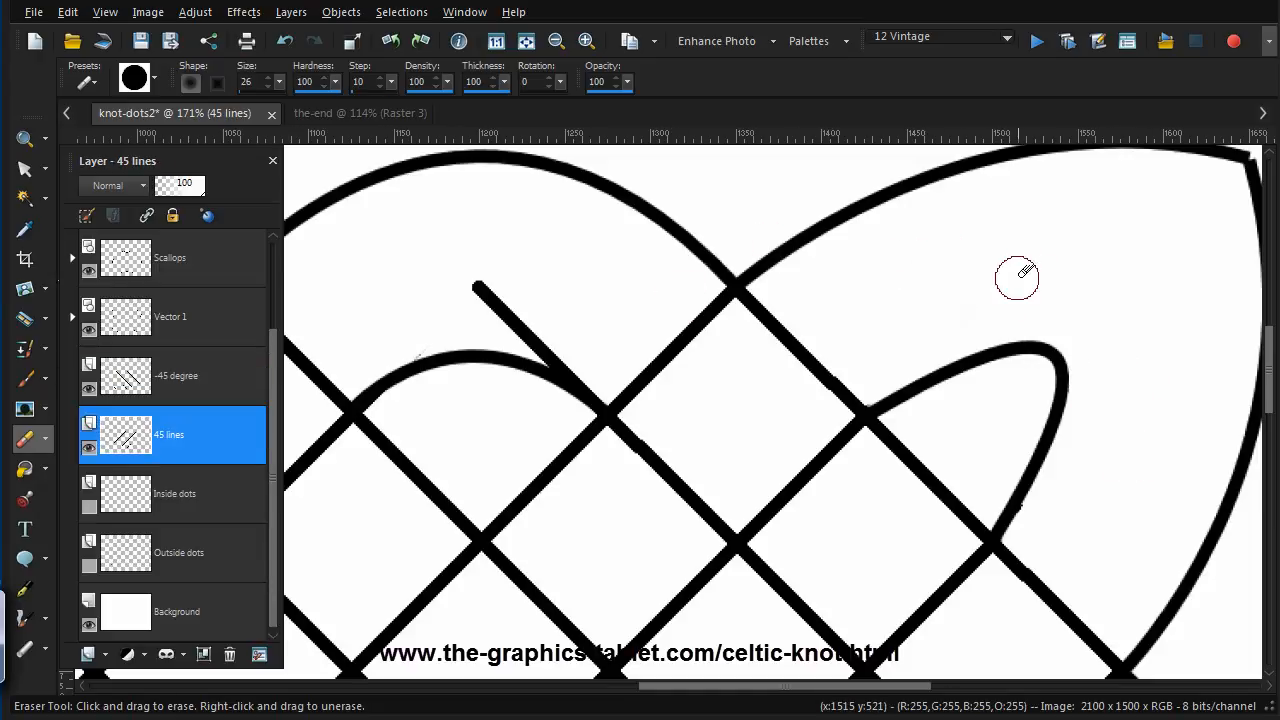
{"action": "left_click", "coordinate": [177, 375]}
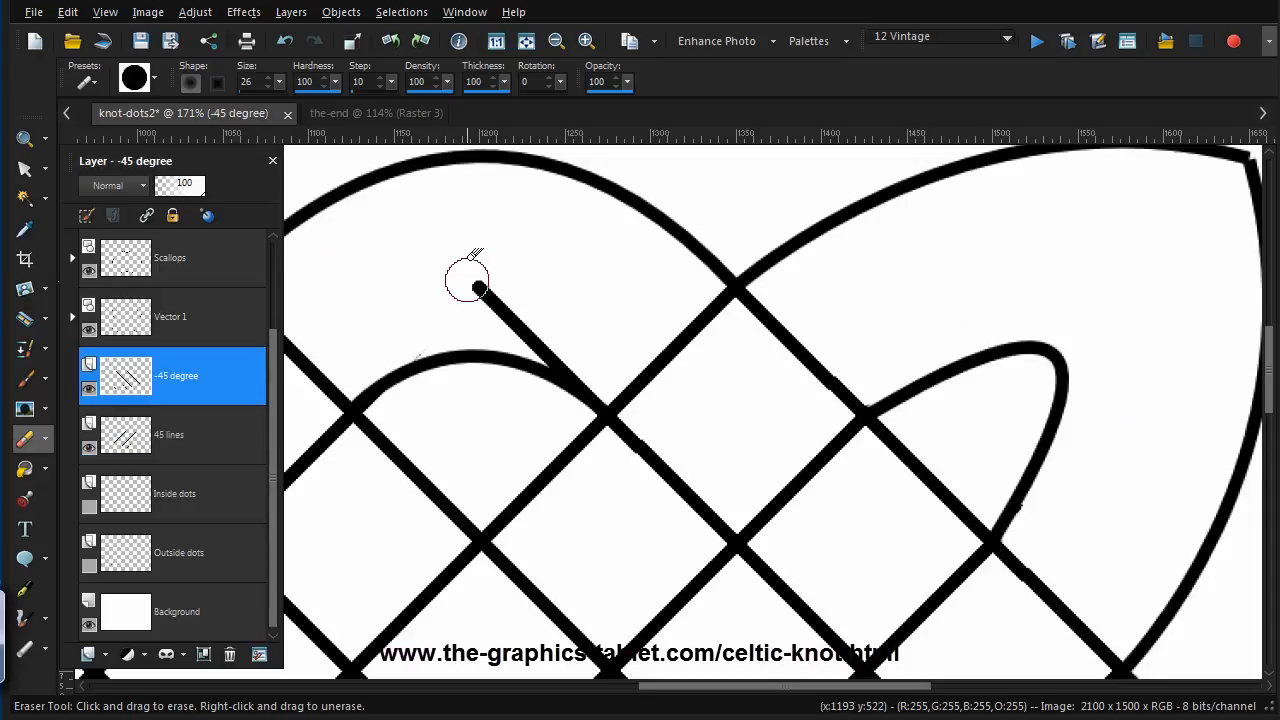
{"action": "left_click_drag", "start_coordinate": [477, 287], "coordinate": [585, 365]}
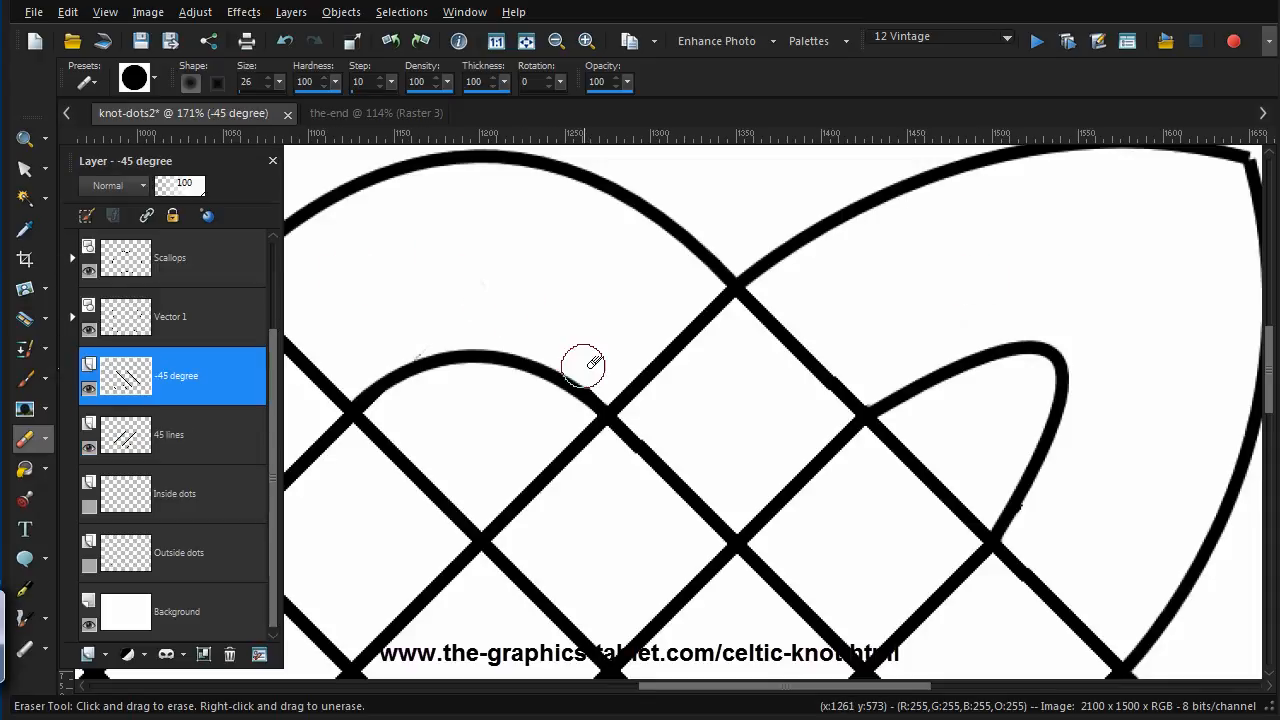
{"action": "mouse_move", "coordinate": [1045, 508]}
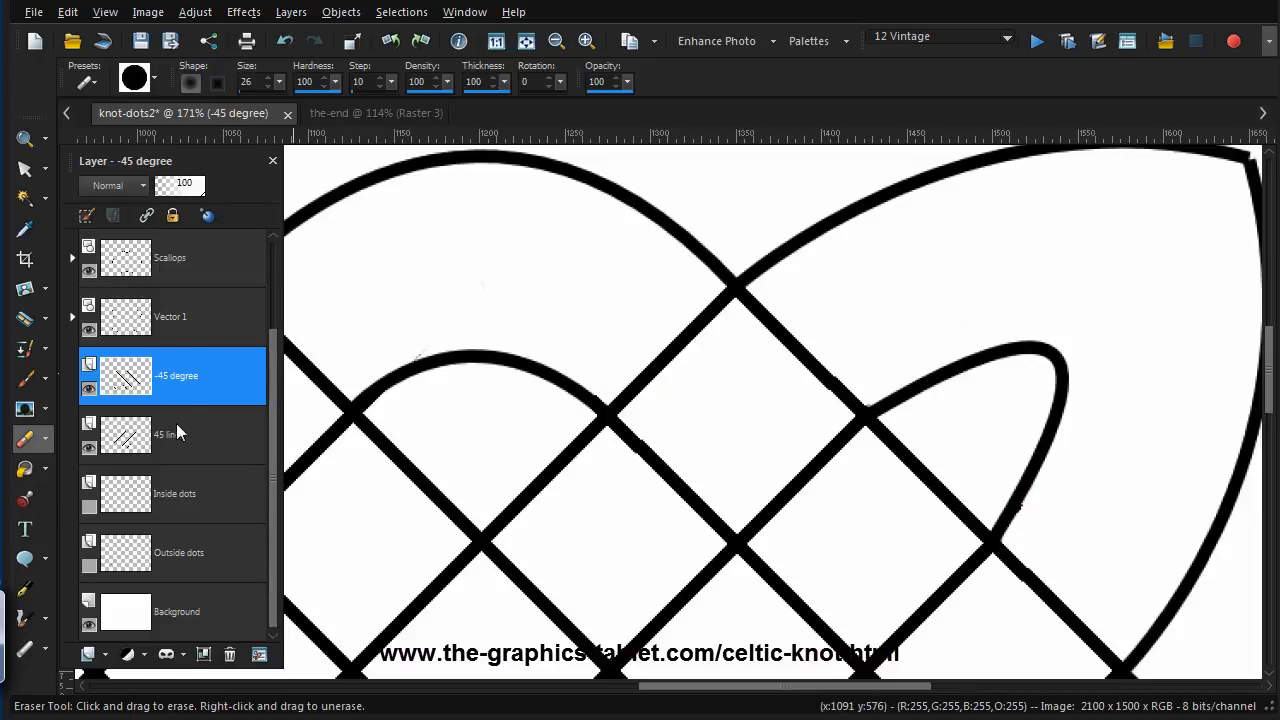
{"action": "left_click", "coordinate": [169, 434]}
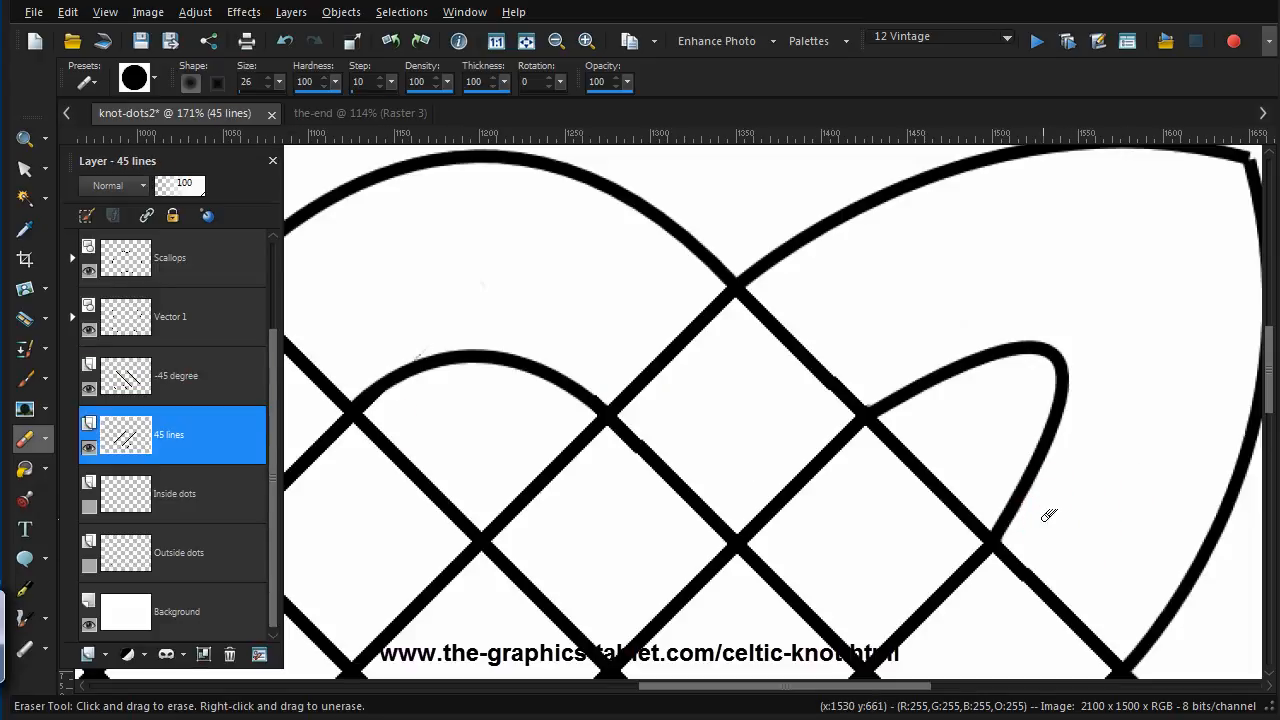
{"action": "left_click", "coordinate": [177, 375]}
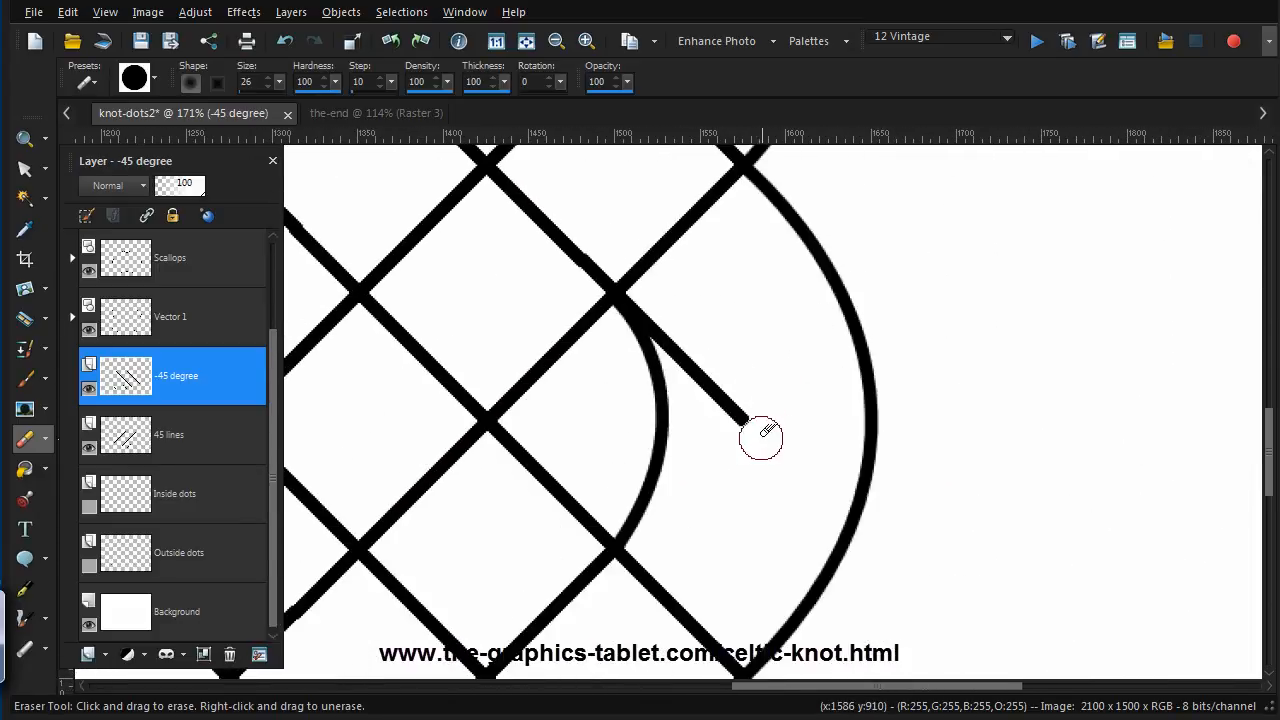
Erase -45 degree stubs past the inner curve, lower loop, scalloped arc, left loop and arch
{"action": "left_click_drag", "start_coordinate": [760, 438], "coordinate": [658, 310]}
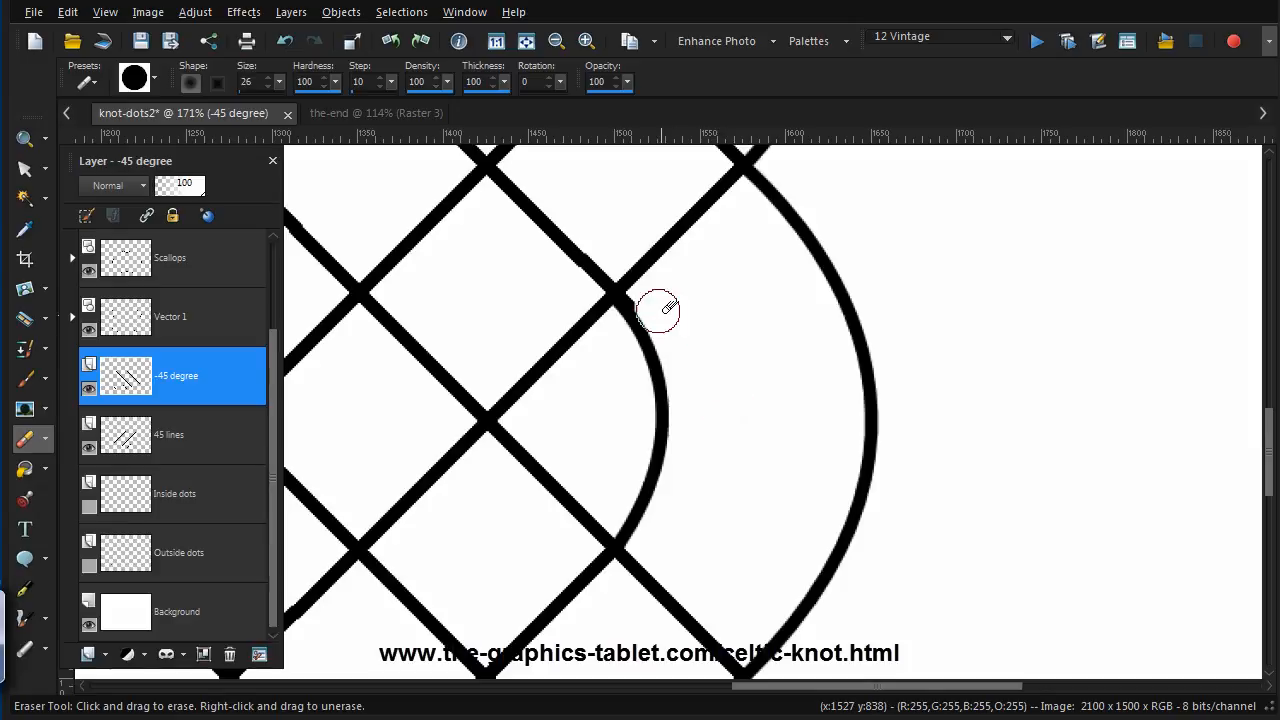
{"action": "mouse_move", "coordinate": [717, 433]}
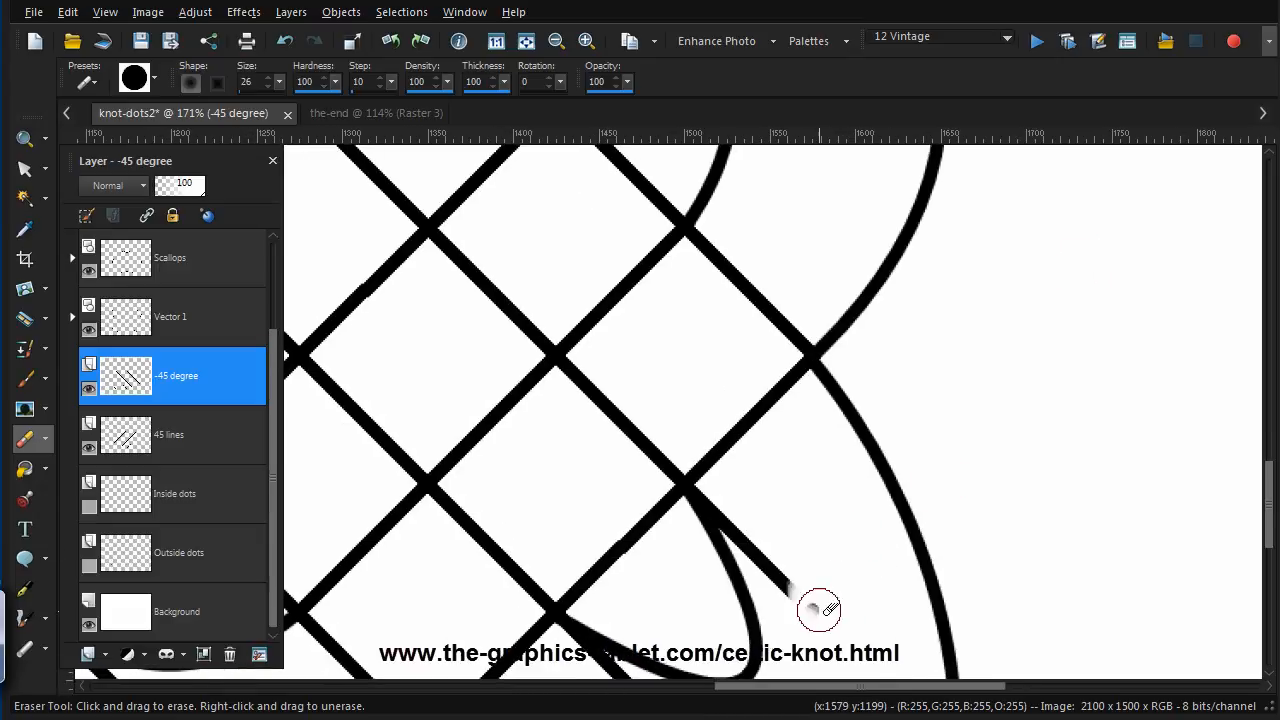
{"action": "left_click_drag", "start_coordinate": [815, 610], "coordinate": [725, 500]}
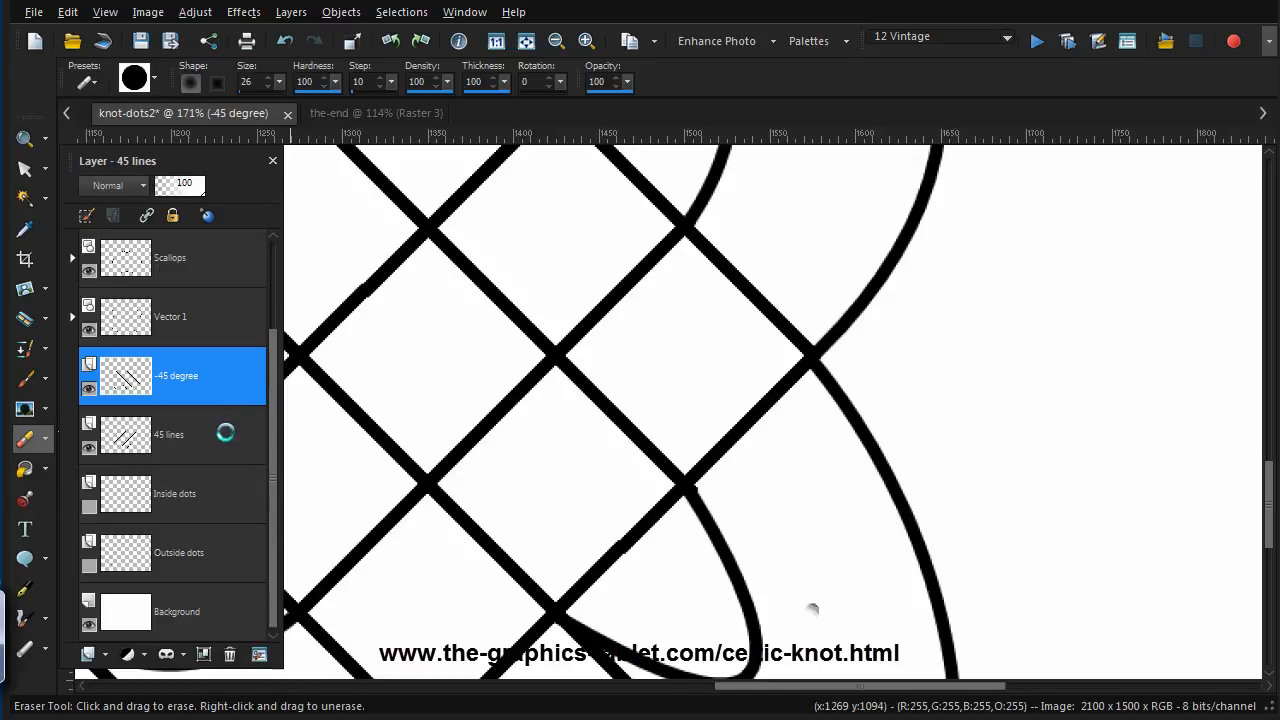
{"action": "left_click", "coordinate": [169, 434]}
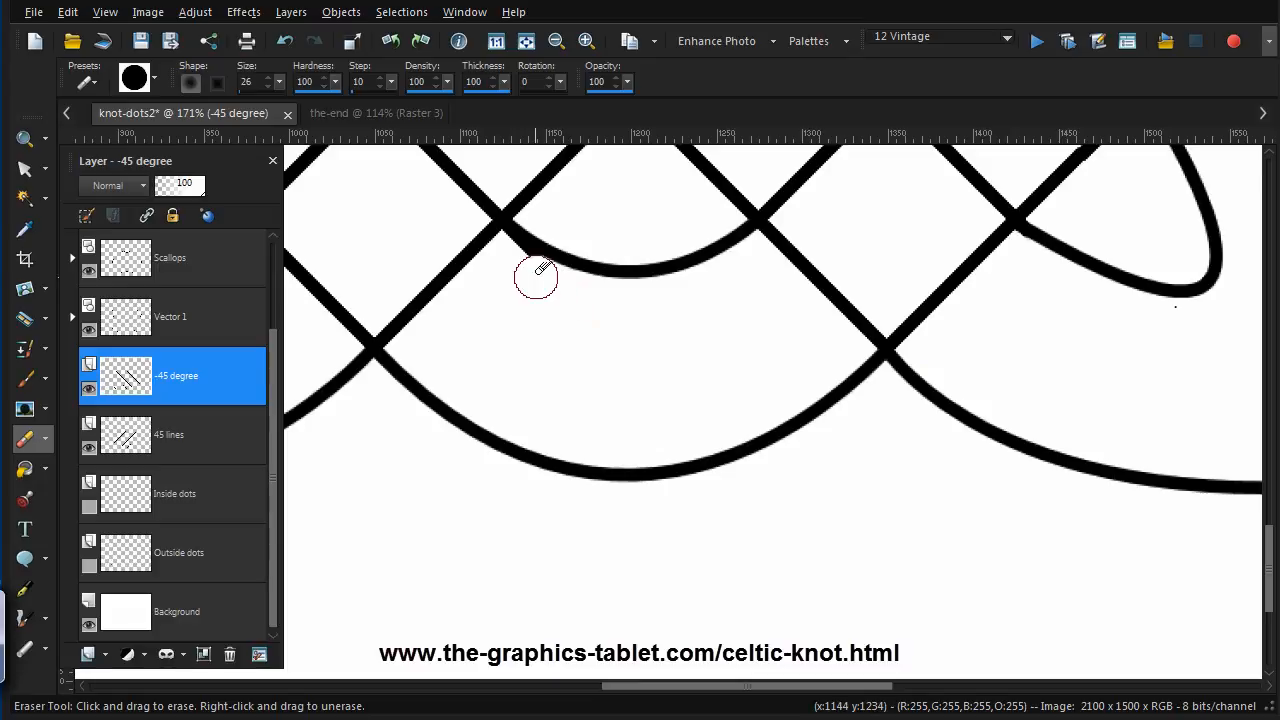
{"action": "mouse_move", "coordinate": [535, 300]}
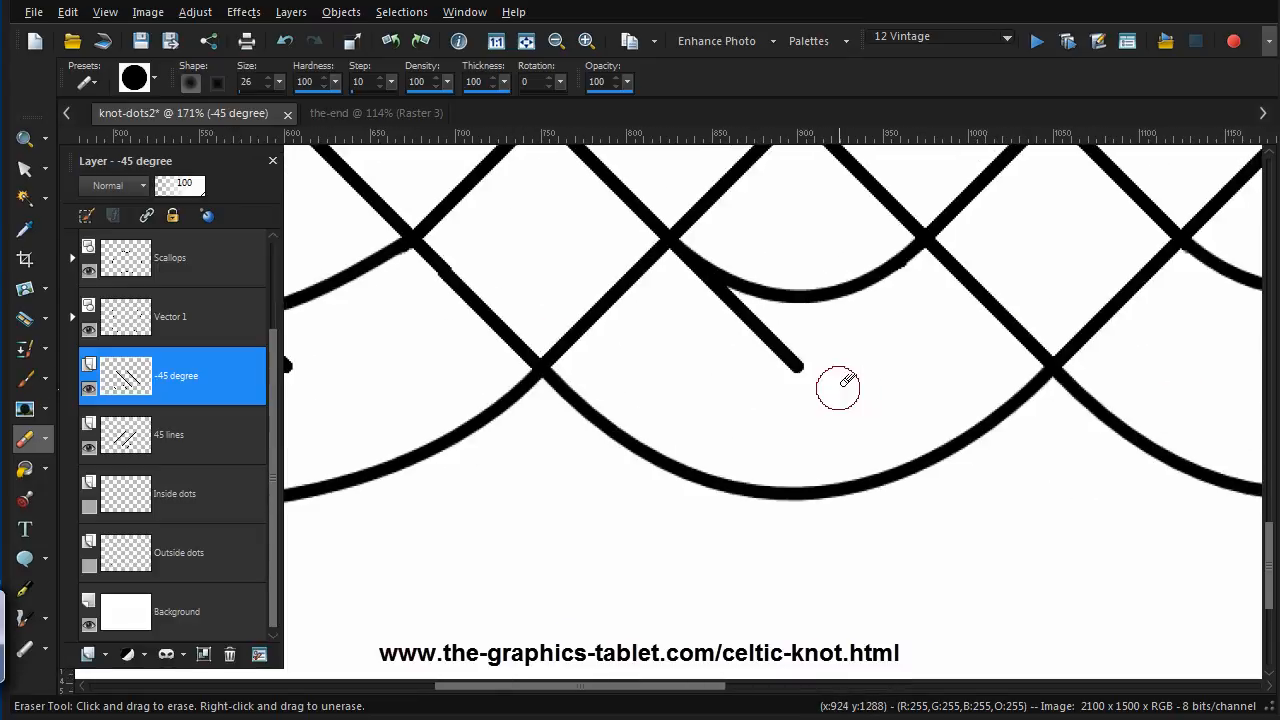
{"action": "left_click_drag", "start_coordinate": [838, 389], "coordinate": [680, 283]}
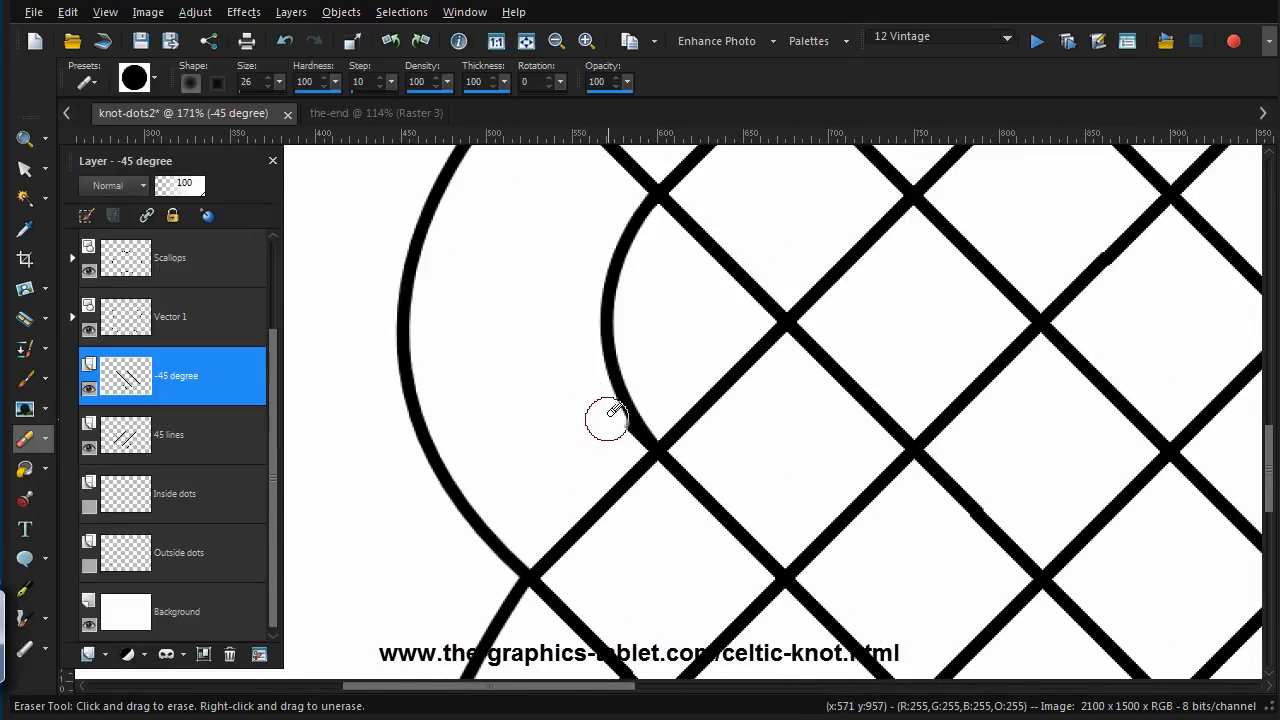
{"action": "mouse_move", "coordinate": [660, 378]}
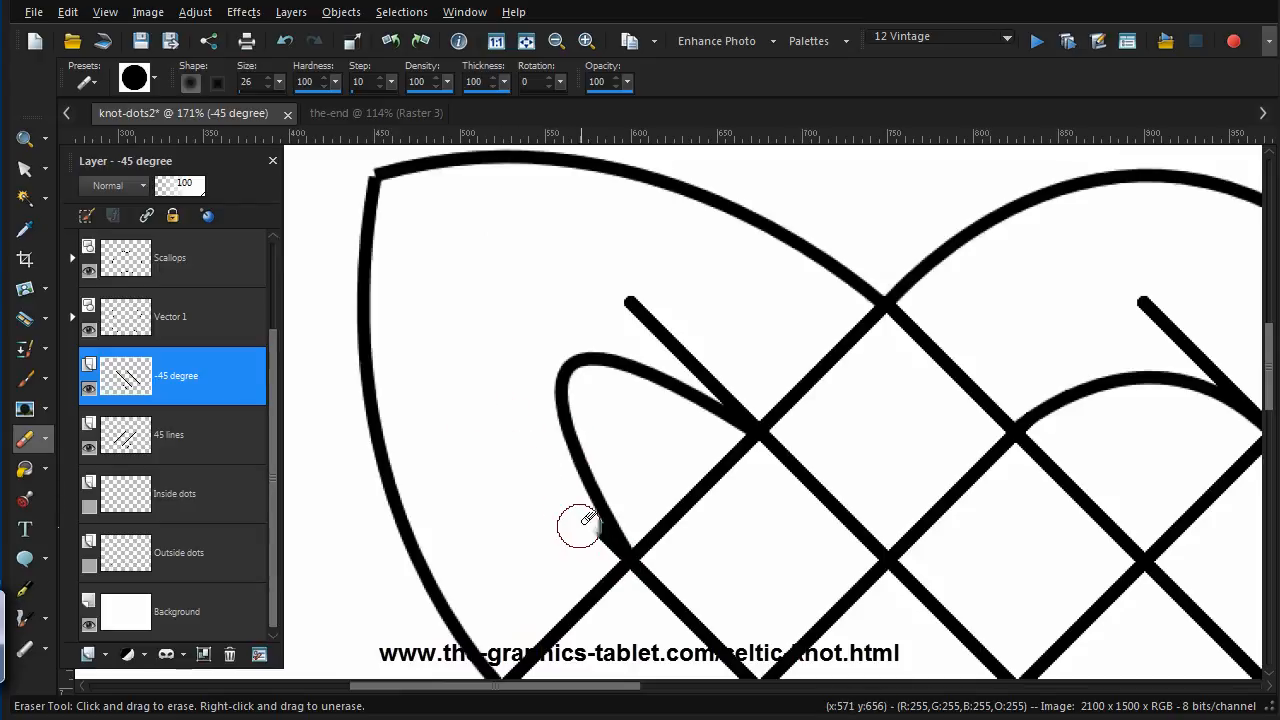
{"action": "mouse_move", "coordinate": [590, 552]}
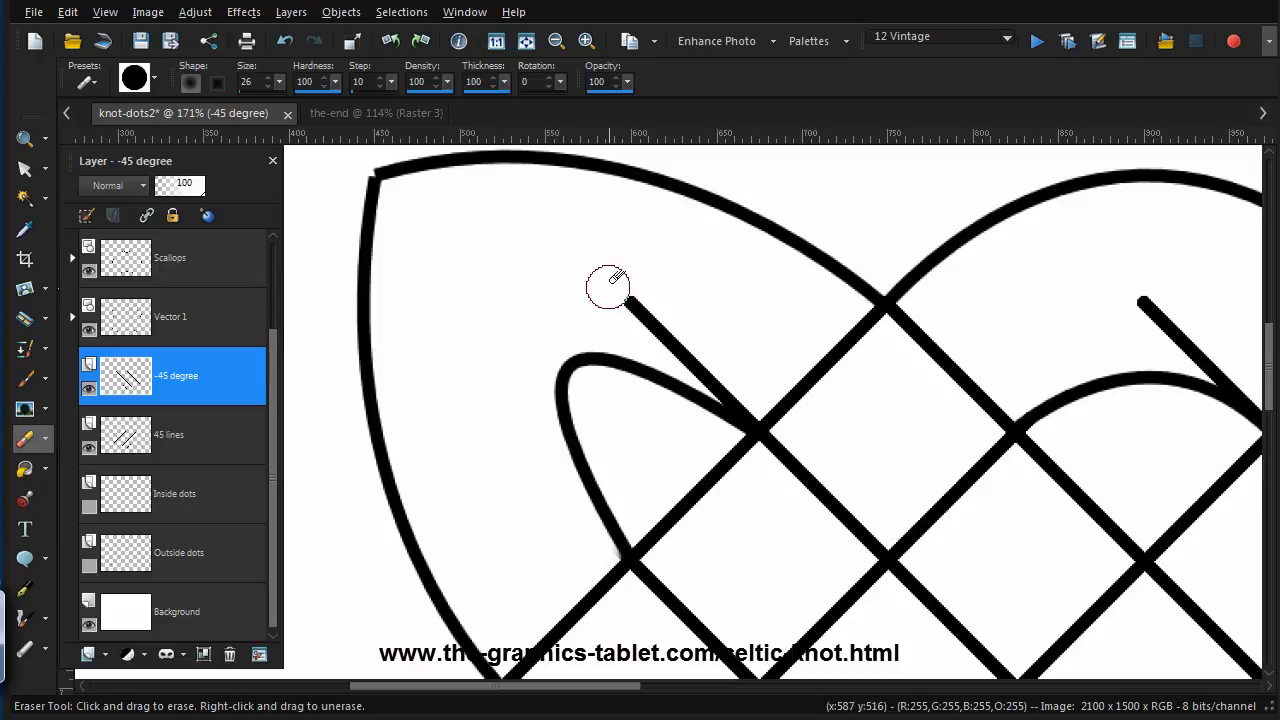
{"action": "left_click_drag", "start_coordinate": [608, 287], "coordinate": [740, 390]}
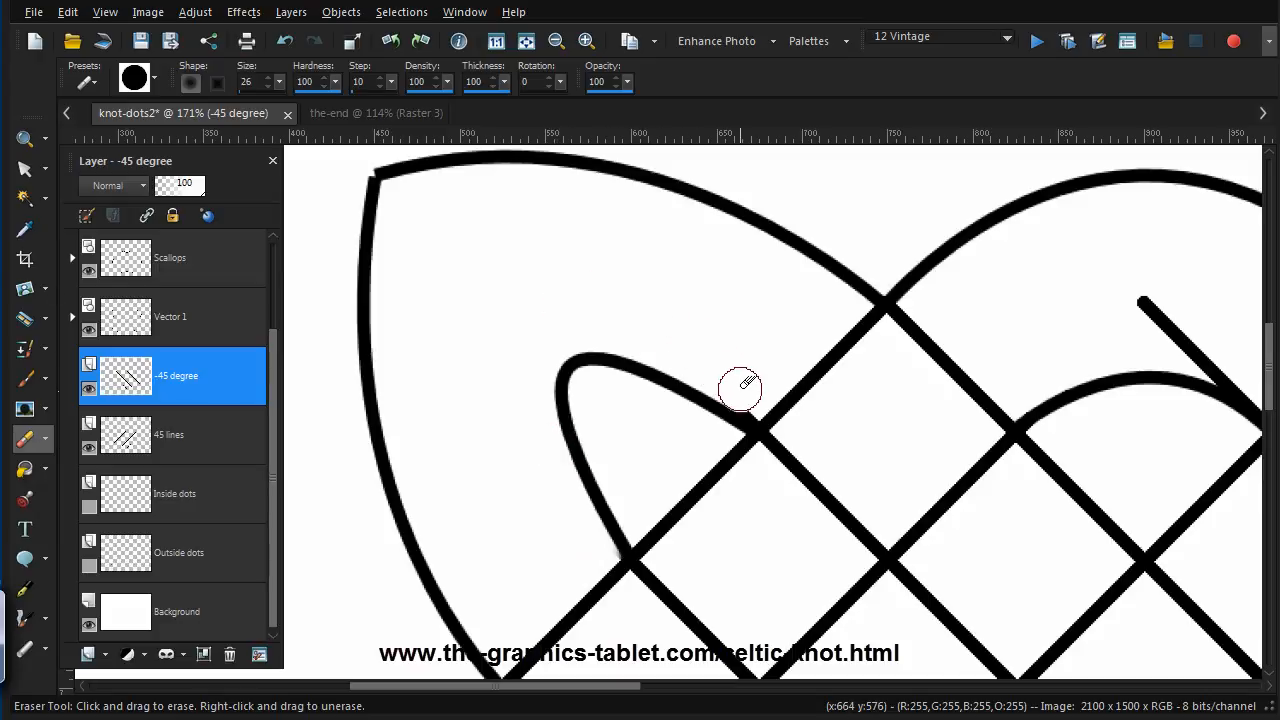
{"action": "mouse_move", "coordinate": [975, 390]}
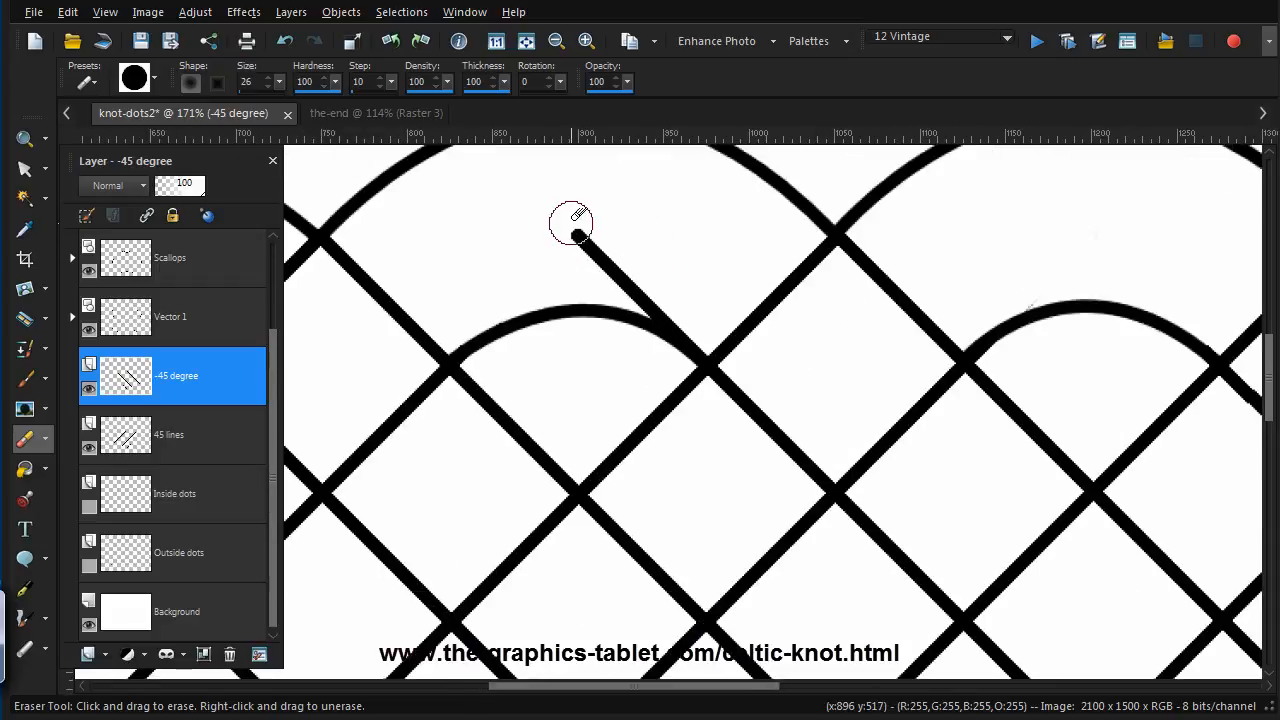
{"action": "left_click_drag", "start_coordinate": [590, 240], "coordinate": [675, 300]}
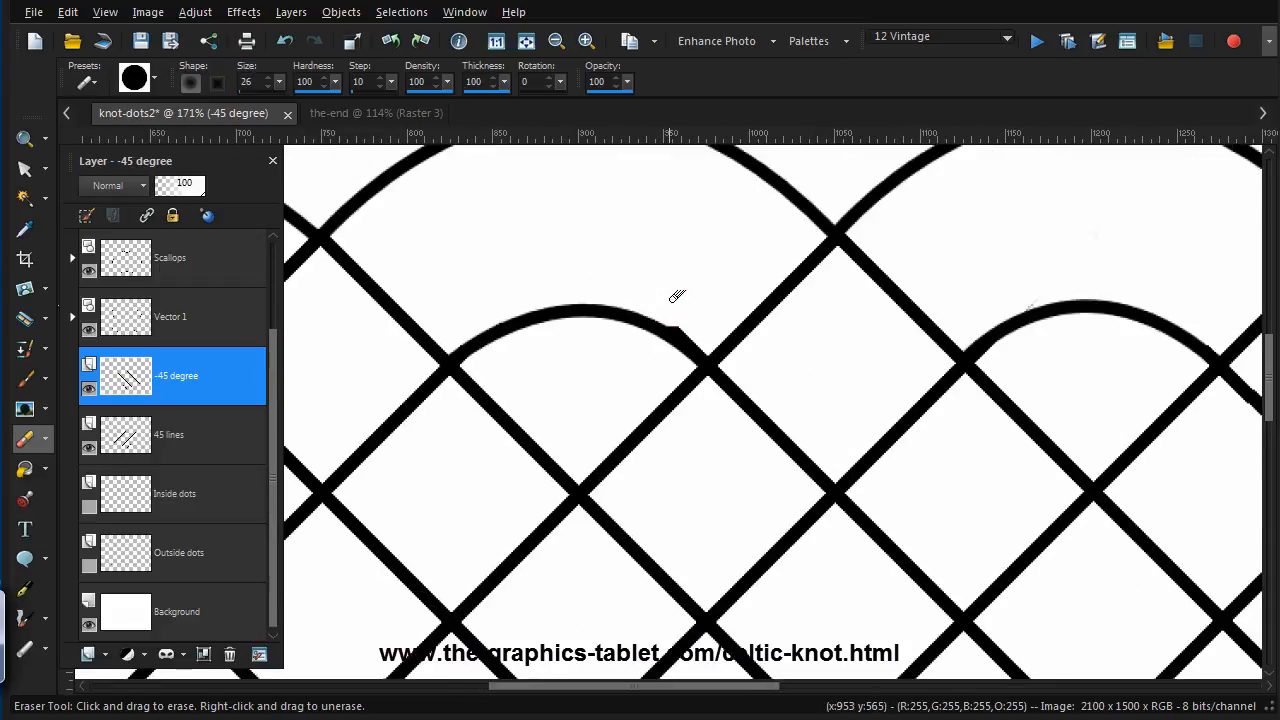
{"action": "mouse_move", "coordinate": [1089, 283]}
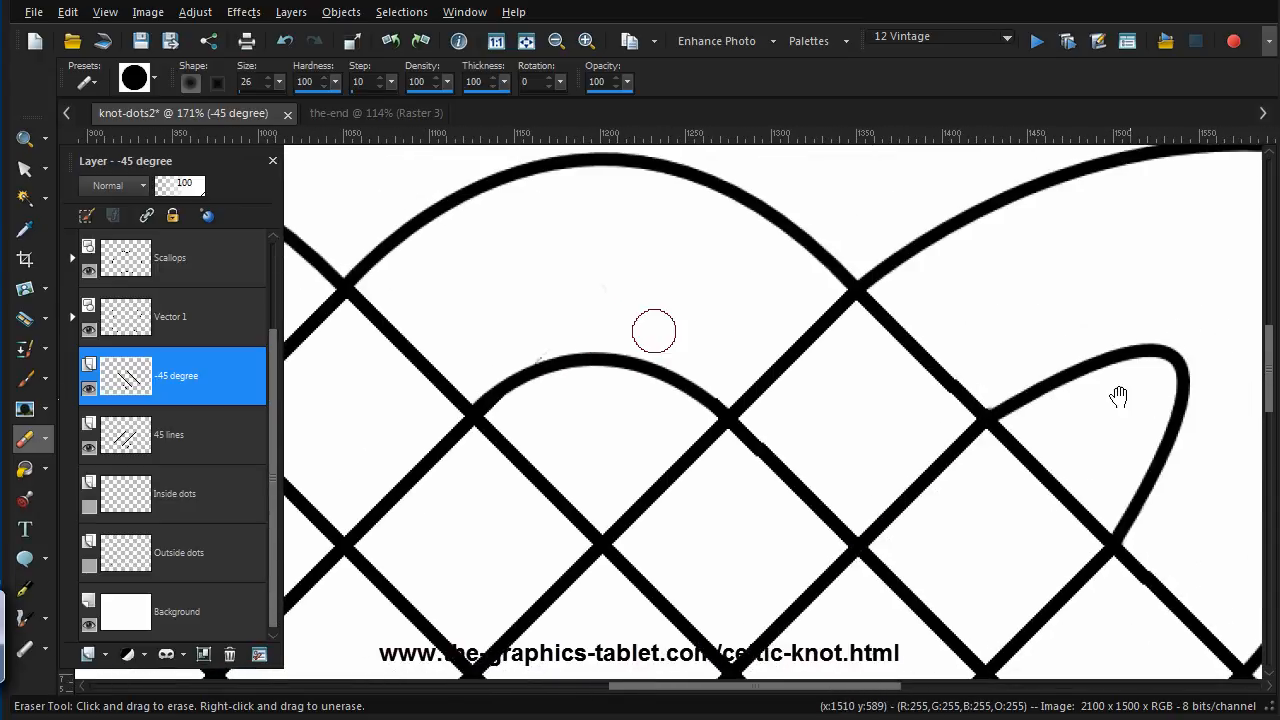
{"action": "left_click", "coordinate": [25, 139]}
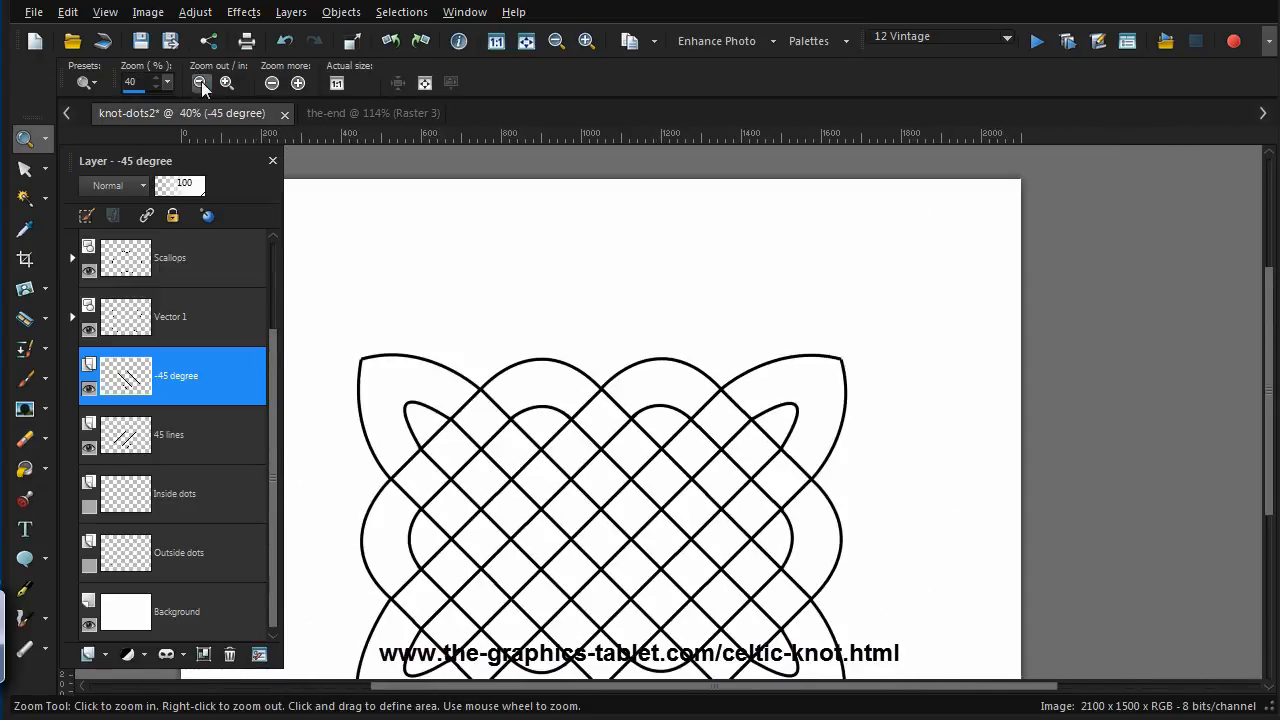
Zoom out, zoom into the knot's upper-left area, and select the '45 lines' layer
{"action": "left_click", "coordinate": [199, 83]}
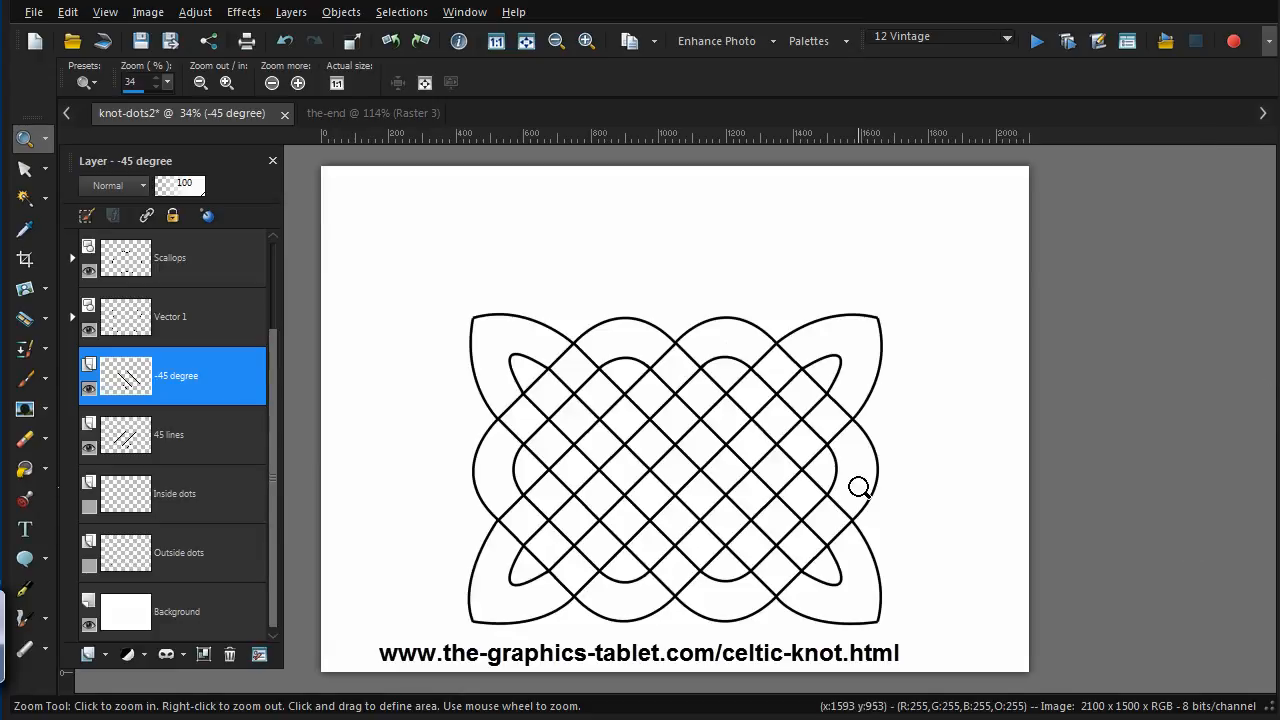
{"action": "mouse_move", "coordinate": [602, 430]}
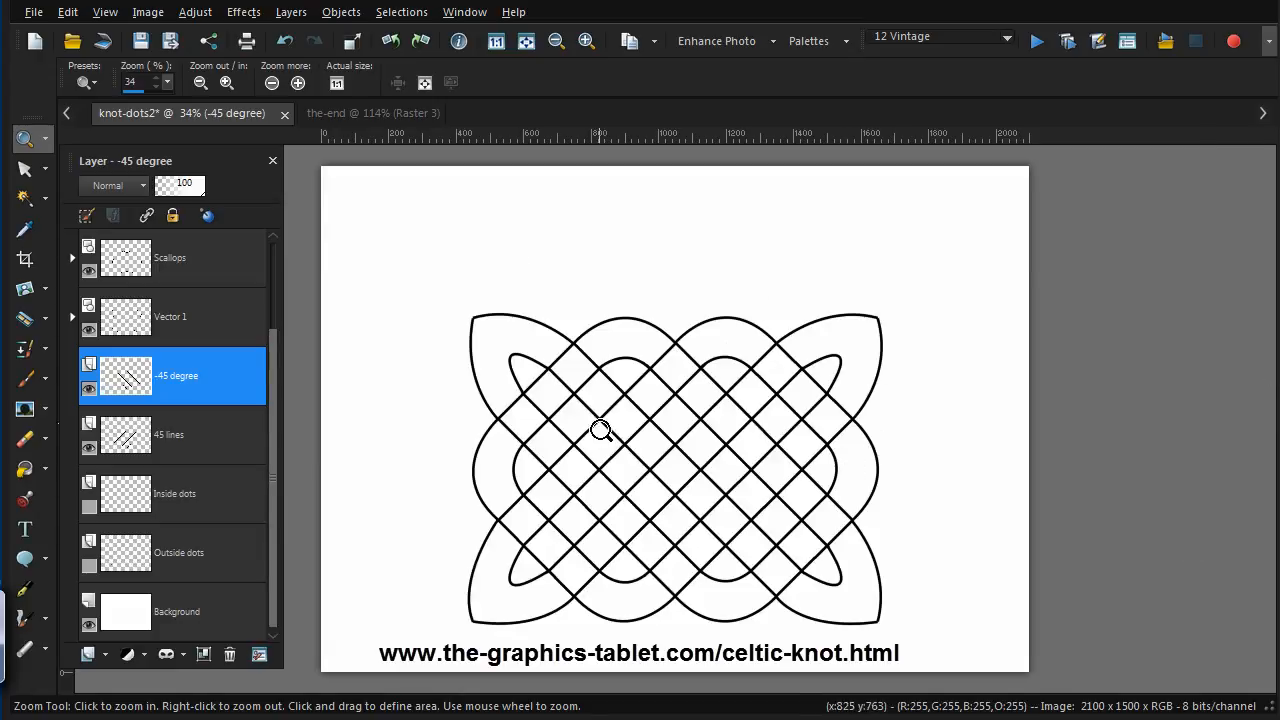
{"action": "mouse_move", "coordinate": [807, 584]}
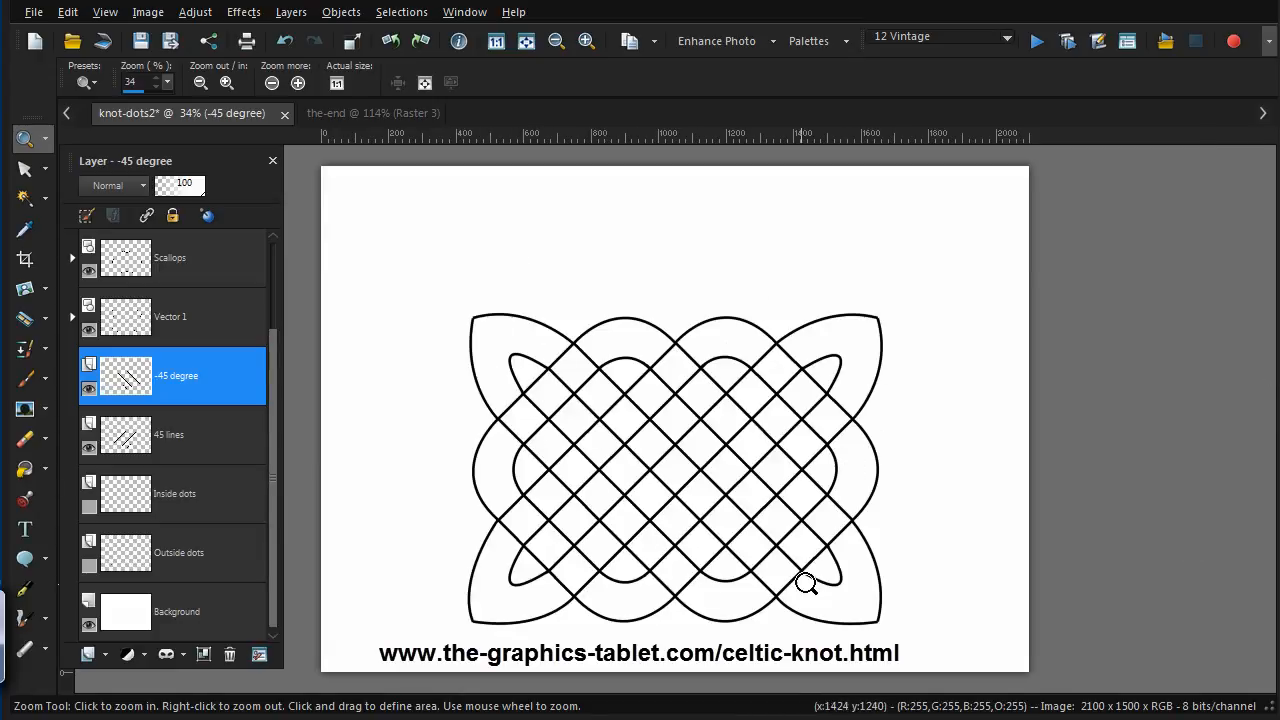
{"action": "mouse_move", "coordinate": [795, 334]}
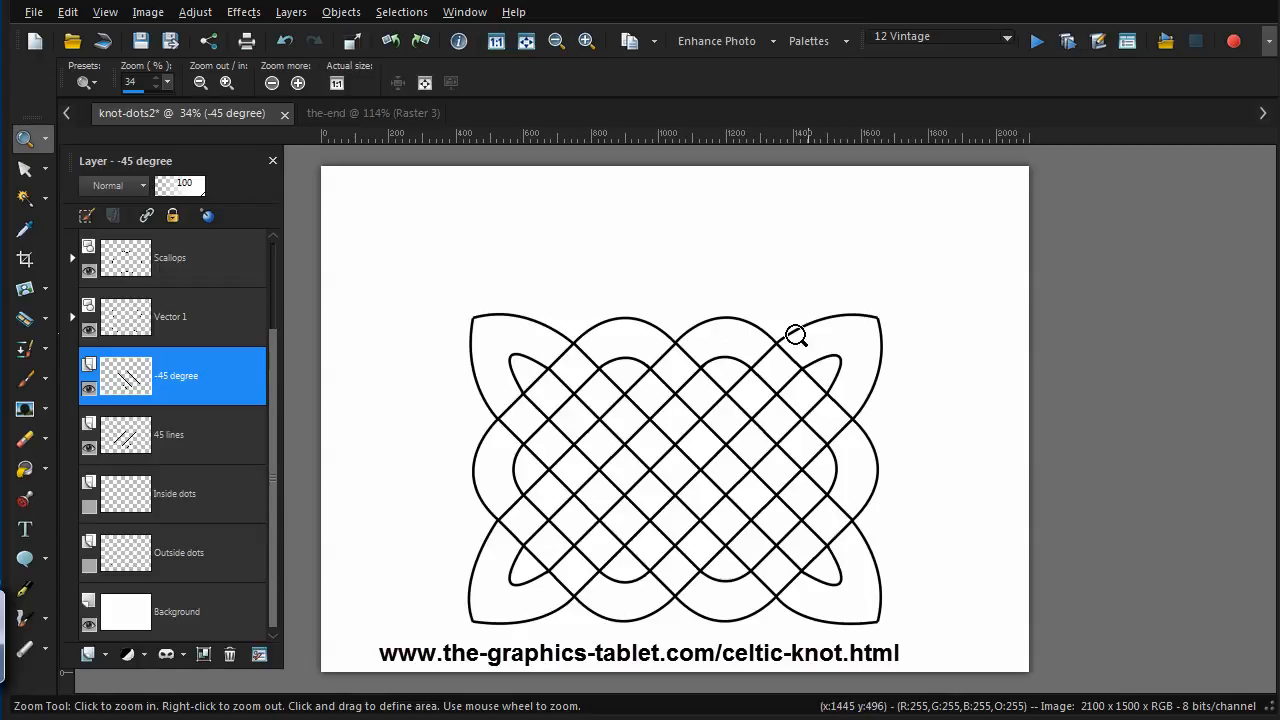
{"action": "mouse_move", "coordinate": [818, 423]}
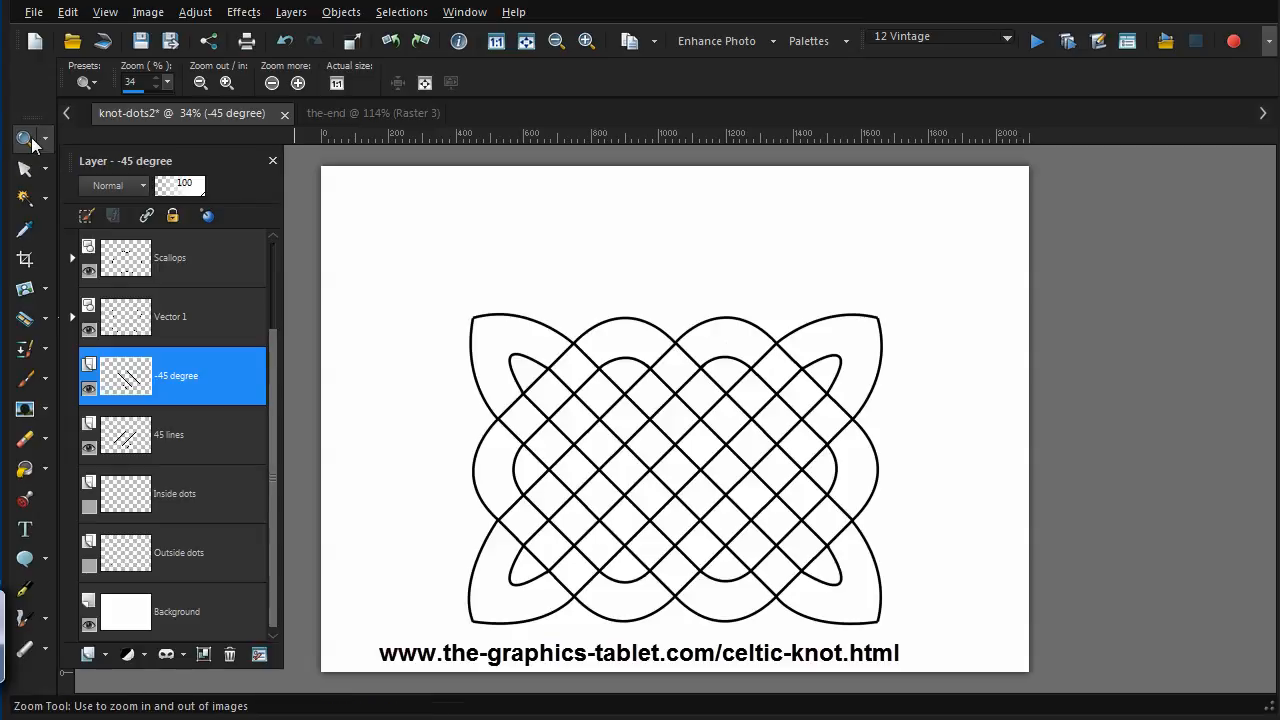
{"action": "left_click", "coordinate": [730, 563]}
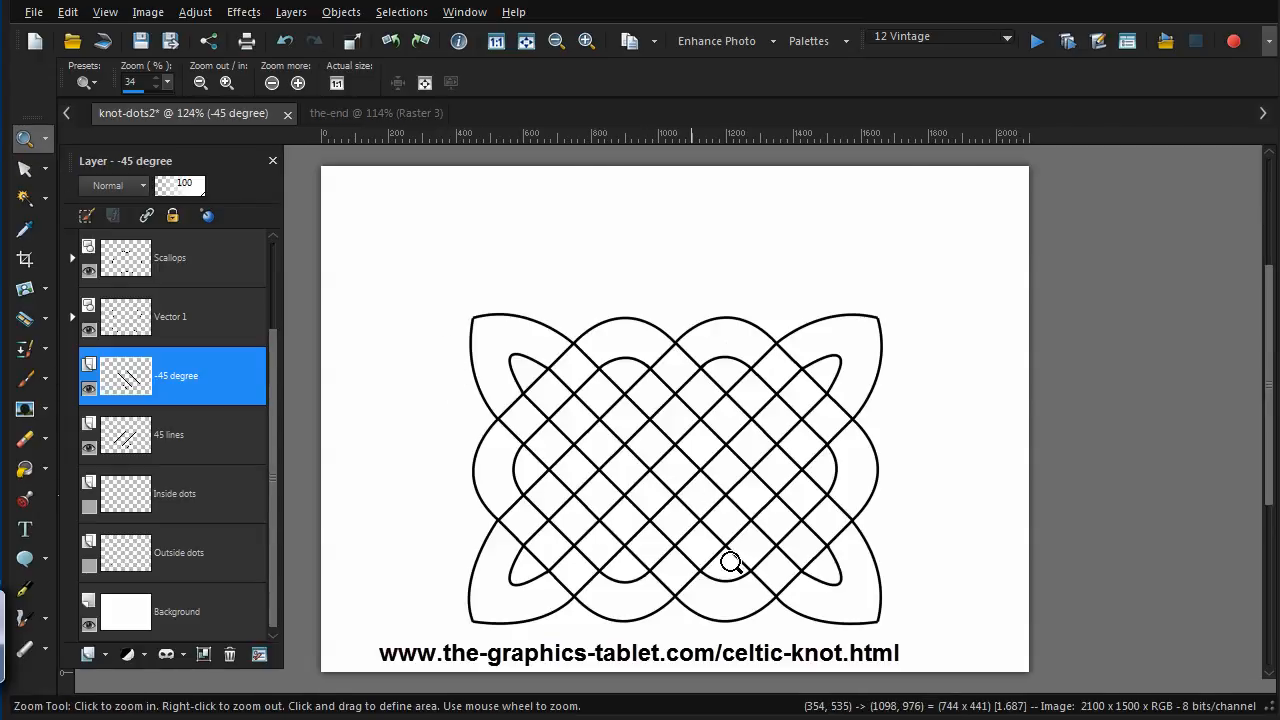
{"action": "left_click", "coordinate": [730, 562]}
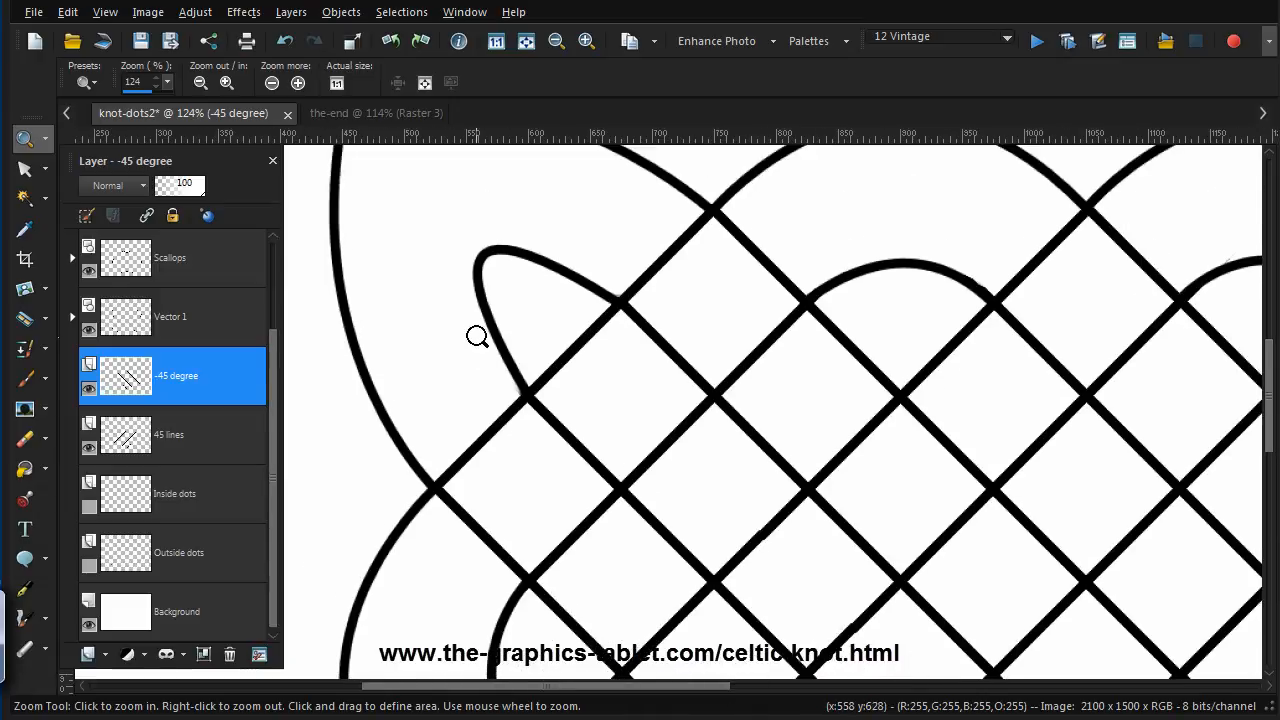
{"action": "mouse_move", "coordinate": [637, 388]}
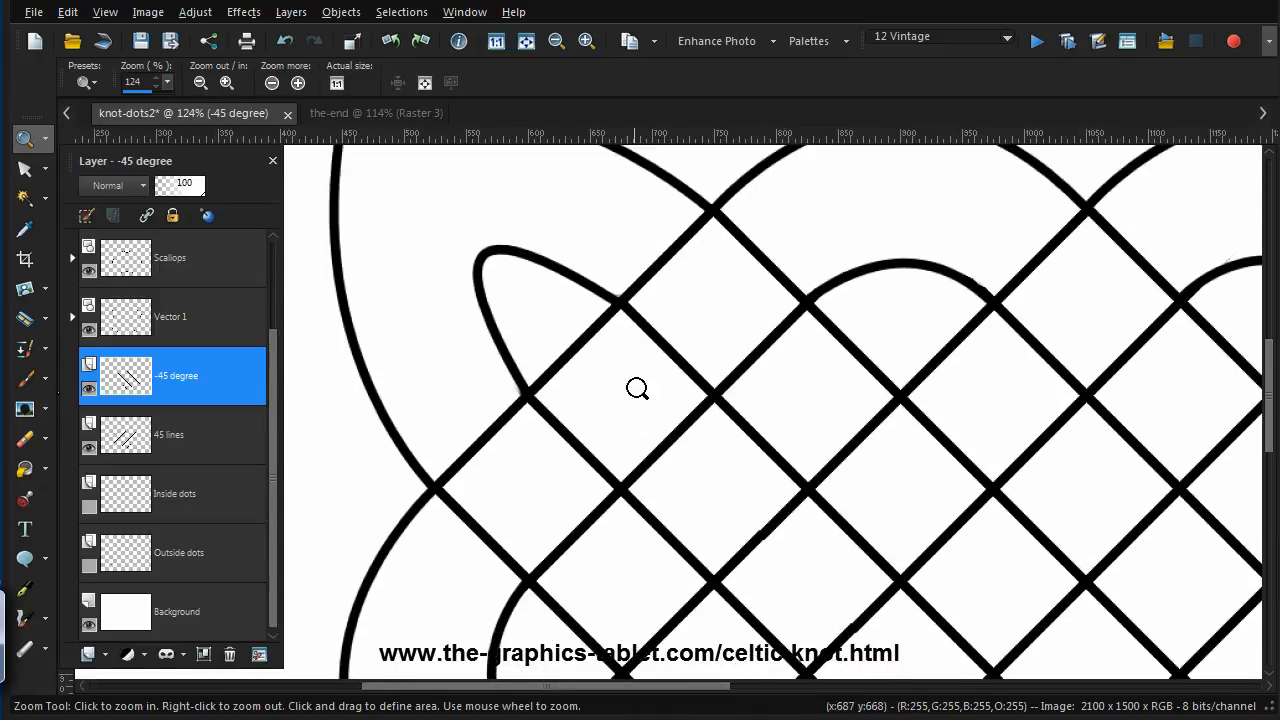
{"action": "mouse_move", "coordinate": [509, 401]}
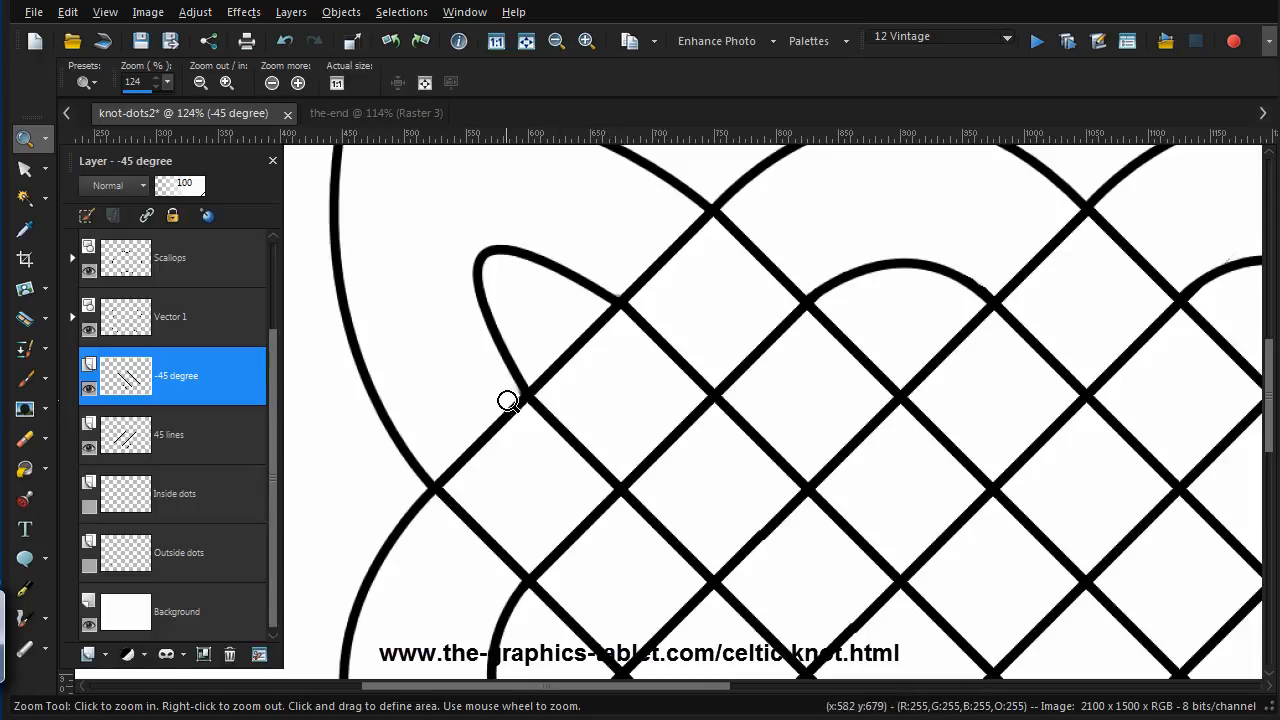
{"action": "mouse_move", "coordinate": [192, 405]}
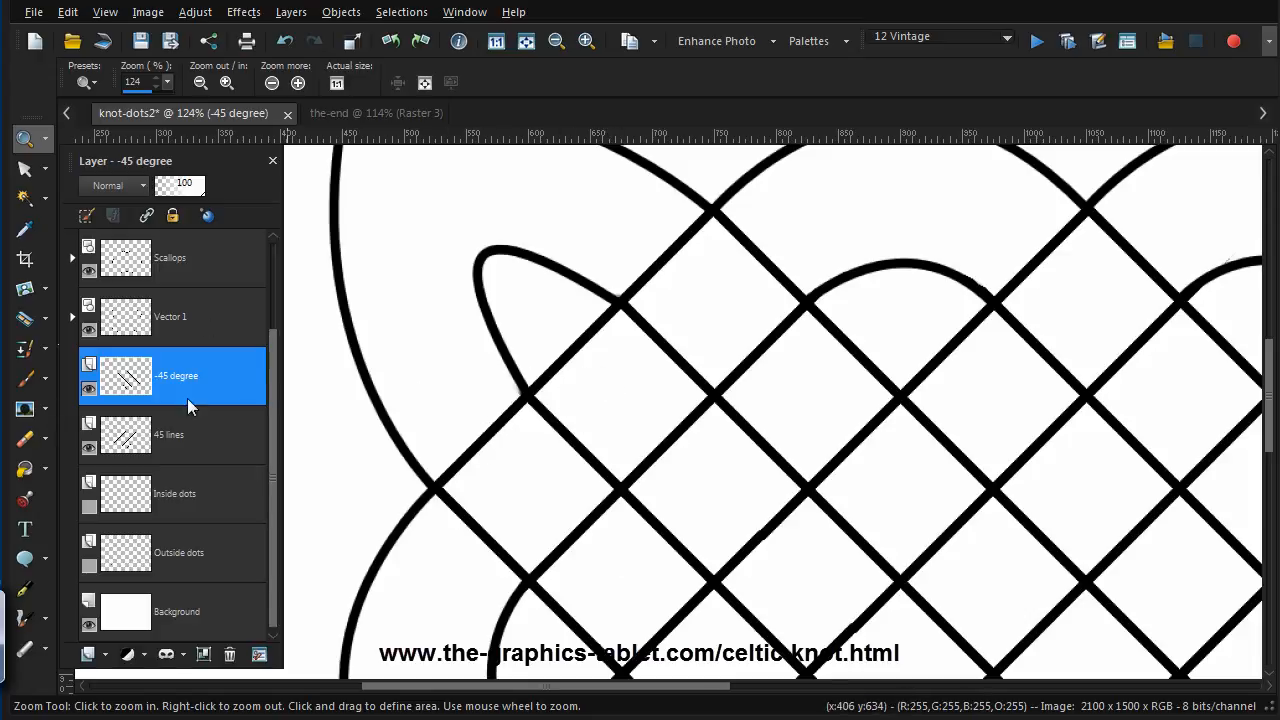
{"action": "mouse_move", "coordinate": [210, 428]}
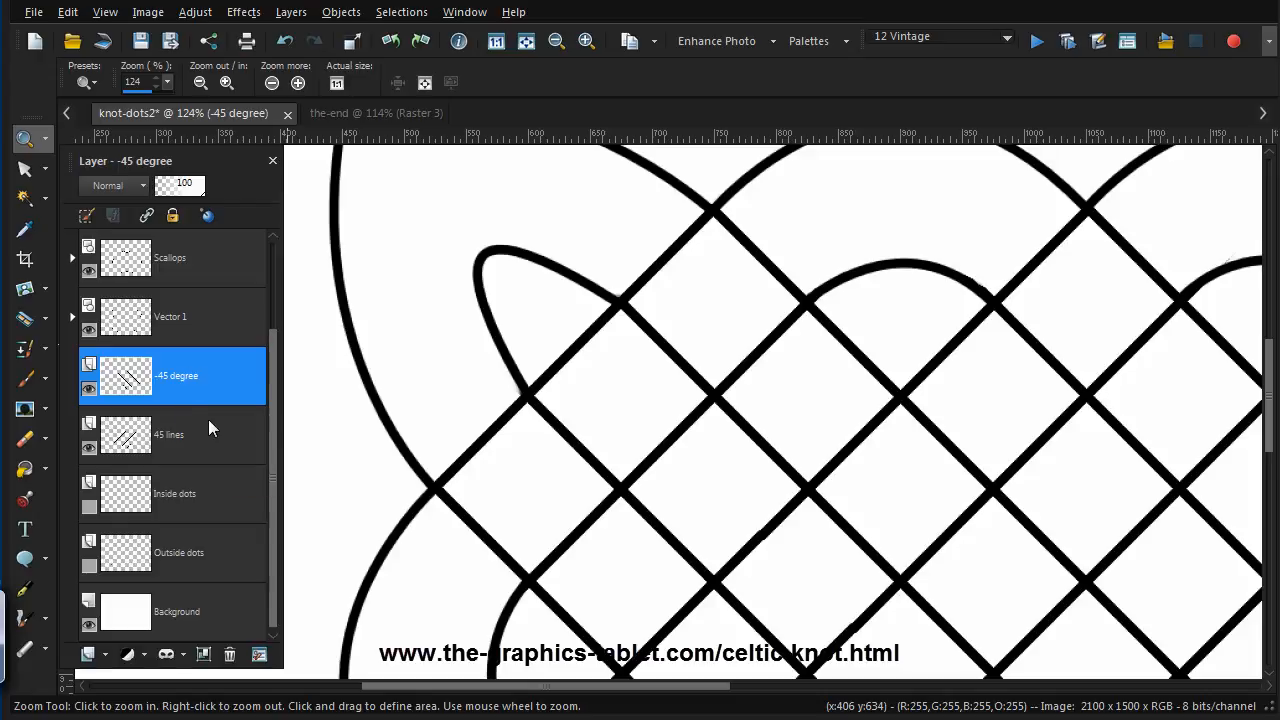
{"action": "left_click", "coordinate": [169, 434]}
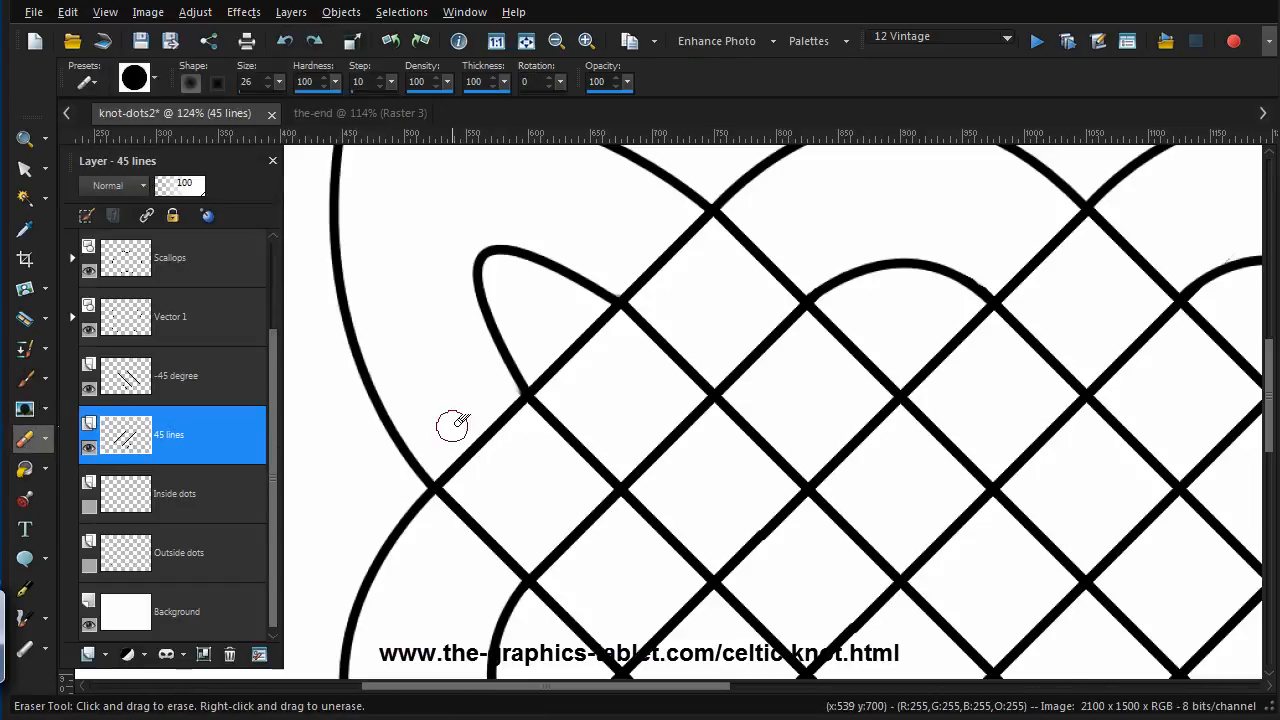
Erase 45-degree segments crossing the outer curve and small loop, then check the -45 degree layer
{"action": "left_click_drag", "start_coordinate": [455, 420], "coordinate": [435, 465]}
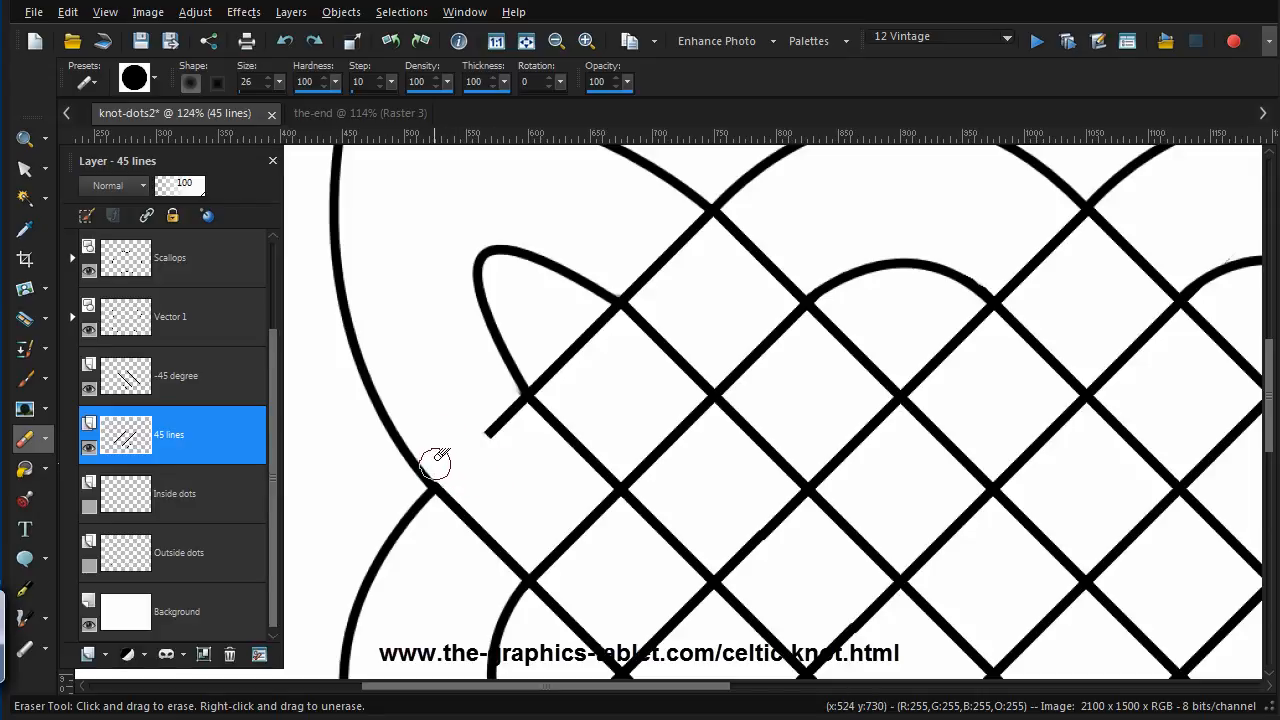
{"action": "mouse_move", "coordinate": [515, 415]}
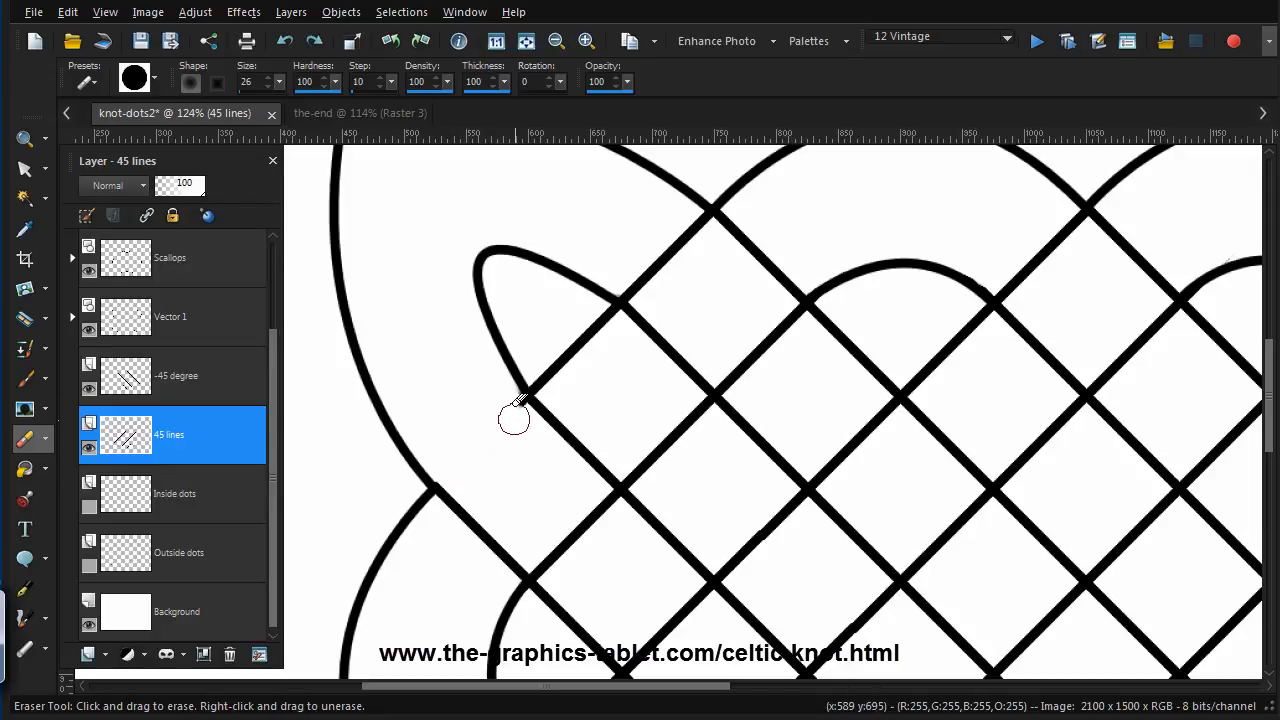
{"action": "left_click_drag", "start_coordinate": [515, 418], "coordinate": [615, 505]}
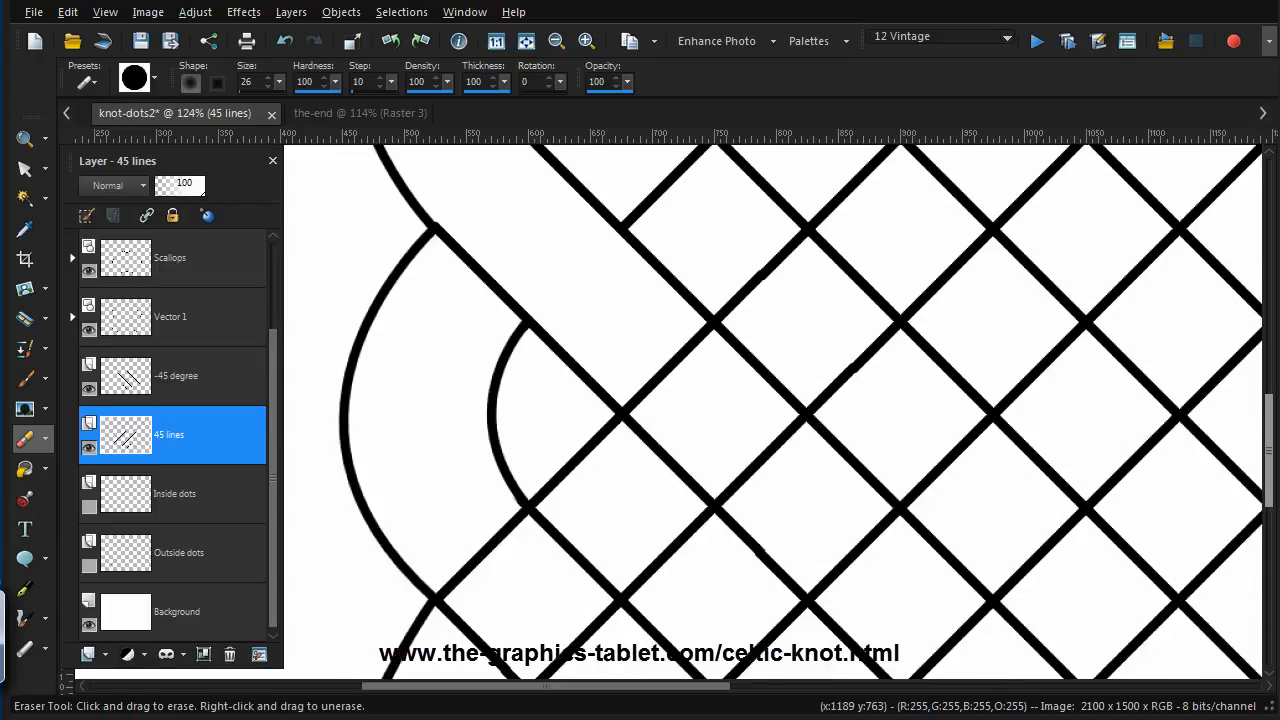
{"action": "mouse_move", "coordinate": [900, 467]}
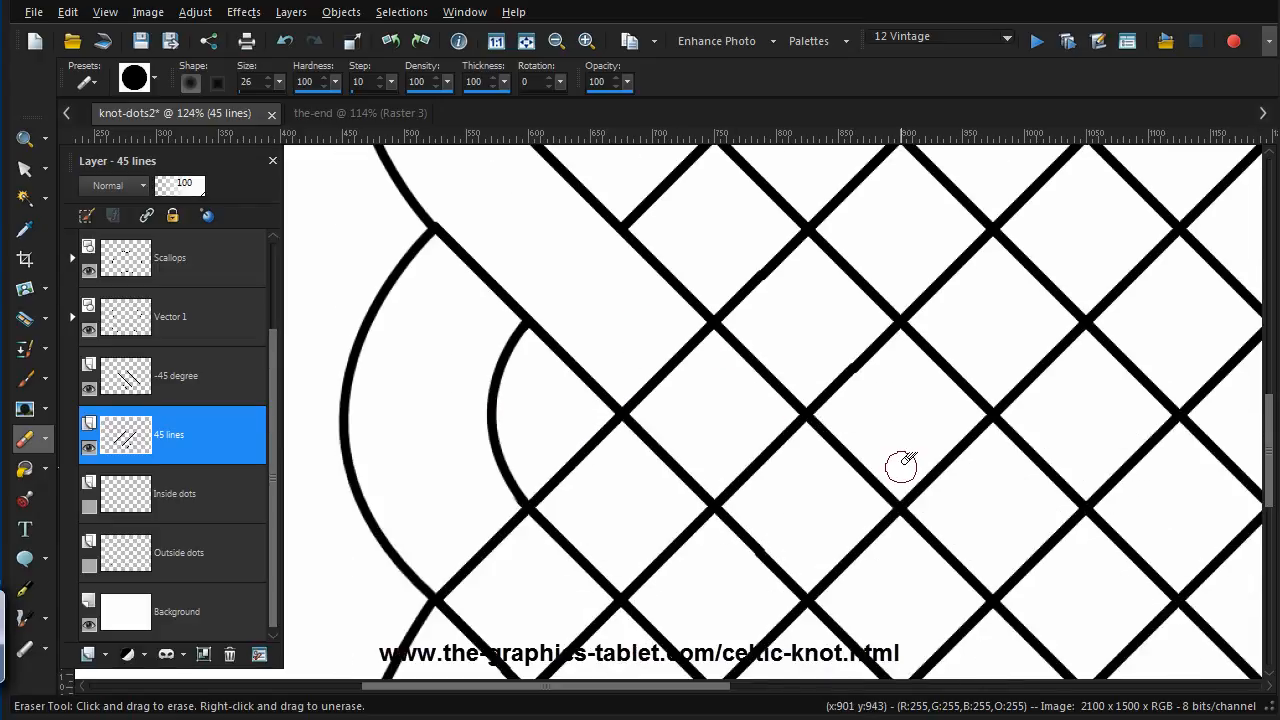
{"action": "mouse_move", "coordinate": [655, 462]}
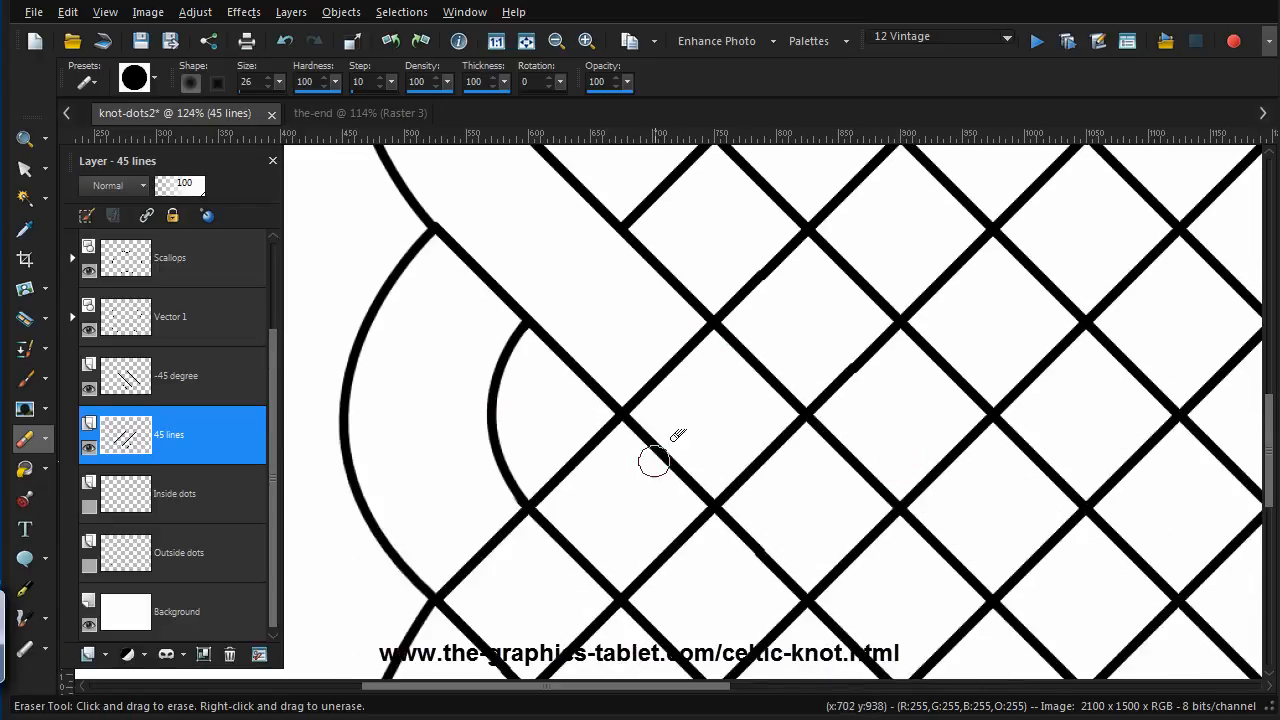
{"action": "left_click", "coordinate": [177, 375]}
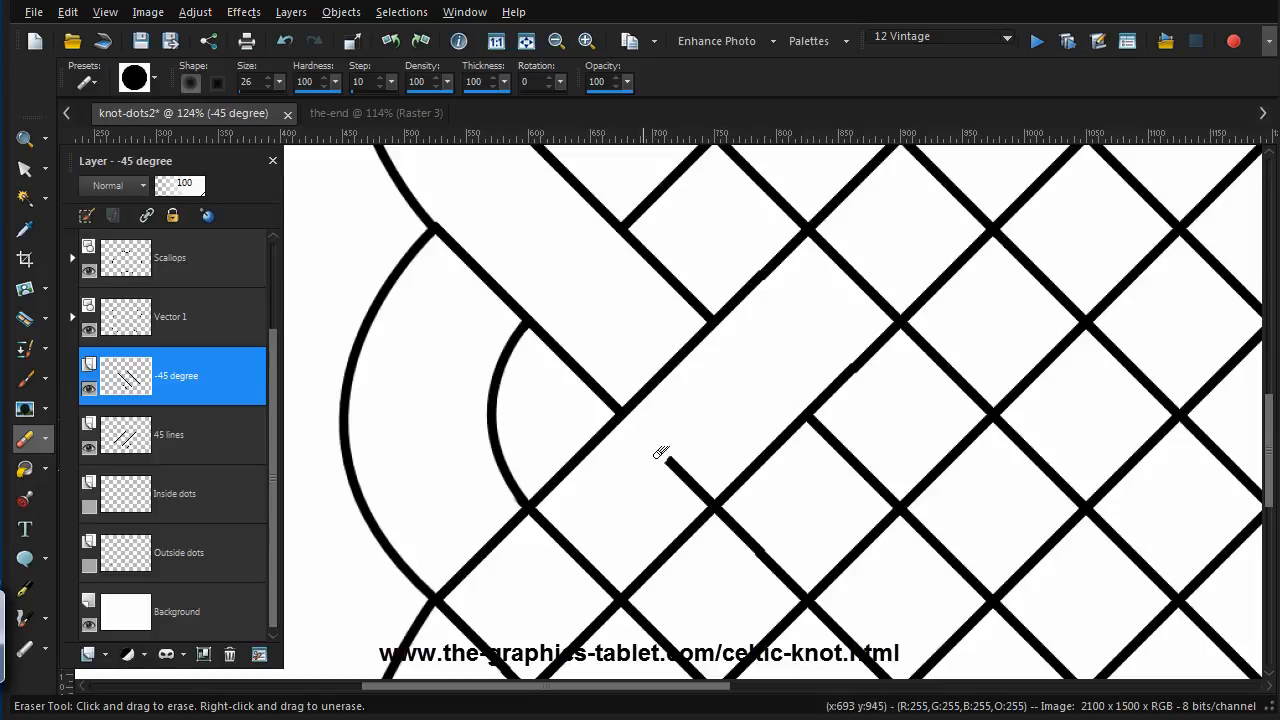
{"action": "mouse_move", "coordinate": [693, 492]}
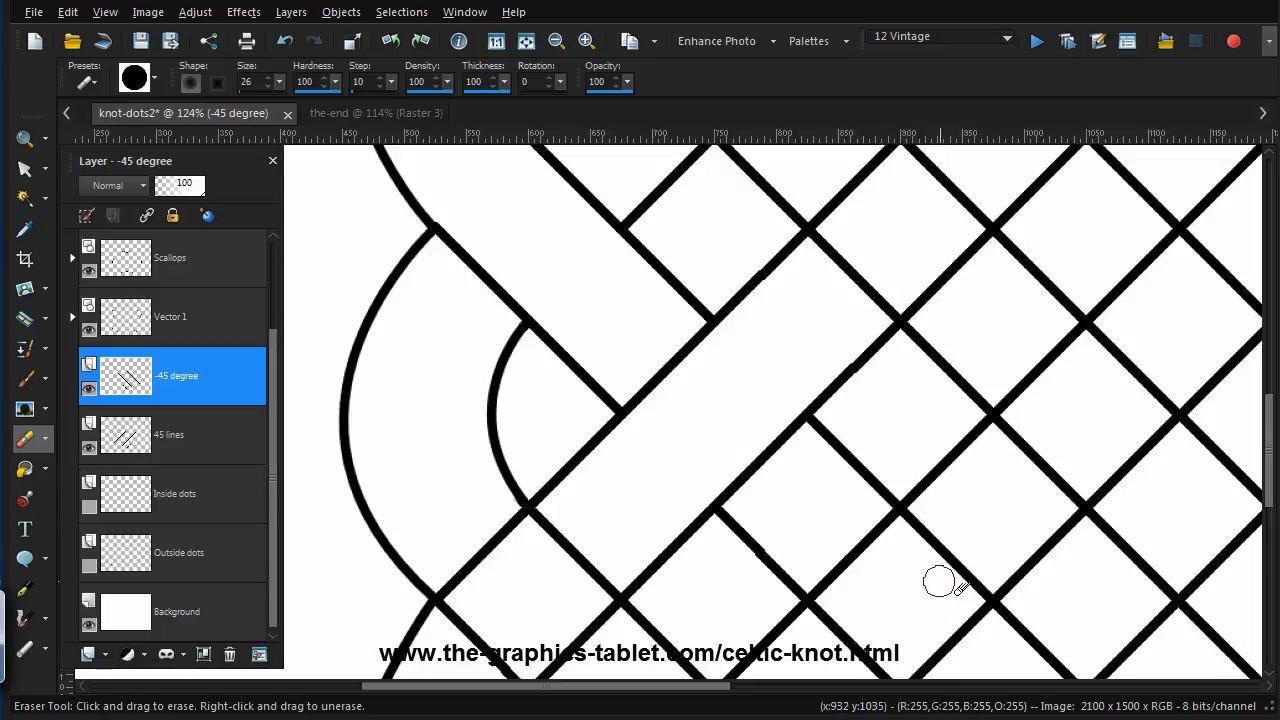
{"action": "mouse_move", "coordinate": [205, 435]}
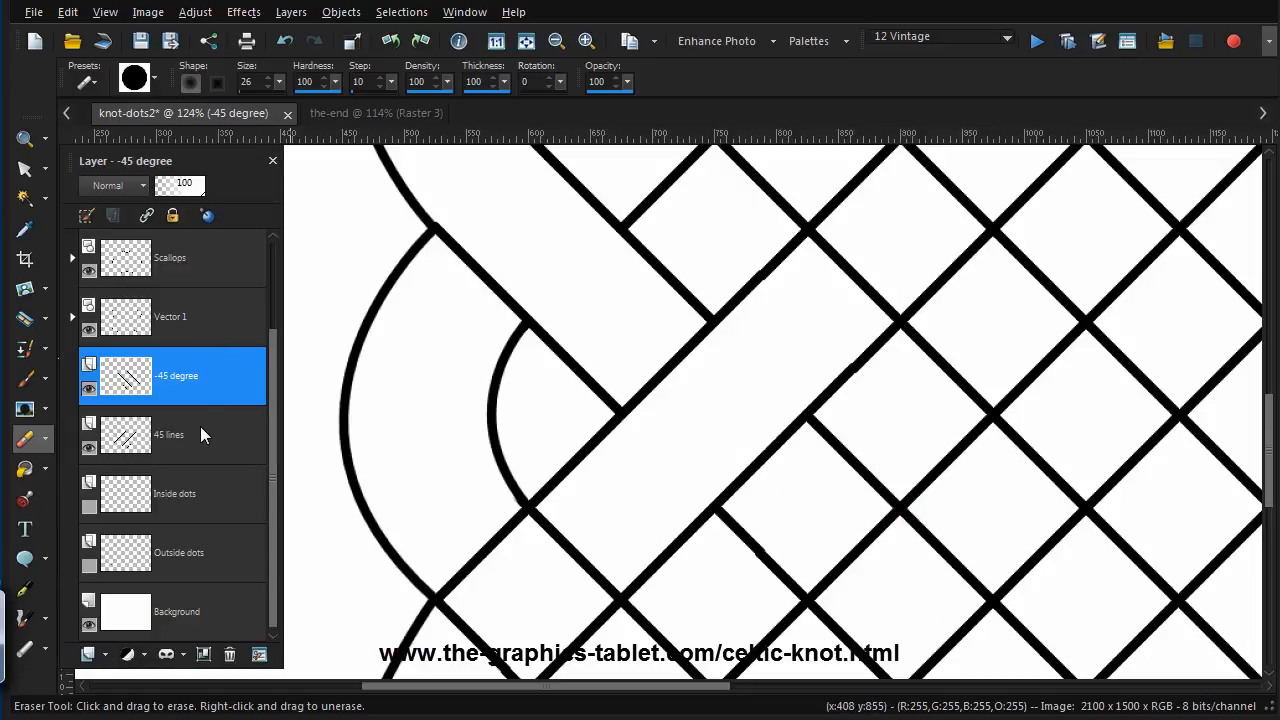
{"action": "left_click", "coordinate": [169, 434]}
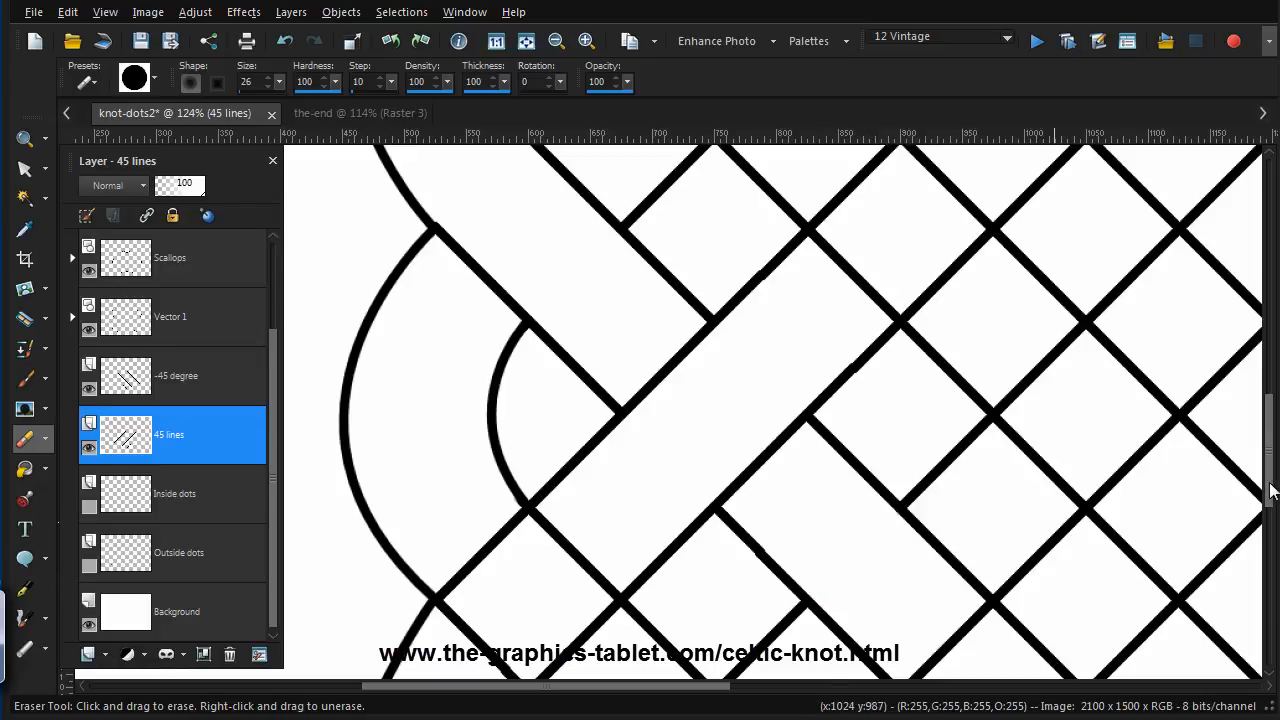
Scroll along the bottom edge, alternating the '45 lines' and '-45 degree' layers
{"action": "scroll", "scroll_direction": "down", "scroll_amount": 3}
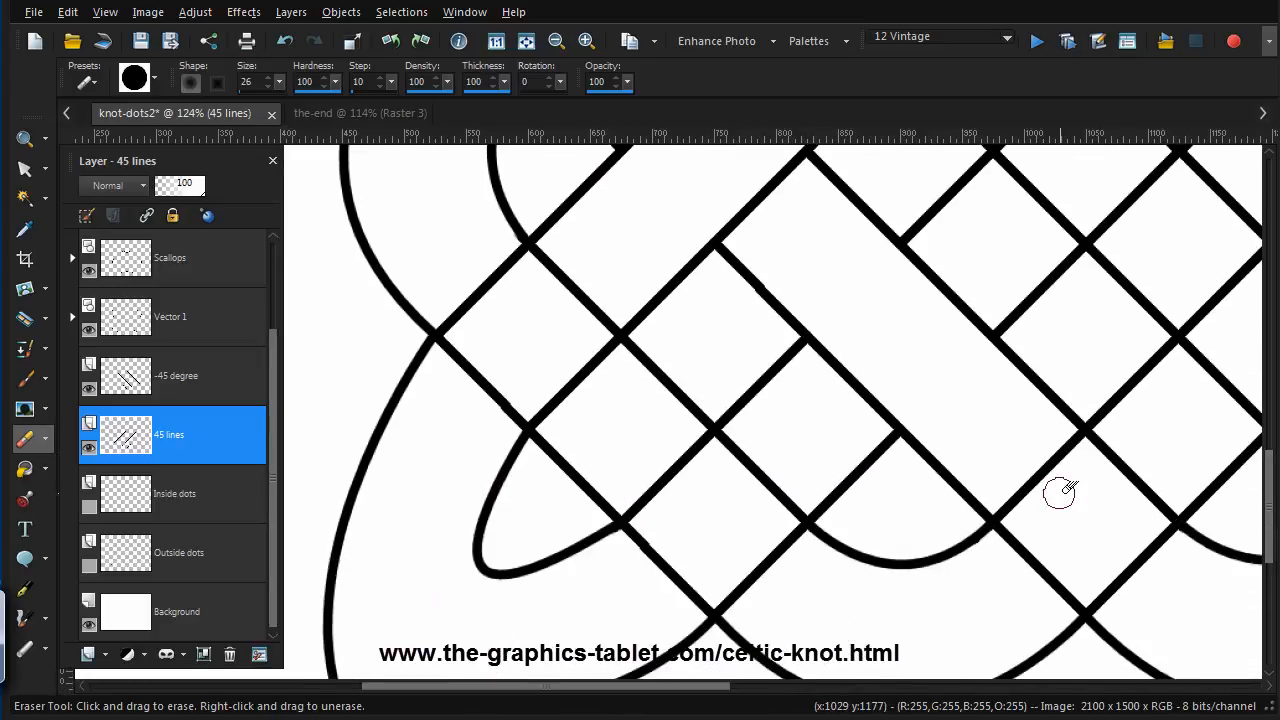
{"action": "mouse_move", "coordinate": [1067, 487]}
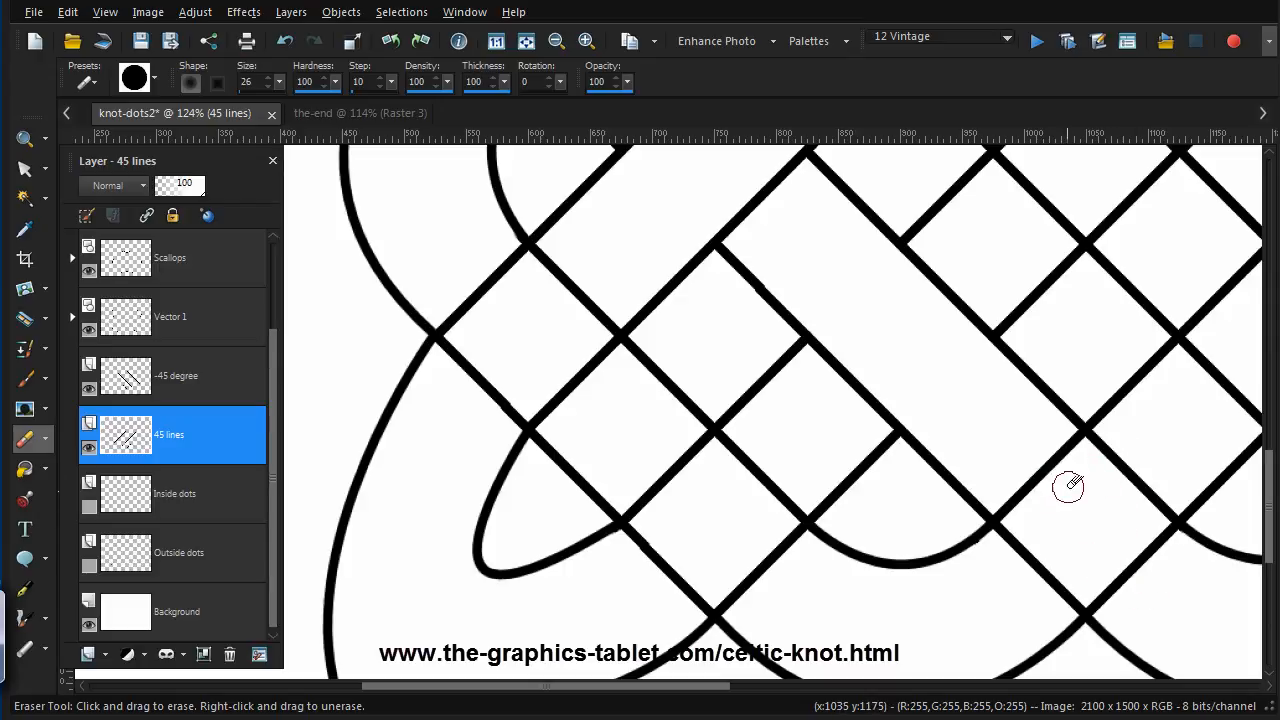
{"action": "mouse_move", "coordinate": [218, 390]}
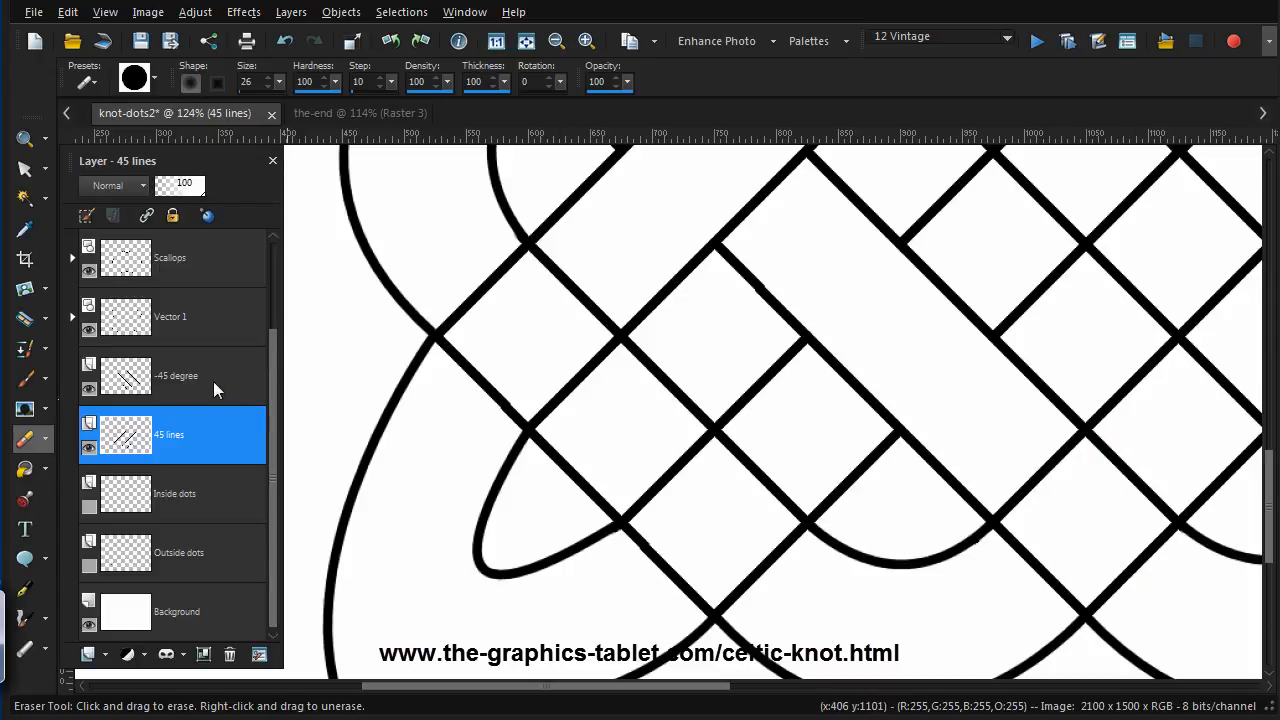
{"action": "left_click", "coordinate": [176, 375]}
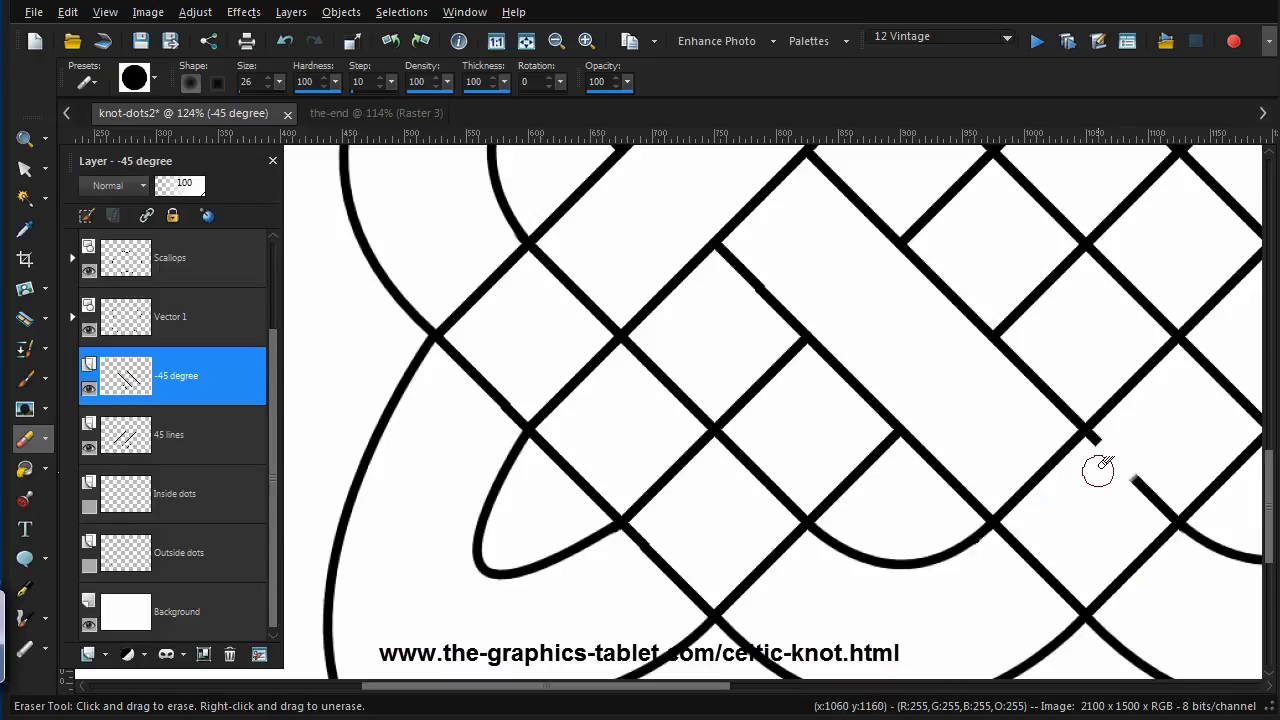
{"action": "mouse_move", "coordinate": [1103, 493]}
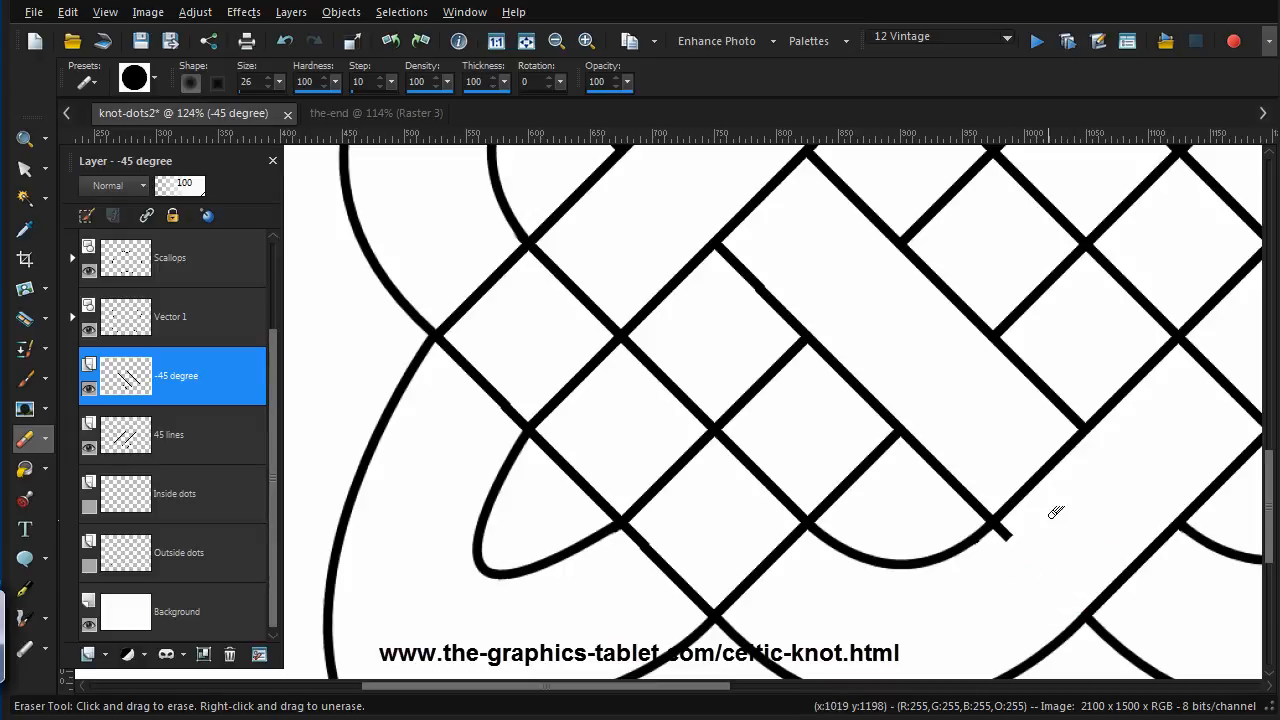
{"action": "mouse_move", "coordinate": [1117, 628]}
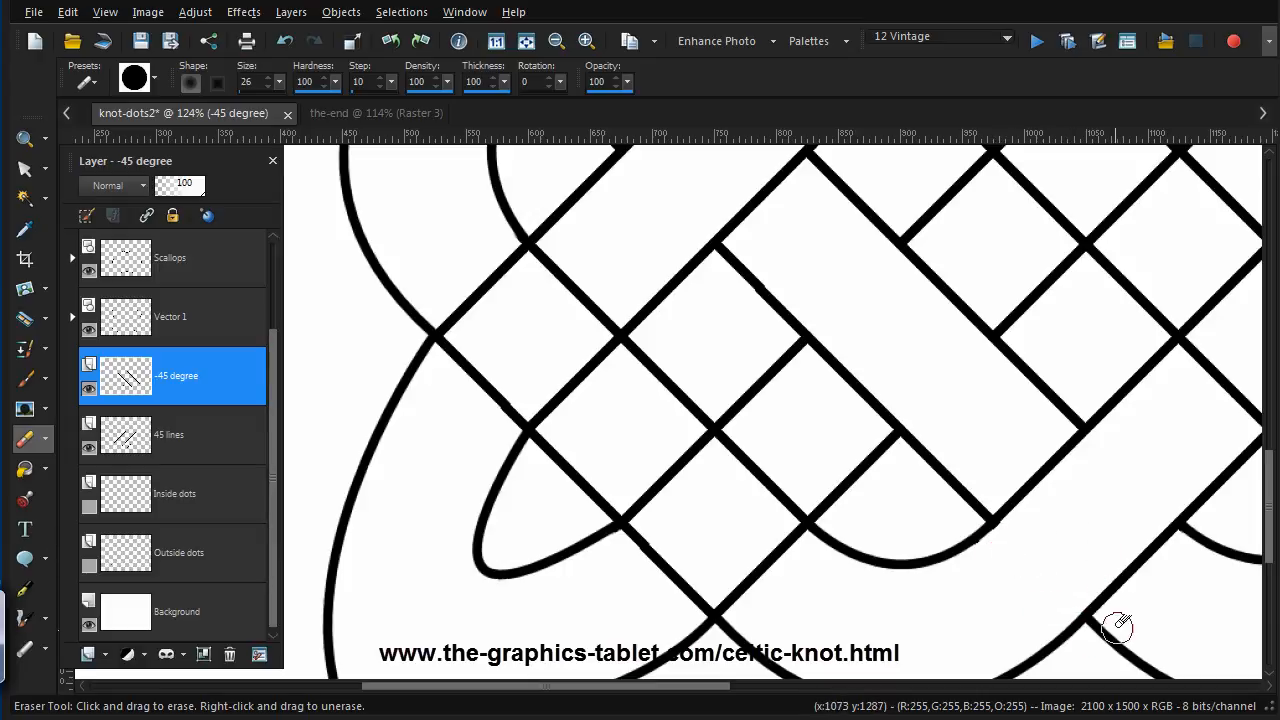
{"action": "mouse_move", "coordinate": [720, 690]}
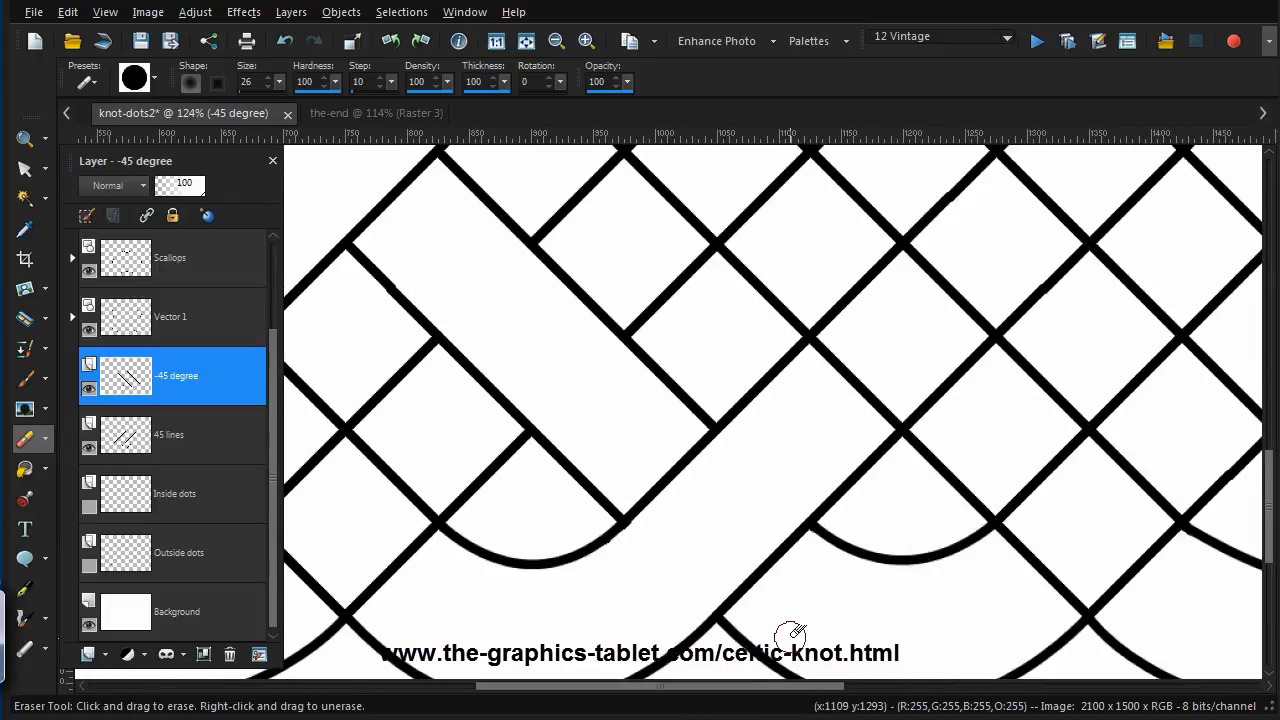
{"action": "scroll", "scroll_direction": "down", "scroll_amount": 3}
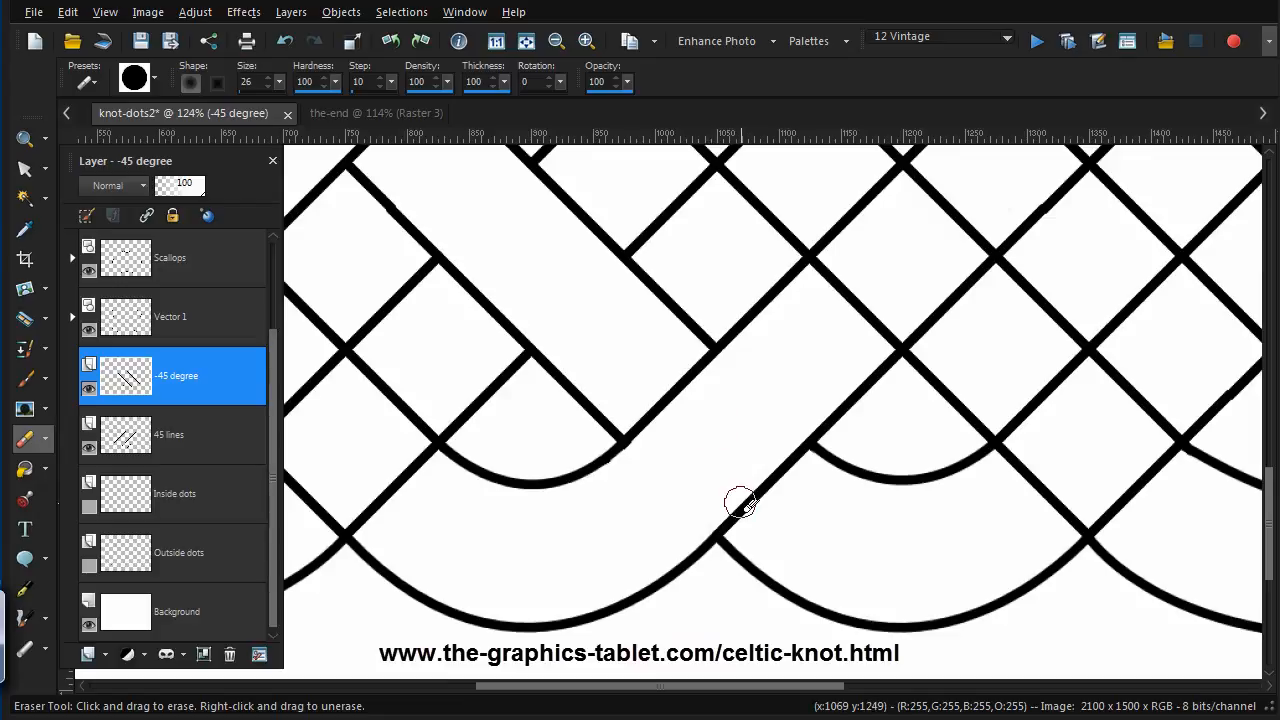
{"action": "mouse_move", "coordinate": [1133, 371]}
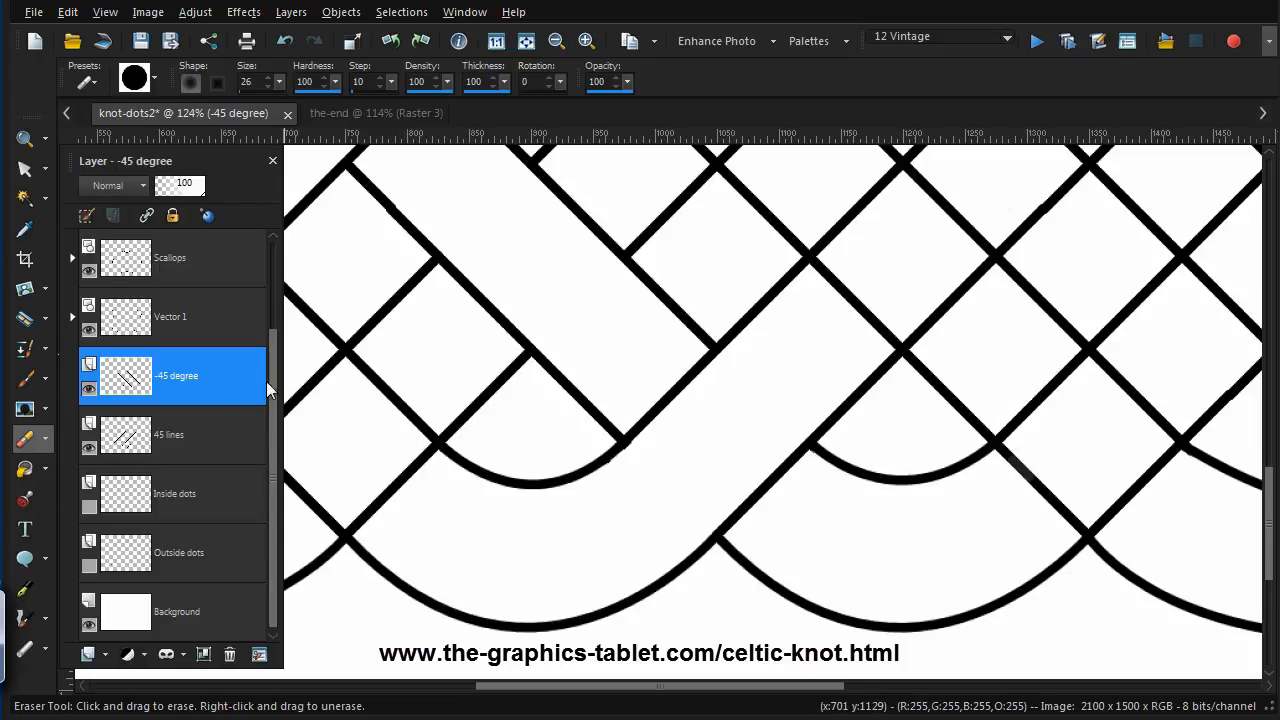
{"action": "left_click", "coordinate": [168, 434]}
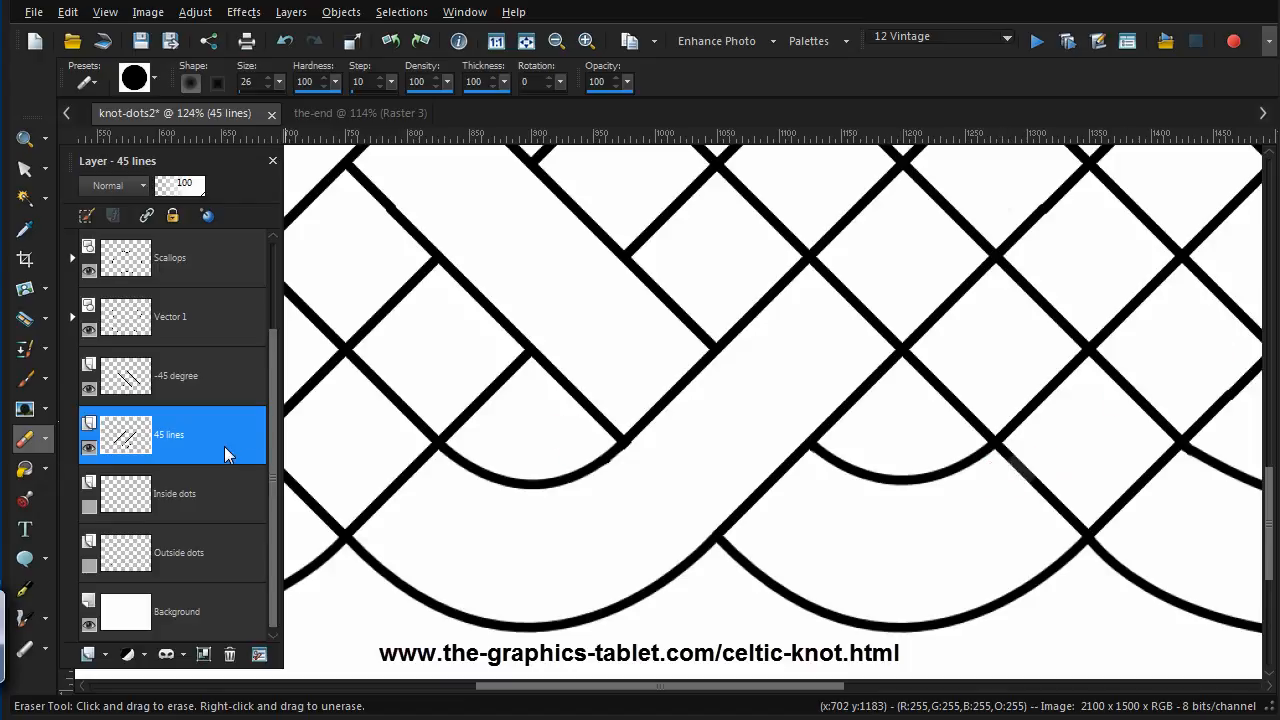
{"action": "left_click", "coordinate": [177, 375]}
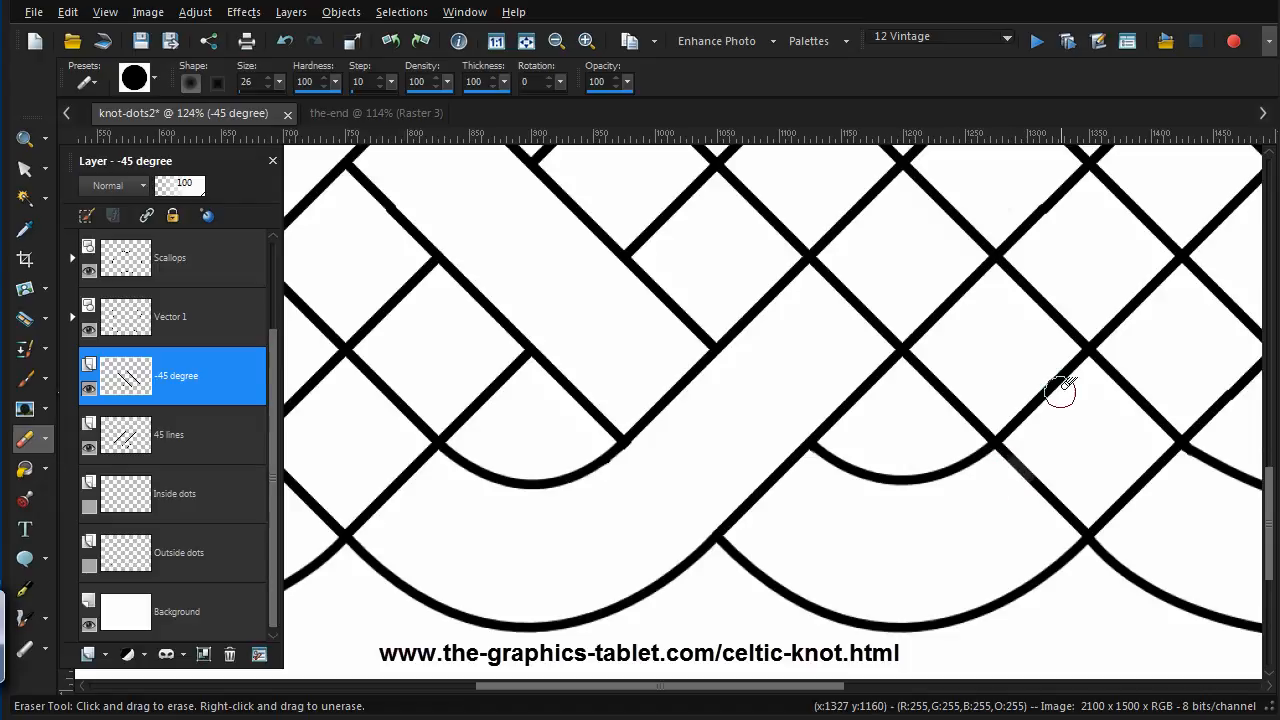
{"action": "mouse_move", "coordinate": [1028, 440]}
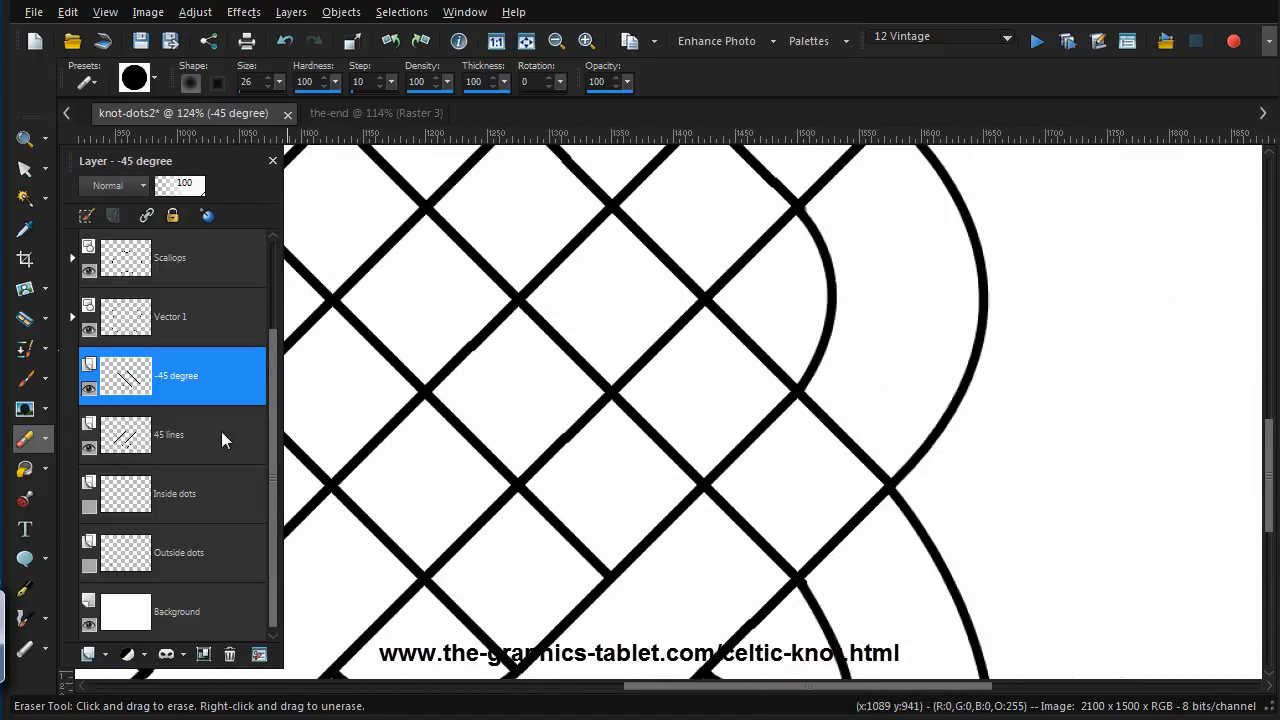
{"action": "left_click", "coordinate": [170, 434]}
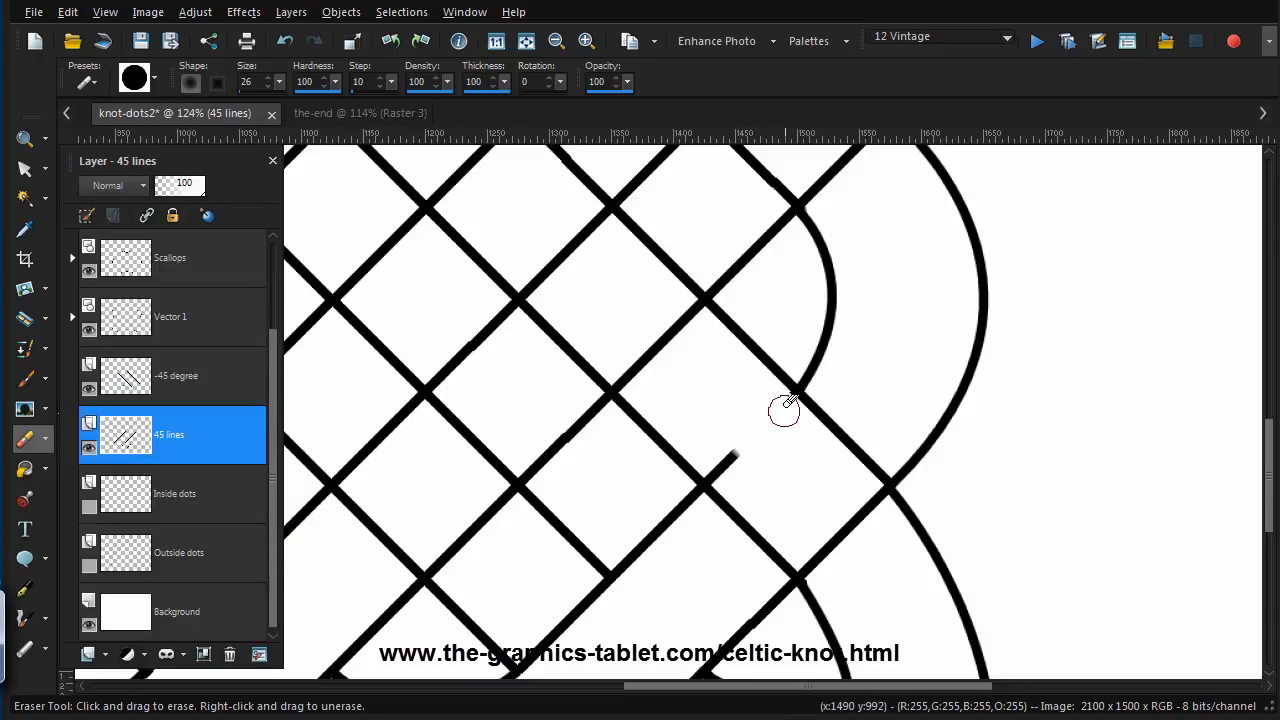
{"action": "mouse_move", "coordinate": [725, 470]}
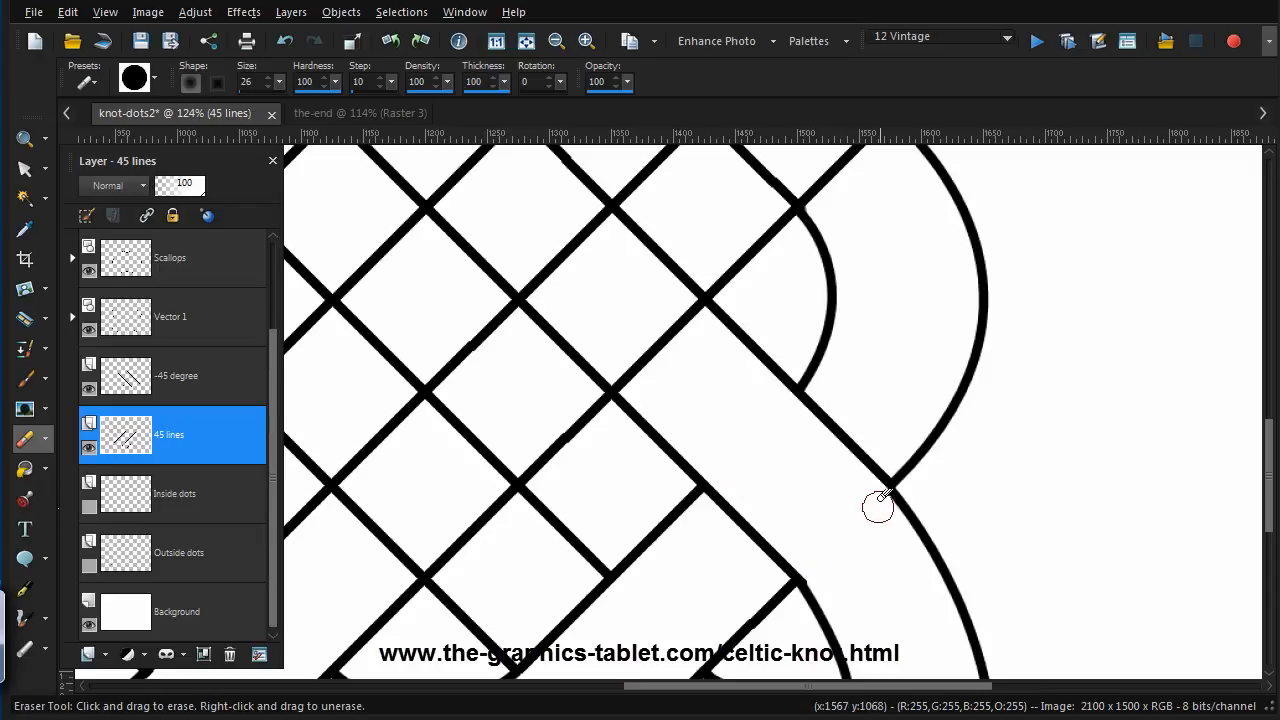
{"action": "mouse_move", "coordinate": [872, 503]}
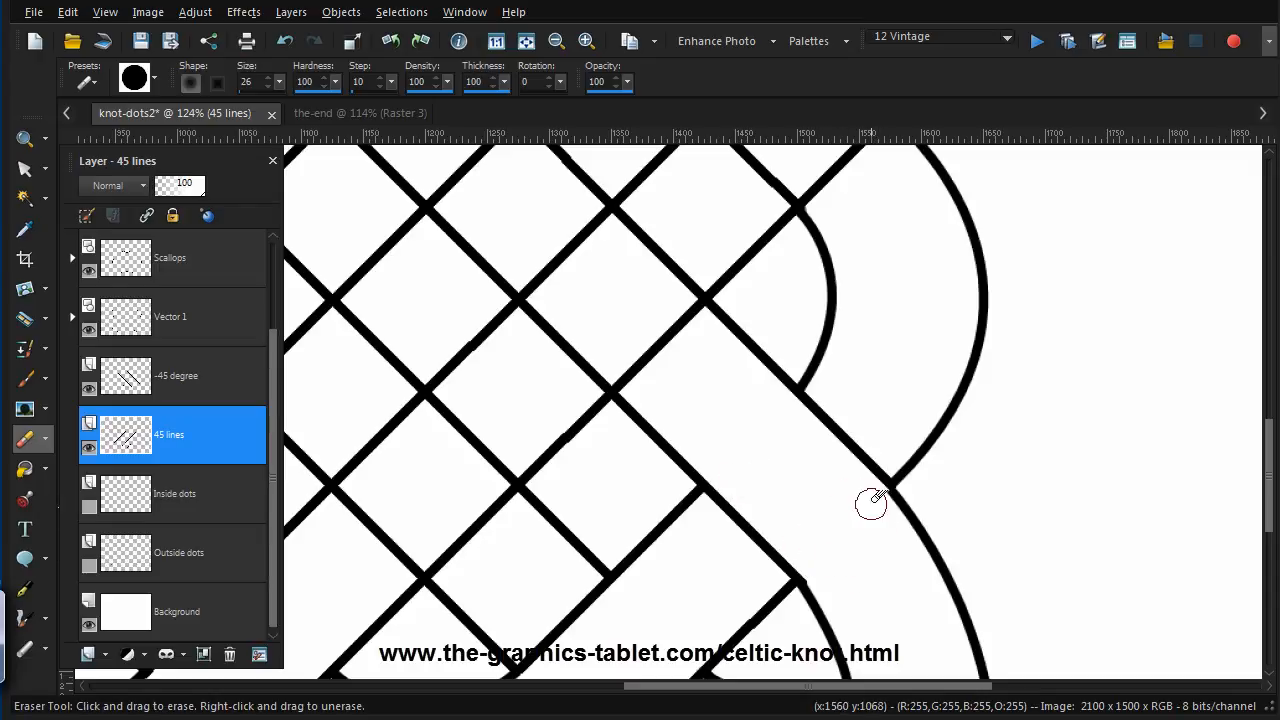